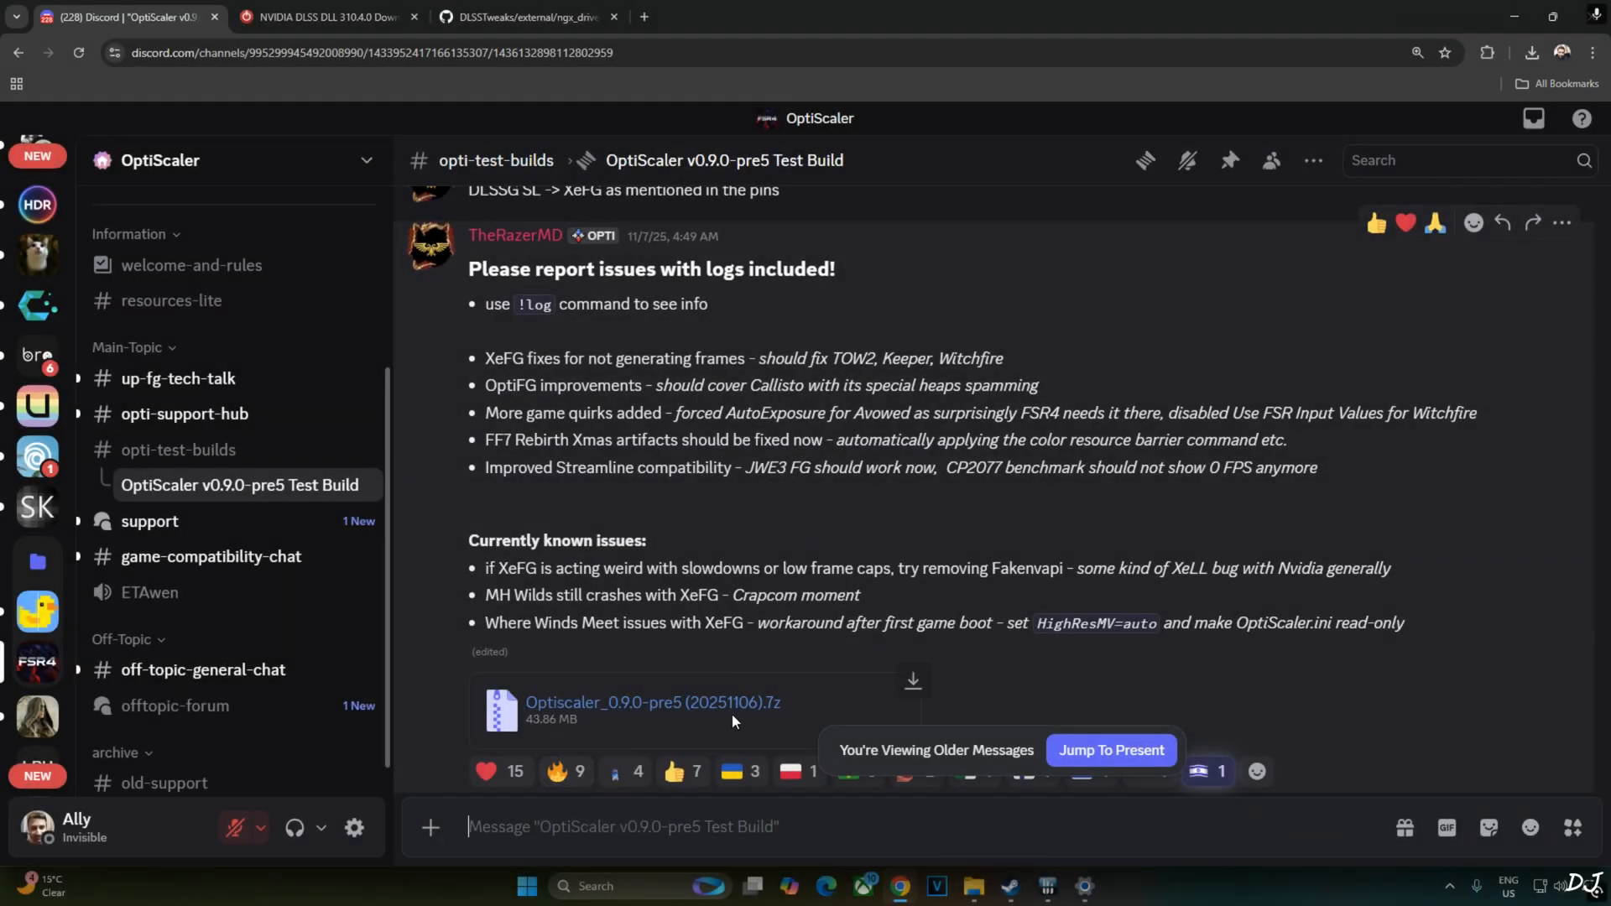
{"action": "mouse_move", "coordinate": [666, 721]}
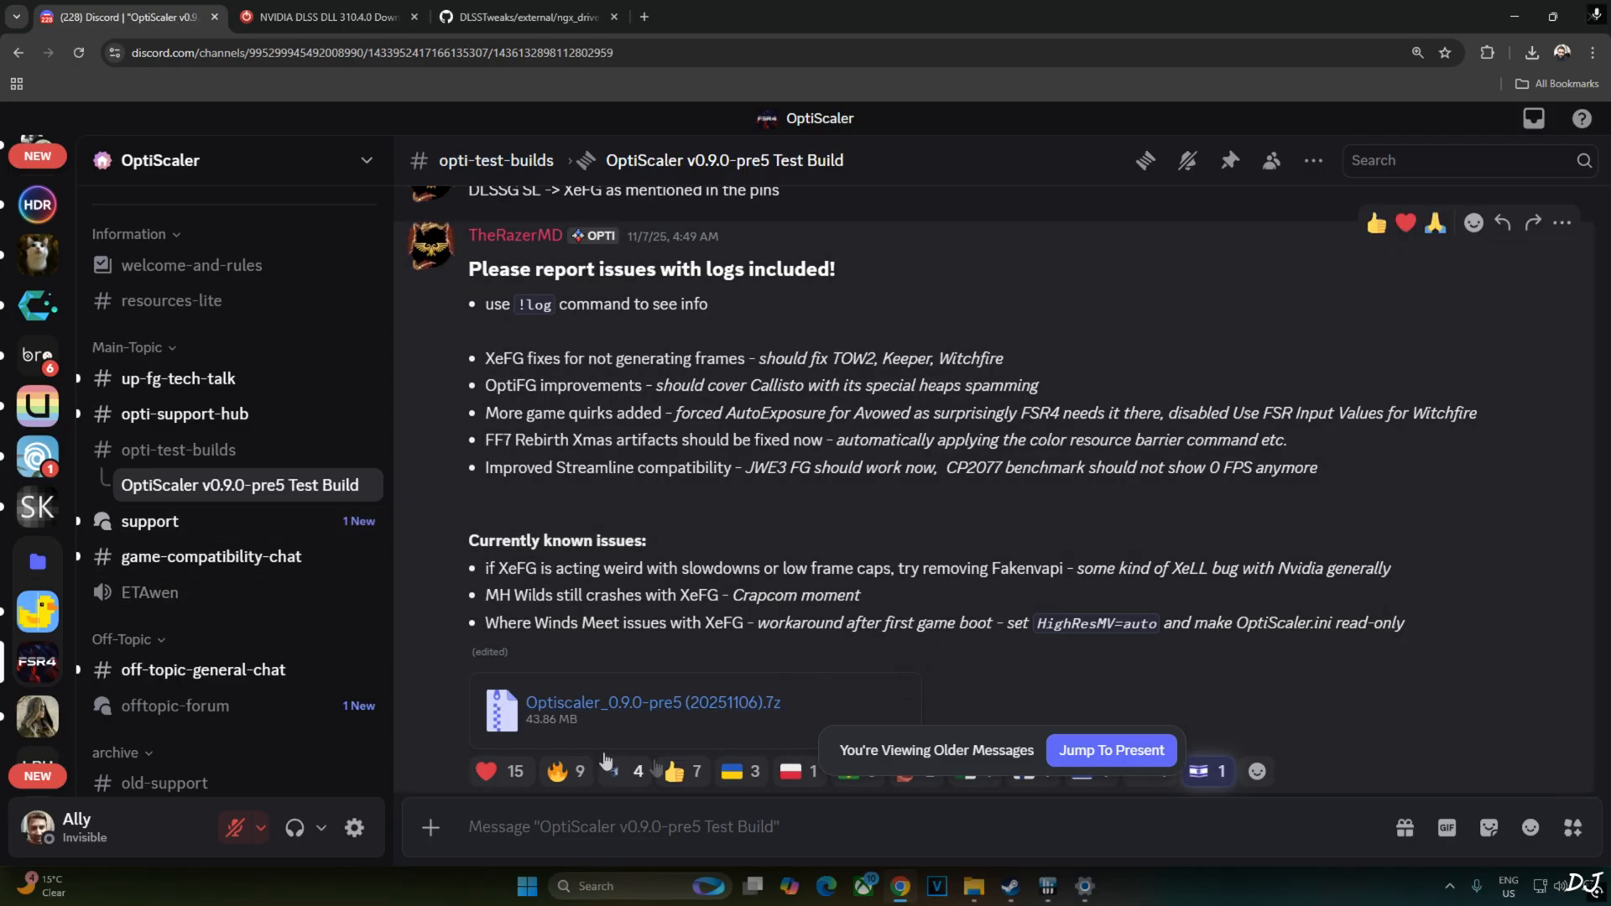
{"action": "mouse_move", "coordinate": [612, 651]}
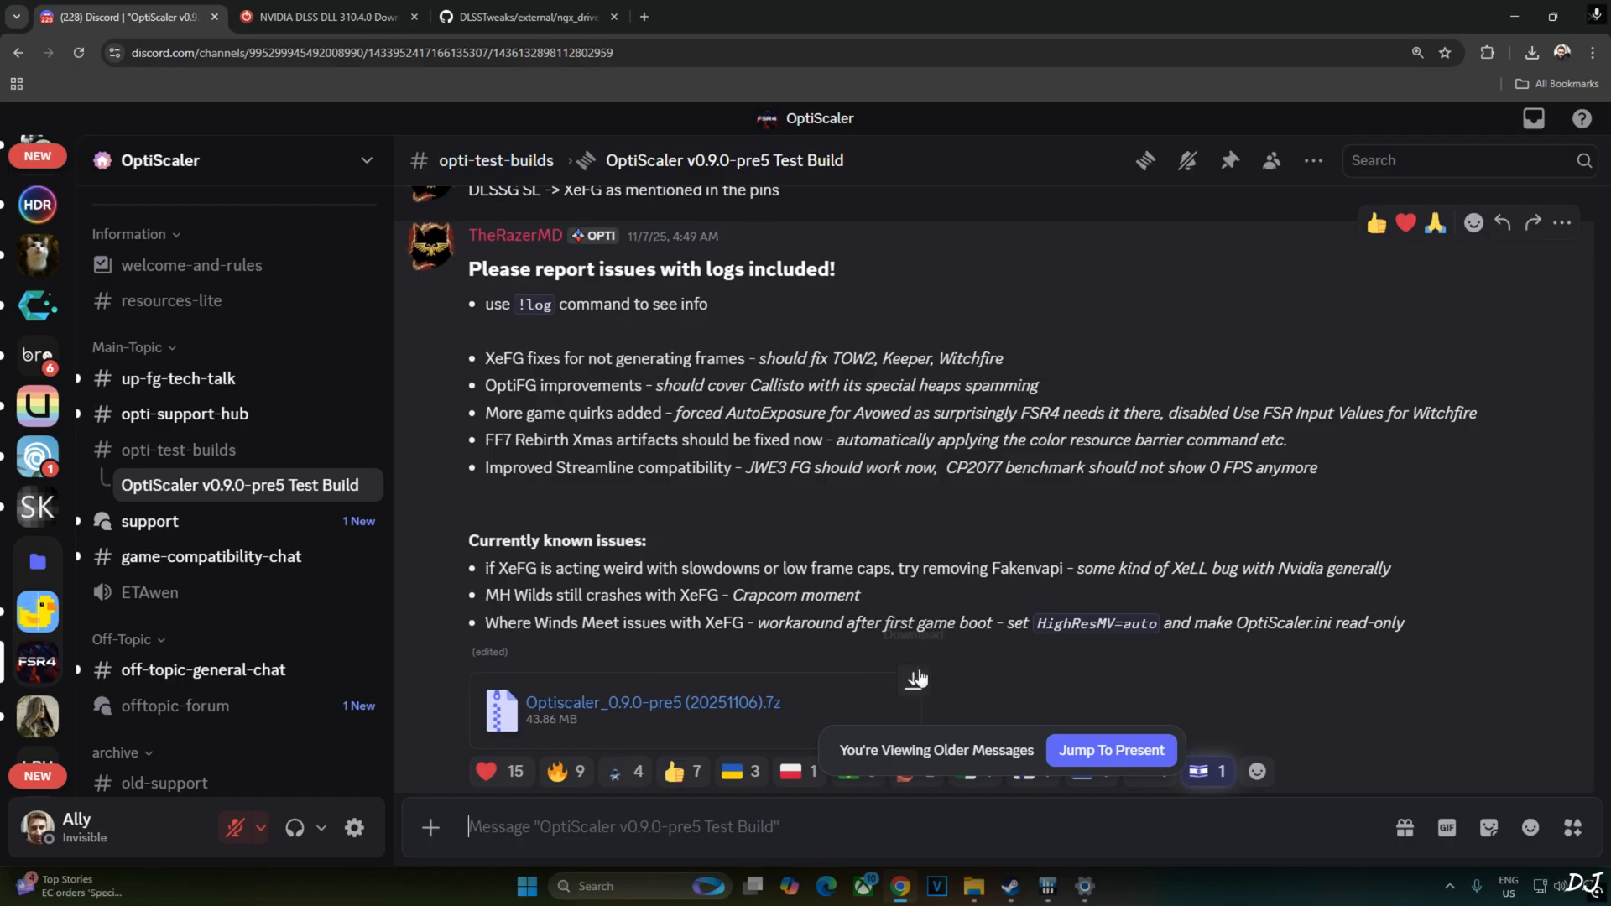
{"action": "mouse_move", "coordinate": [1109, 648]}
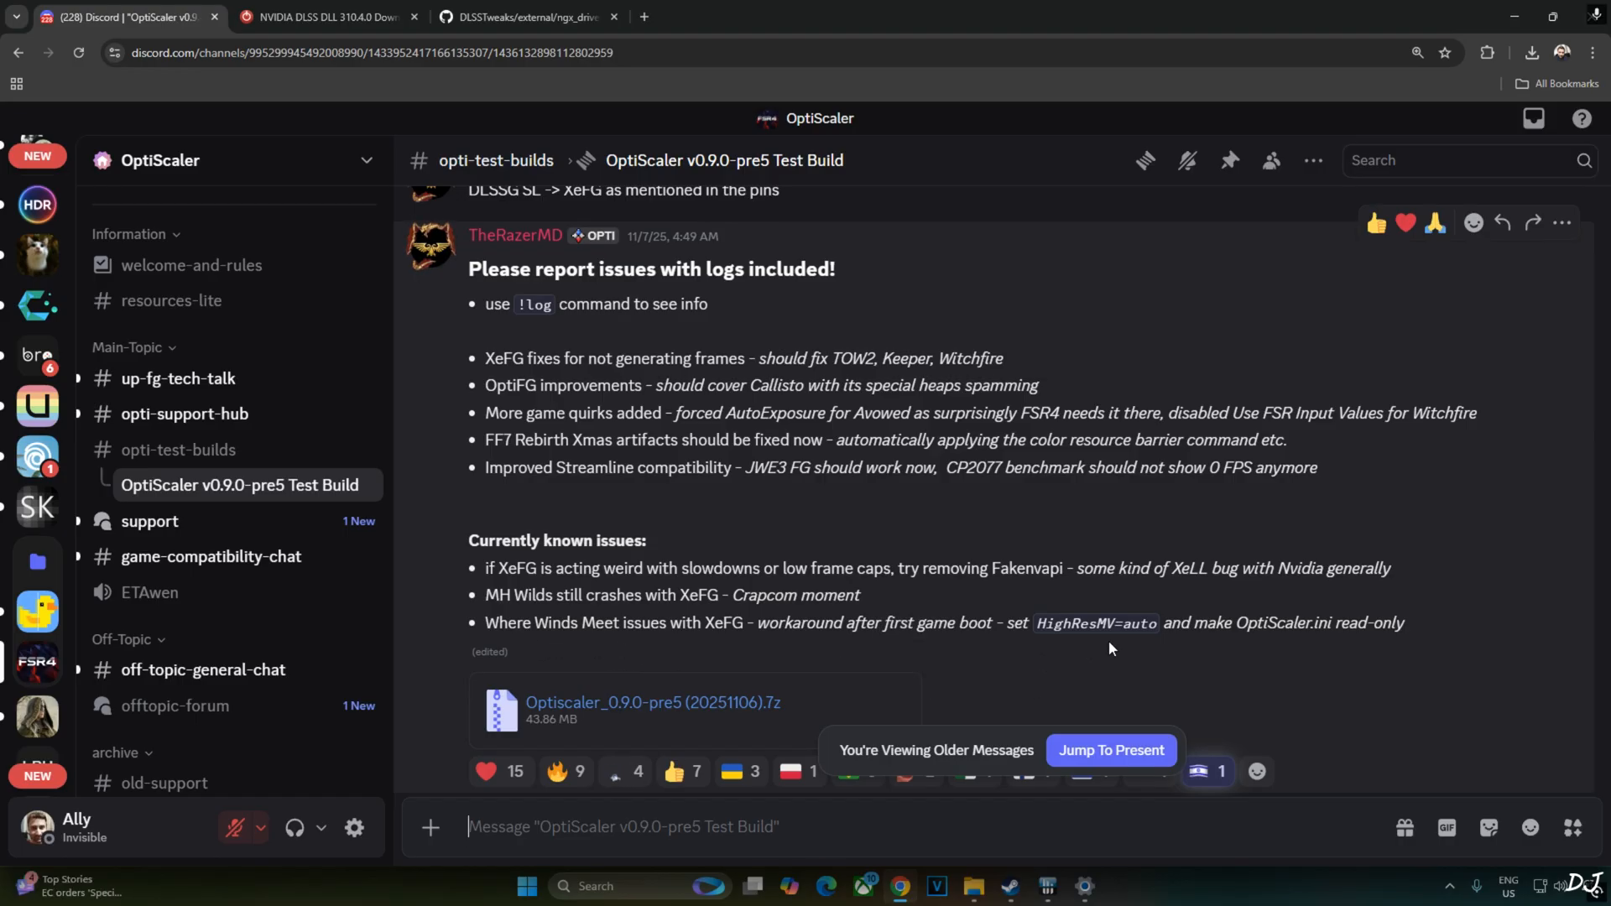
{"action": "mouse_move", "coordinate": [985, 647]}
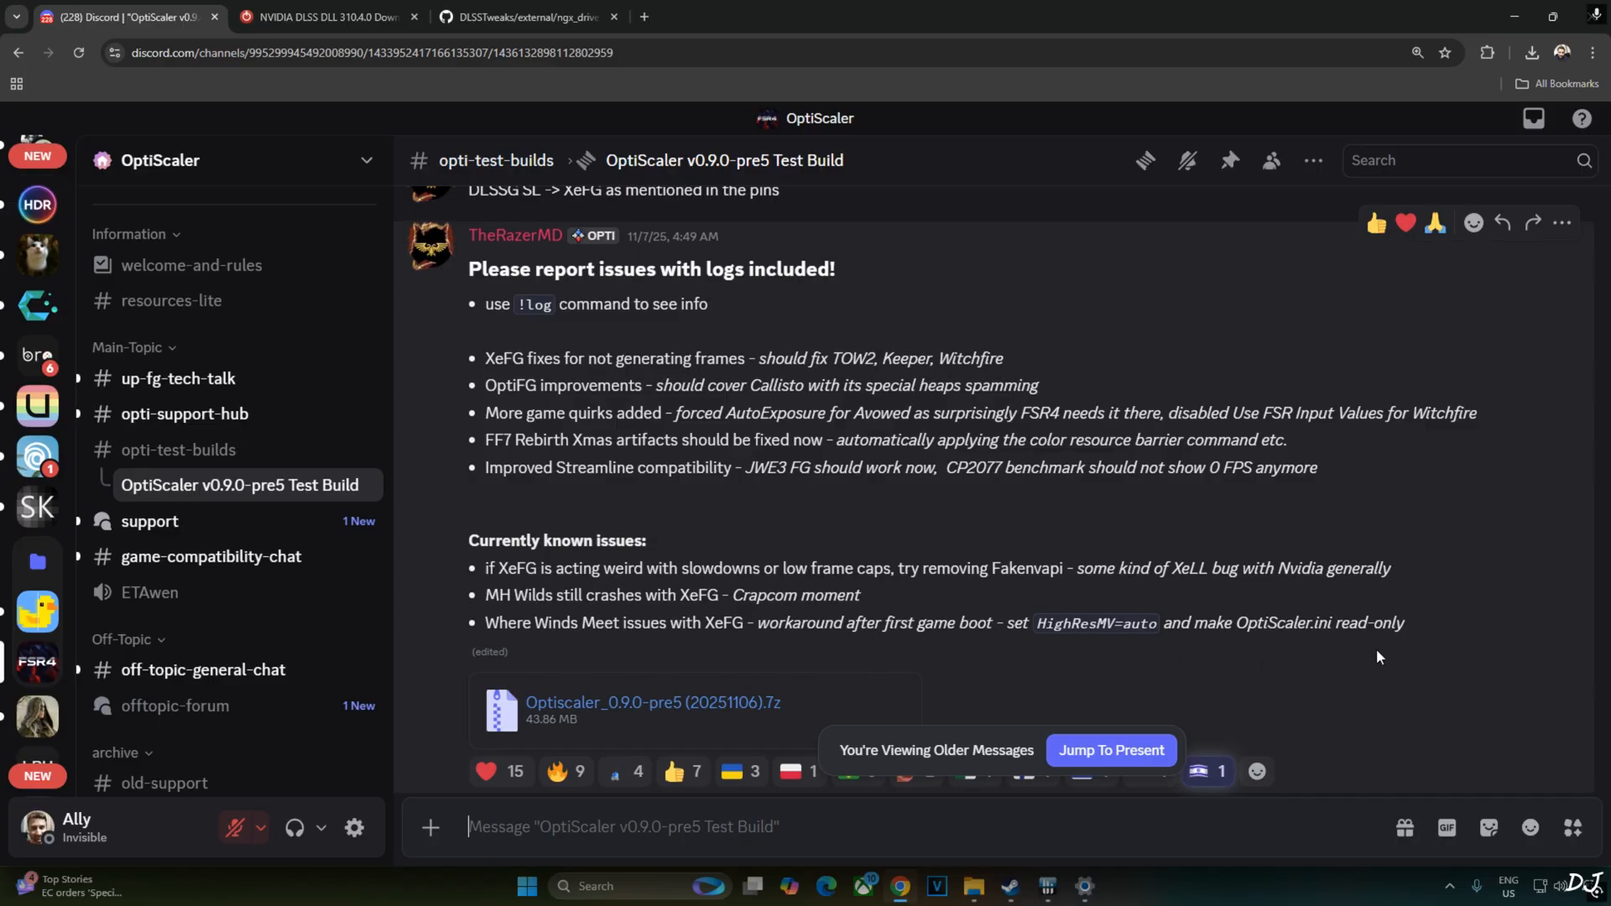
{"action": "mouse_move", "coordinate": [1339, 645]}
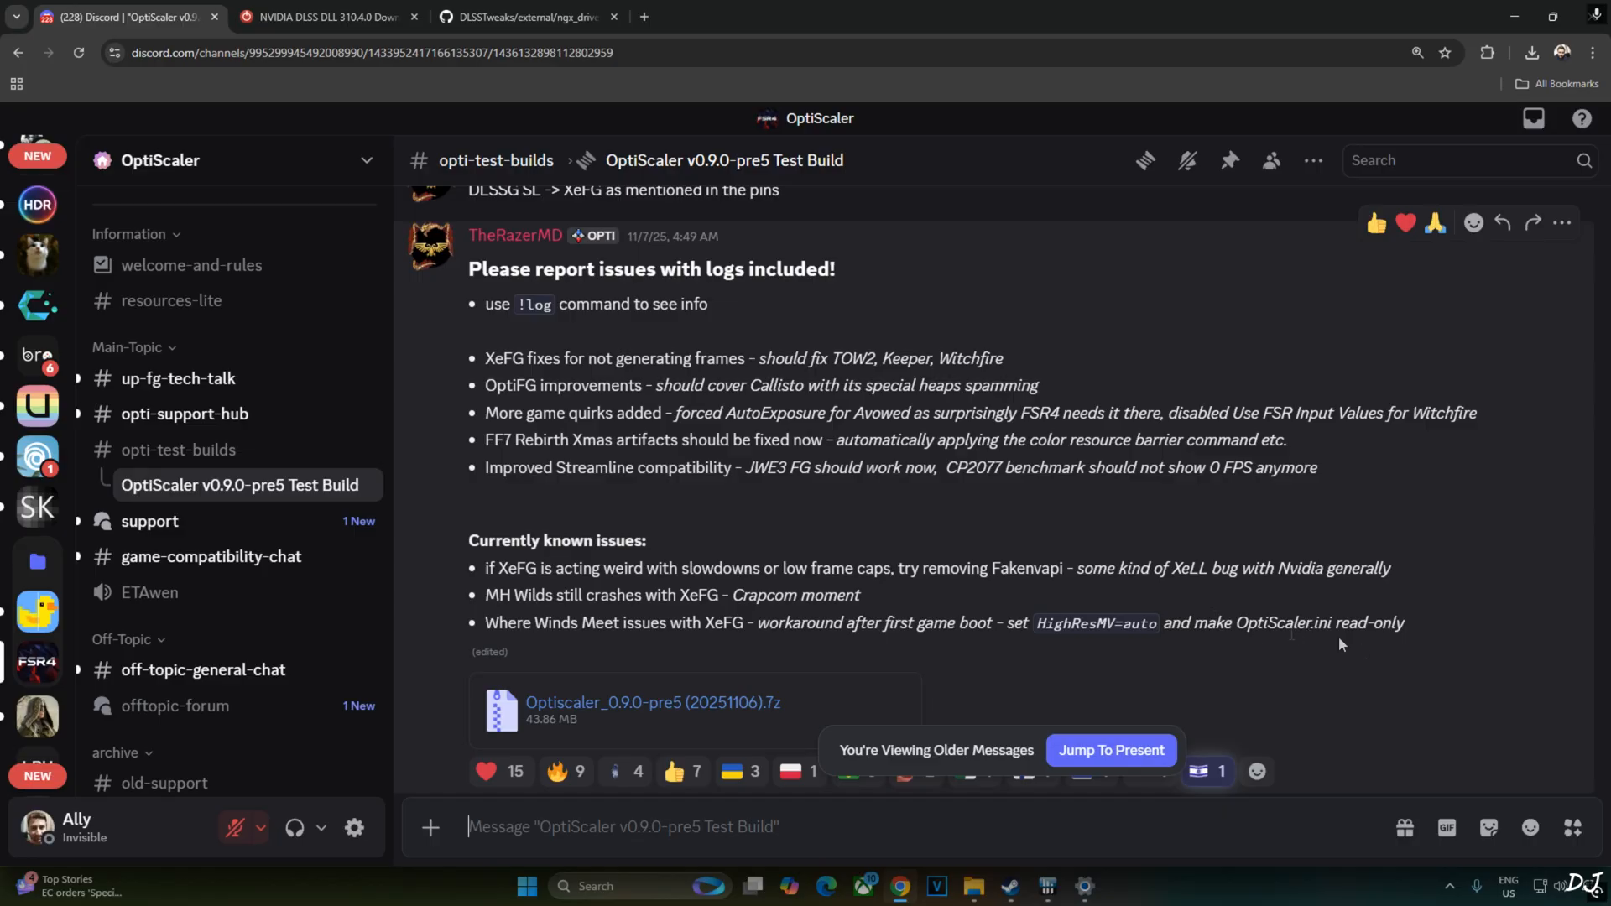
Step: Leave the Discord pre5 notes for the TechPowerUp NVIDIA DLSS DLL 310.4.0 tab
{"action": "left_click", "coordinate": [324, 16]}
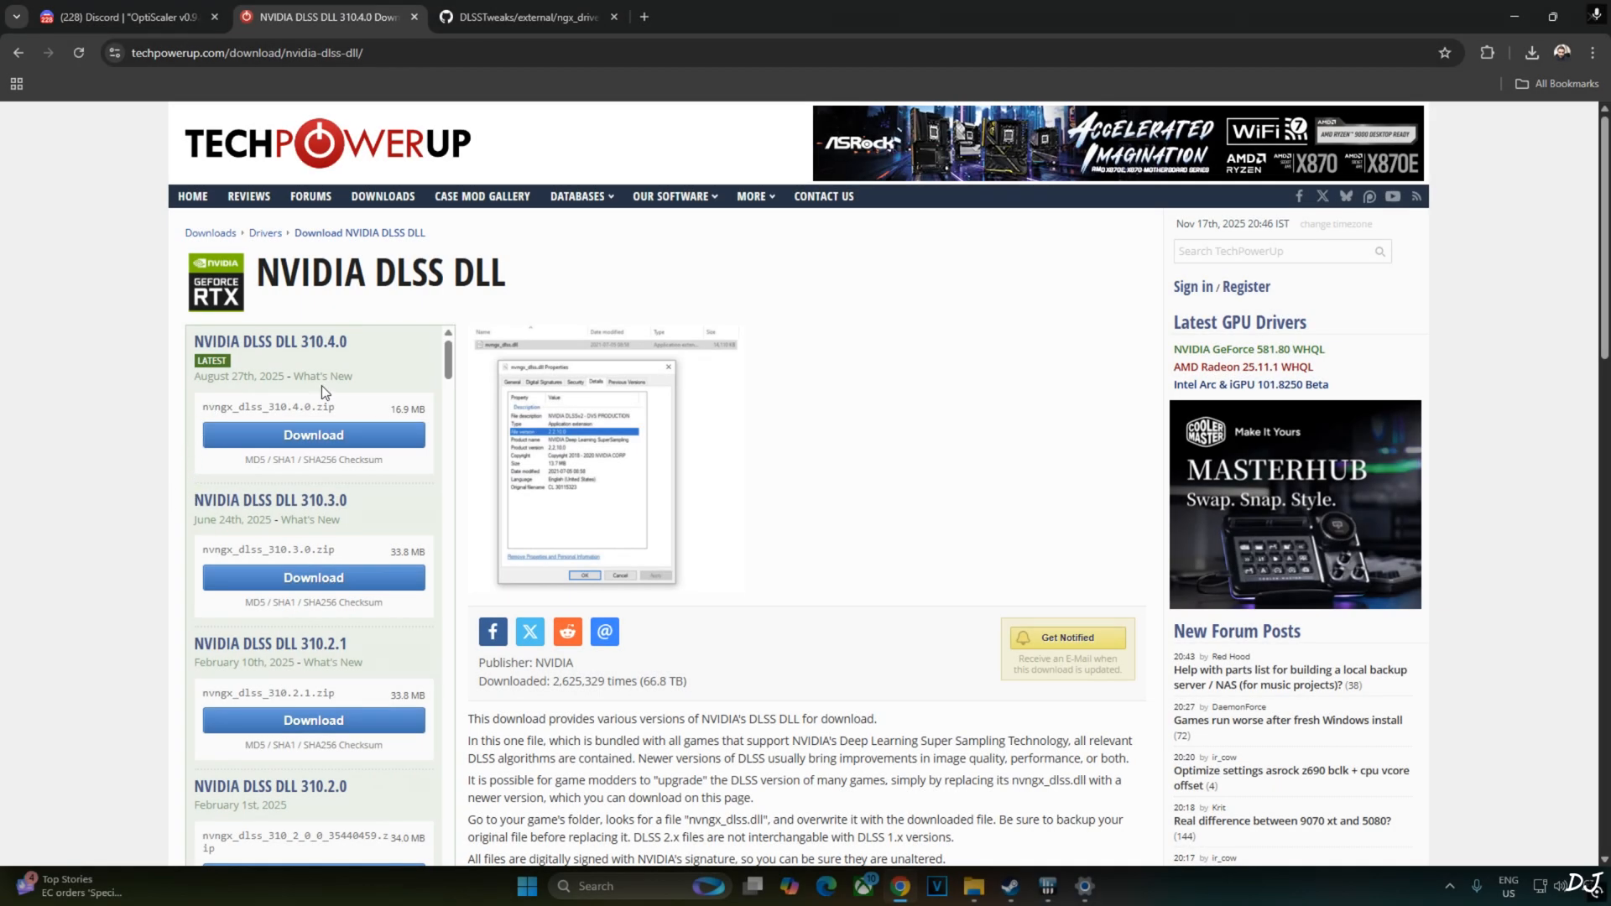
{"action": "mouse_move", "coordinate": [386, 313]}
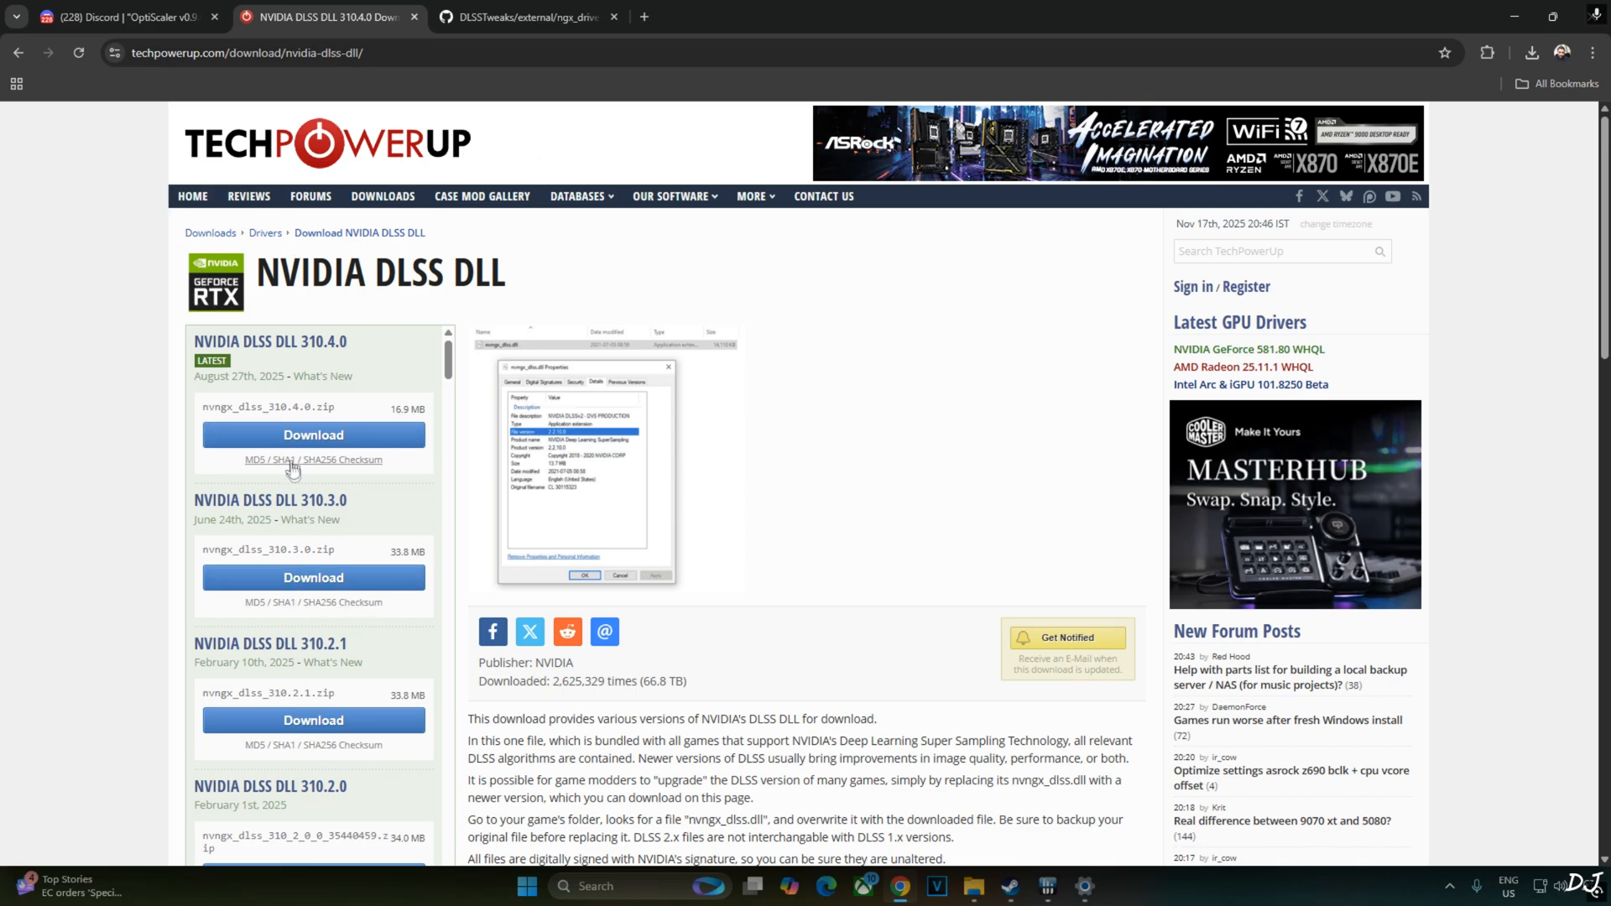
Step: Request the NVIDIA DLSS DLL 310.4.0 download and choose a download server
{"action": "left_click", "coordinate": [314, 435]}
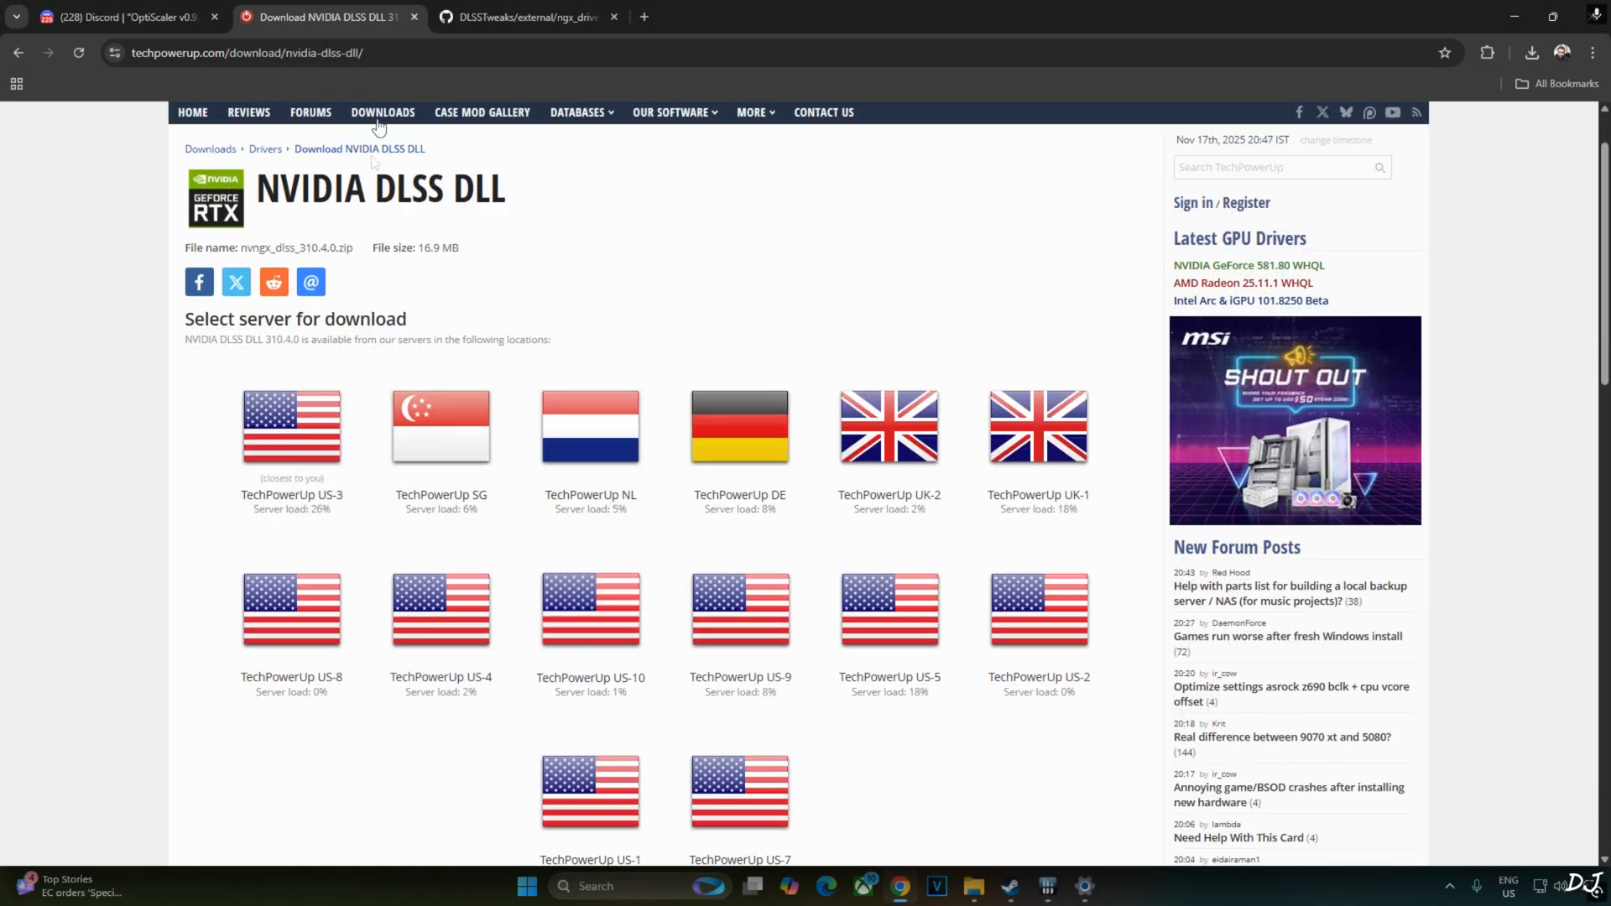
{"action": "left_click", "coordinate": [524, 17]}
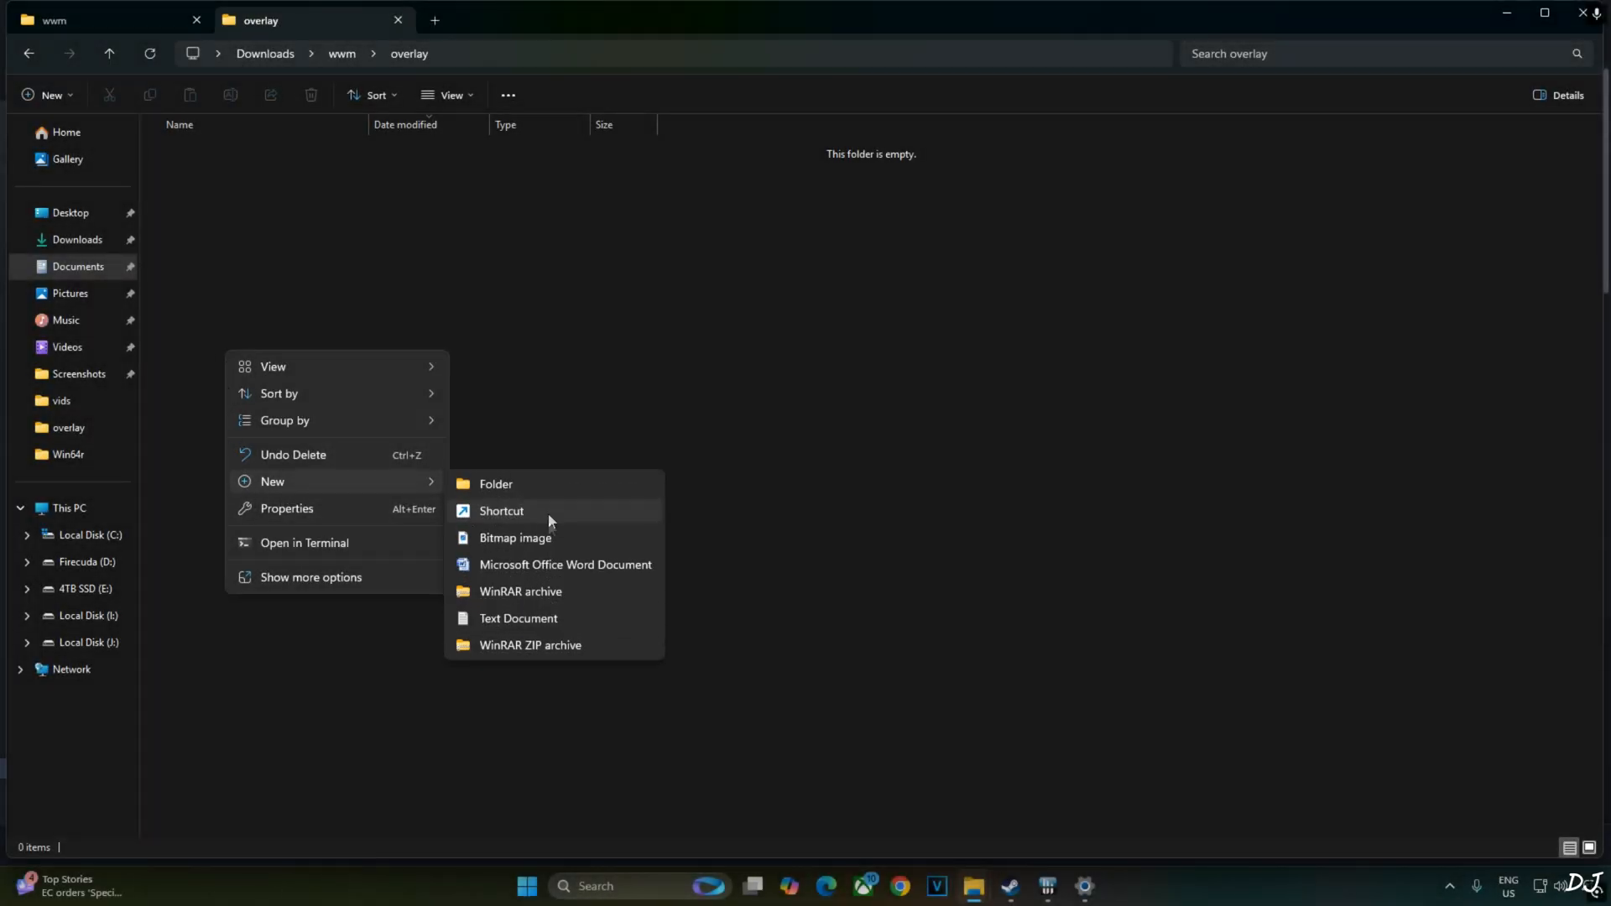
Step: Create overlay.reg with the DLSS on-screen indicator registry text and save it
{"action": "left_click", "coordinate": [517, 617]}
{"action": "type", "text": "overlay."}
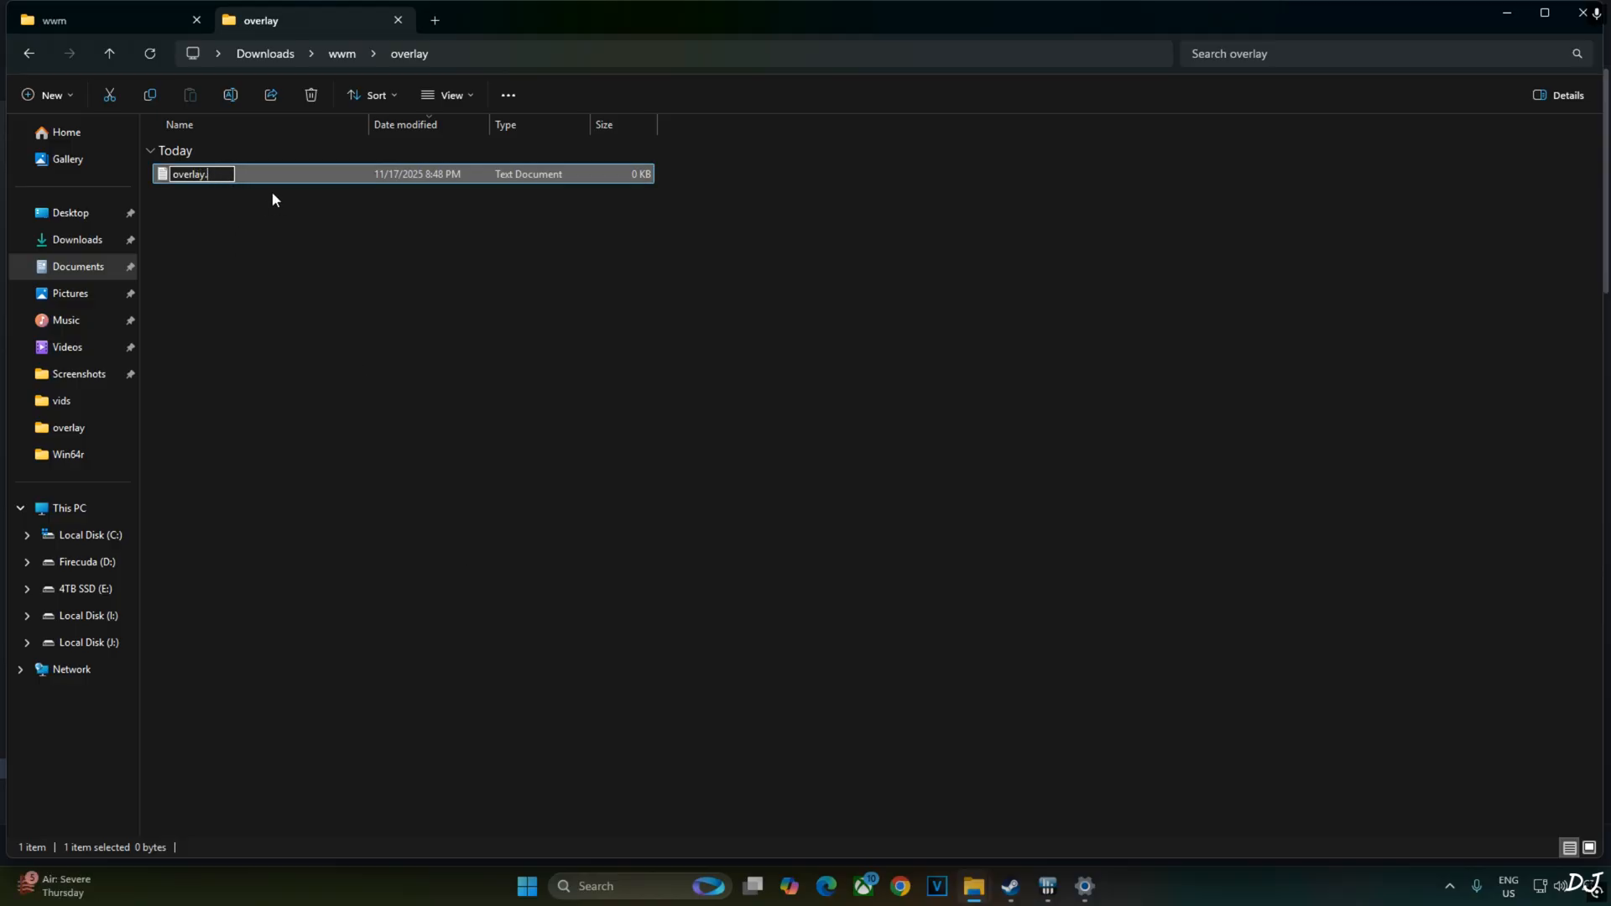
{"action": "type", "text": "reg"}
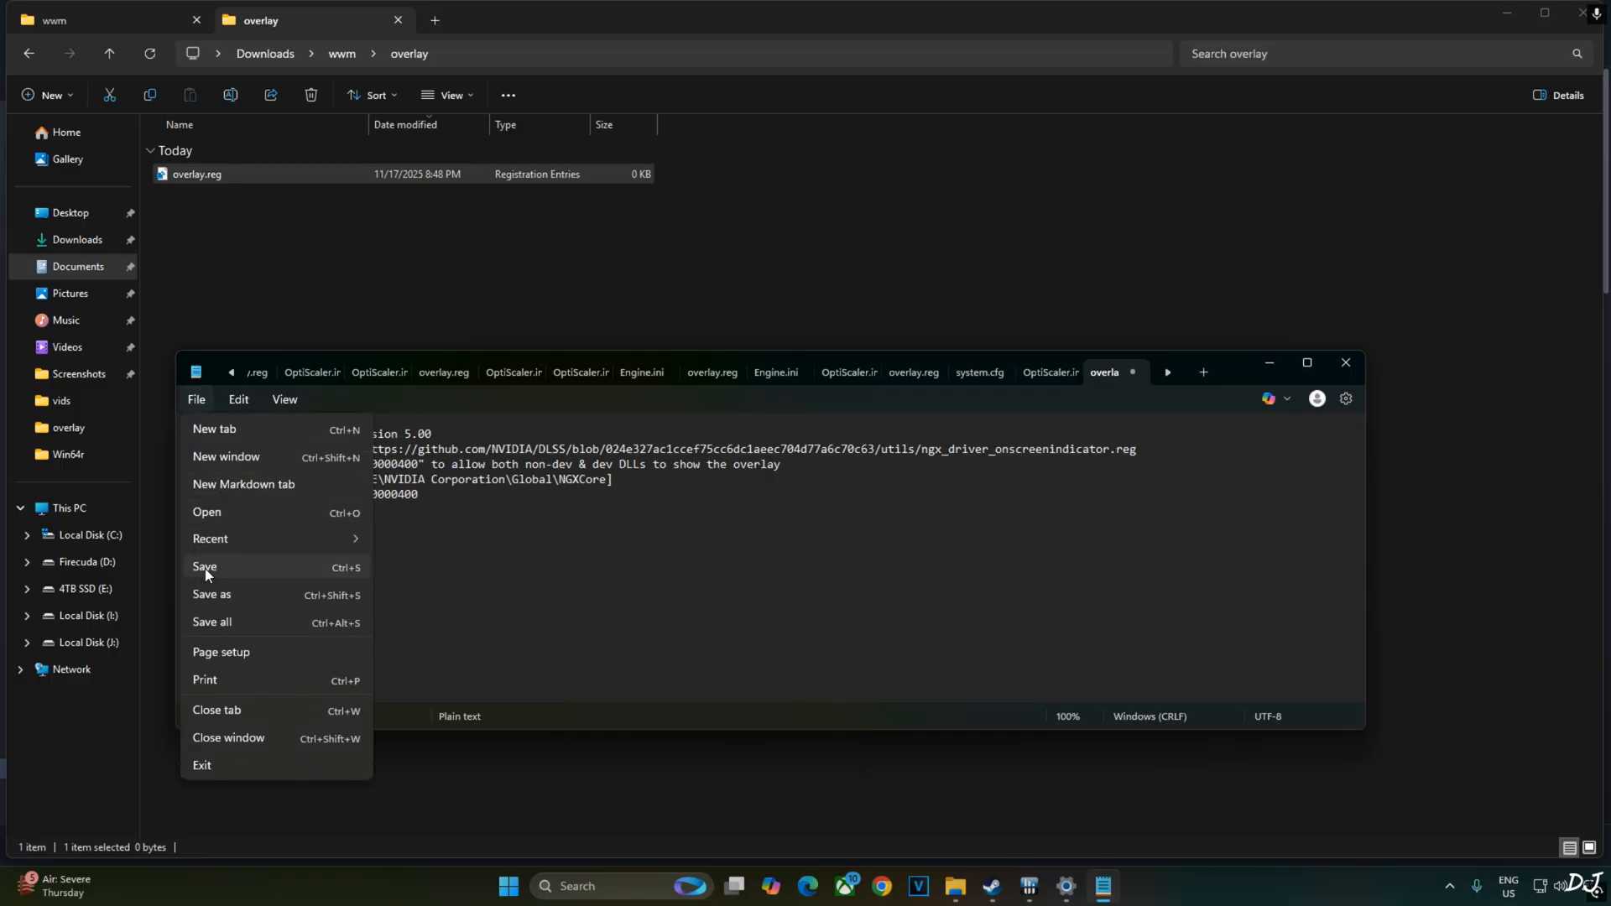
{"action": "left_click", "coordinate": [205, 566]}
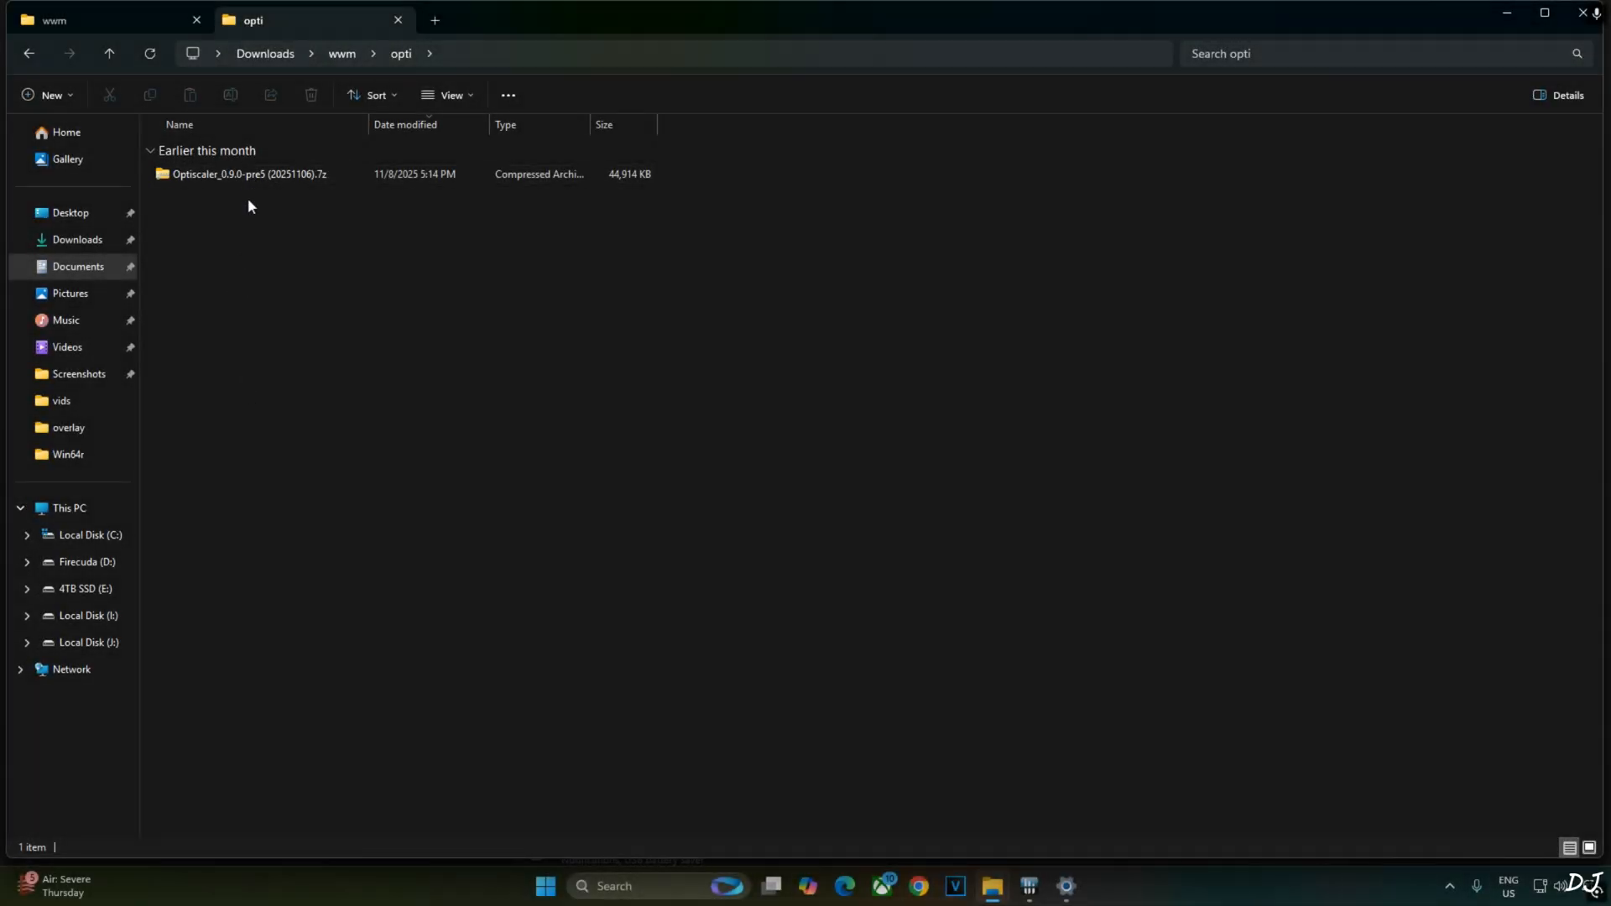
Step: In the pre5 archive select OptiScaler.ini, libxess_fg, libxess, libxell, fakenvapi files, dlssg_to_fsr3 and a FidelityFX DLL
{"action": "double_click", "coordinate": [248, 173]}
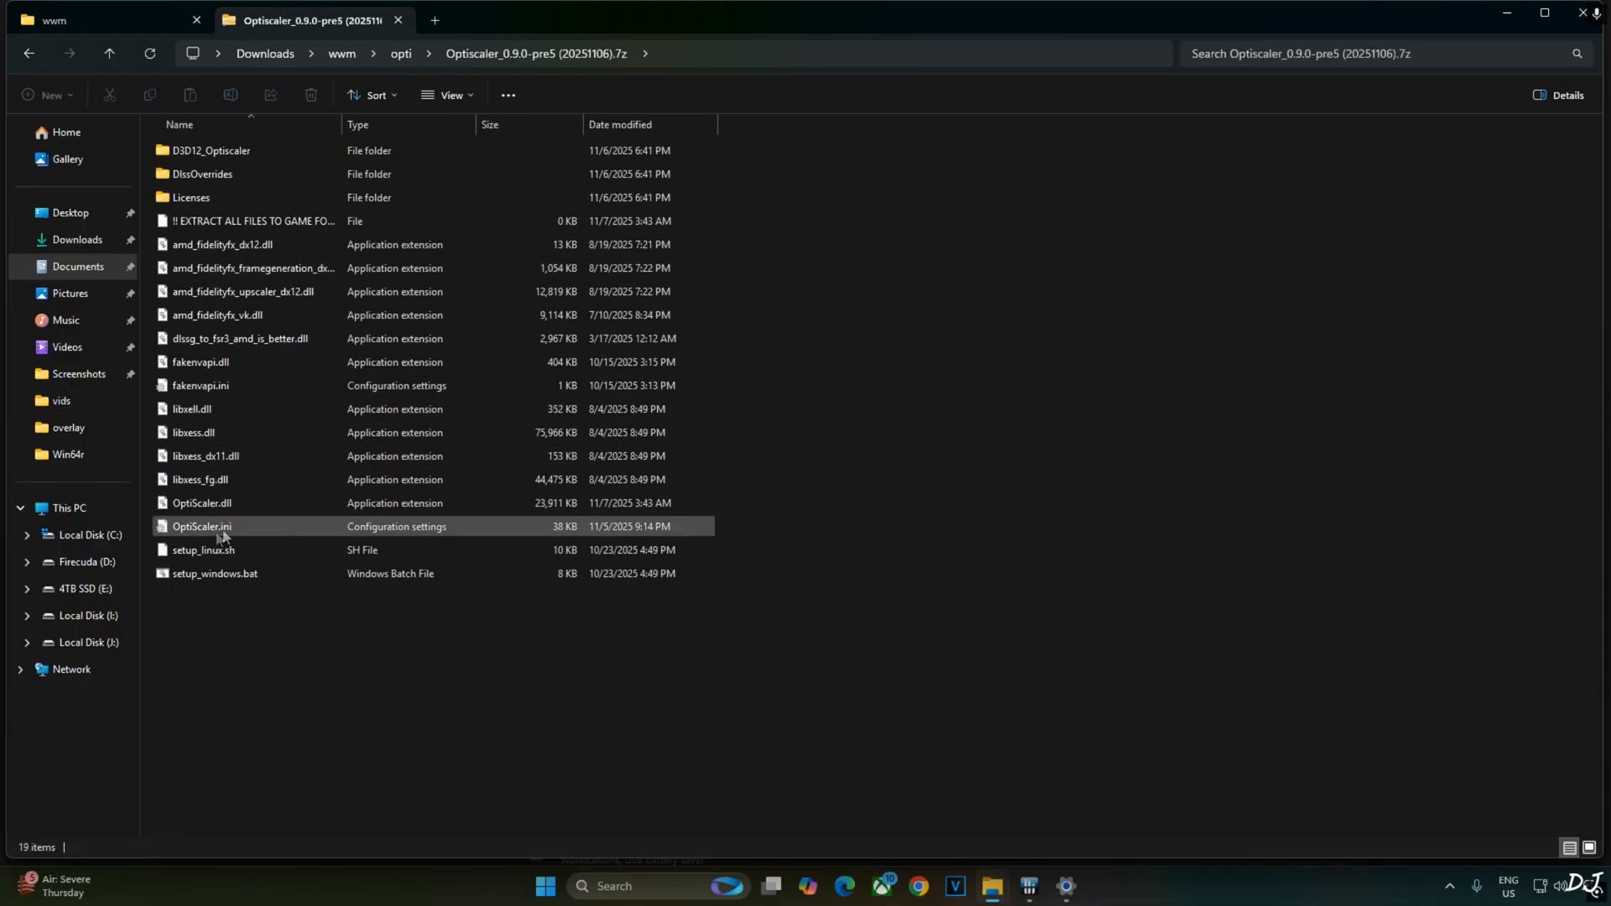
{"action": "left_click", "coordinate": [203, 525]}
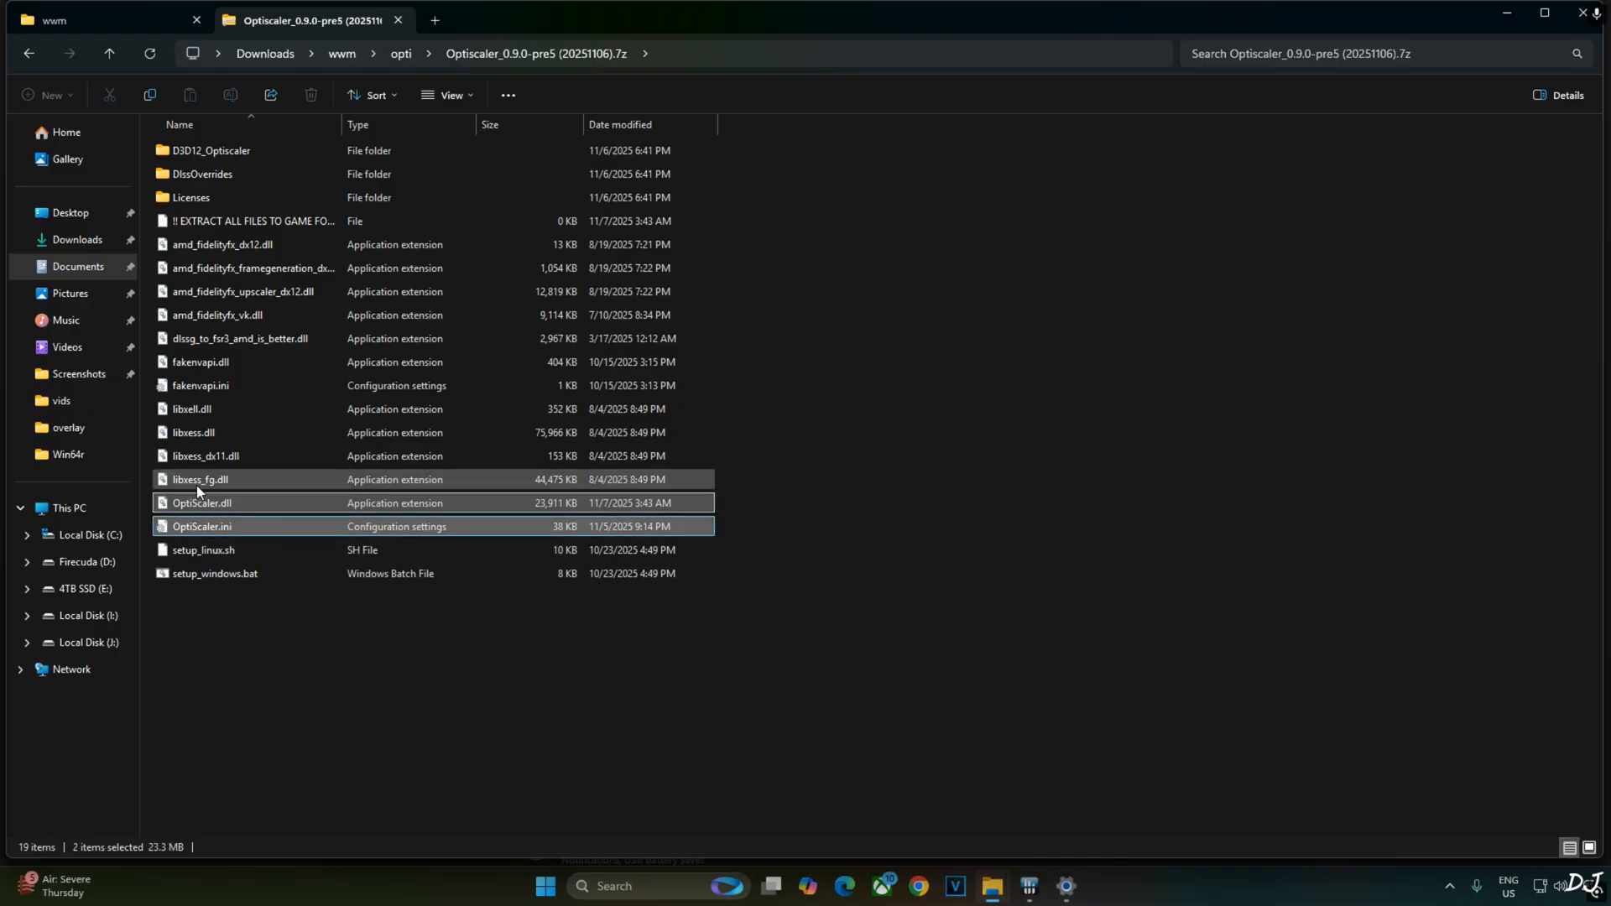
{"action": "left_click", "coordinate": [199, 478]}
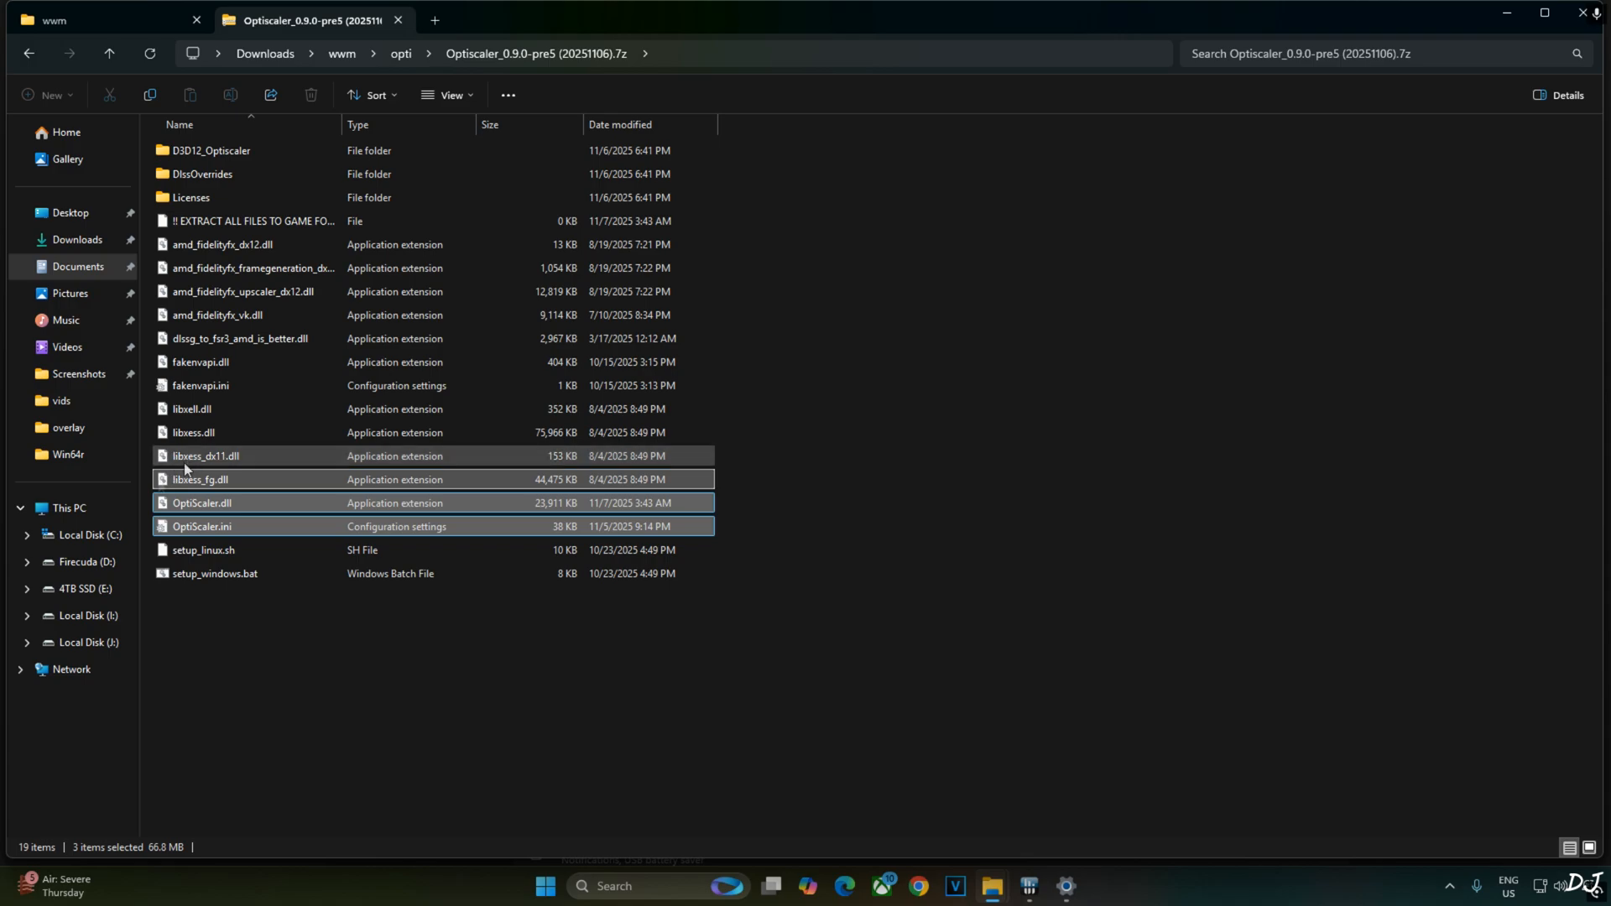
{"action": "left_click", "coordinate": [193, 432]}
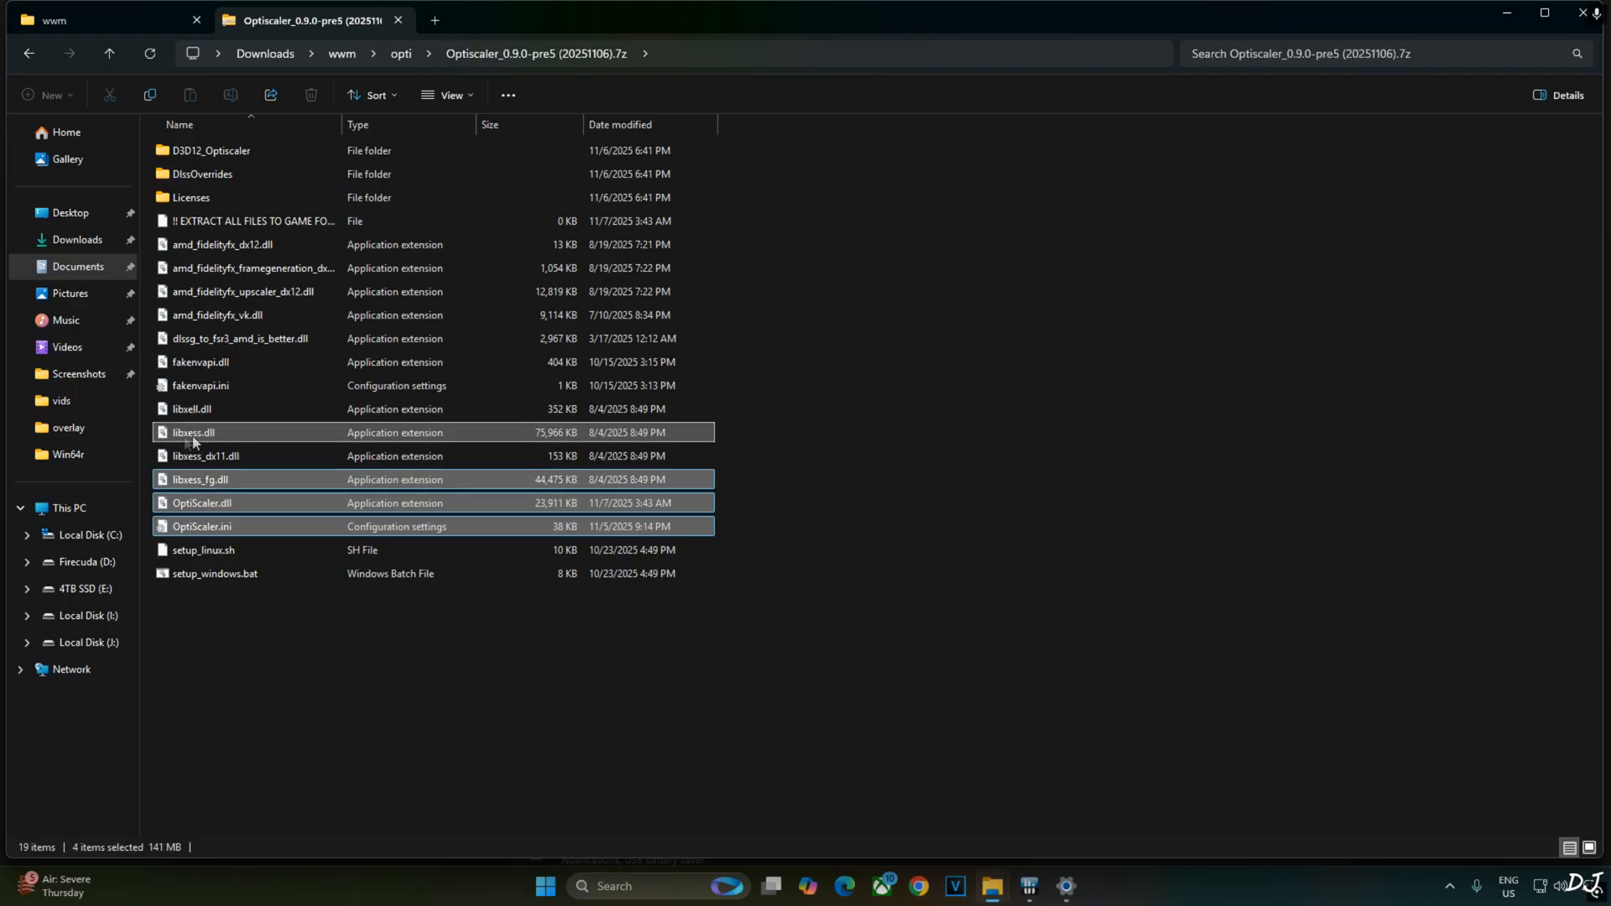
{"action": "mouse_move", "coordinate": [183, 429]}
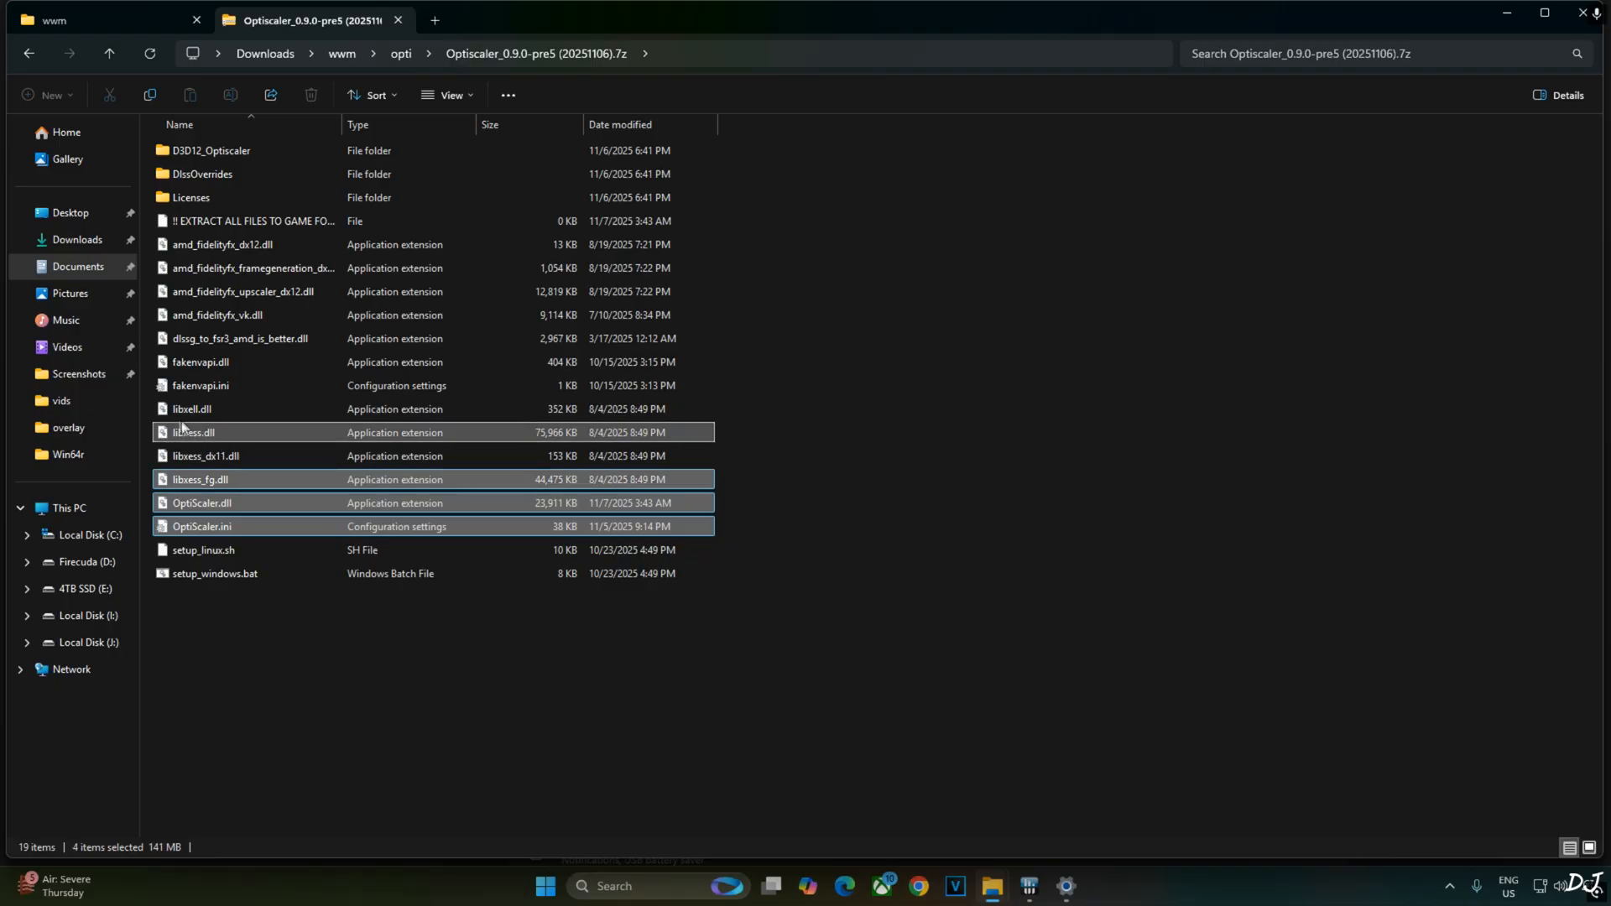
{"action": "left_click", "coordinate": [191, 408]}
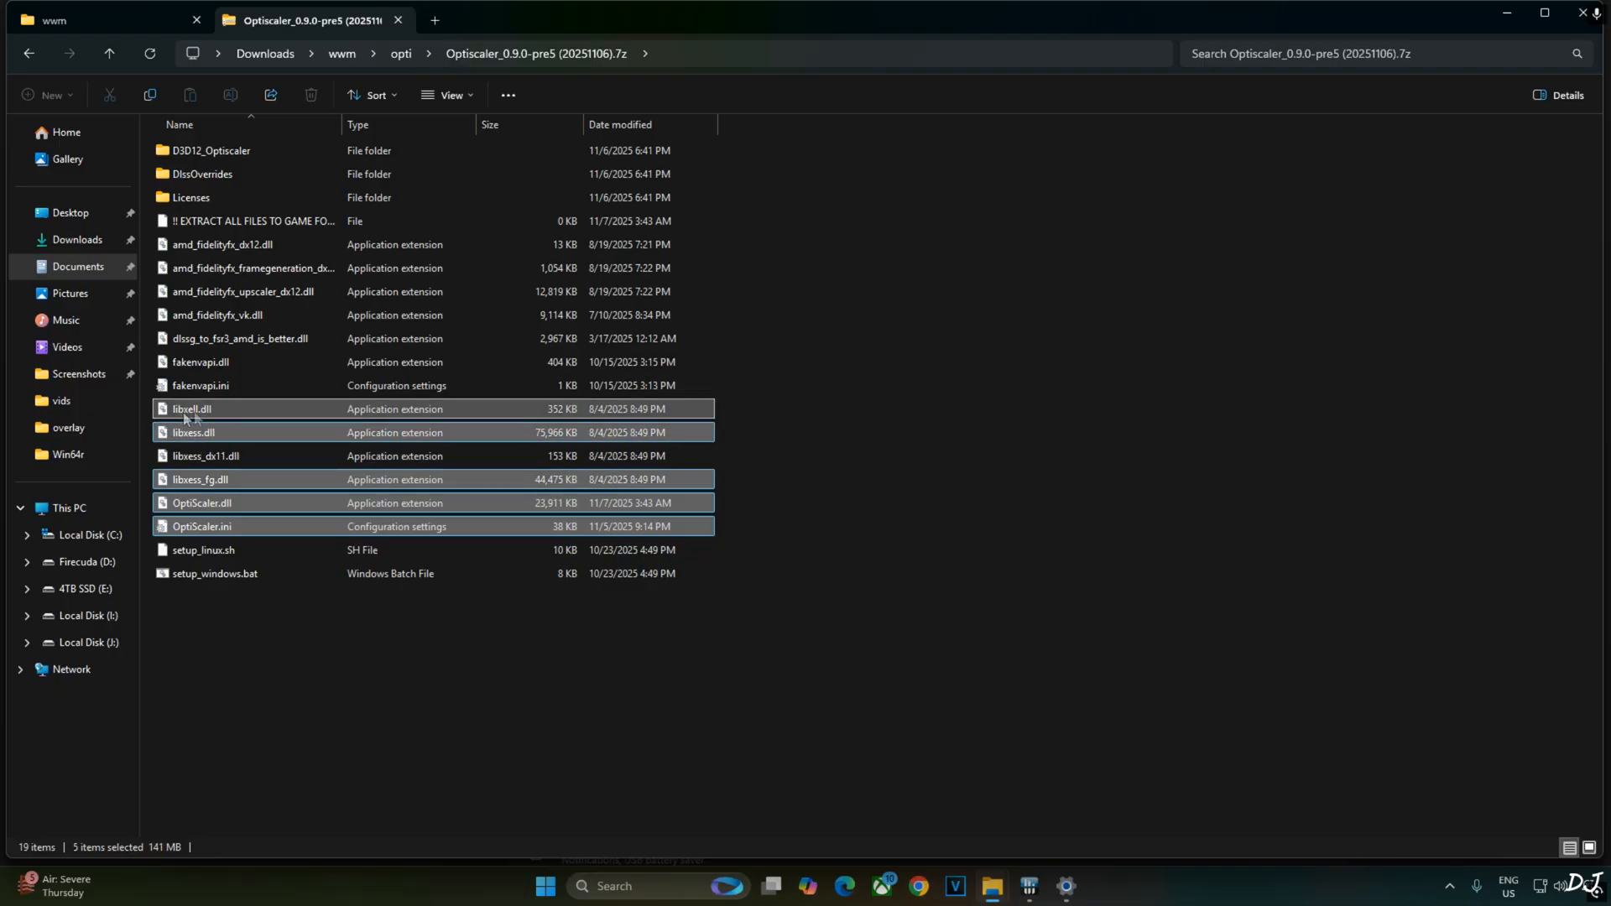
{"action": "mouse_move", "coordinate": [259, 416]}
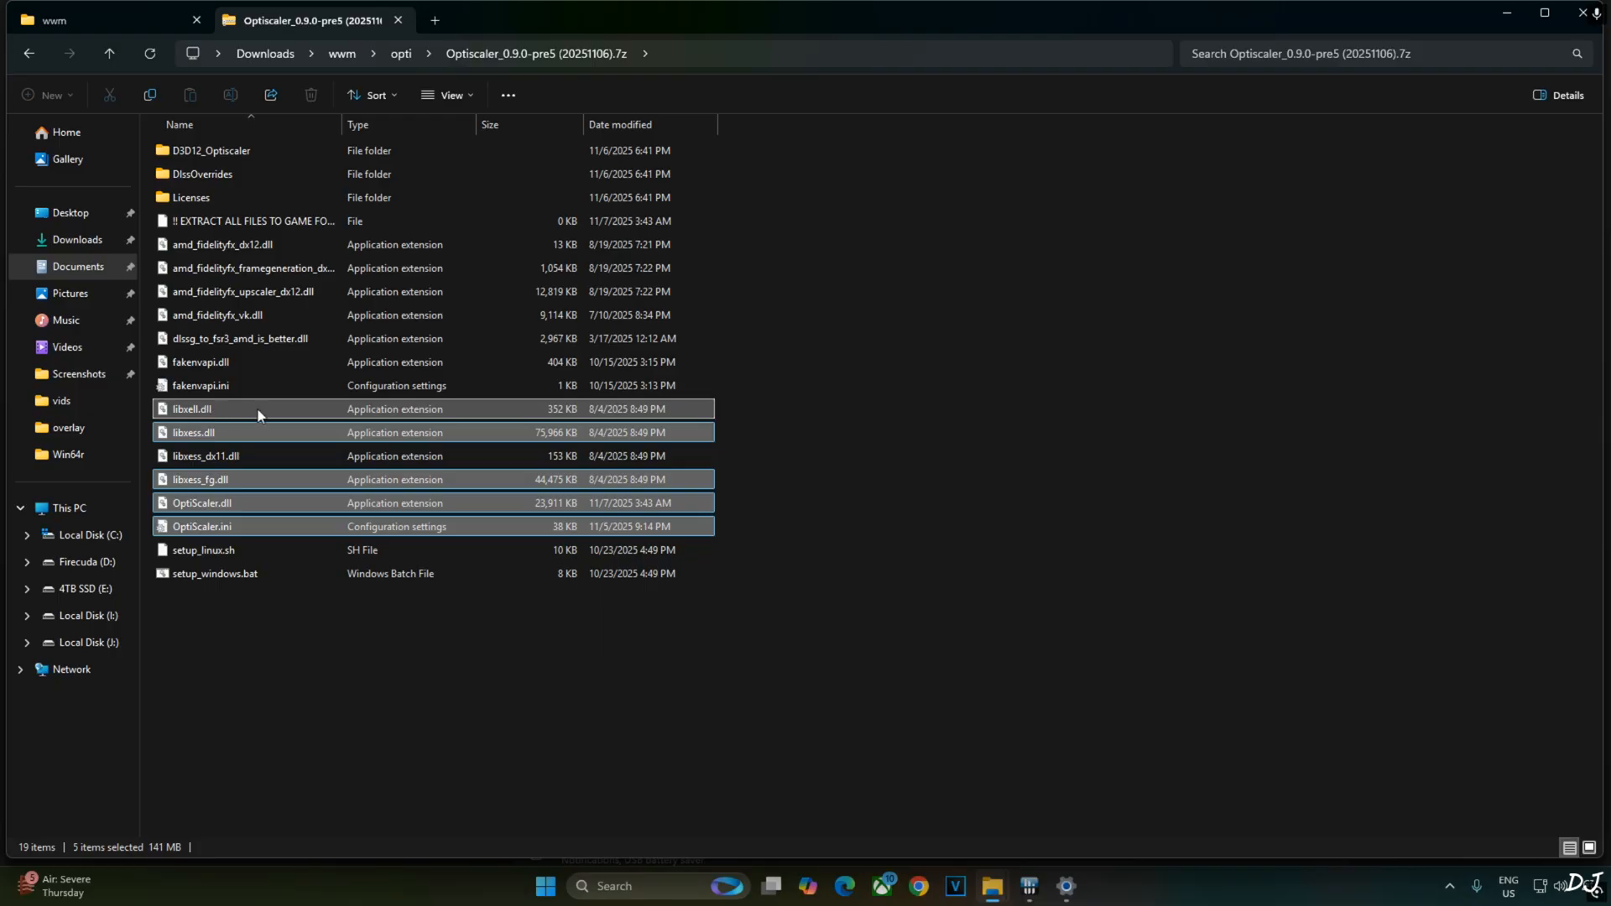
{"action": "left_click", "coordinate": [200, 386]}
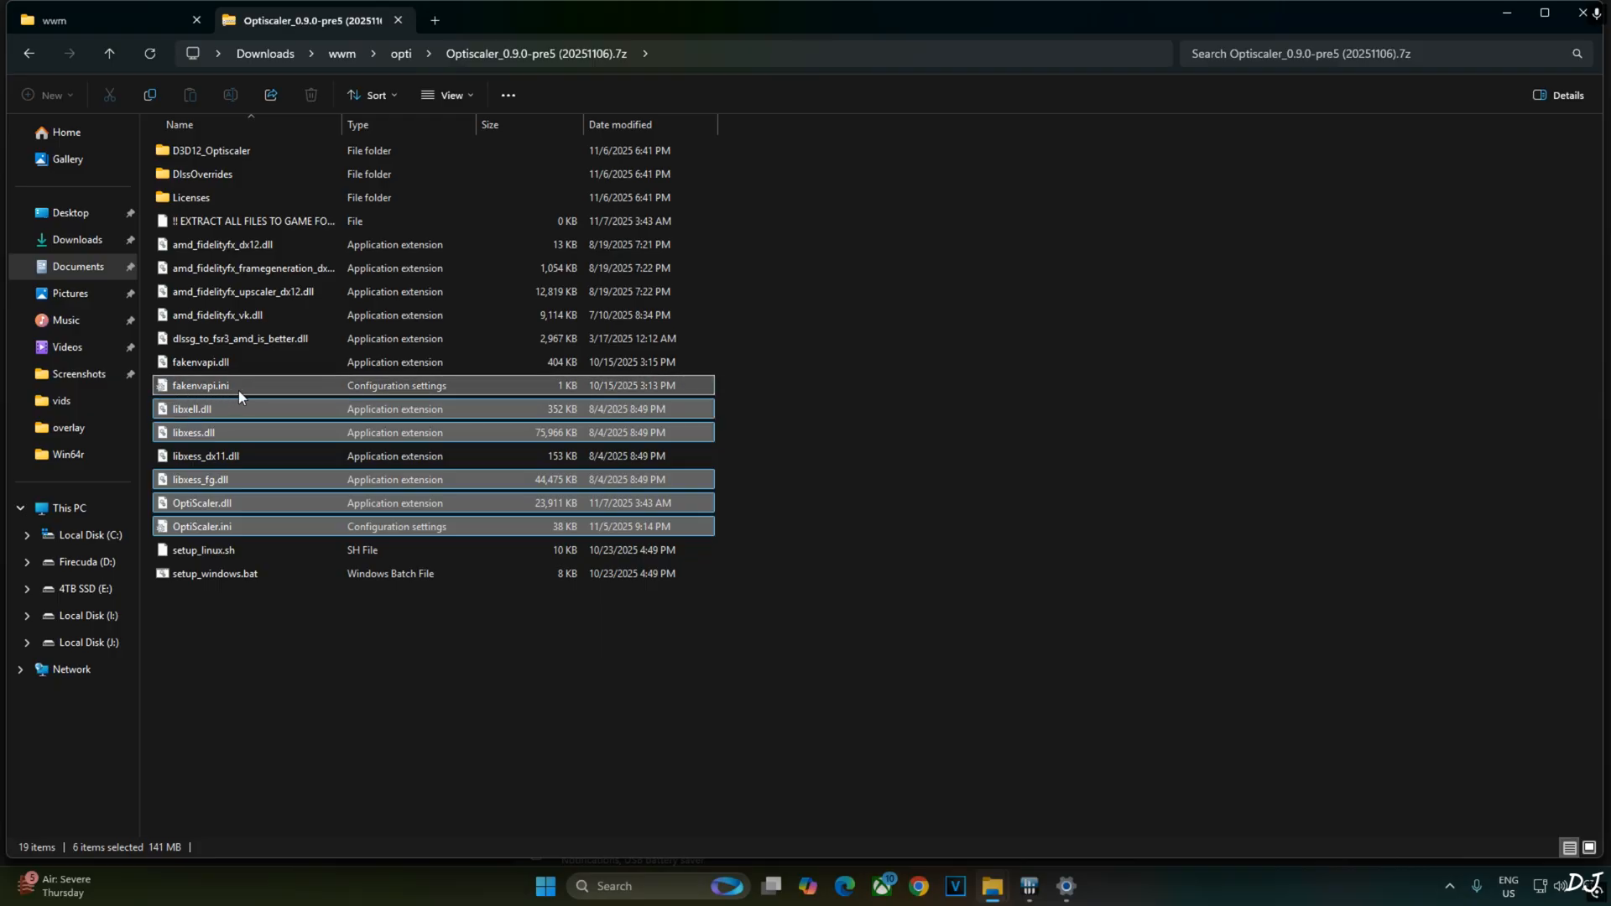
{"action": "left_click", "coordinate": [200, 362]}
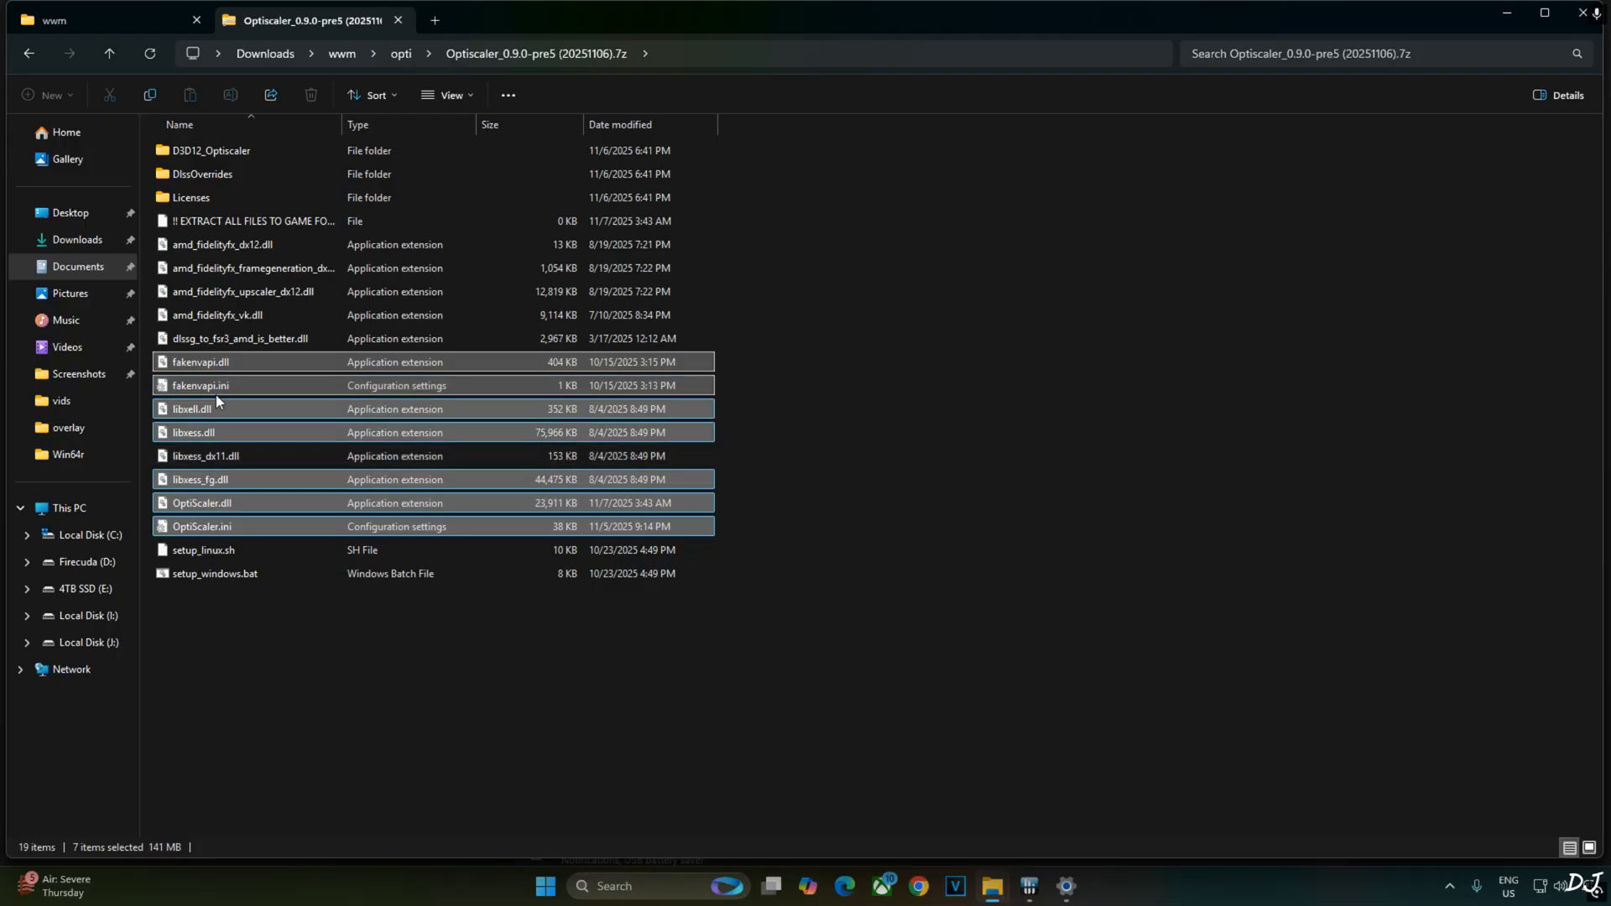
{"action": "mouse_move", "coordinate": [265, 344]}
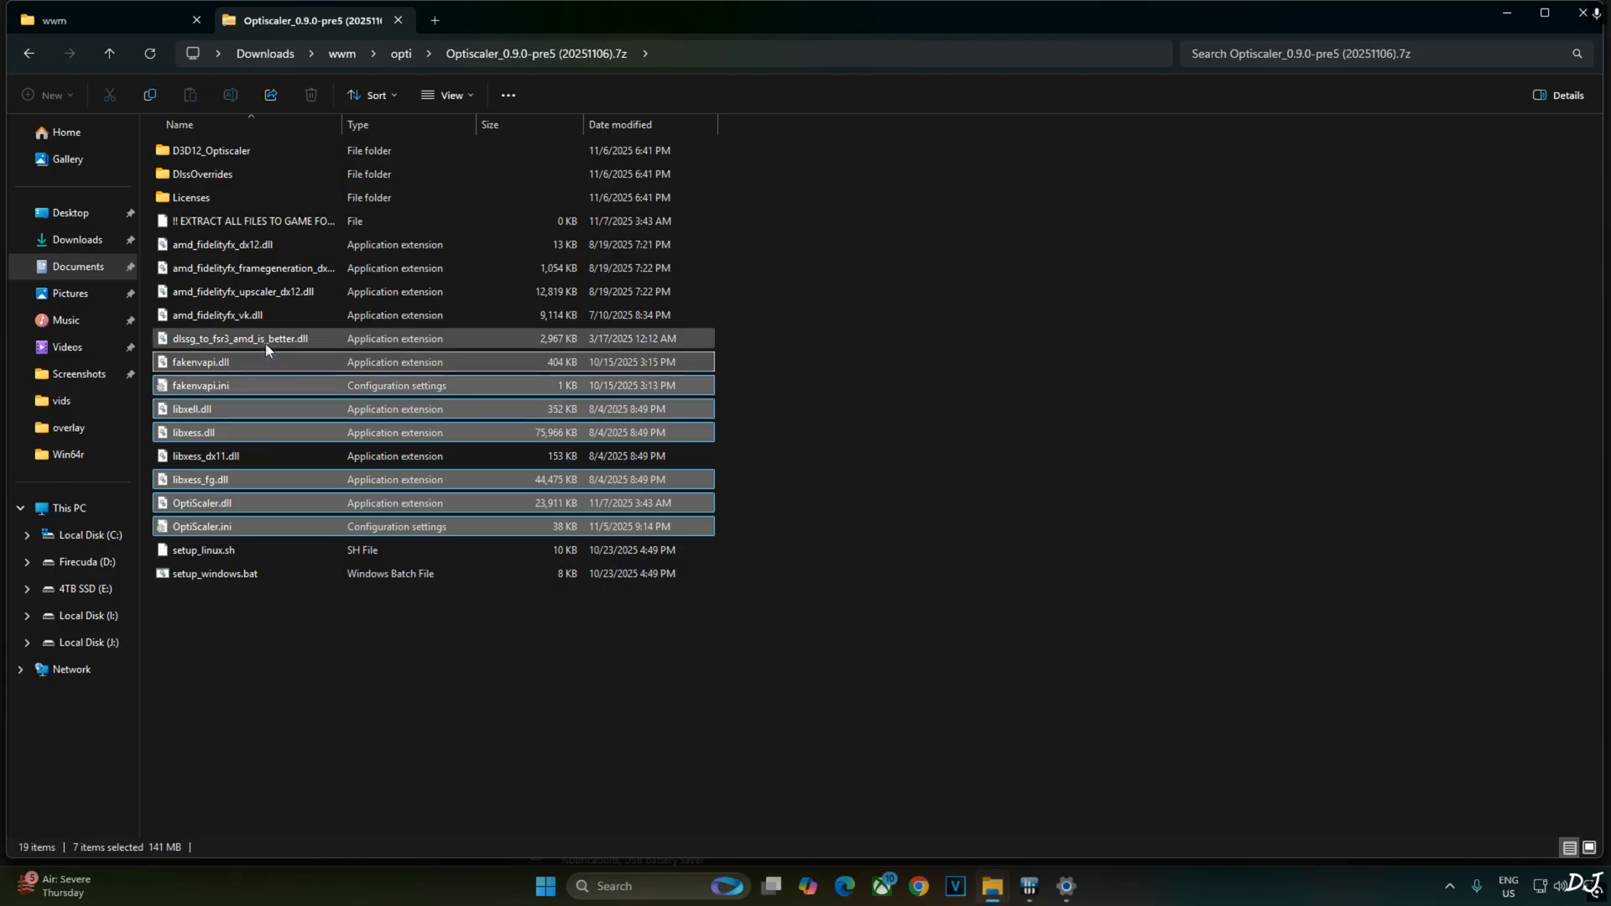
{"action": "left_click", "coordinate": [242, 337]}
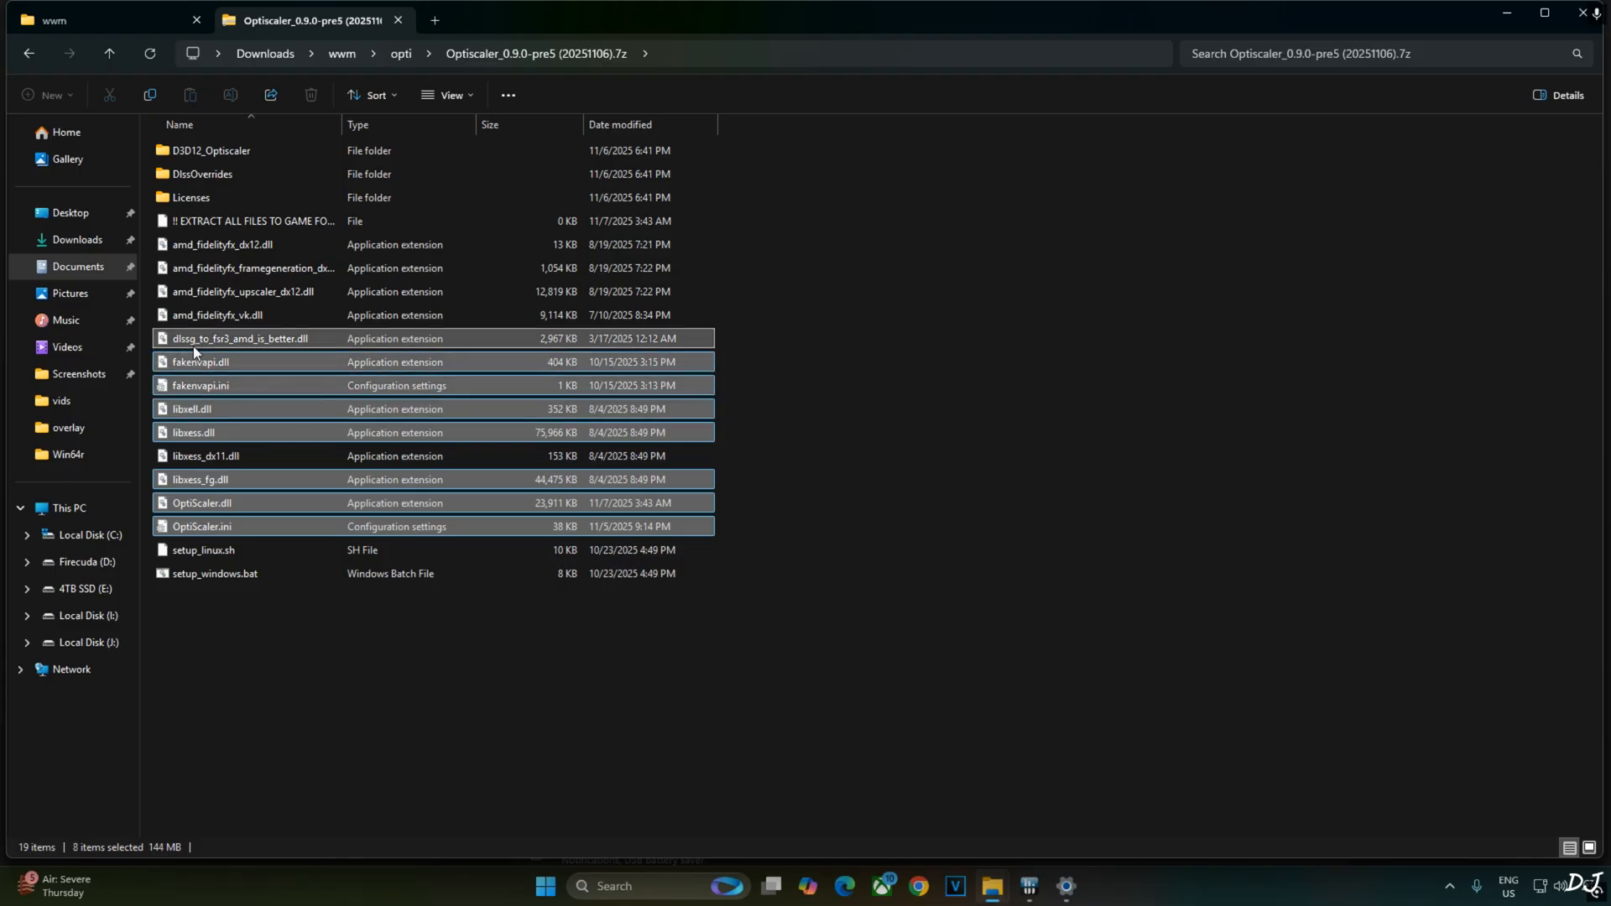
{"action": "mouse_move", "coordinate": [918, 317]}
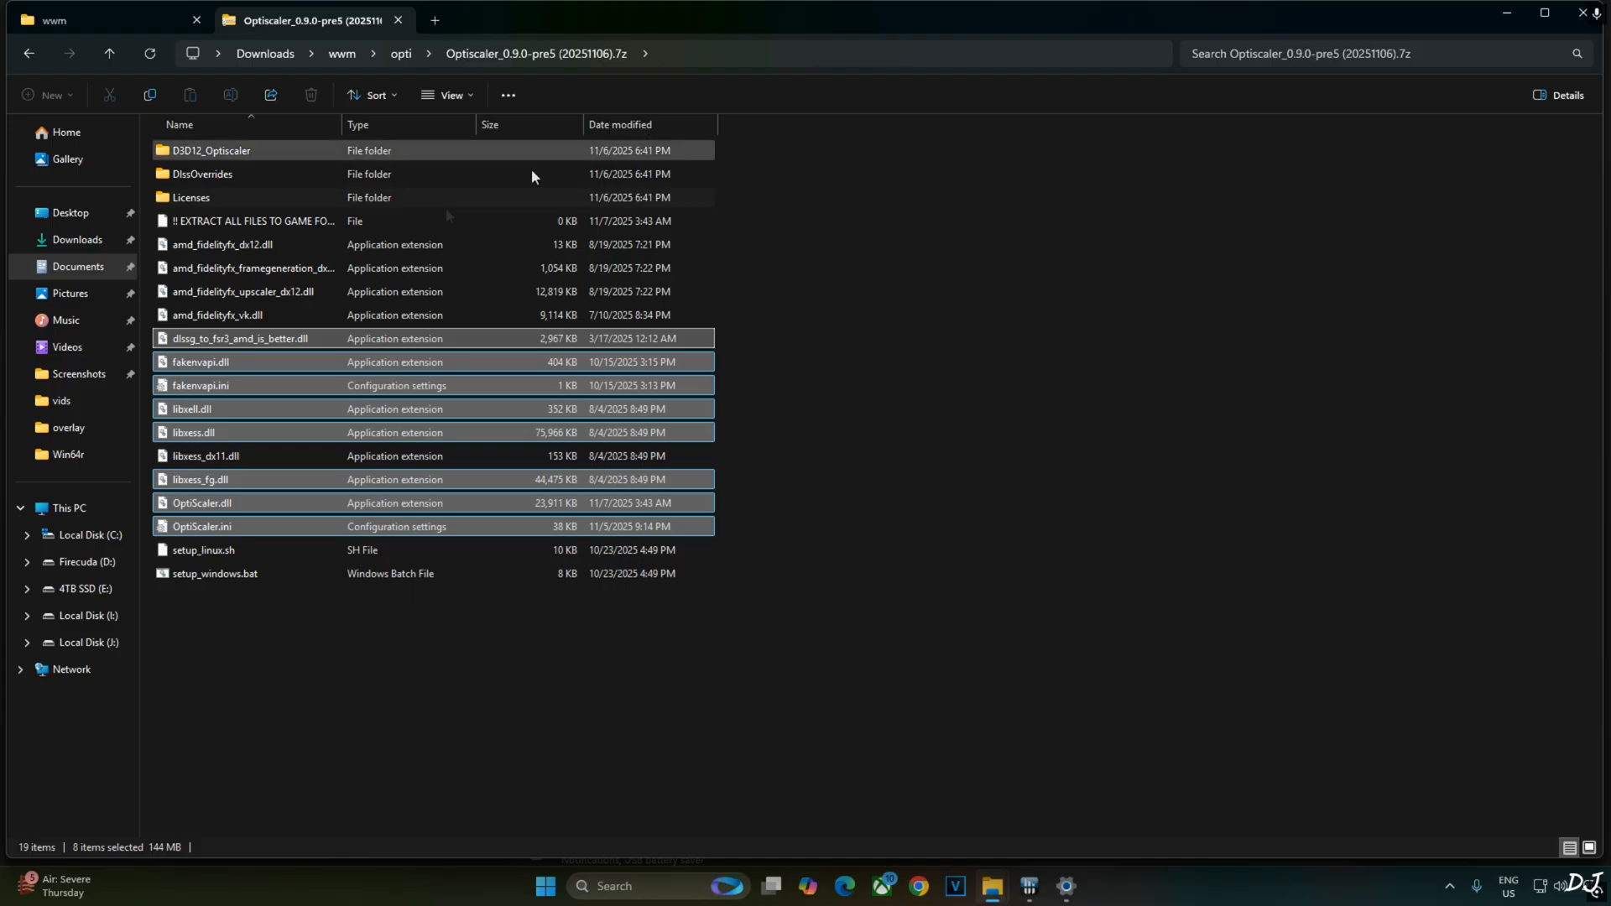
{"action": "mouse_move", "coordinate": [836, 234]}
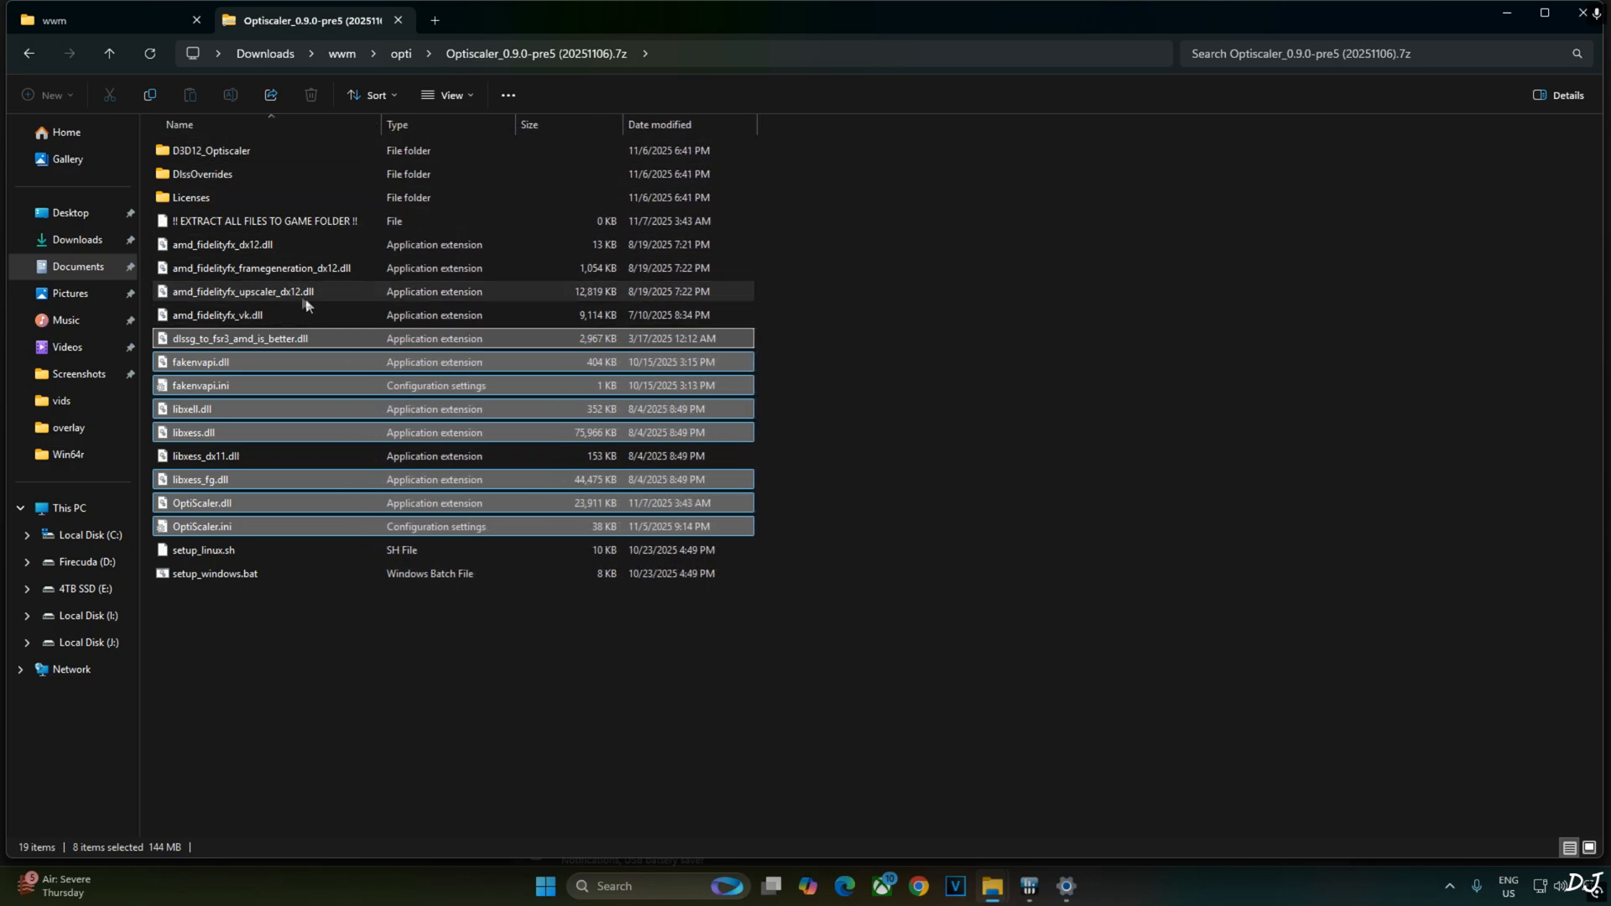
{"action": "left_click", "coordinate": [258, 269]}
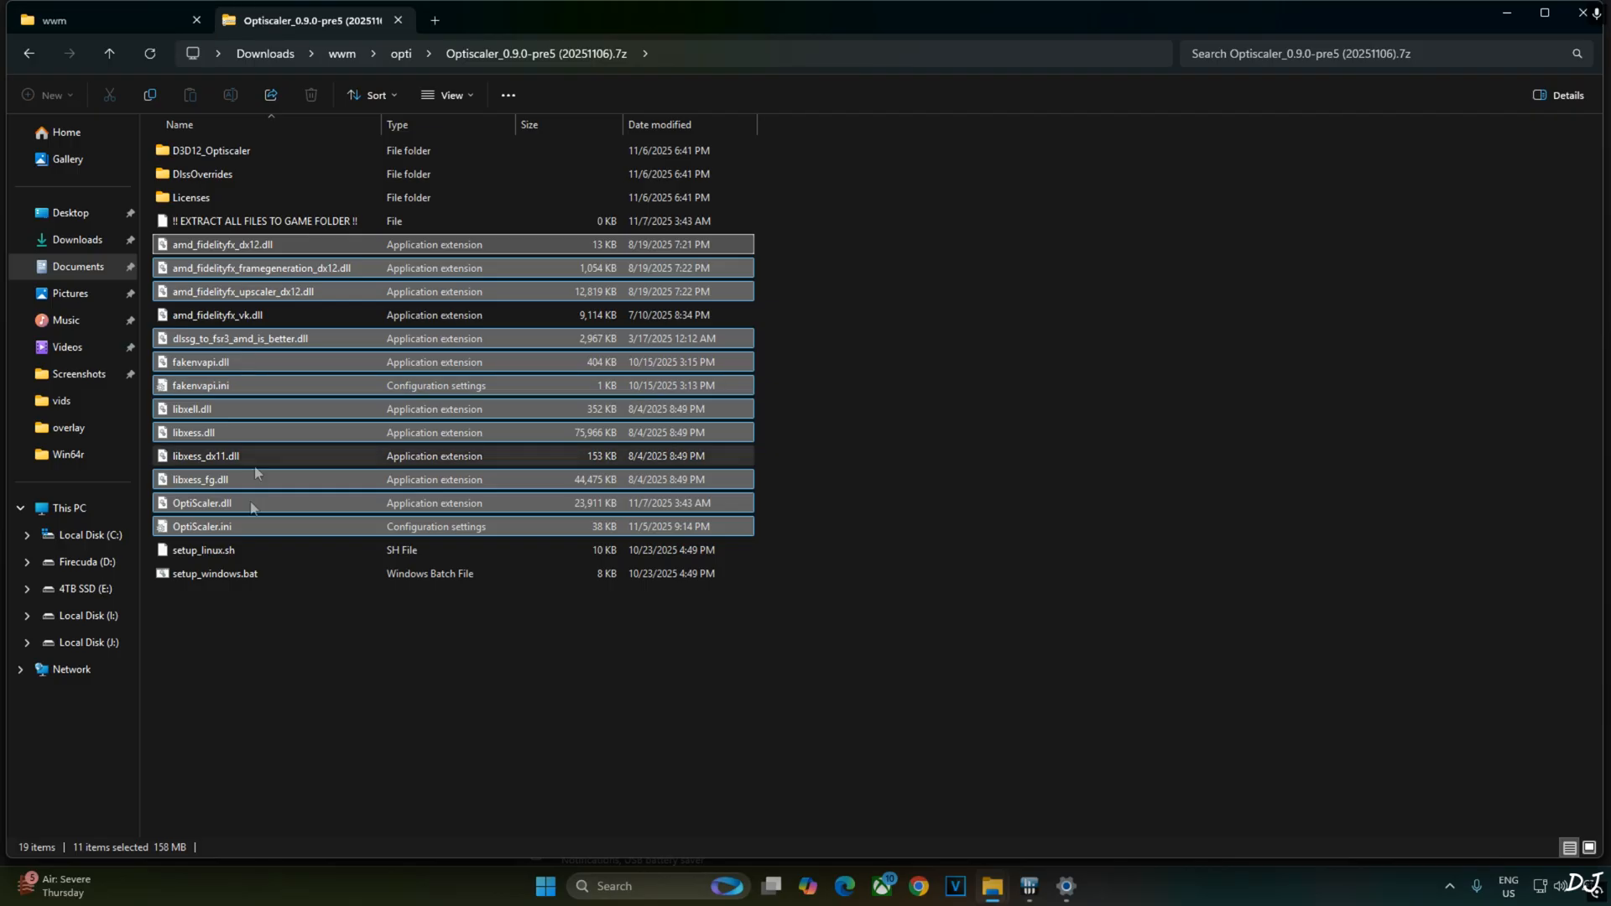
Step: Copy the selected OptiScaler files and browse Where Winds Meet's local files from Steam
{"action": "right_click", "coordinate": [202, 525]}
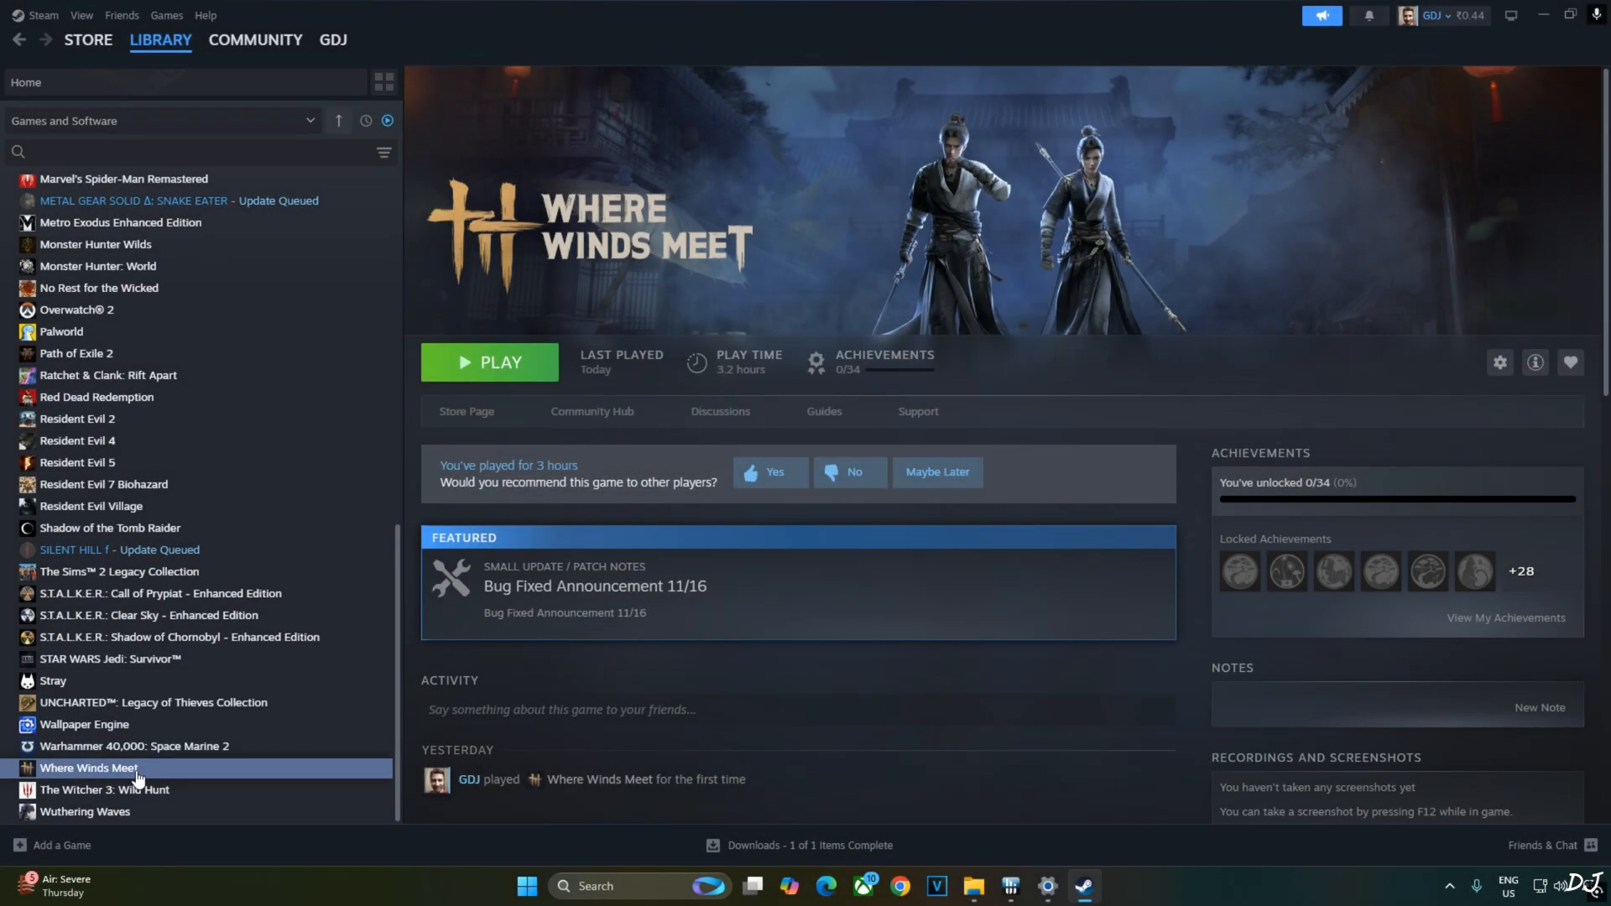
{"action": "right_click", "coordinate": [89, 766]}
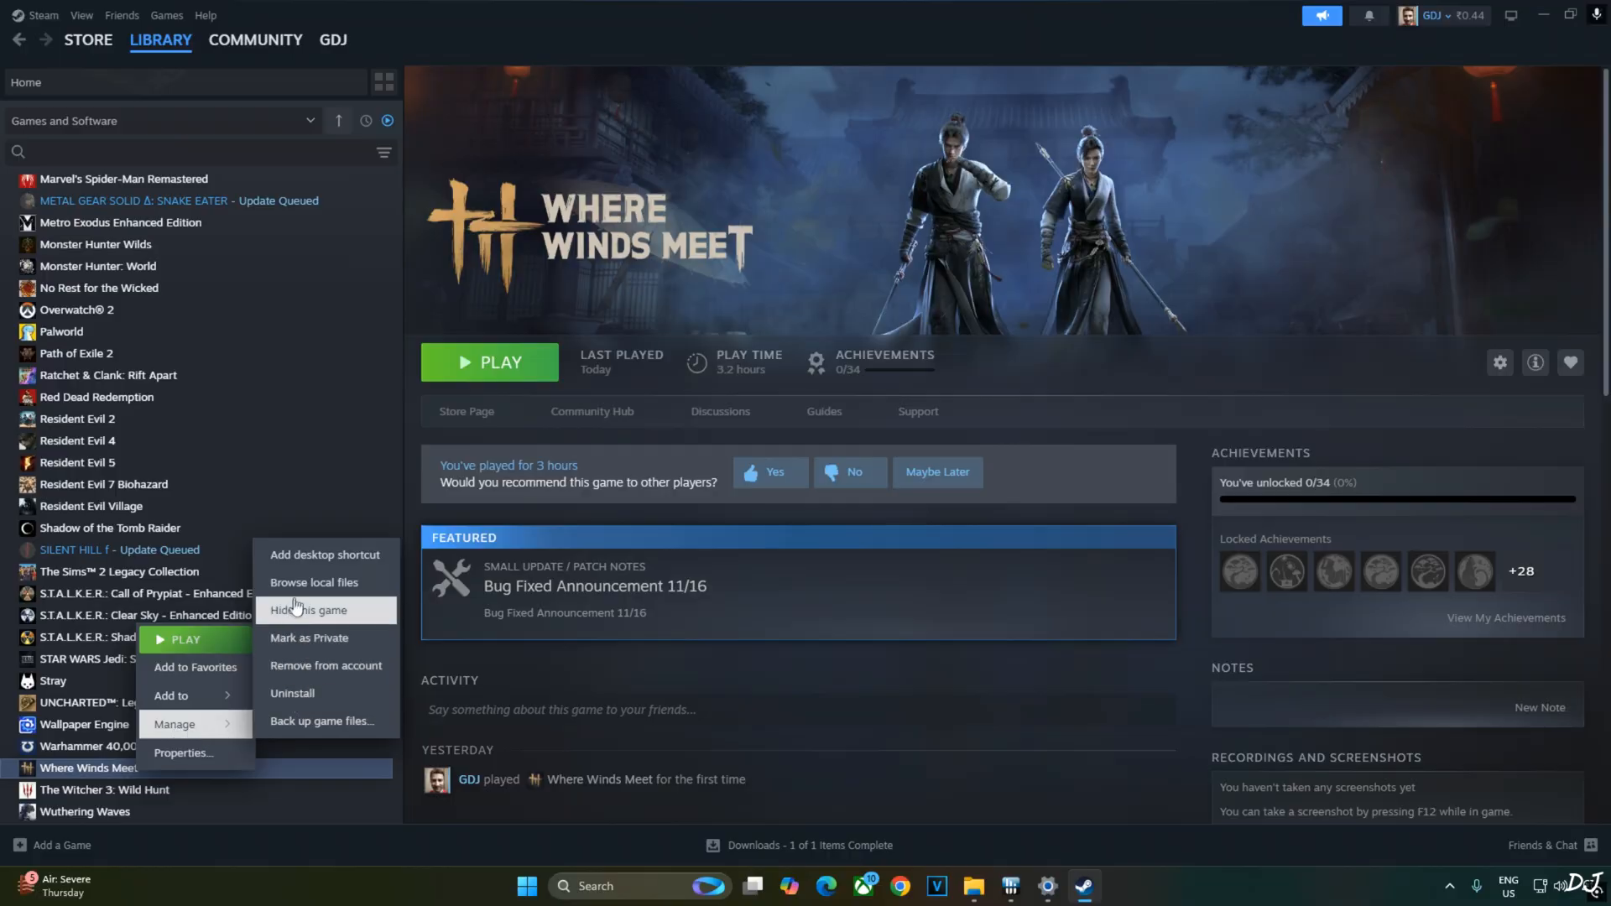
{"action": "left_click", "coordinate": [313, 586]}
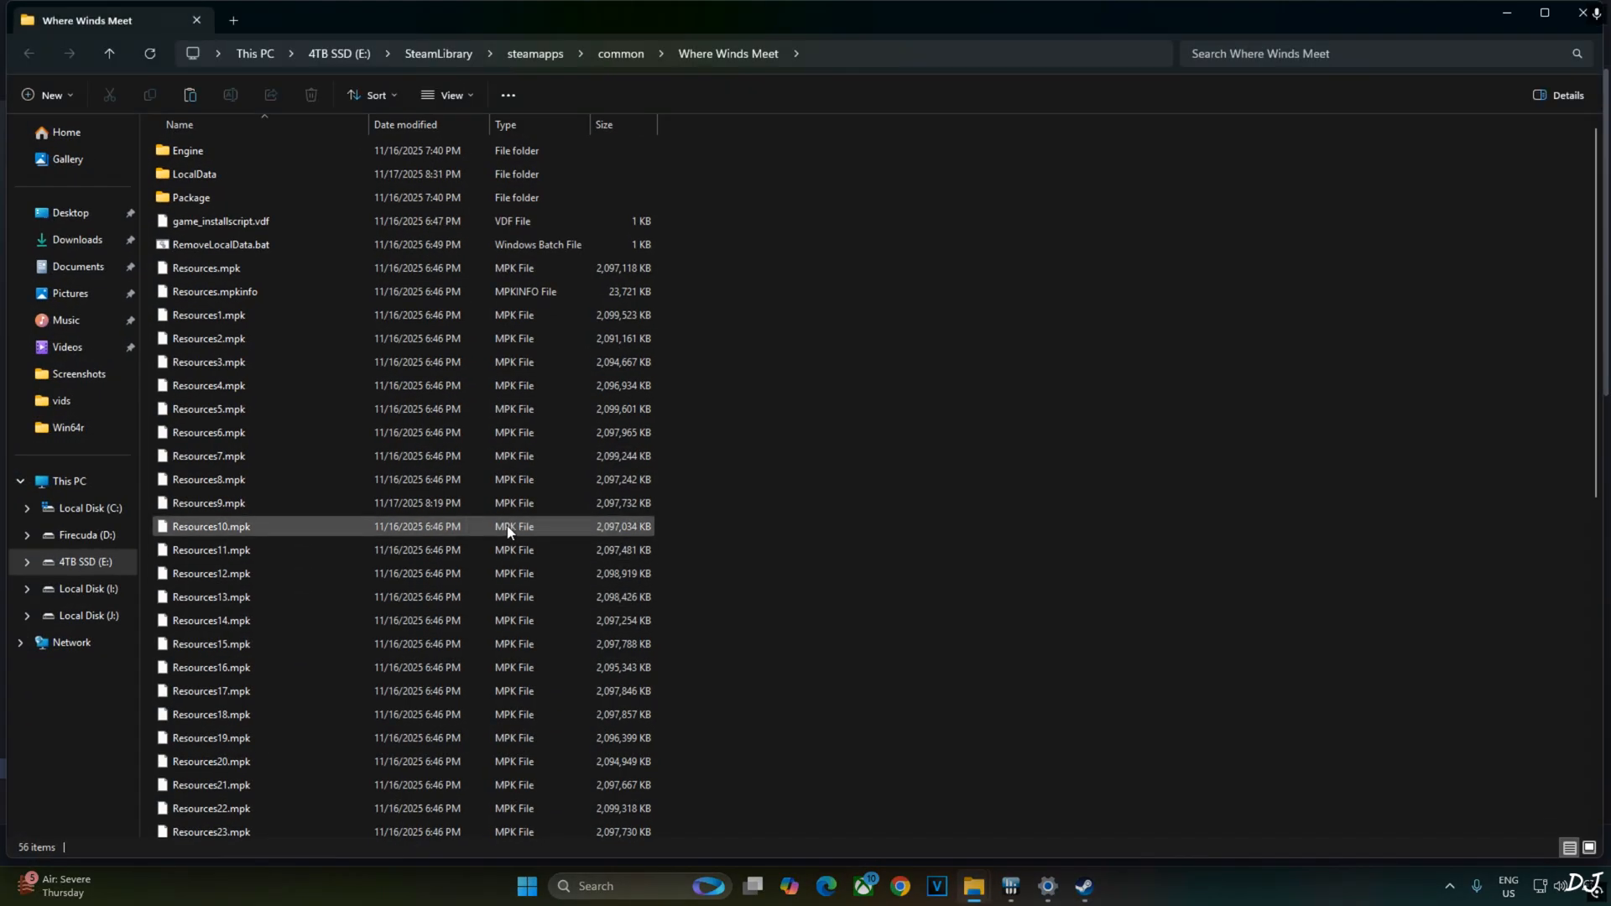
Step: Navigate into the game's Engine\Binaries\Win64r folder
{"action": "left_click", "coordinate": [208, 268]}
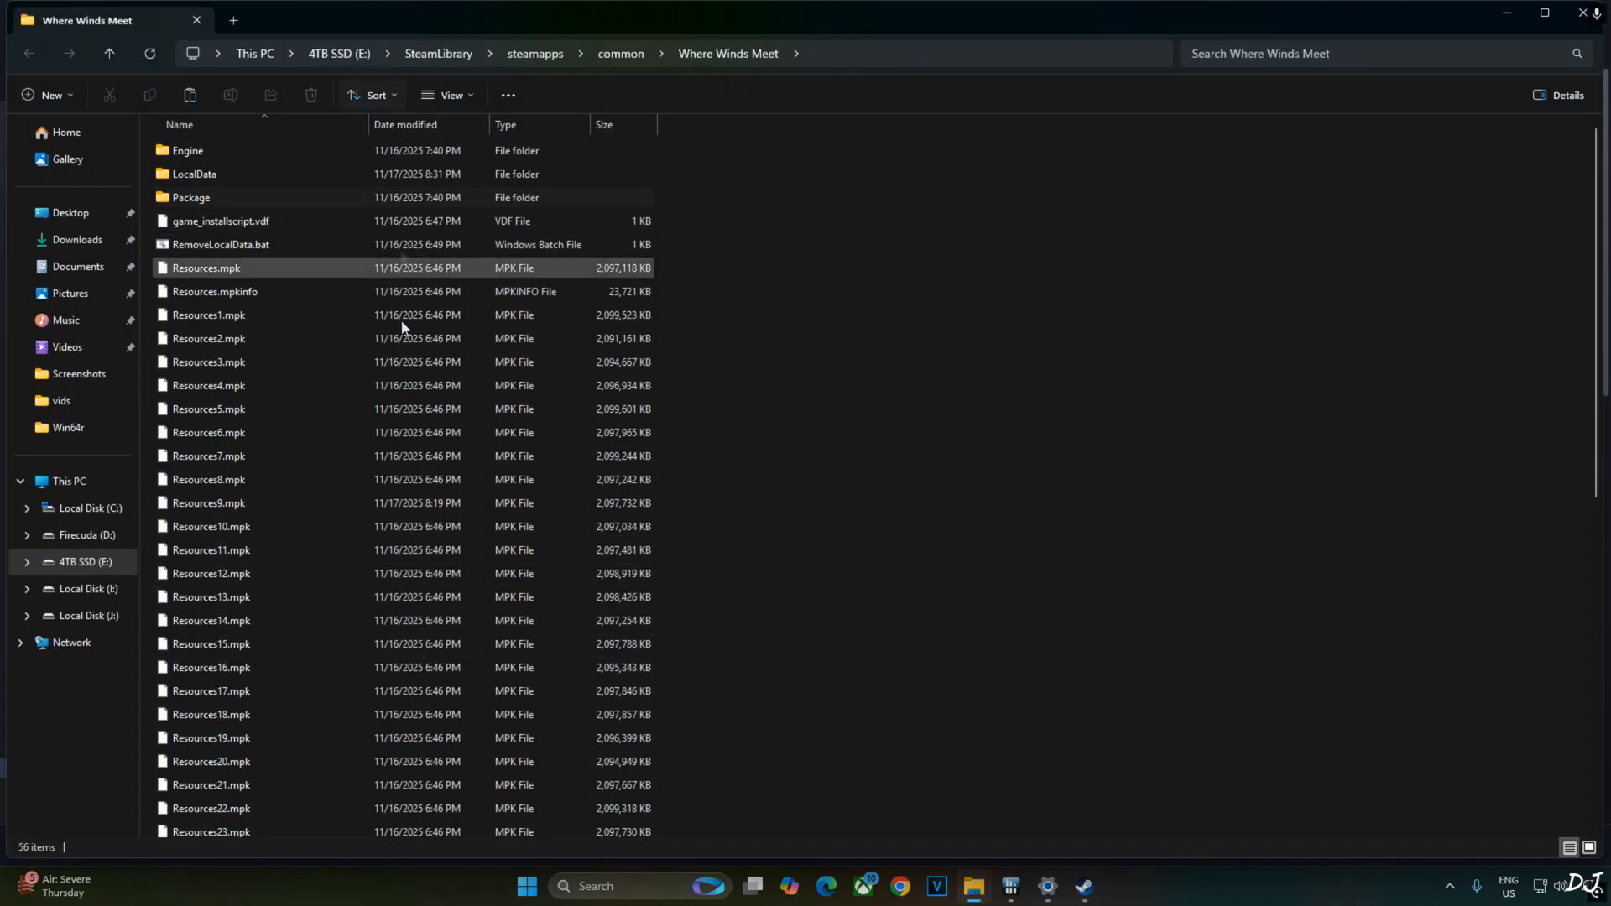
{"action": "left_click", "coordinate": [219, 221]}
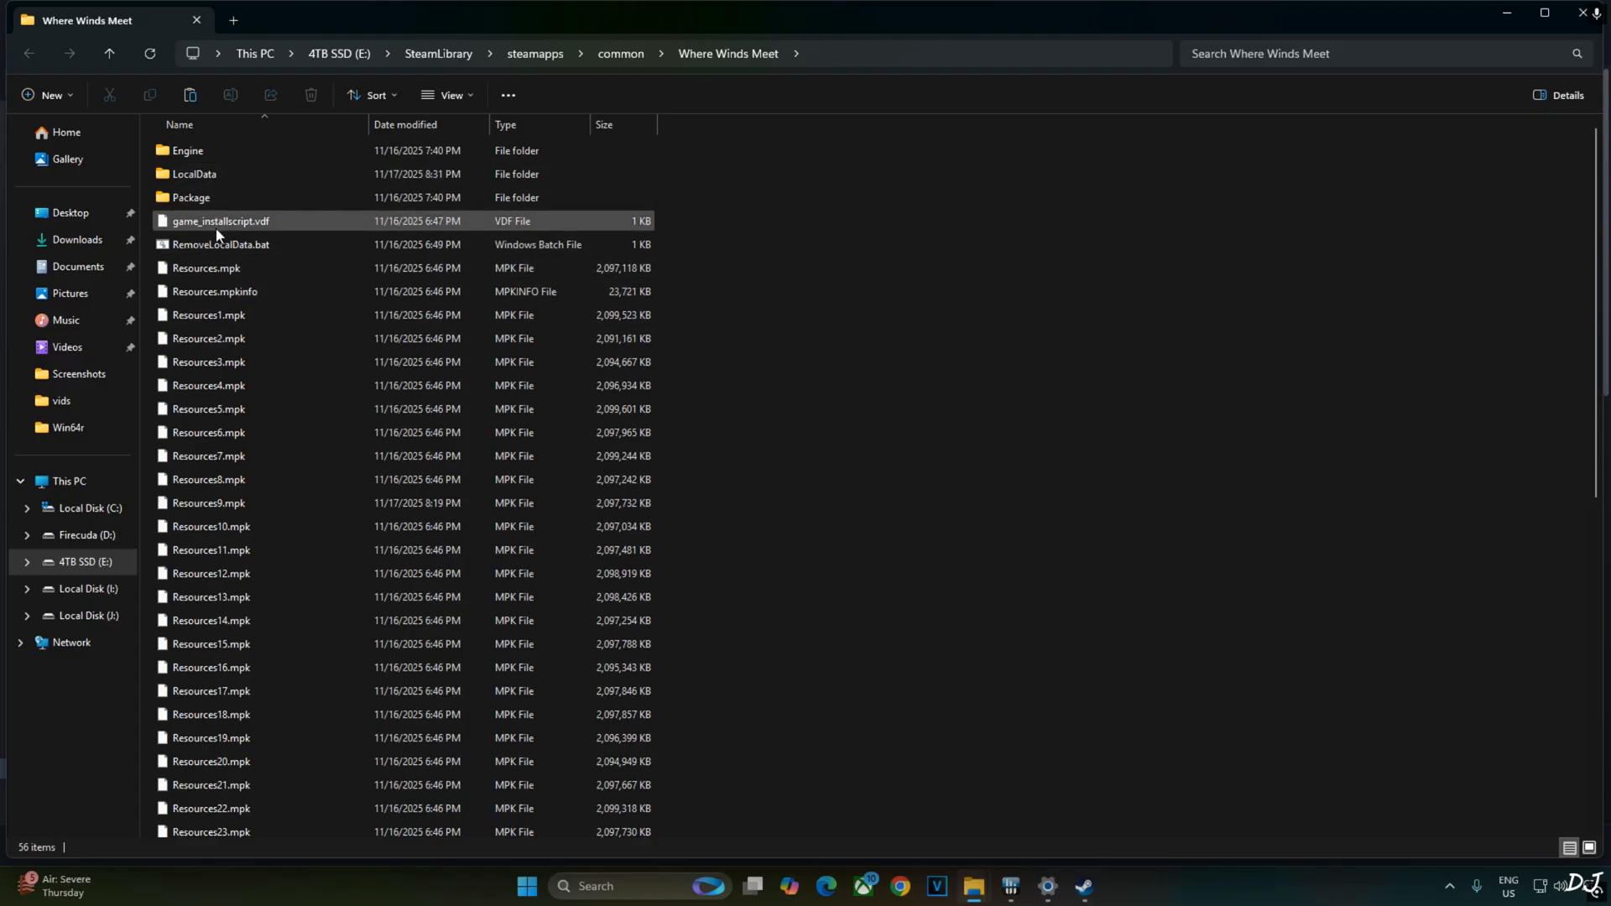
{"action": "double_click", "coordinate": [186, 150]}
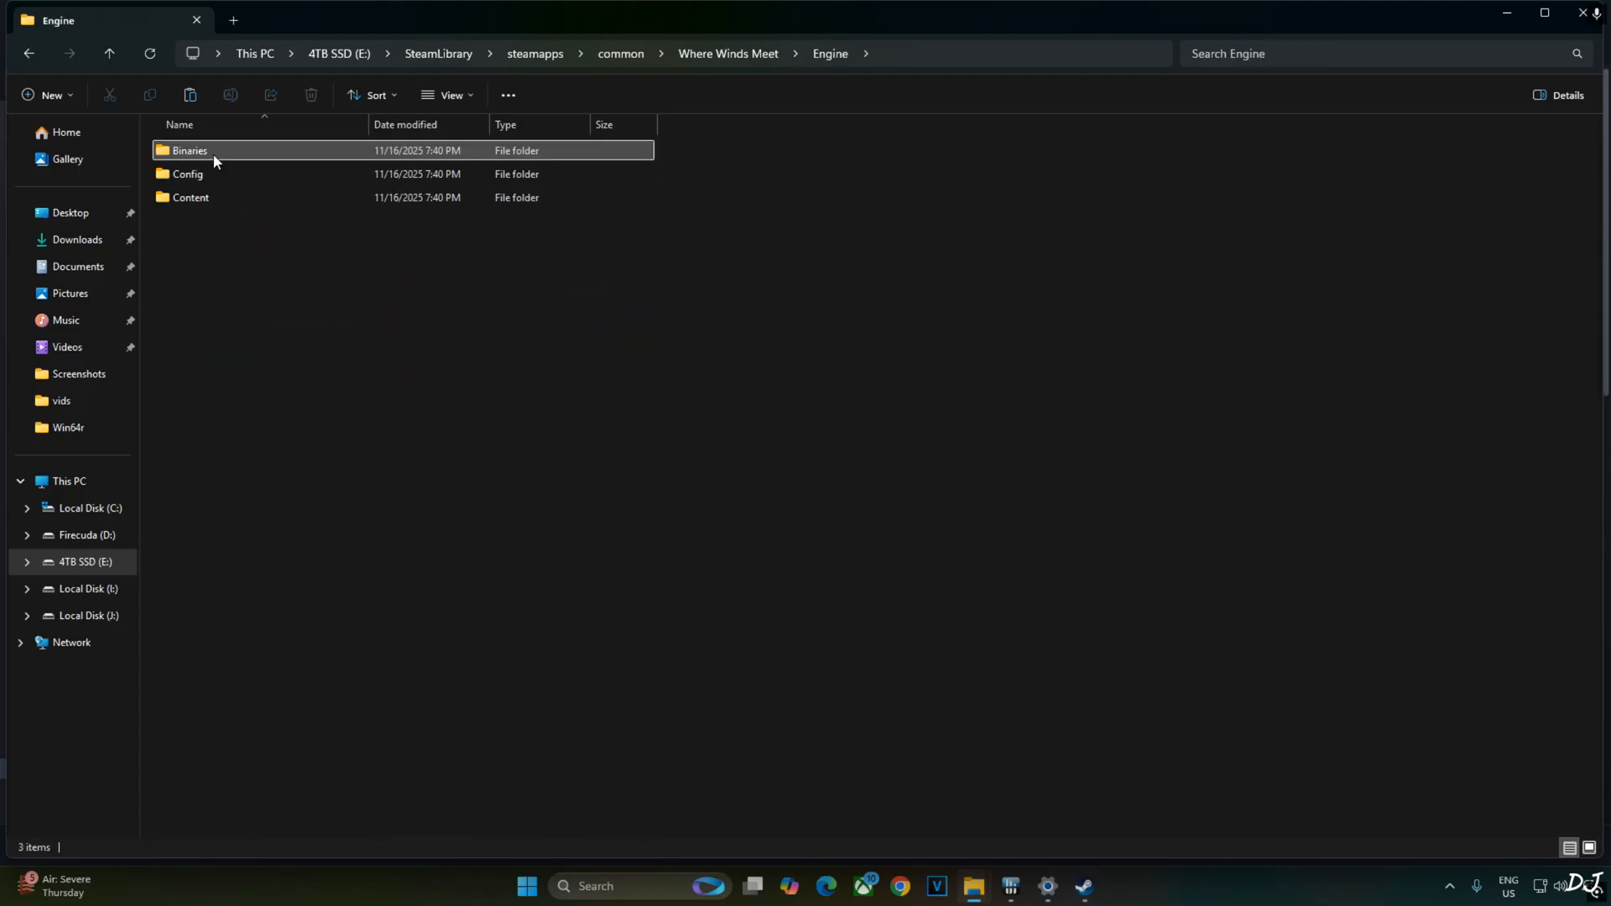
{"action": "double_click", "coordinate": [190, 149]}
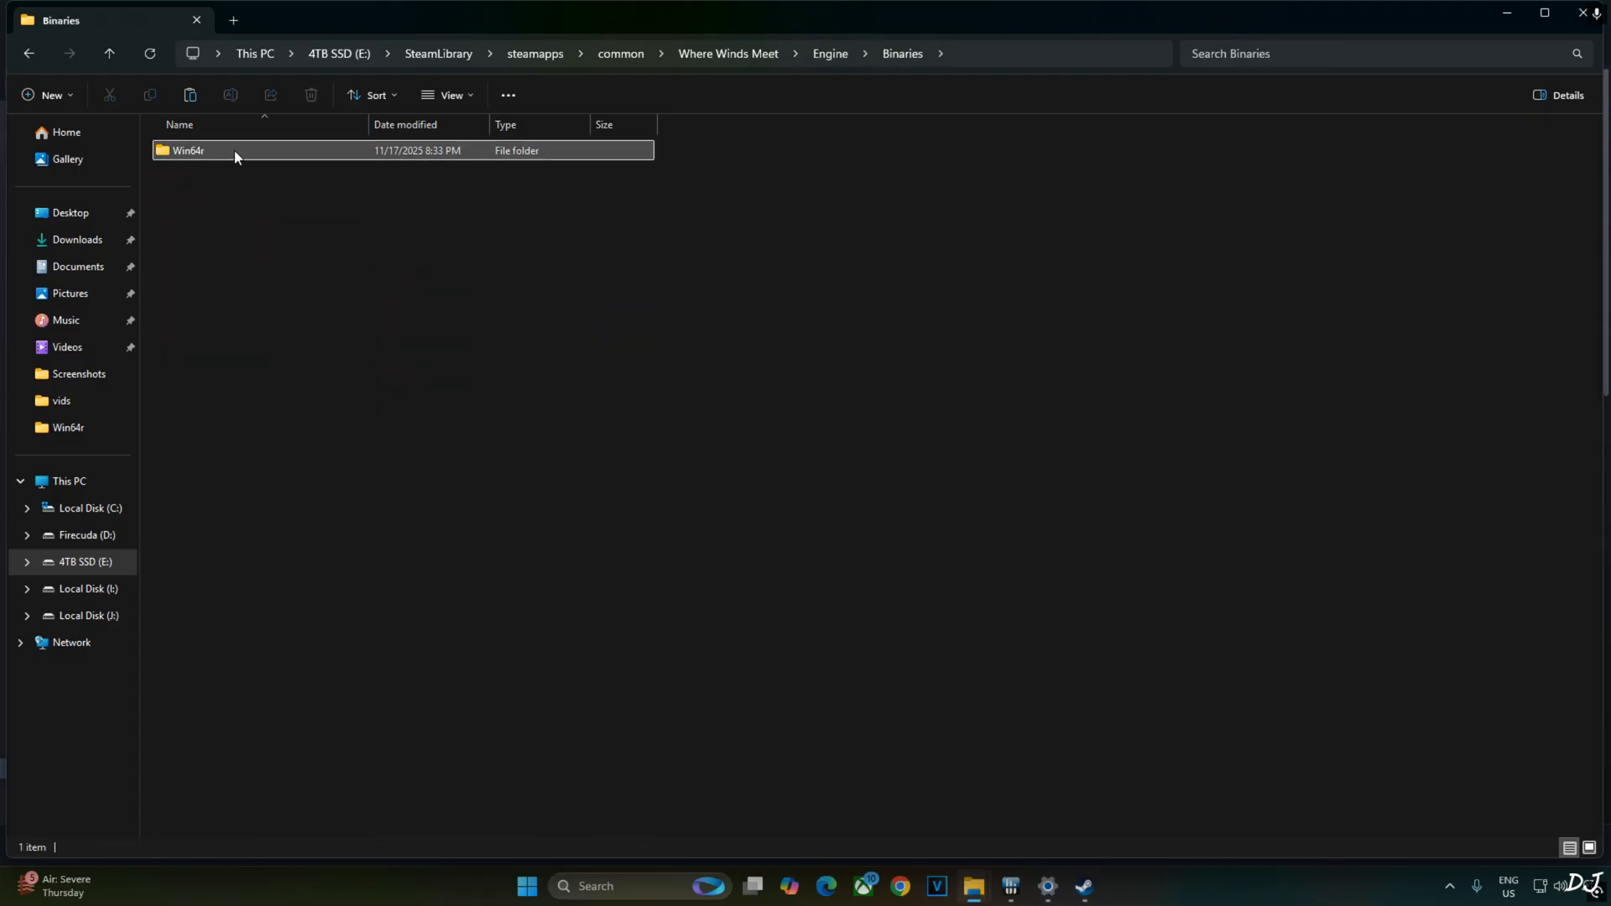
{"action": "double_click", "coordinate": [186, 149]}
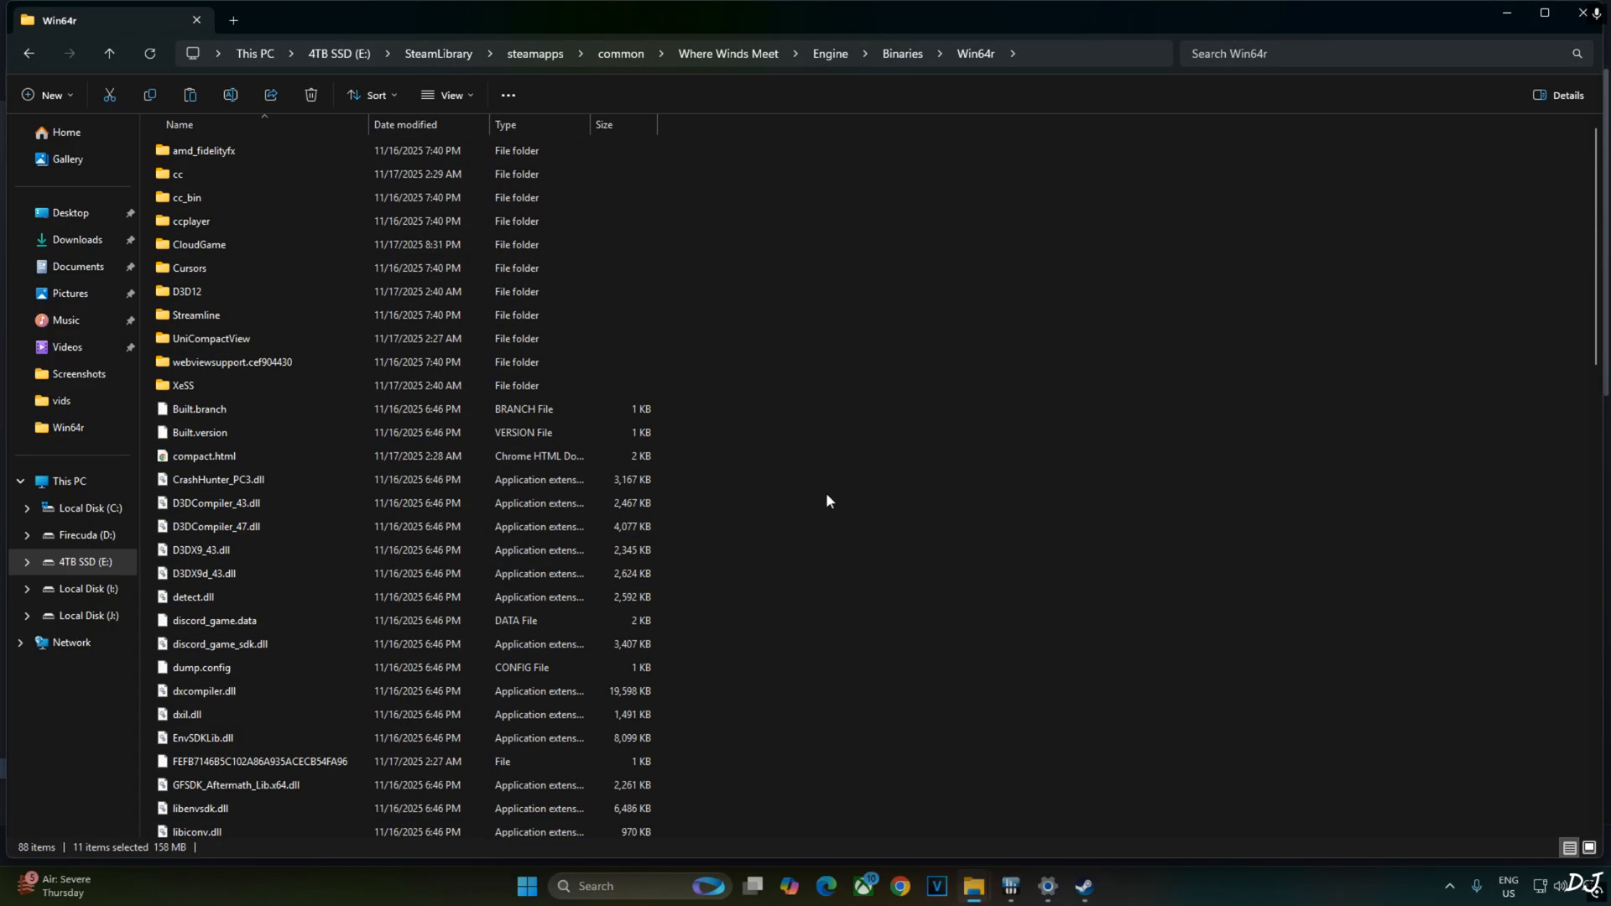
Step: Place the OptiScaler files in Win64r, locating the pasted OptiScaler.dll
{"action": "scroll", "scroll_direction": "down", "scroll_amount": 3}
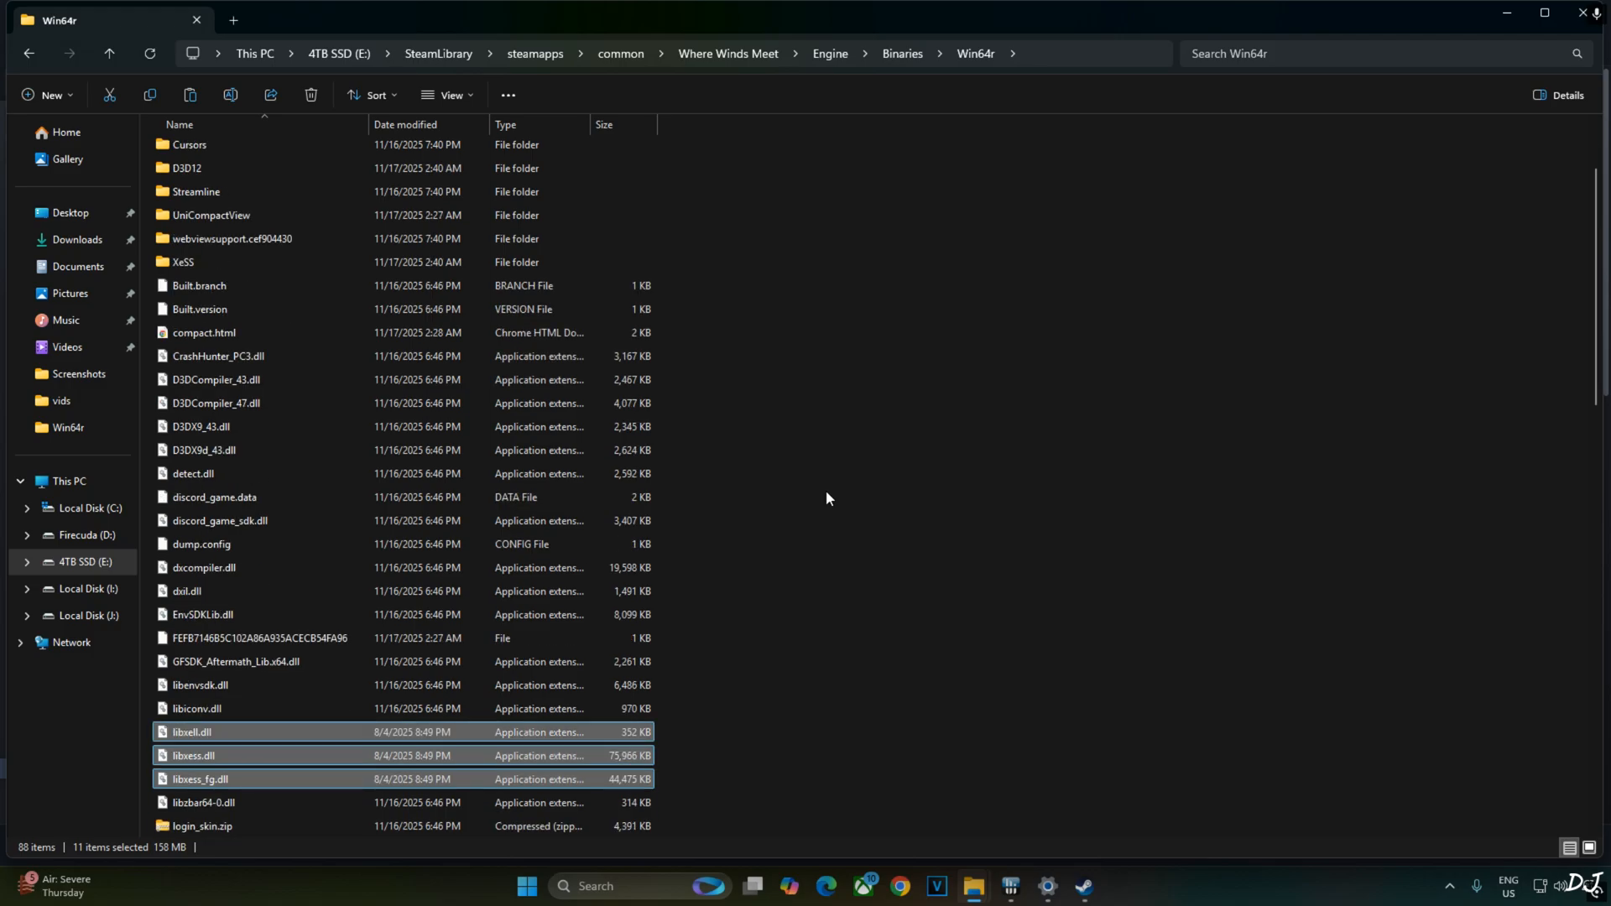
{"action": "scroll", "scroll_direction": "down", "scroll_amount": 3}
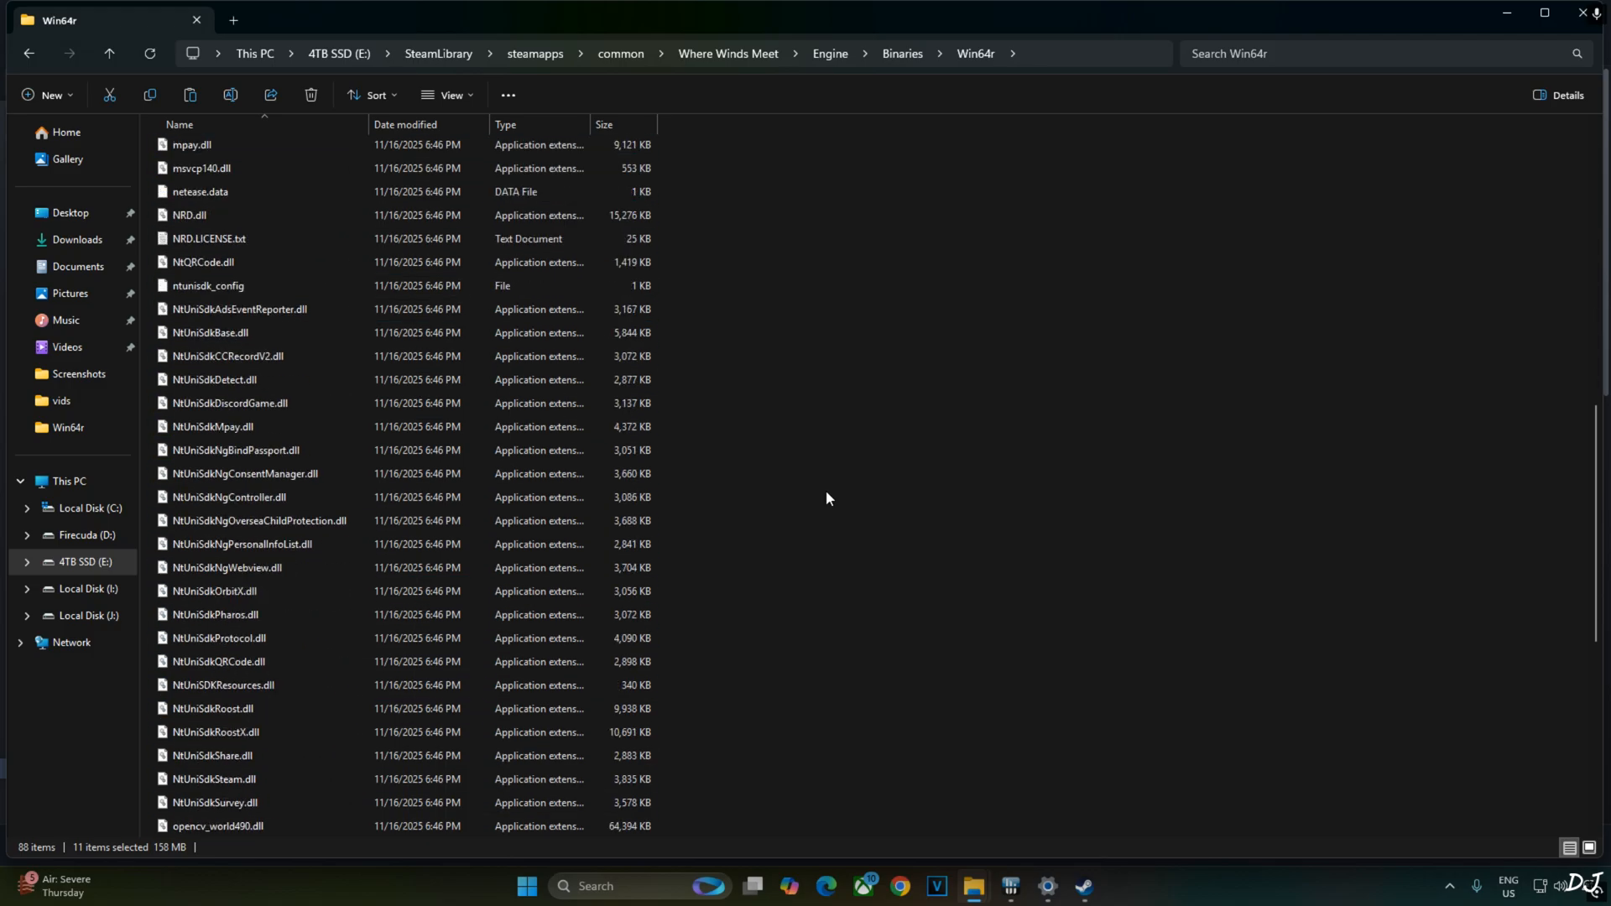
{"action": "scroll", "scroll_direction": "down", "scroll_amount": 3}
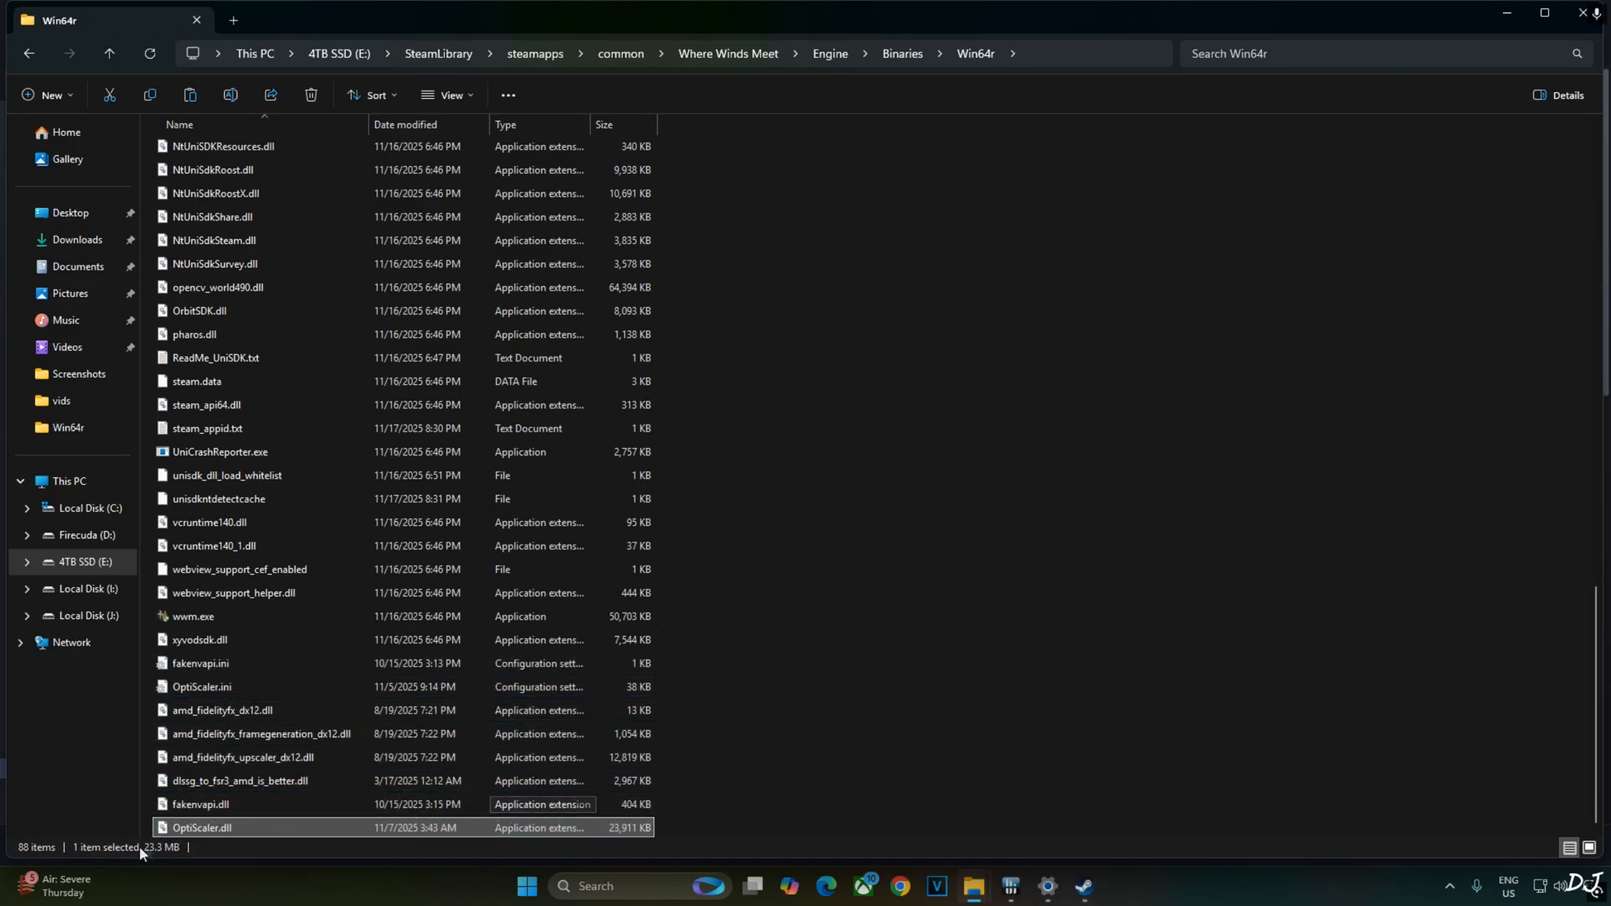
{"action": "right_click", "coordinate": [201, 827]}
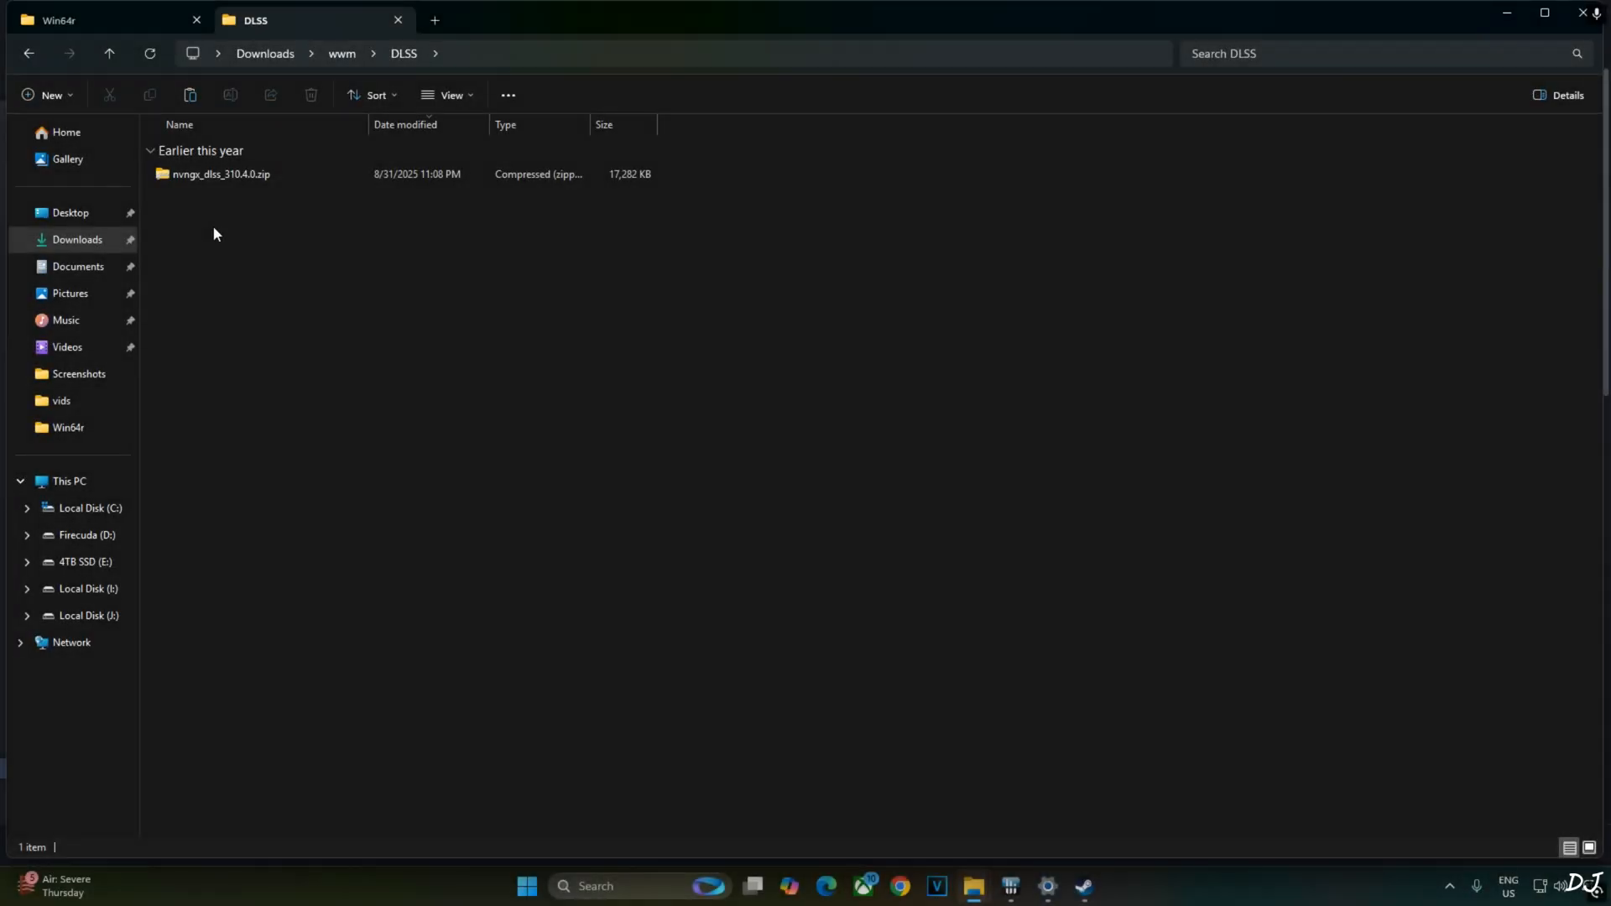
{"action": "mouse_move", "coordinate": [202, 255]}
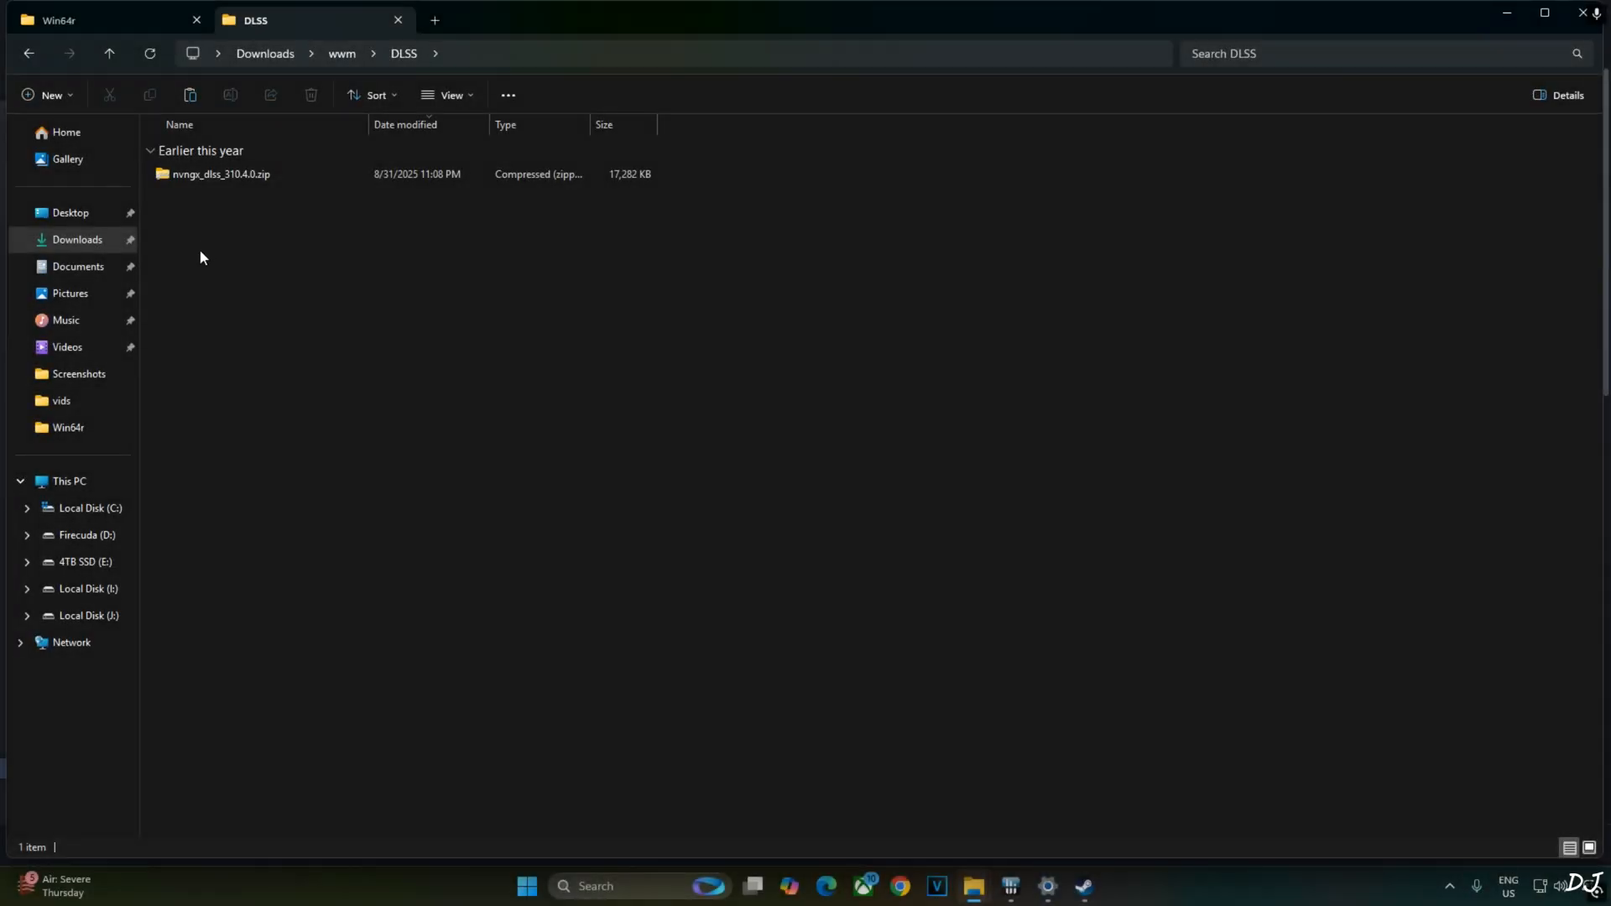
{"action": "mouse_move", "coordinate": [227, 250]}
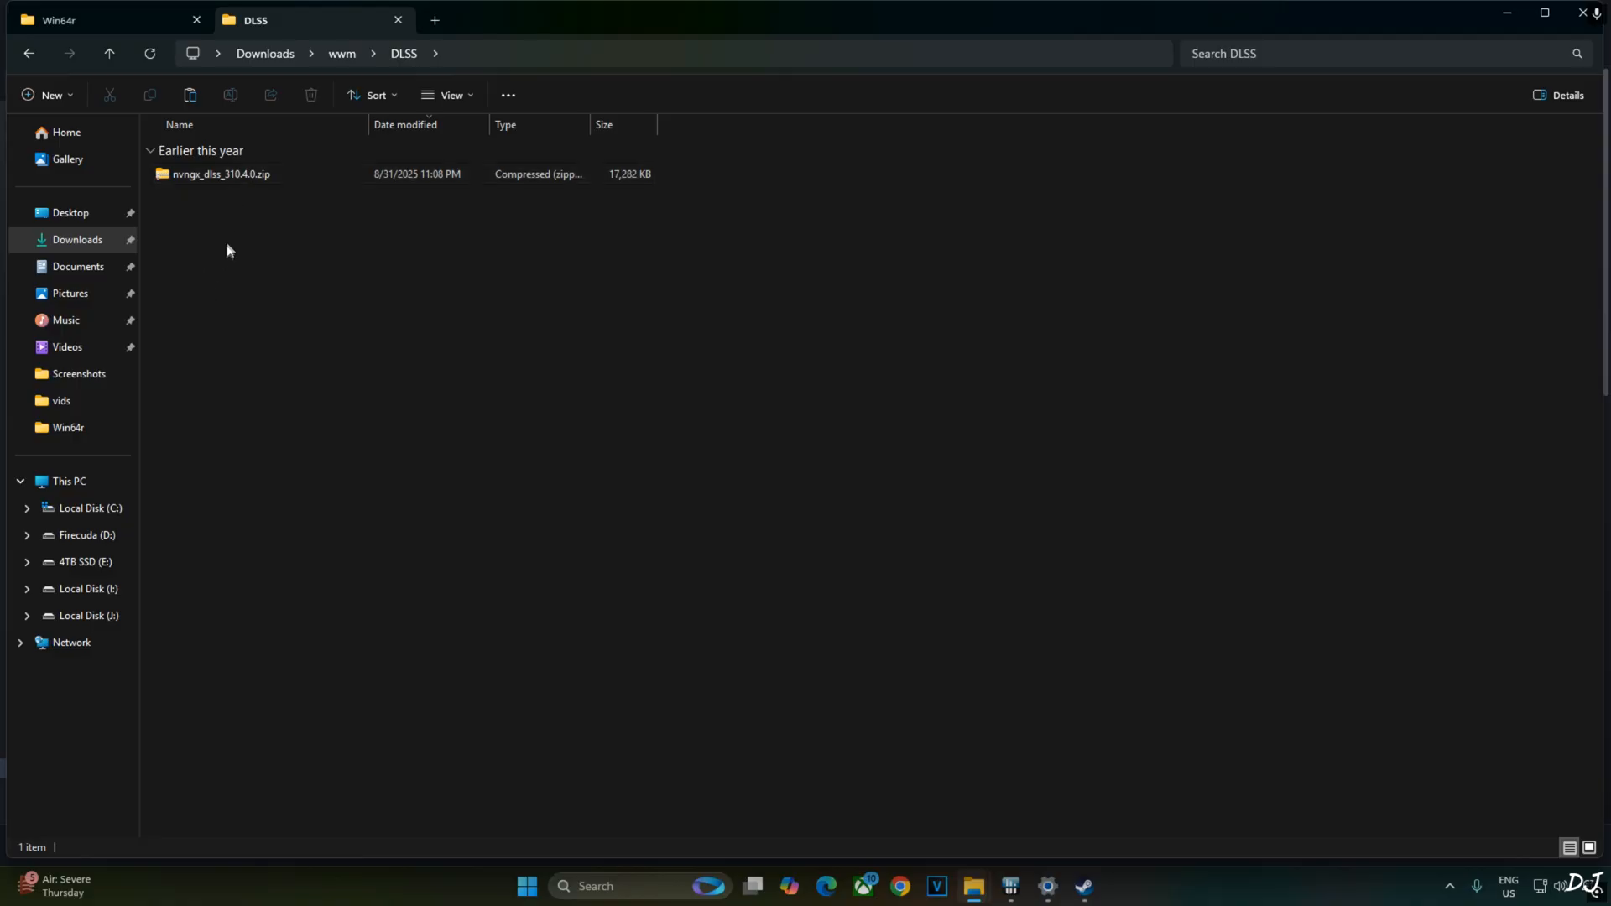
Step: Copy nvngx_dlss.dll from the 310.4.0 zip and return to the game folder via Steam
{"action": "double_click", "coordinate": [218, 173]}
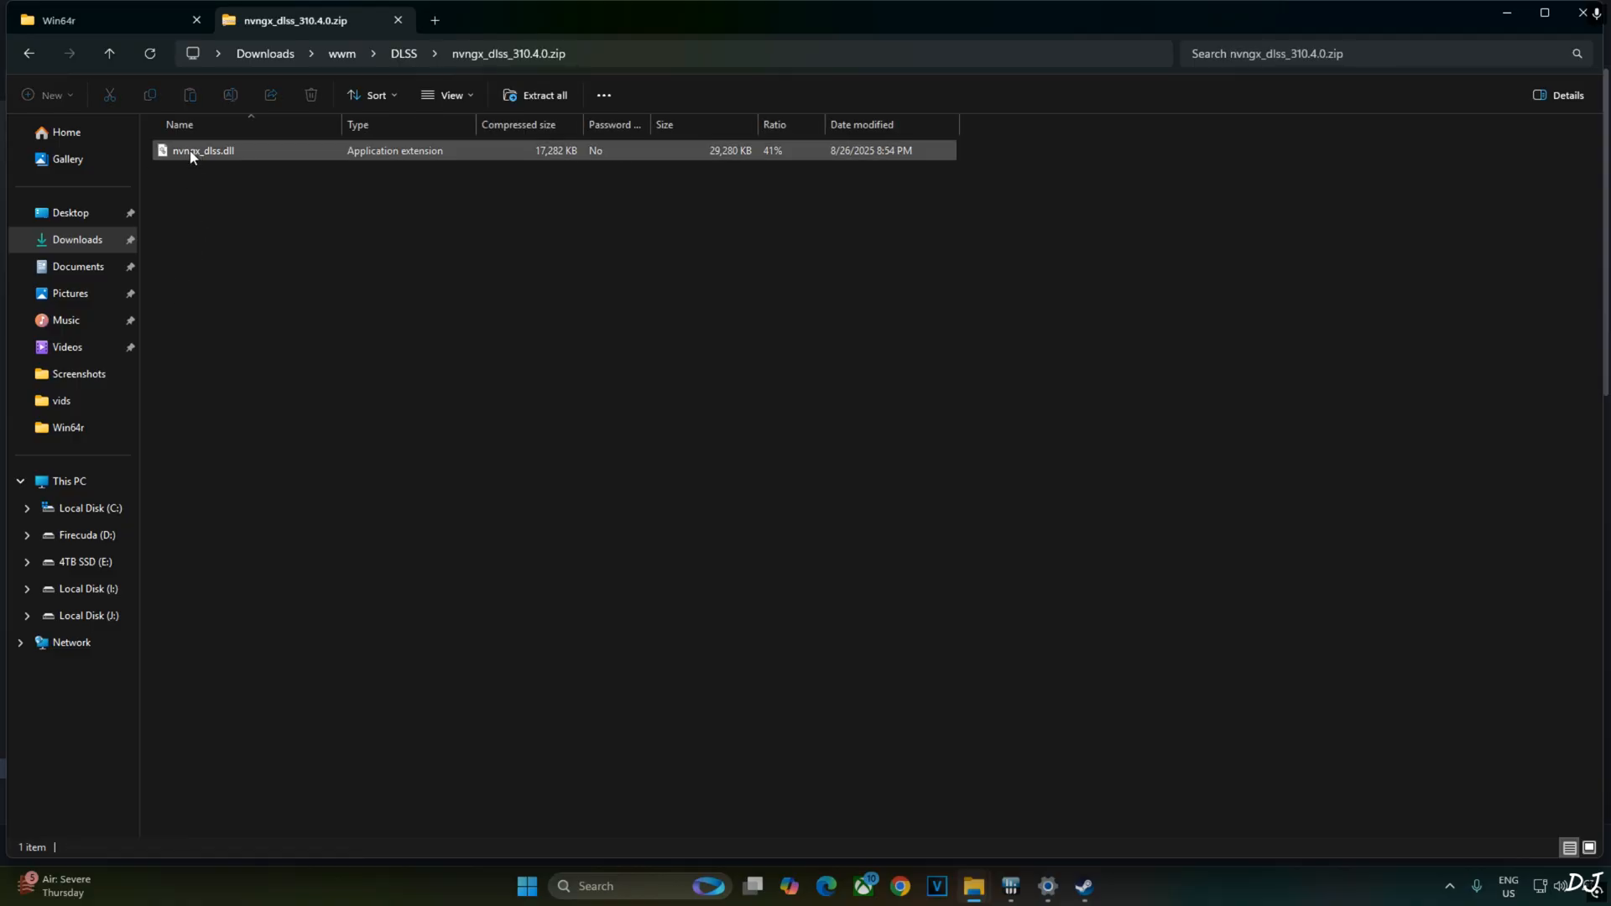
{"action": "left_click", "coordinate": [203, 150]}
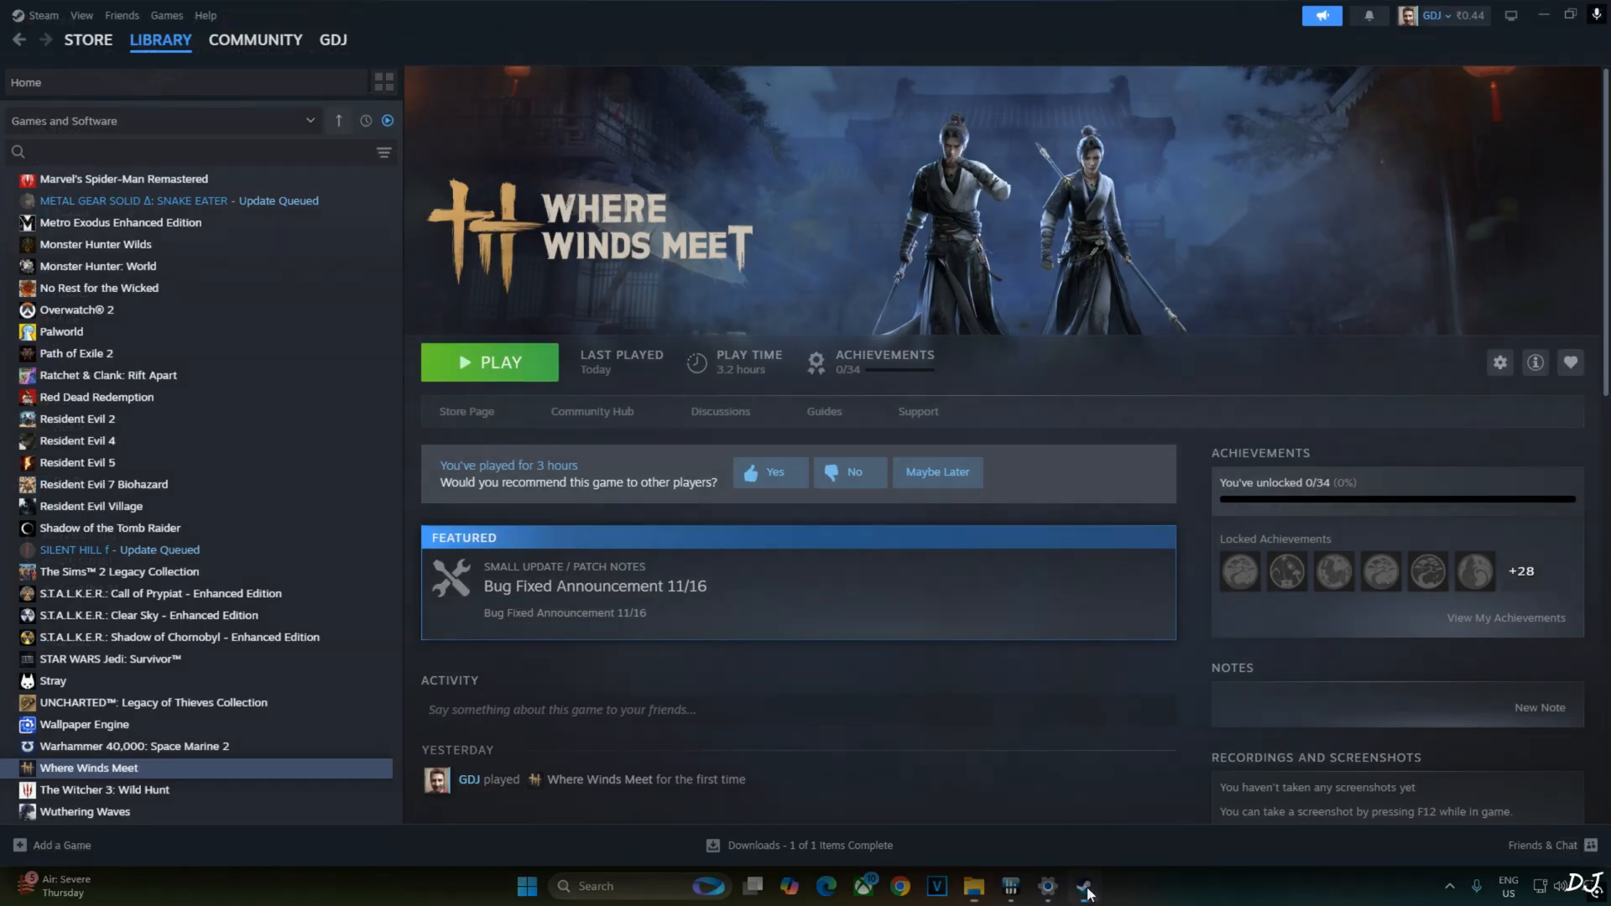
{"action": "right_click", "coordinate": [89, 766]}
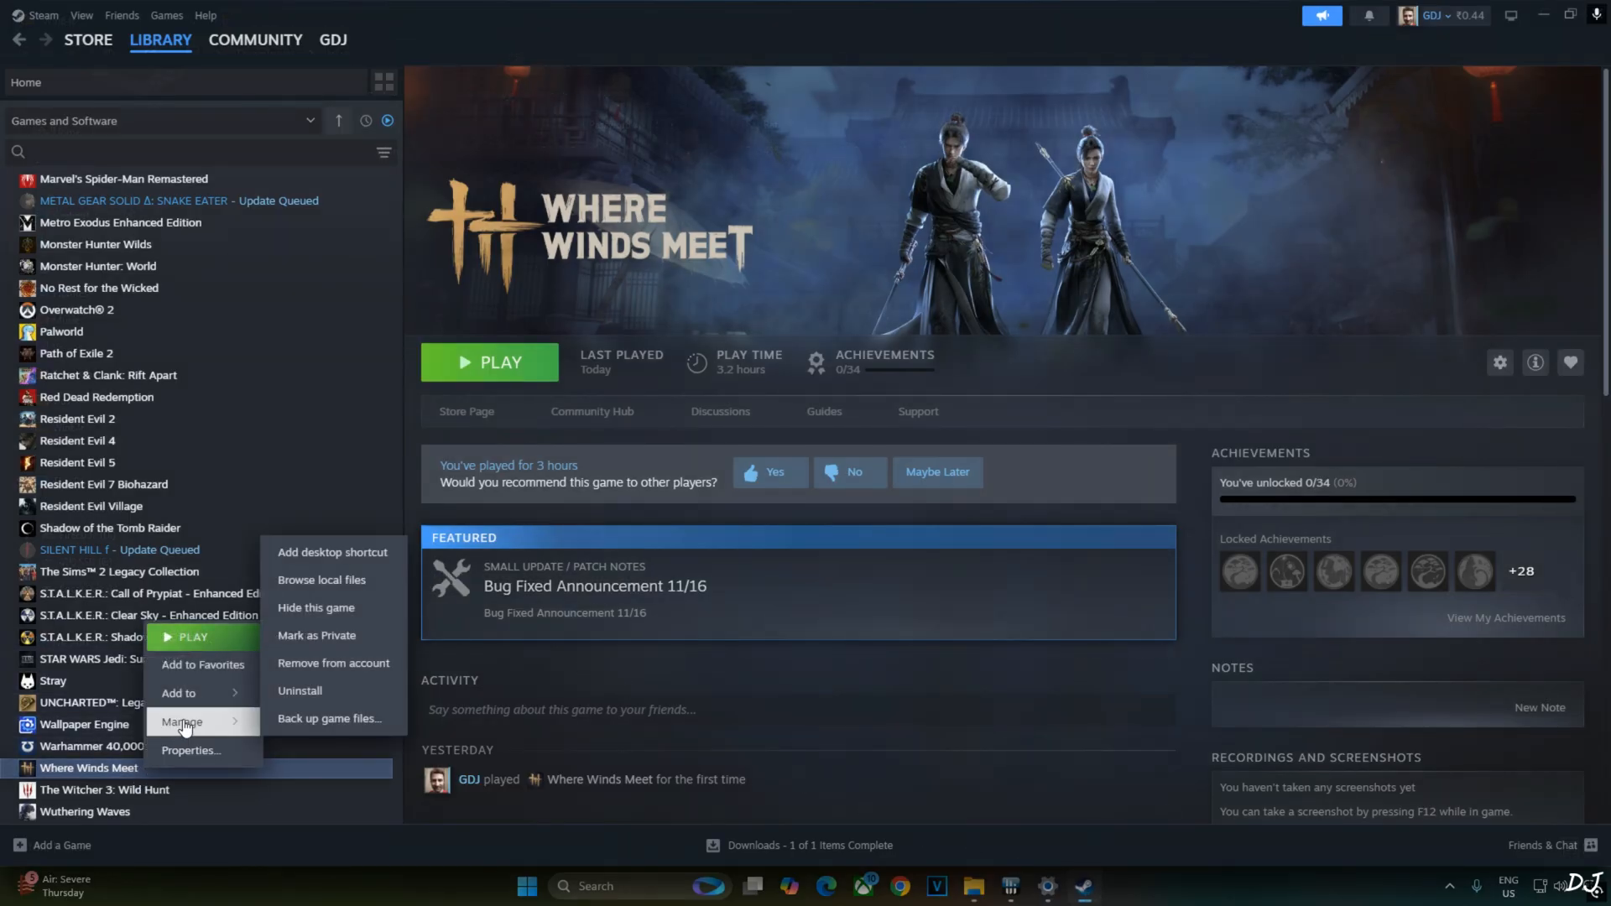
{"action": "left_click", "coordinate": [320, 581]}
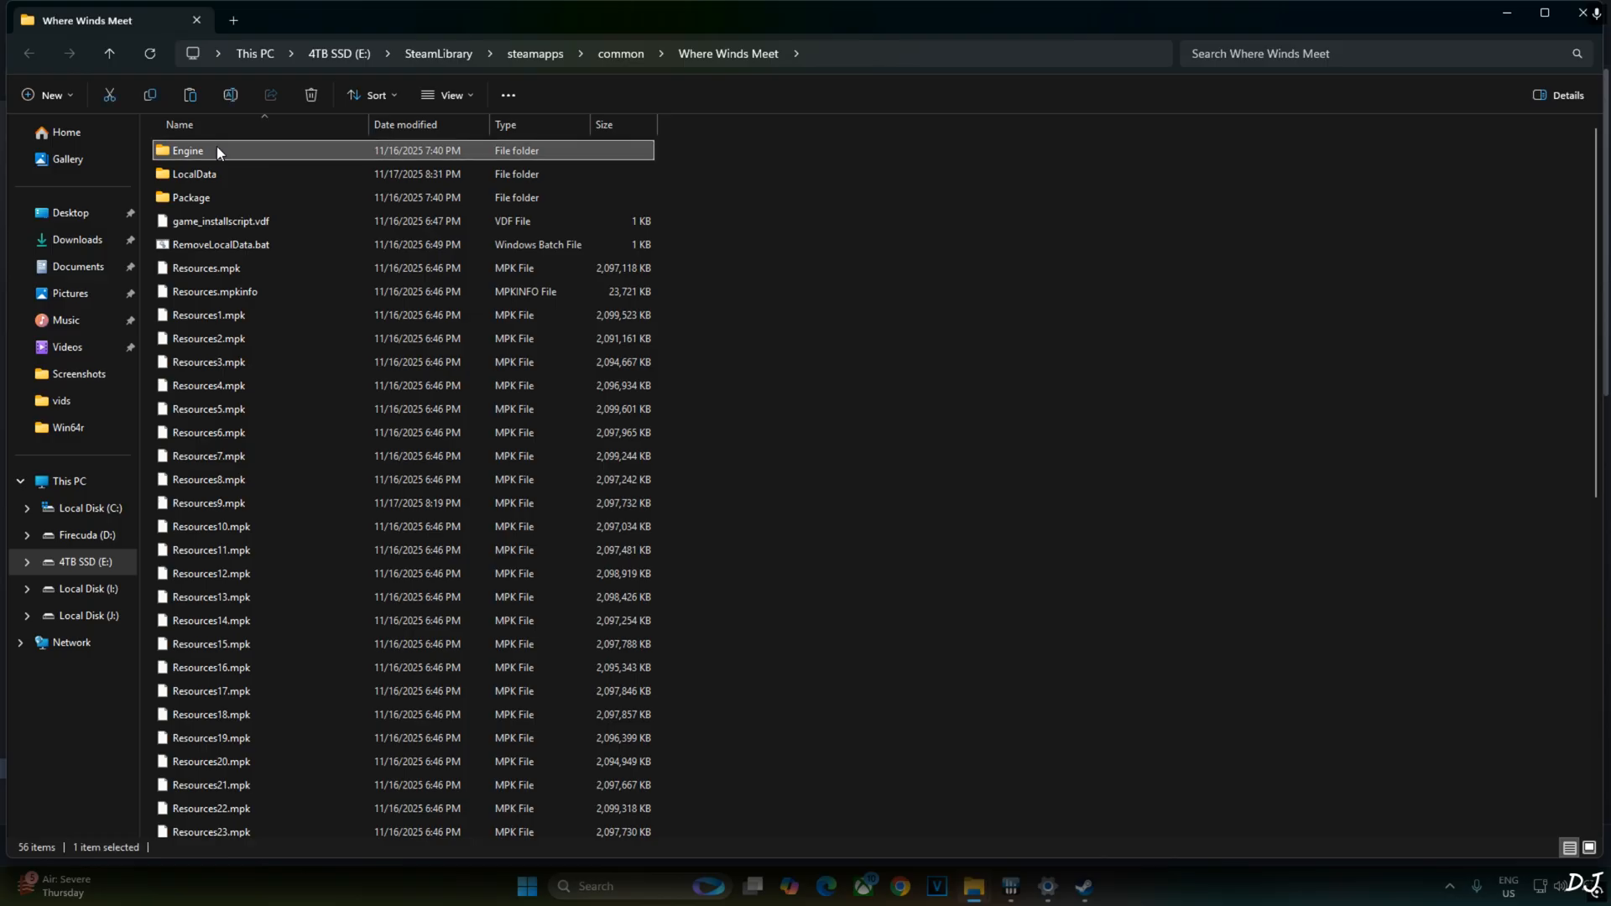
Step: Replace Streamline's nvngx_dlss.dll in Win64r with the new 310.4.0 version
{"action": "double_click", "coordinate": [186, 150]}
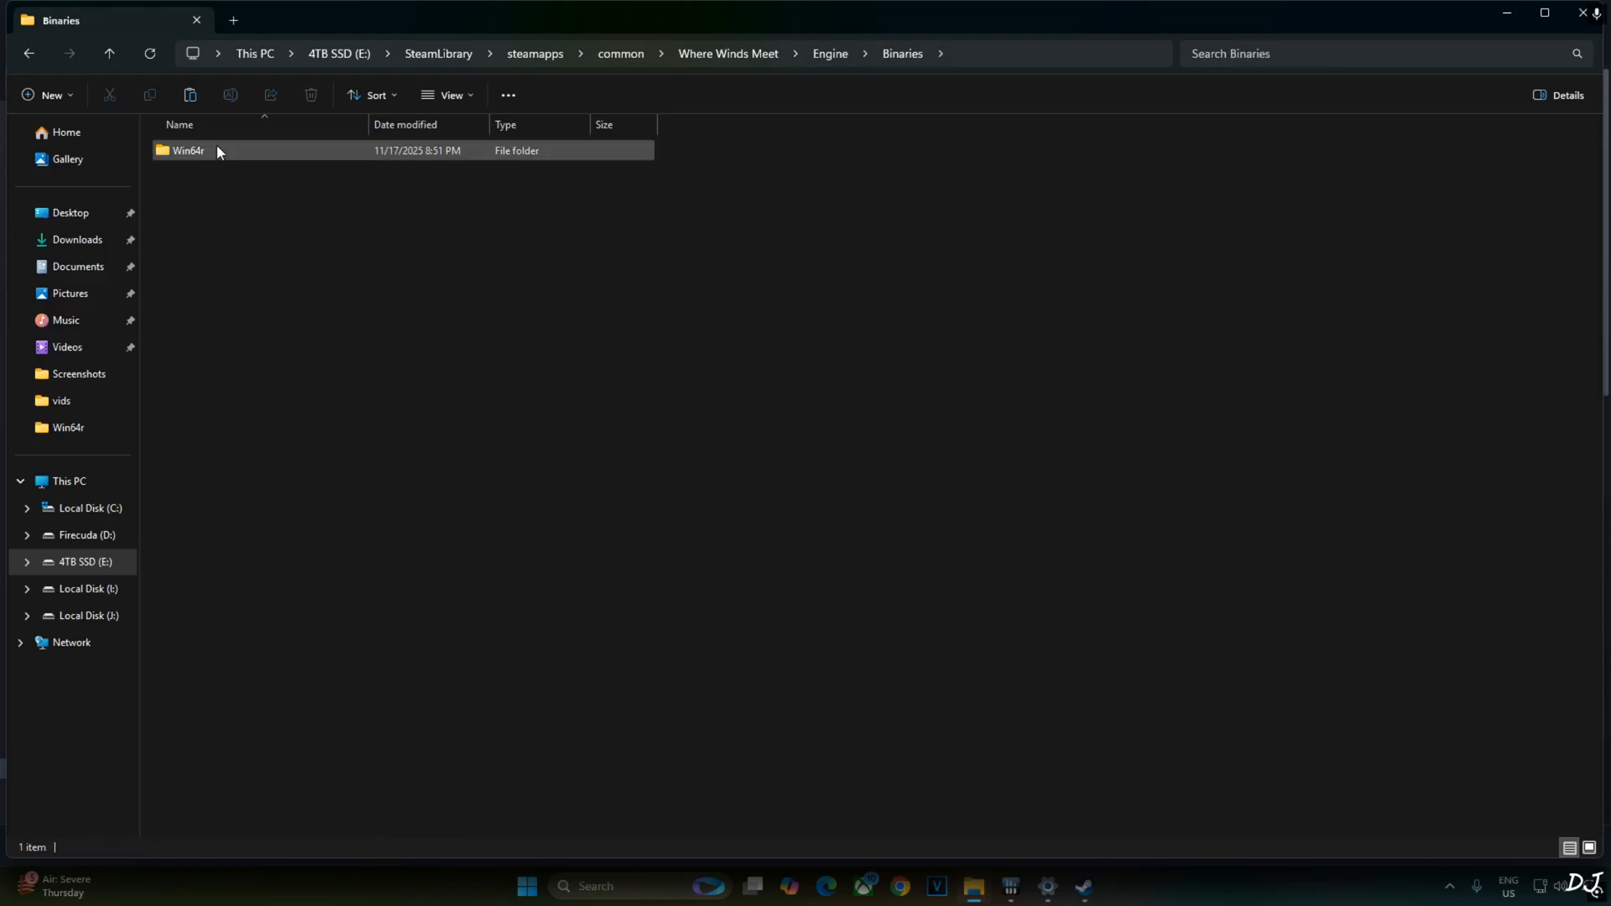
{"action": "double_click", "coordinate": [186, 149]}
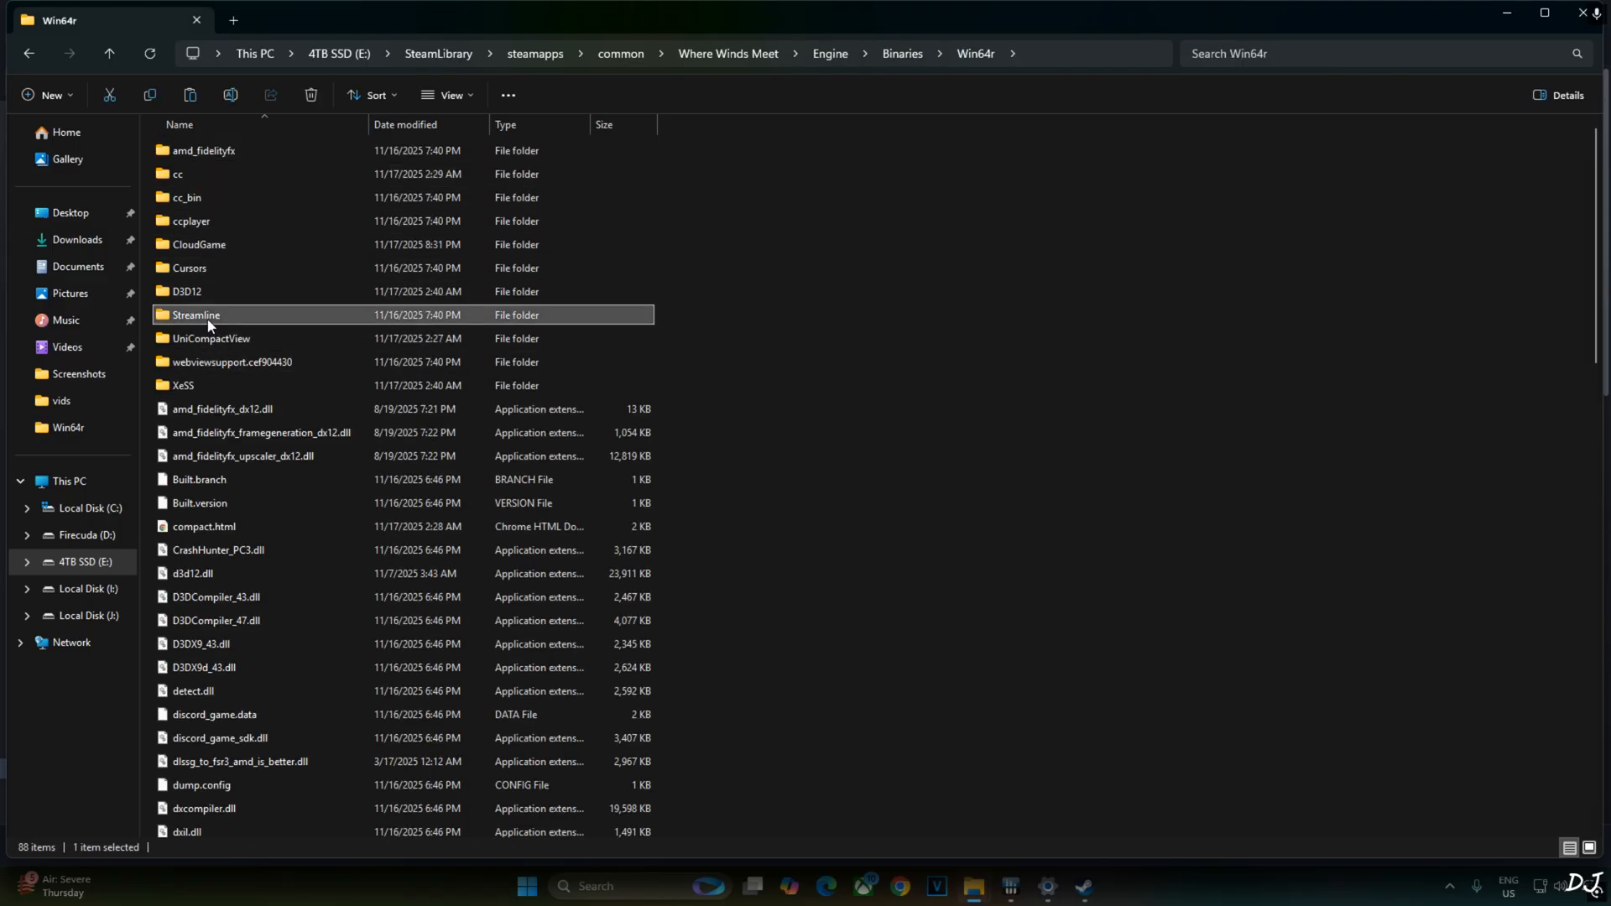
{"action": "double_click", "coordinate": [197, 314]}
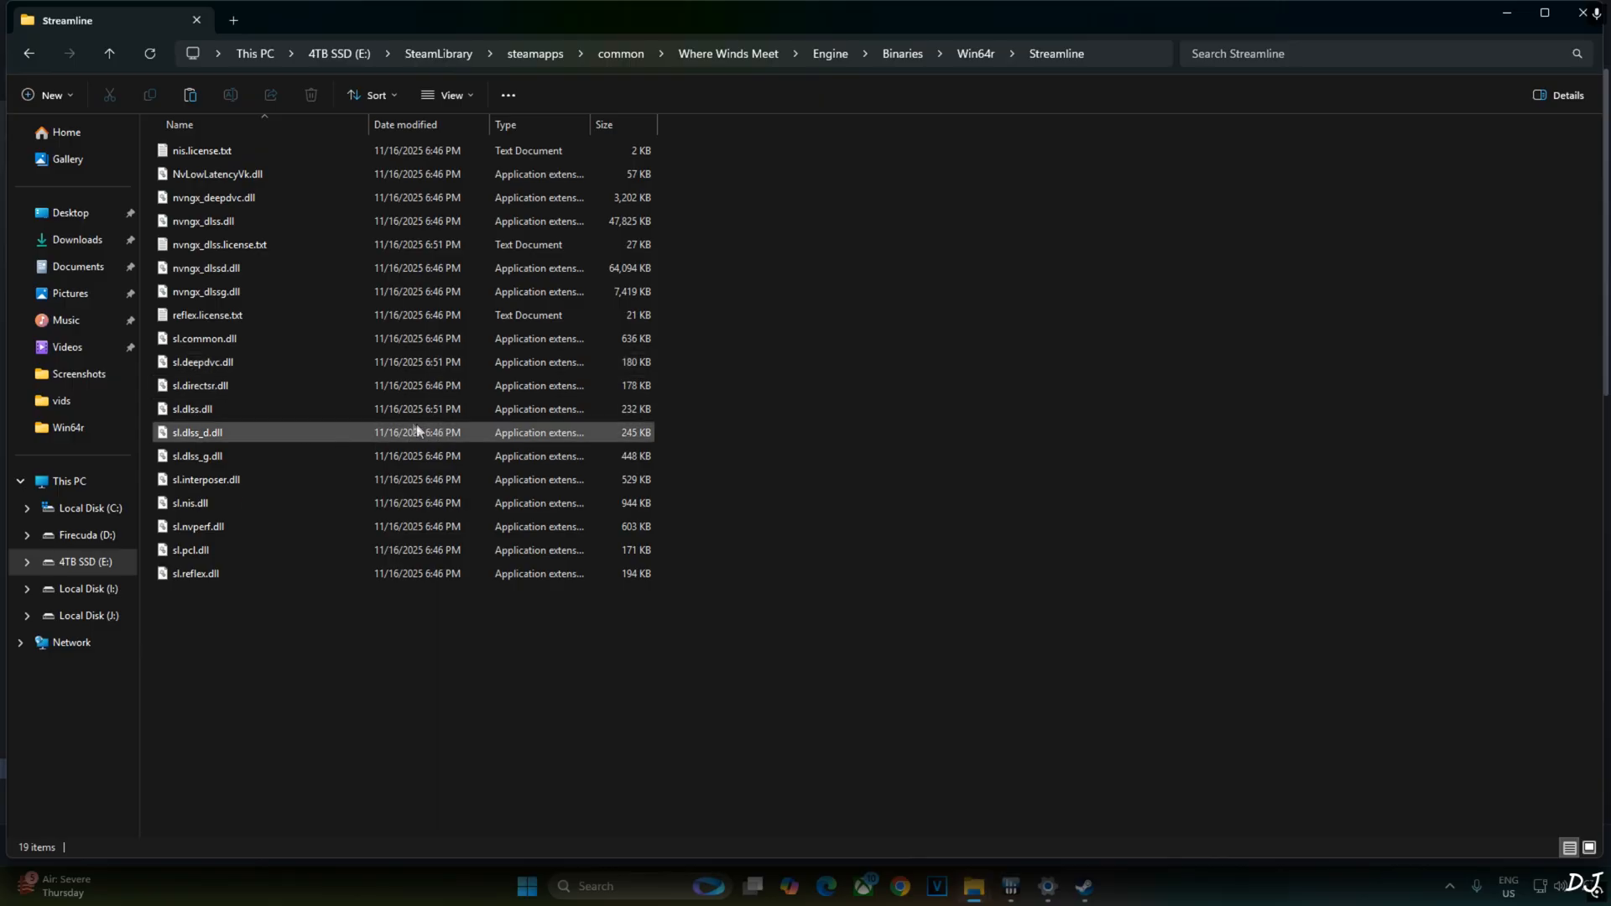
{"action": "left_click", "coordinate": [203, 221]}
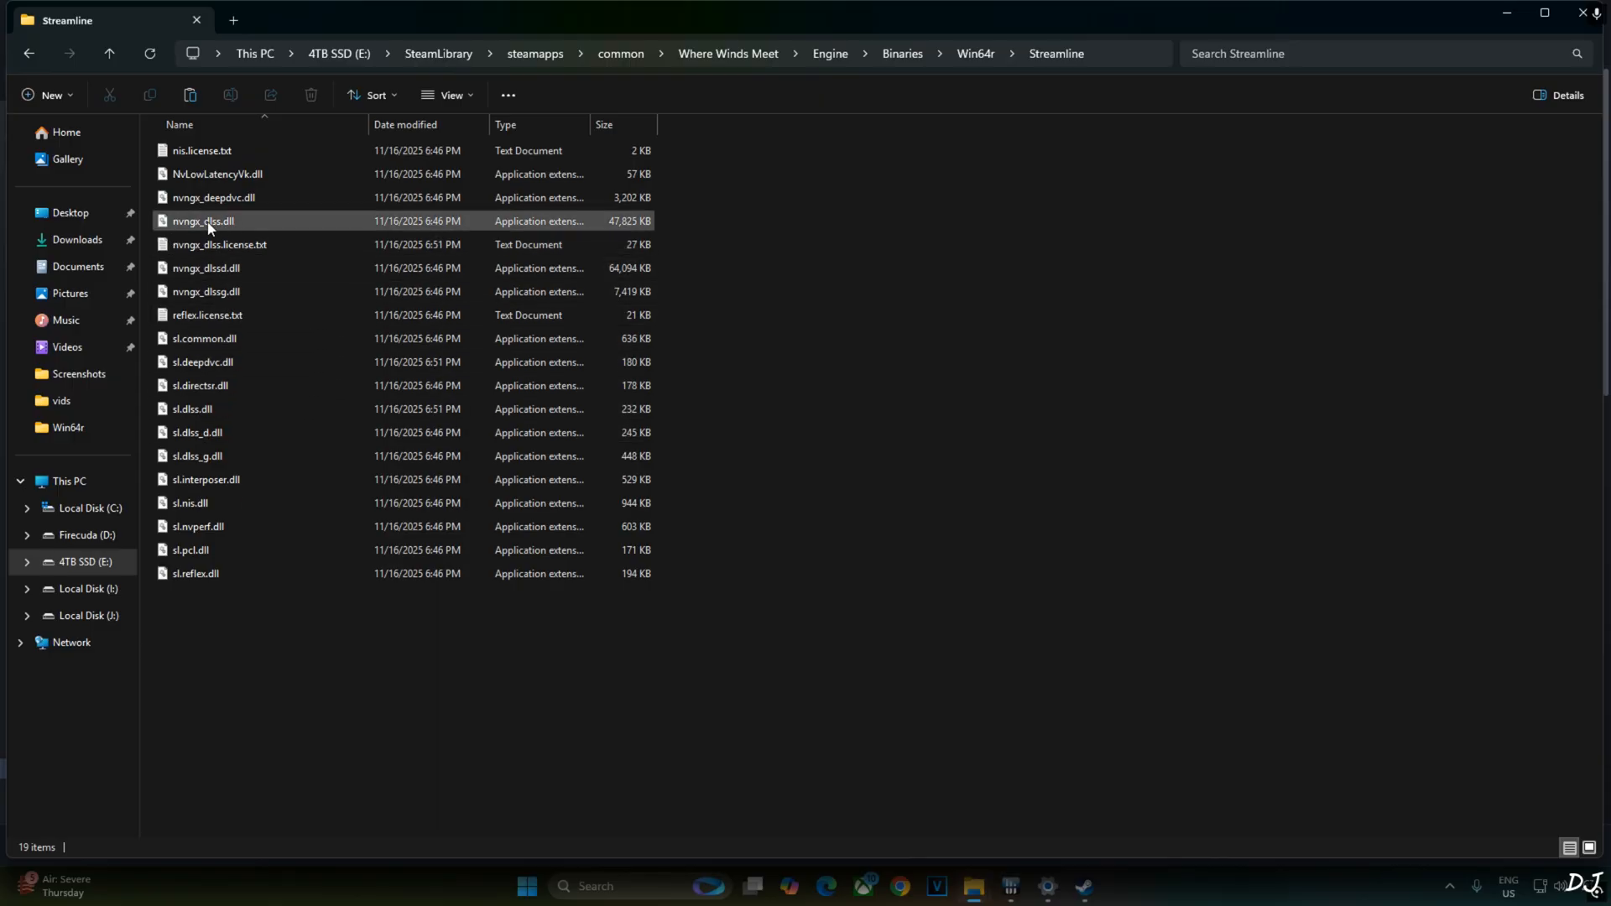
{"action": "mouse_move", "coordinate": [203, 222]}
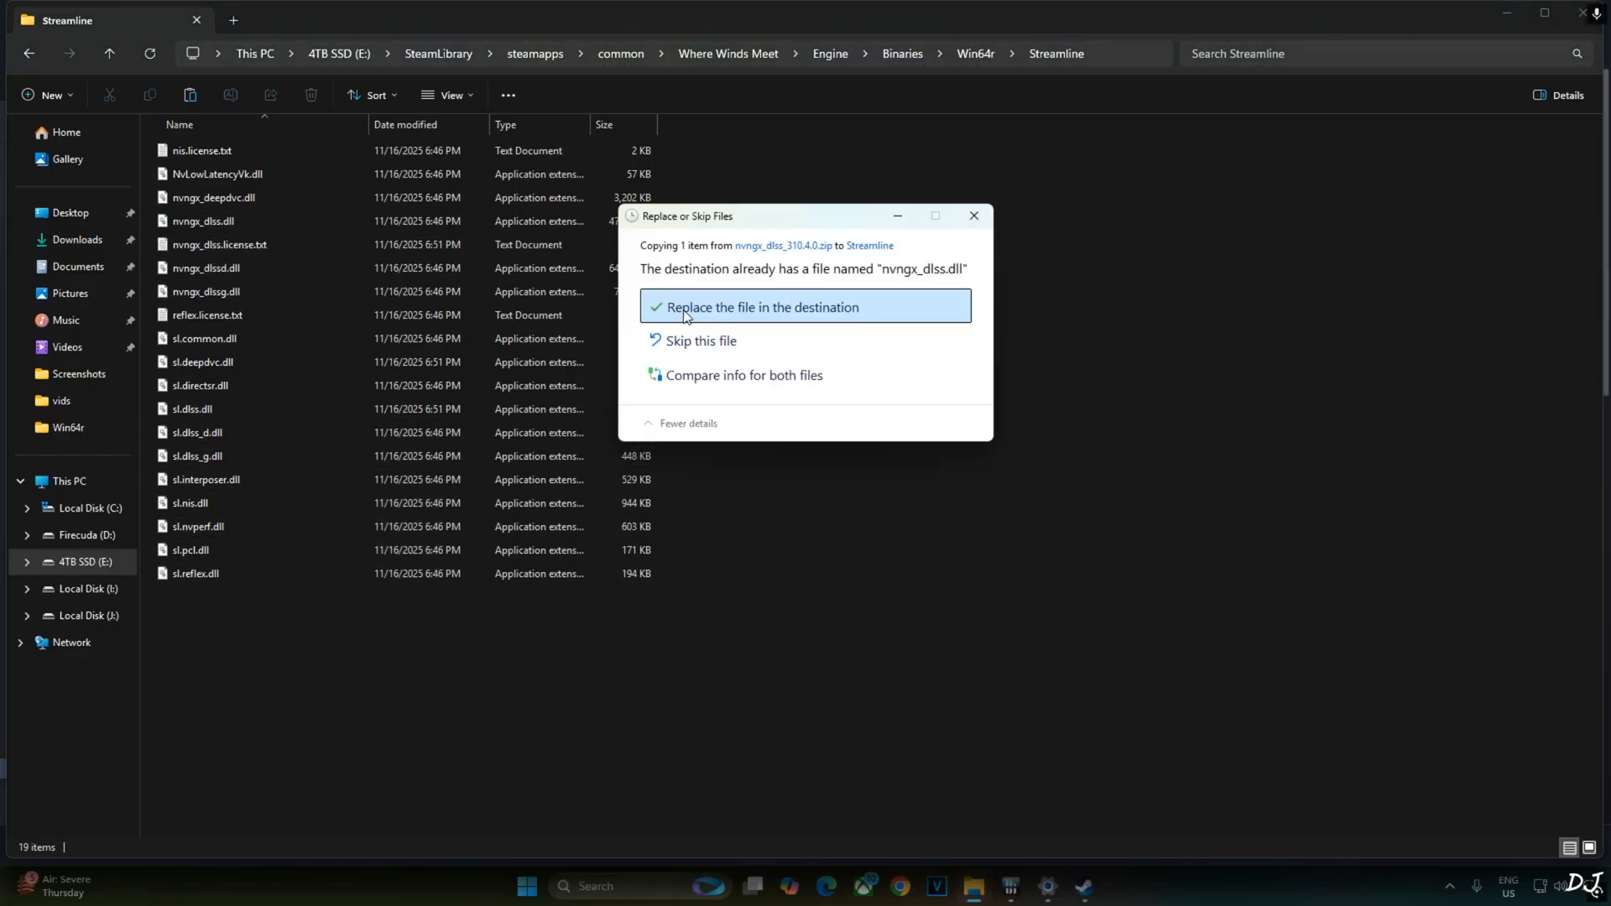
{"action": "left_click", "coordinate": [761, 307]}
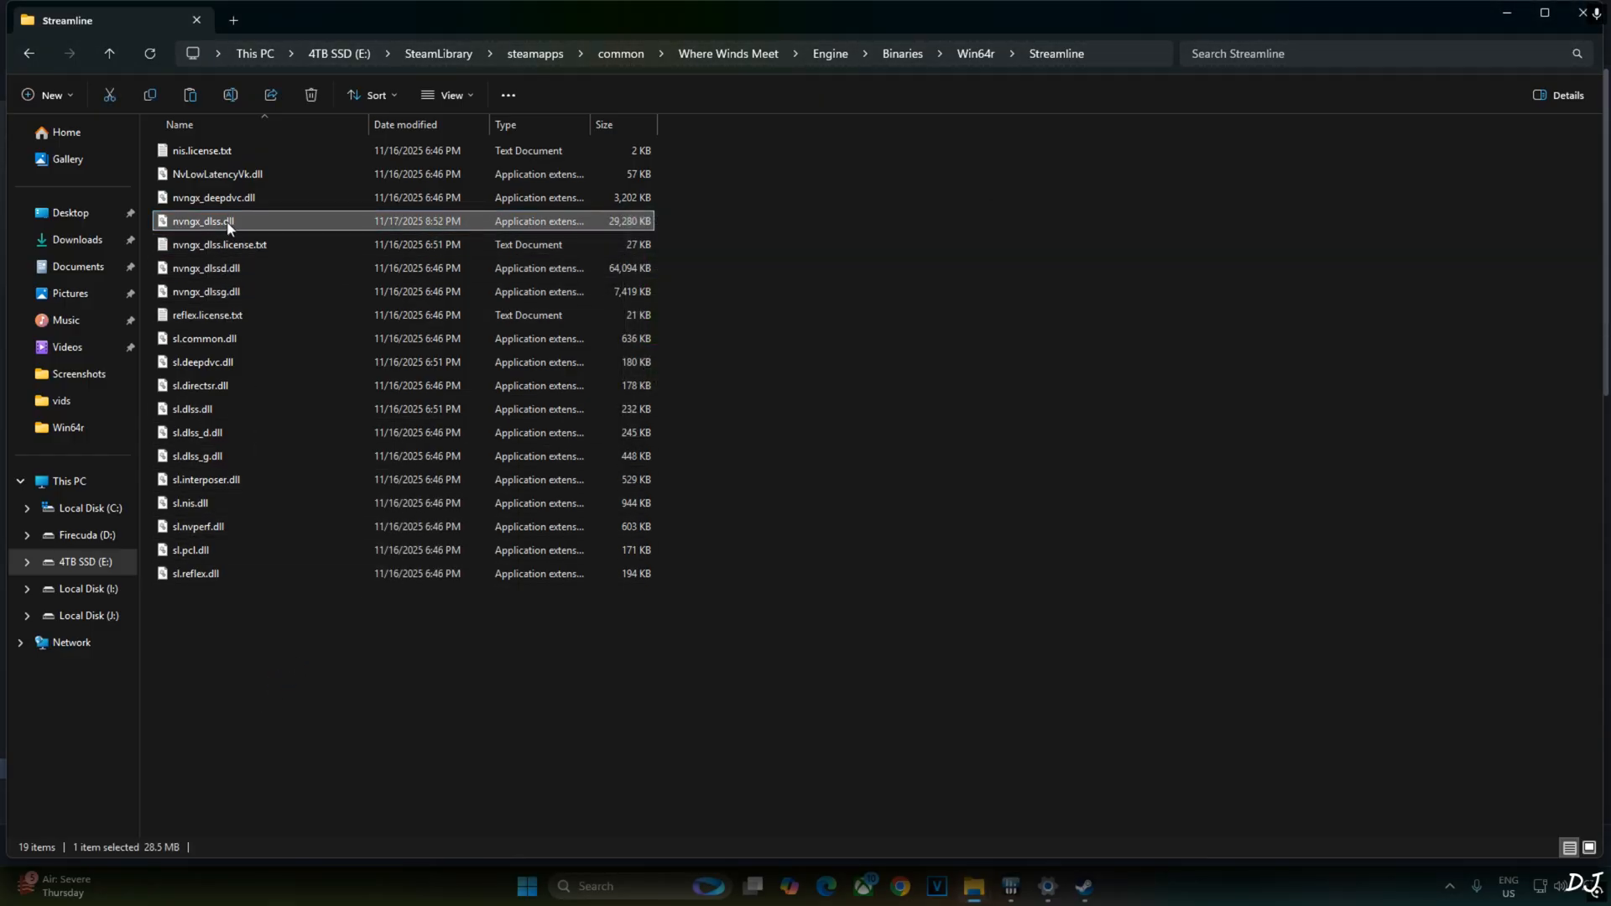
{"action": "mouse_move", "coordinate": [203, 221]}
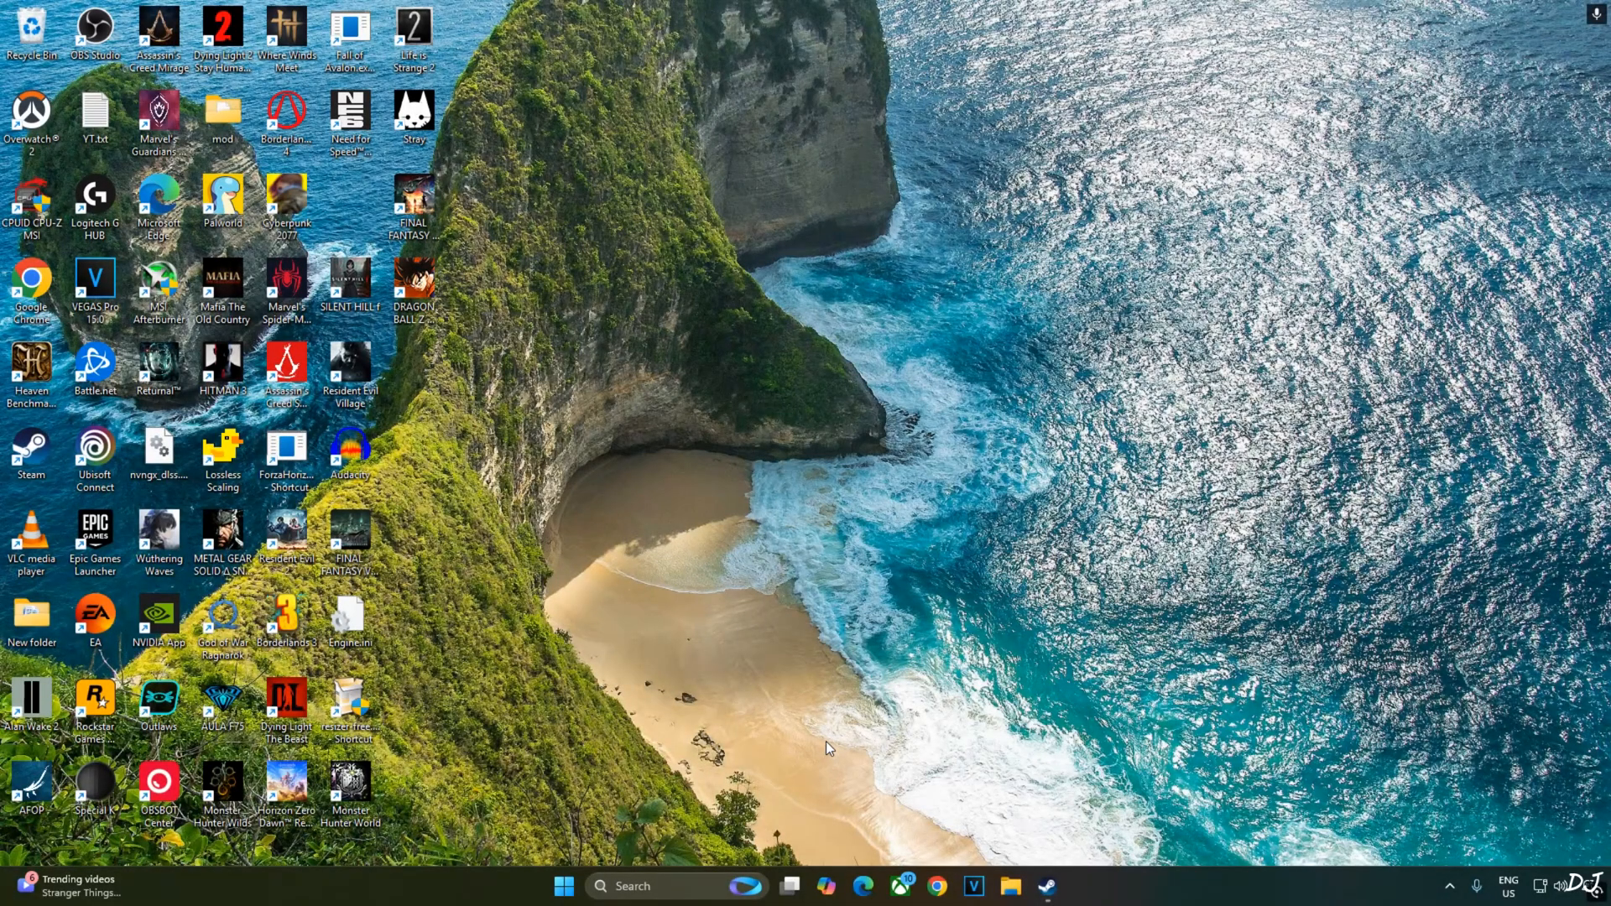
{"action": "mouse_move", "coordinate": [591, 658]}
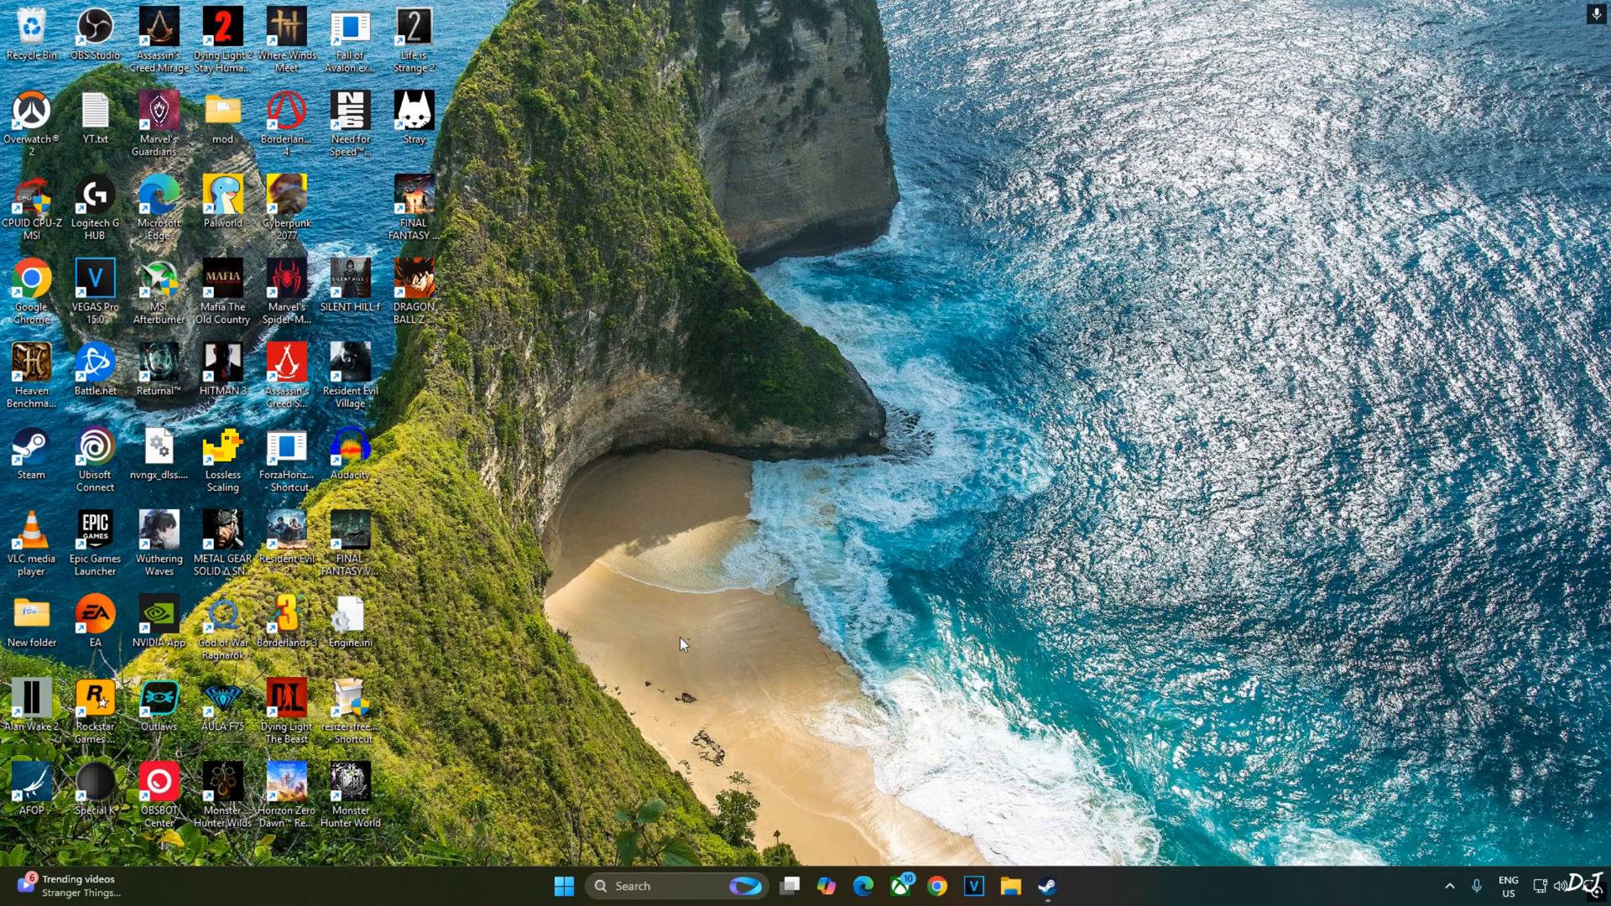
{"action": "mouse_move", "coordinate": [1015, 702]}
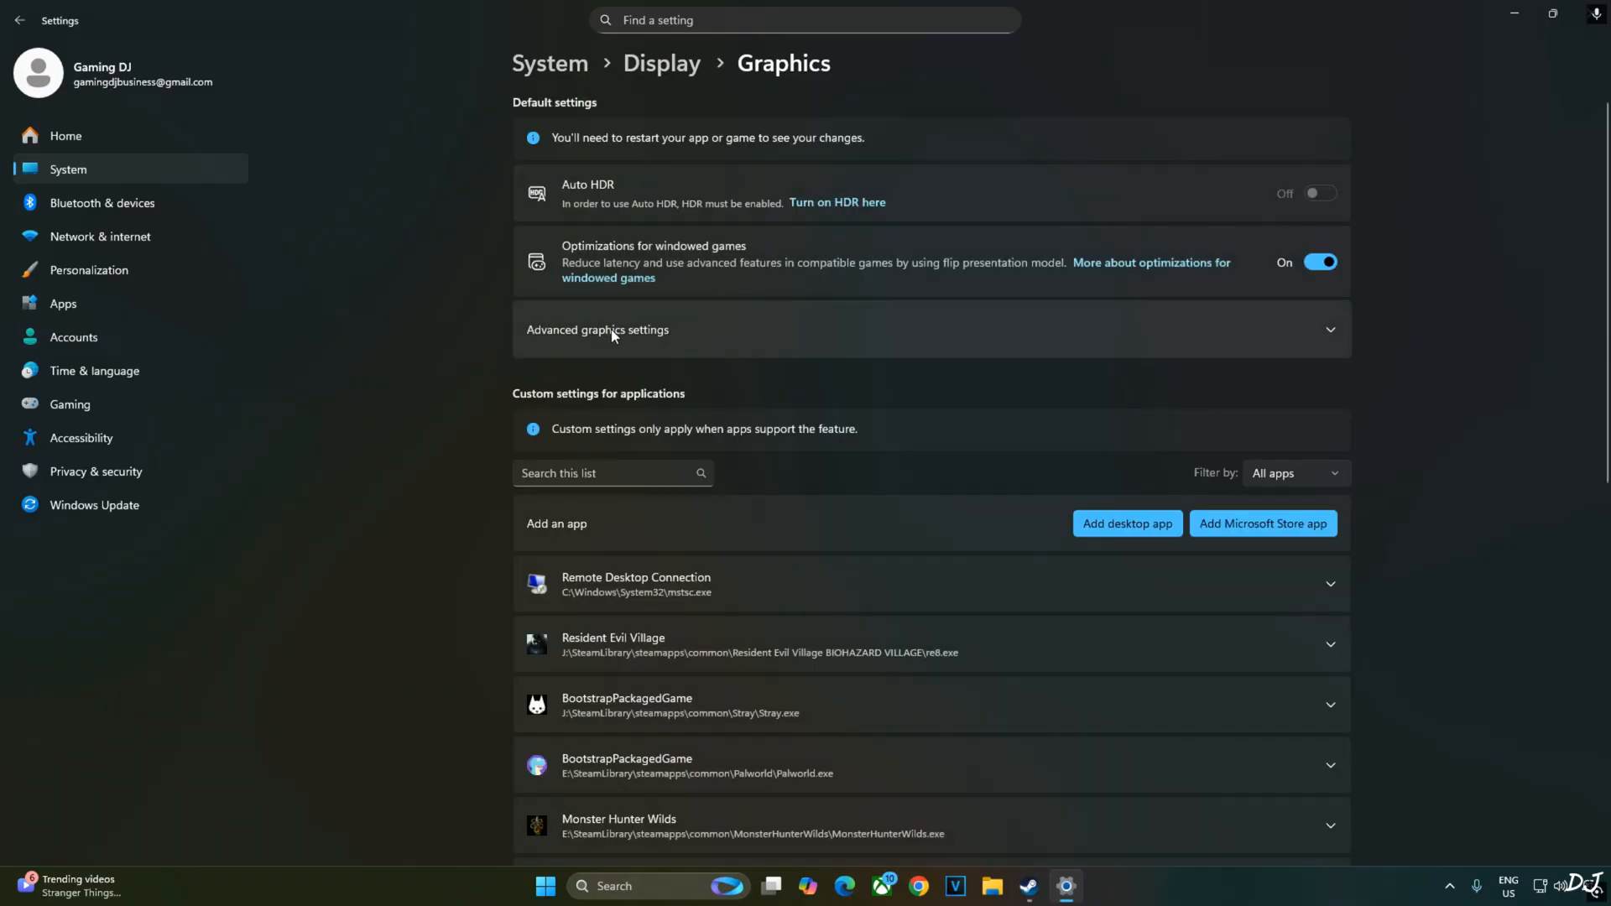
Step: Expand advanced graphics settings showing GPU scheduling, VRR and windowed-game optimizations on
{"action": "left_click", "coordinate": [597, 330]}
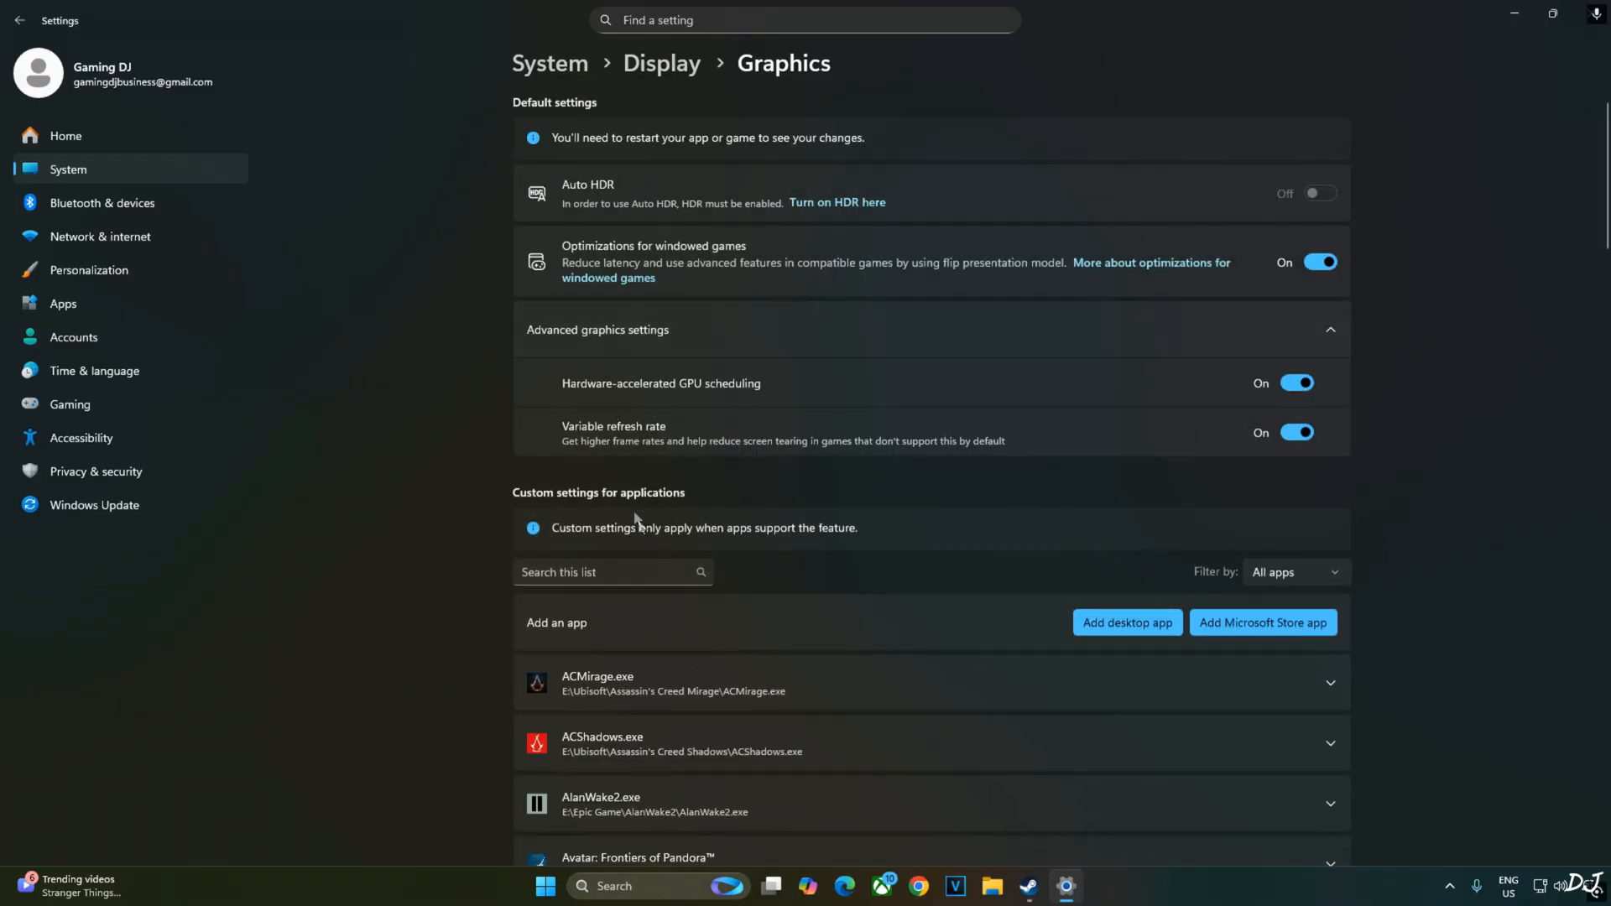
{"action": "mouse_move", "coordinate": [1105, 438]}
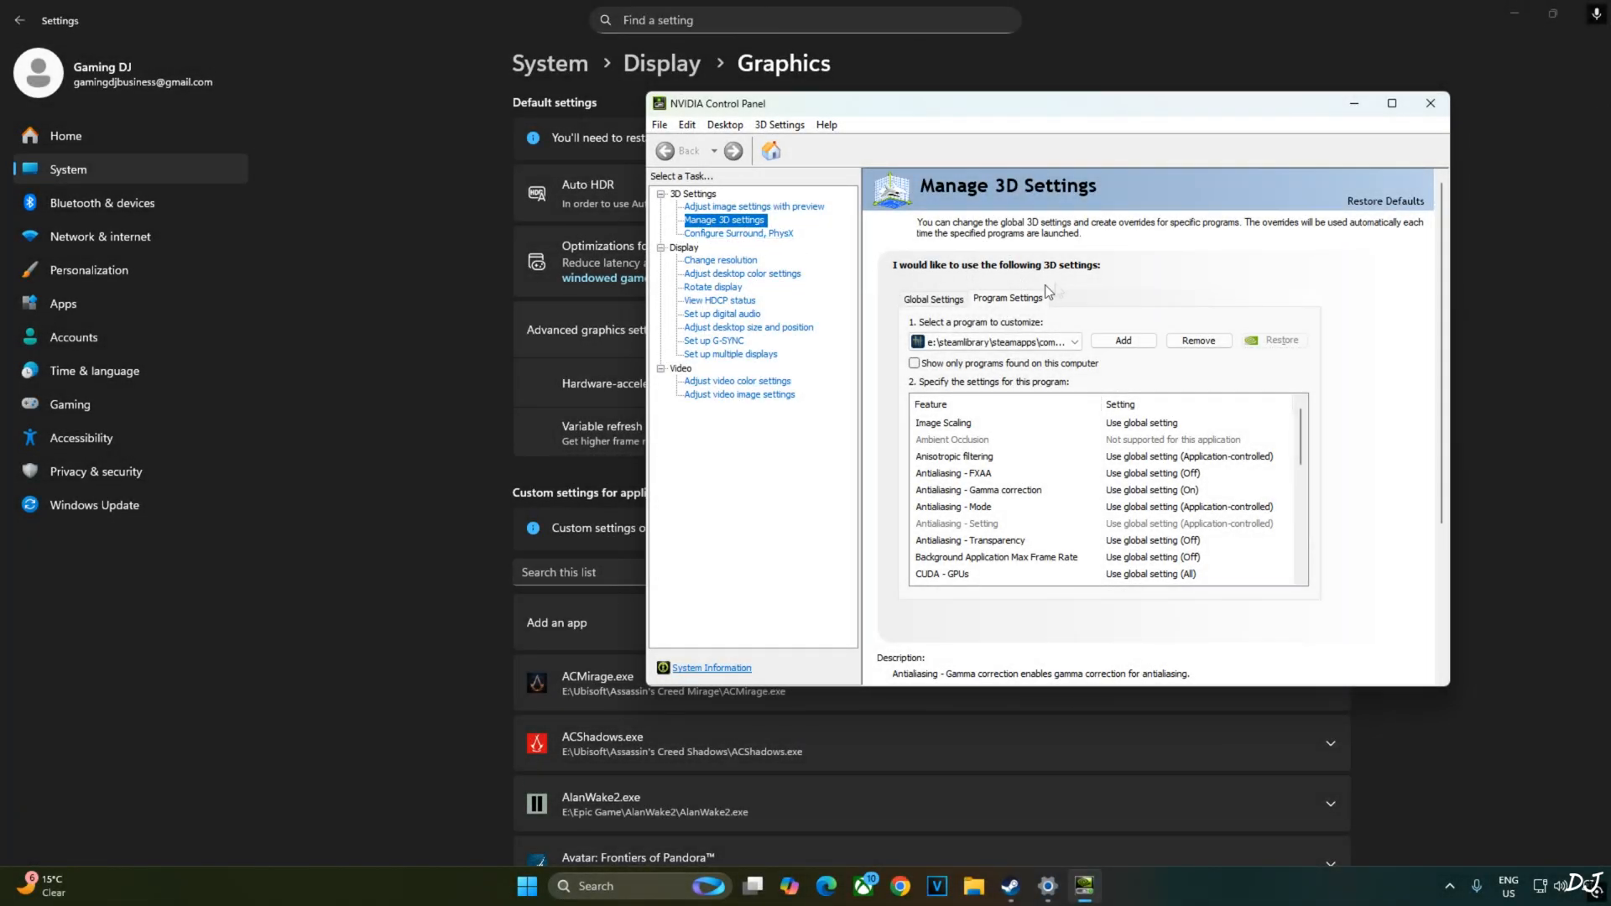
Step: Confirm Vertical sync is On in the game's Program Settings under Manage 3D Settings
{"action": "left_click", "coordinate": [1074, 341]}
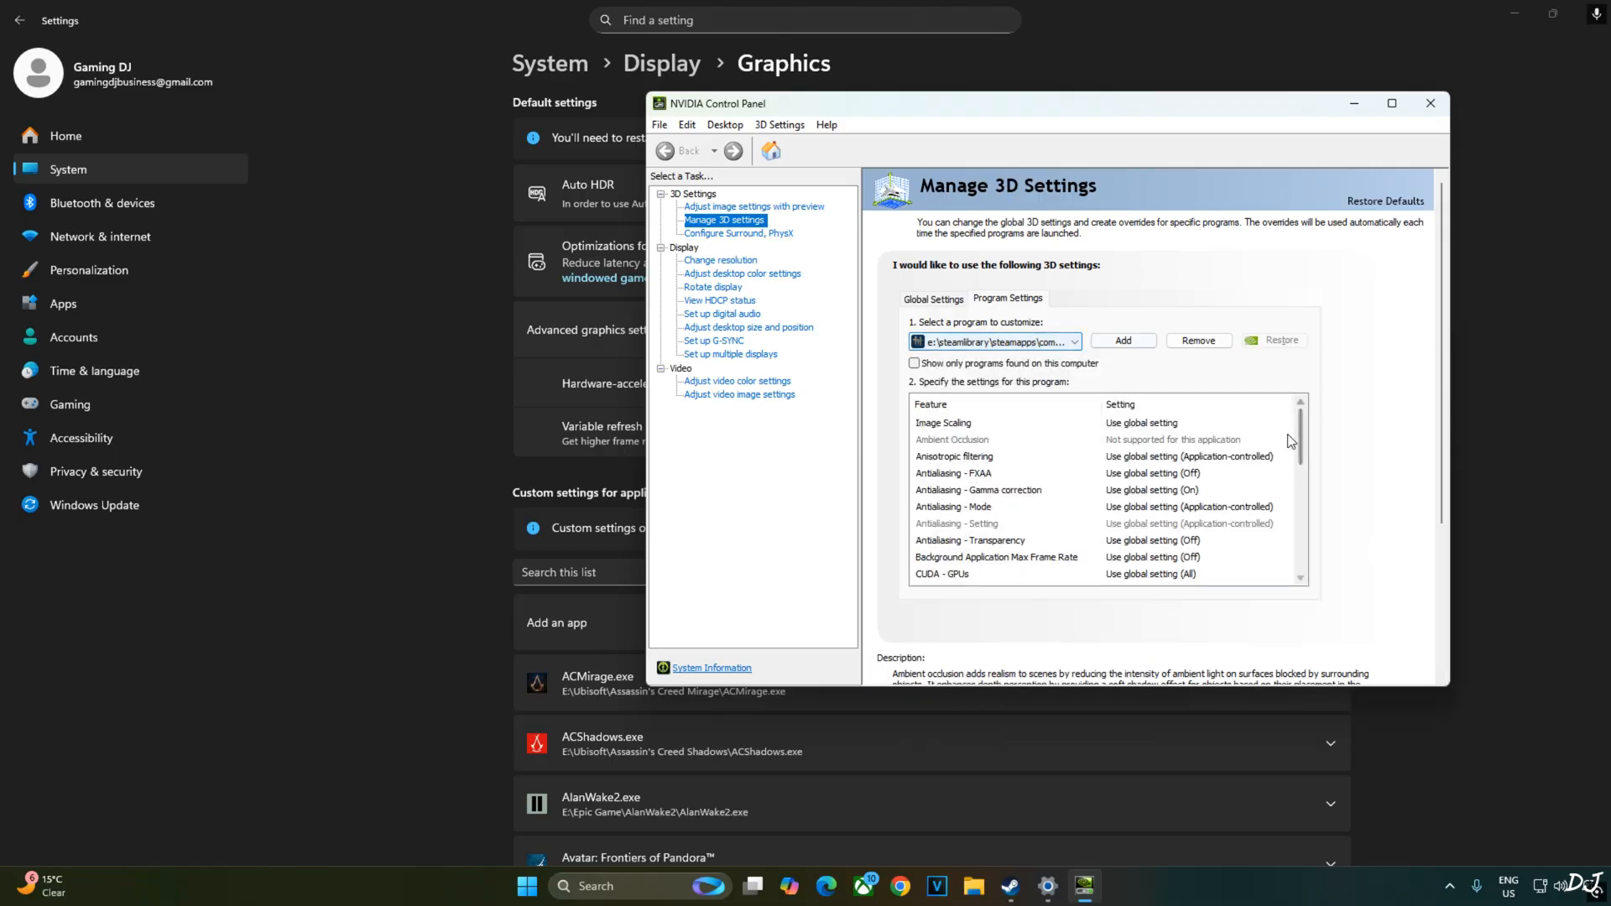
{"action": "scroll", "scroll_direction": "down", "scroll_amount": 3}
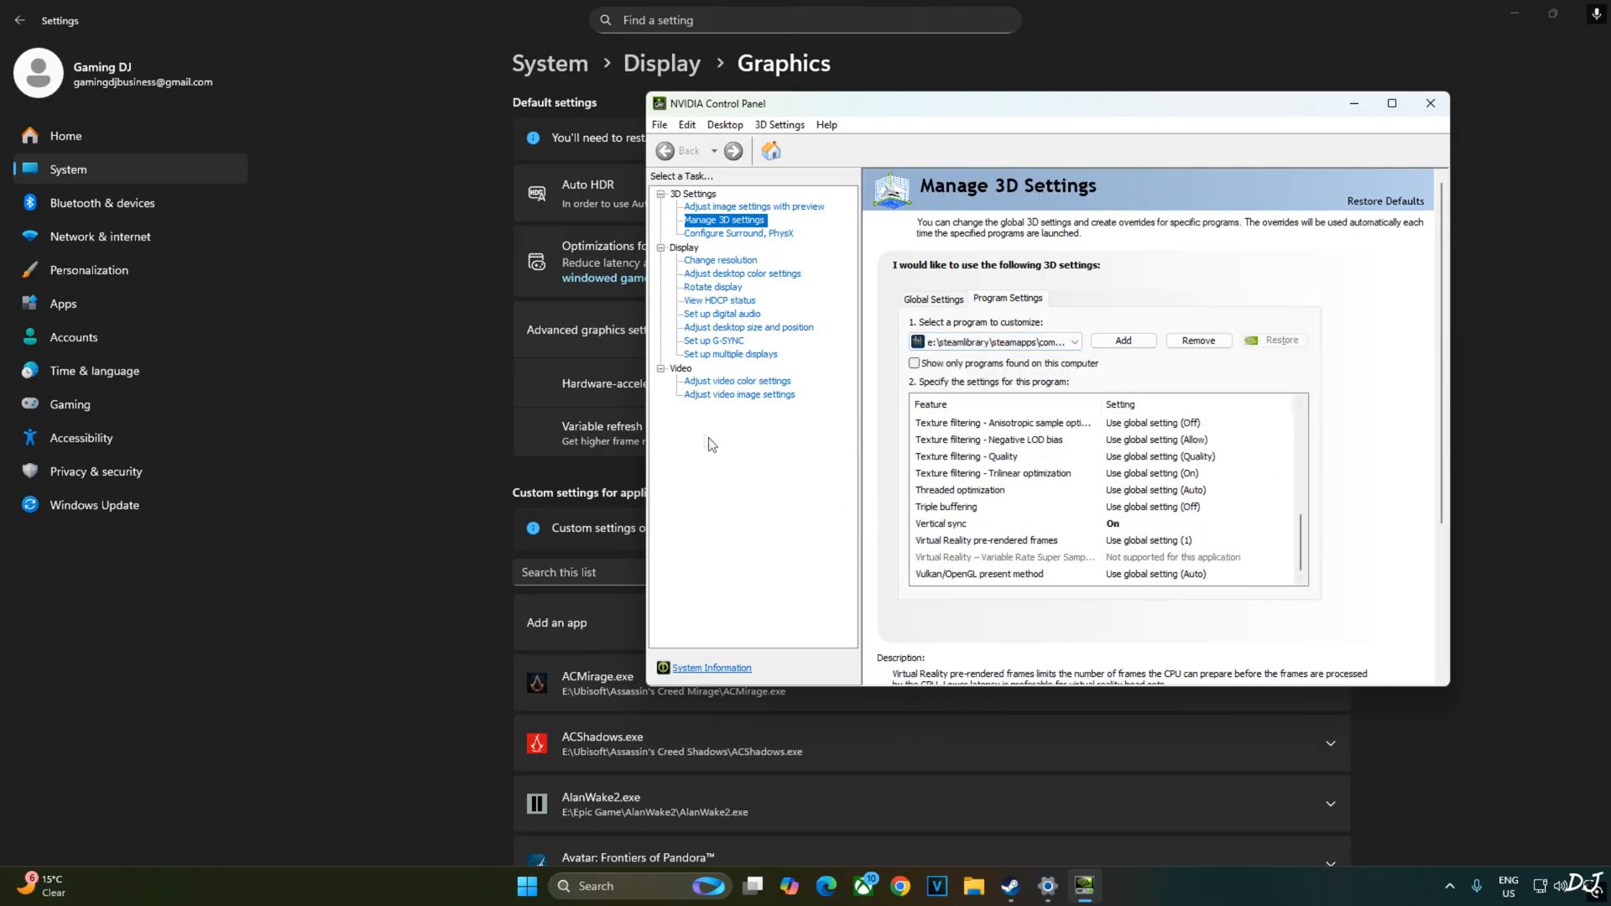
{"action": "left_click", "coordinate": [713, 340]}
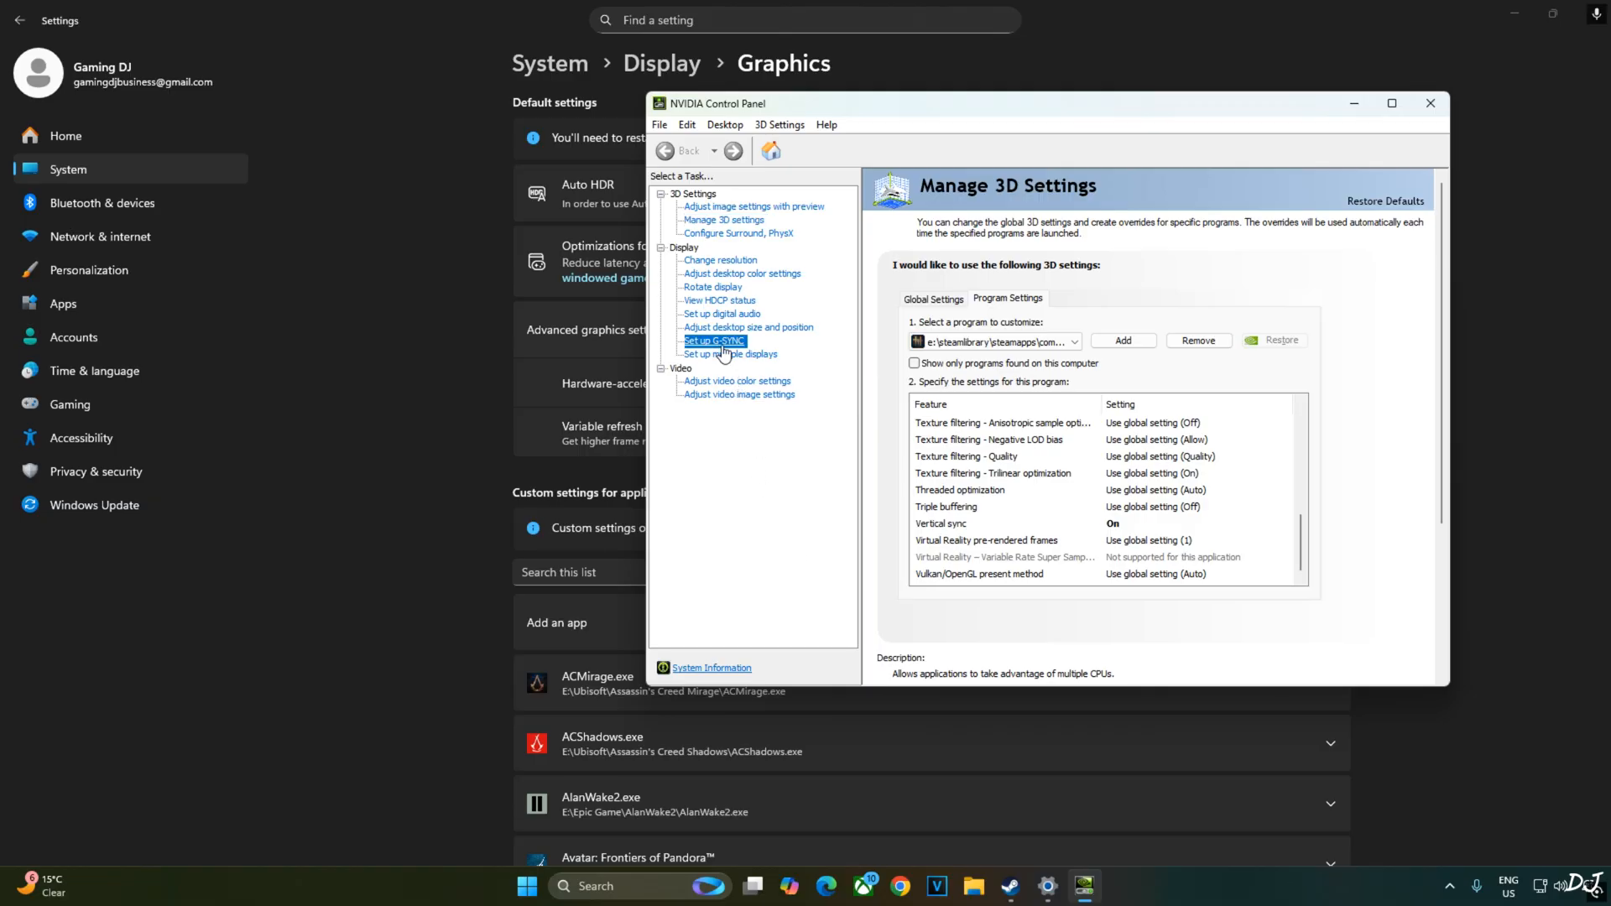
Step: Verify G-SYNC is enabled for full screen, then close NVIDIA Control Panel
{"action": "left_click", "coordinate": [713, 341]}
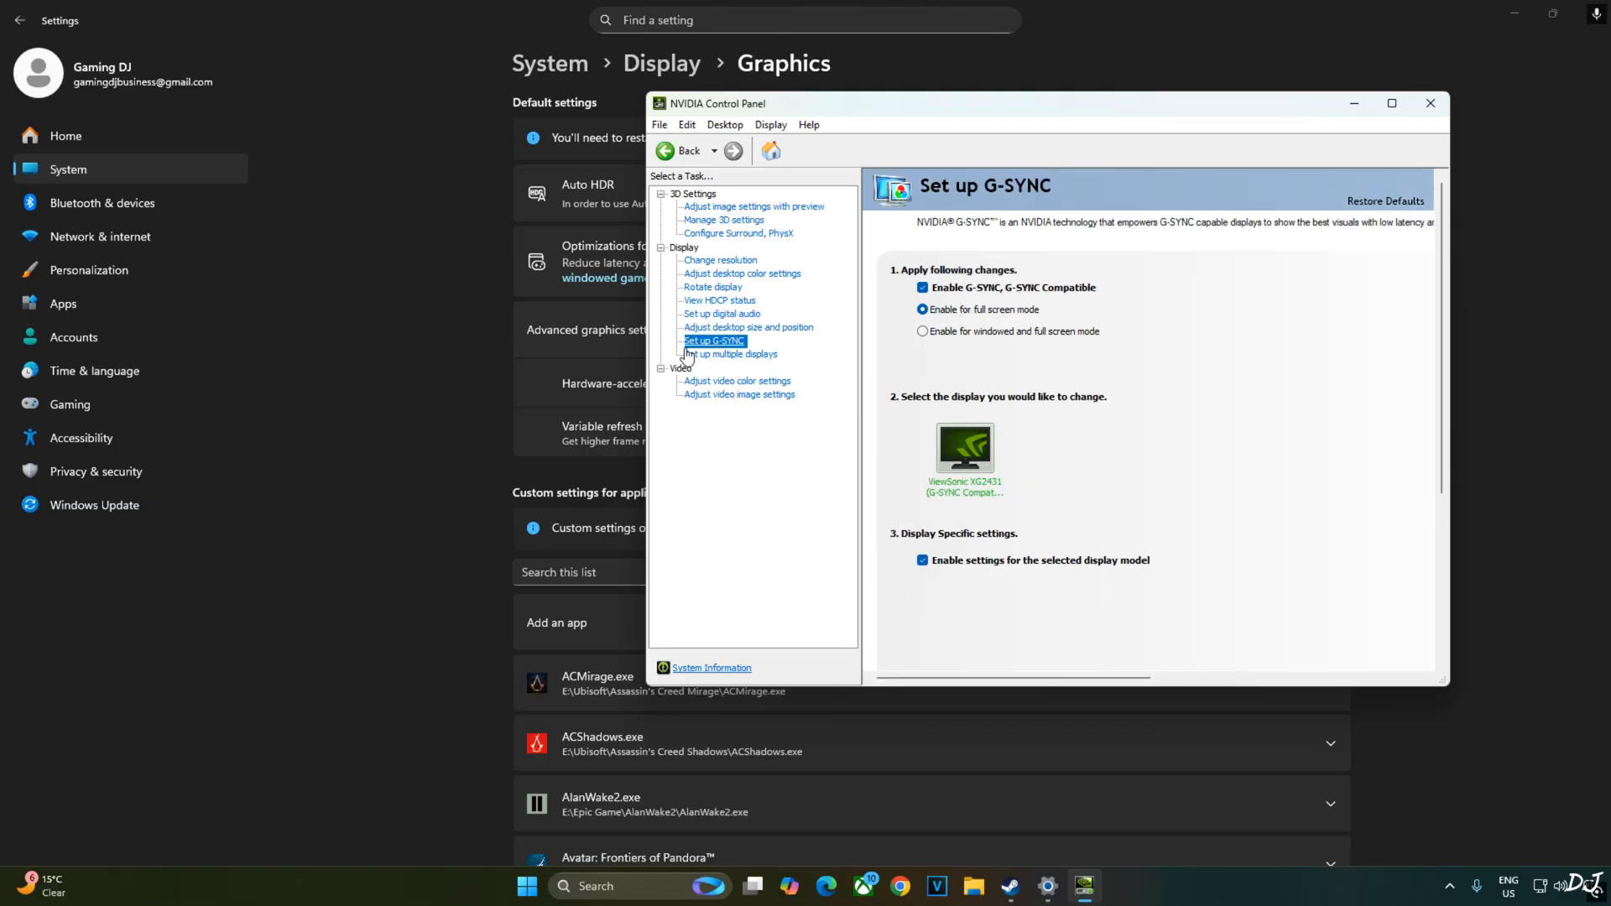
{"action": "mouse_move", "coordinate": [984, 342]}
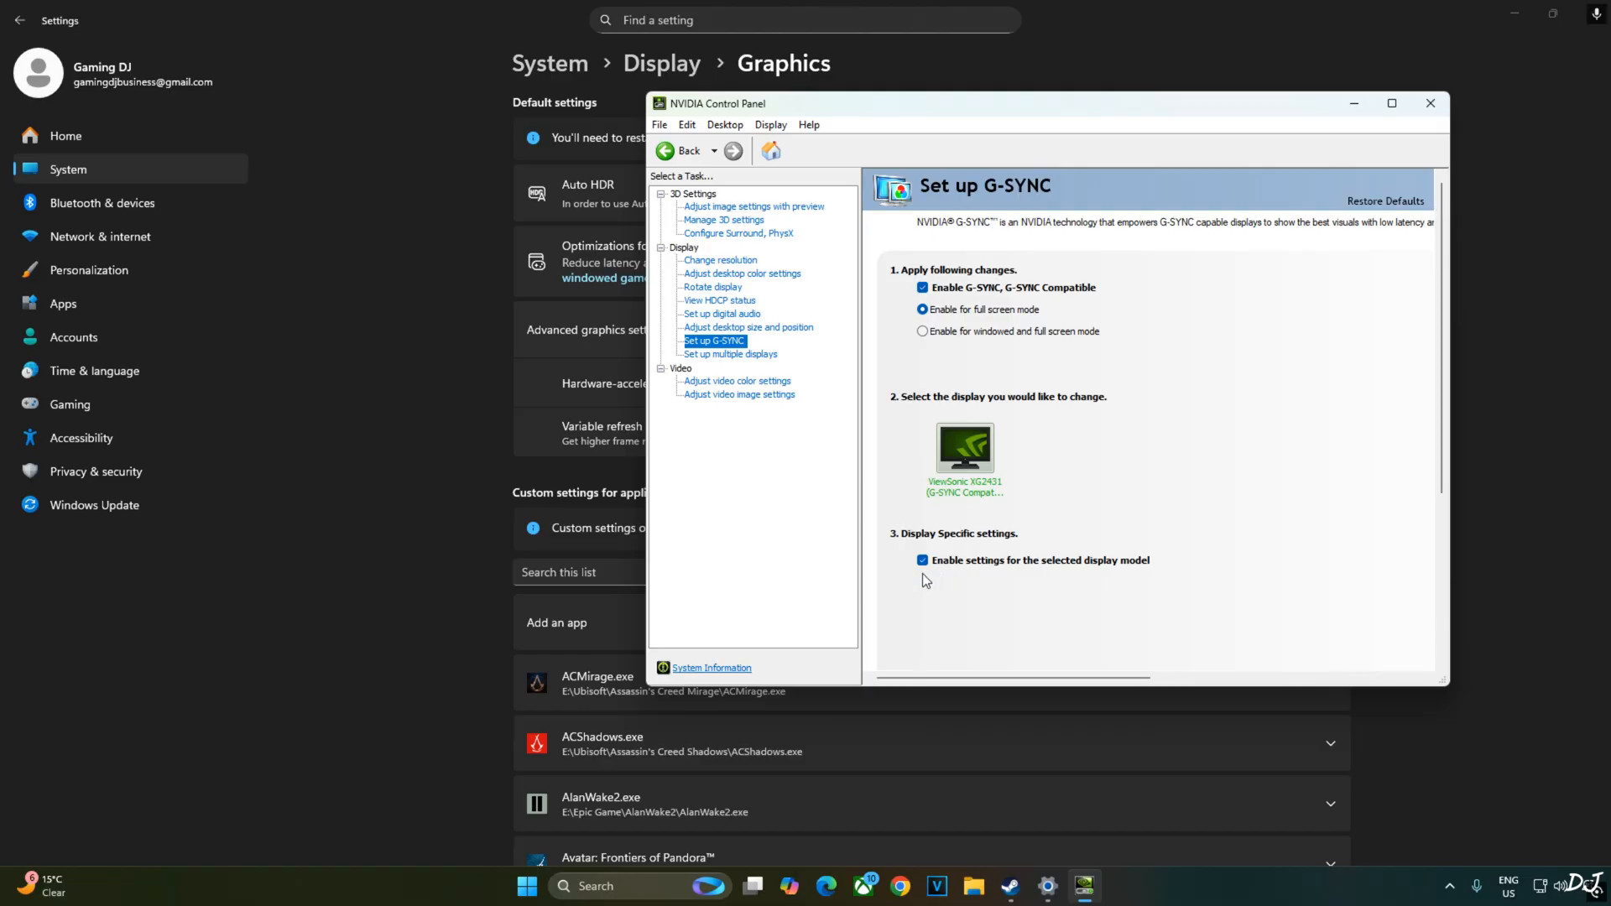
{"action": "mouse_move", "coordinate": [768, 577]}
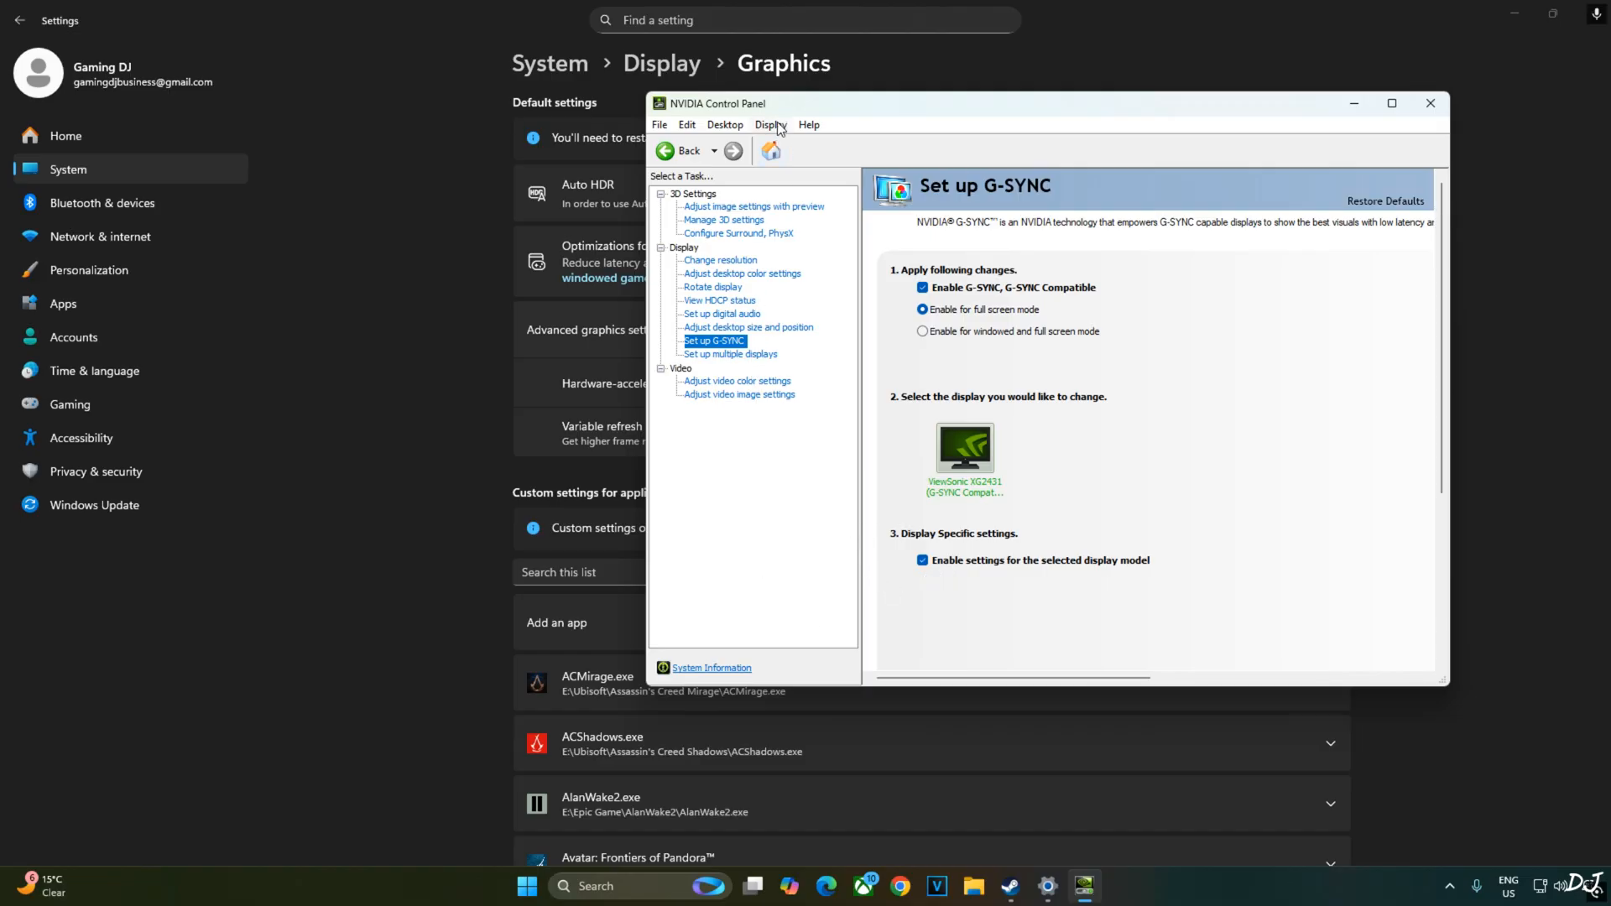
{"action": "left_click", "coordinate": [770, 125]}
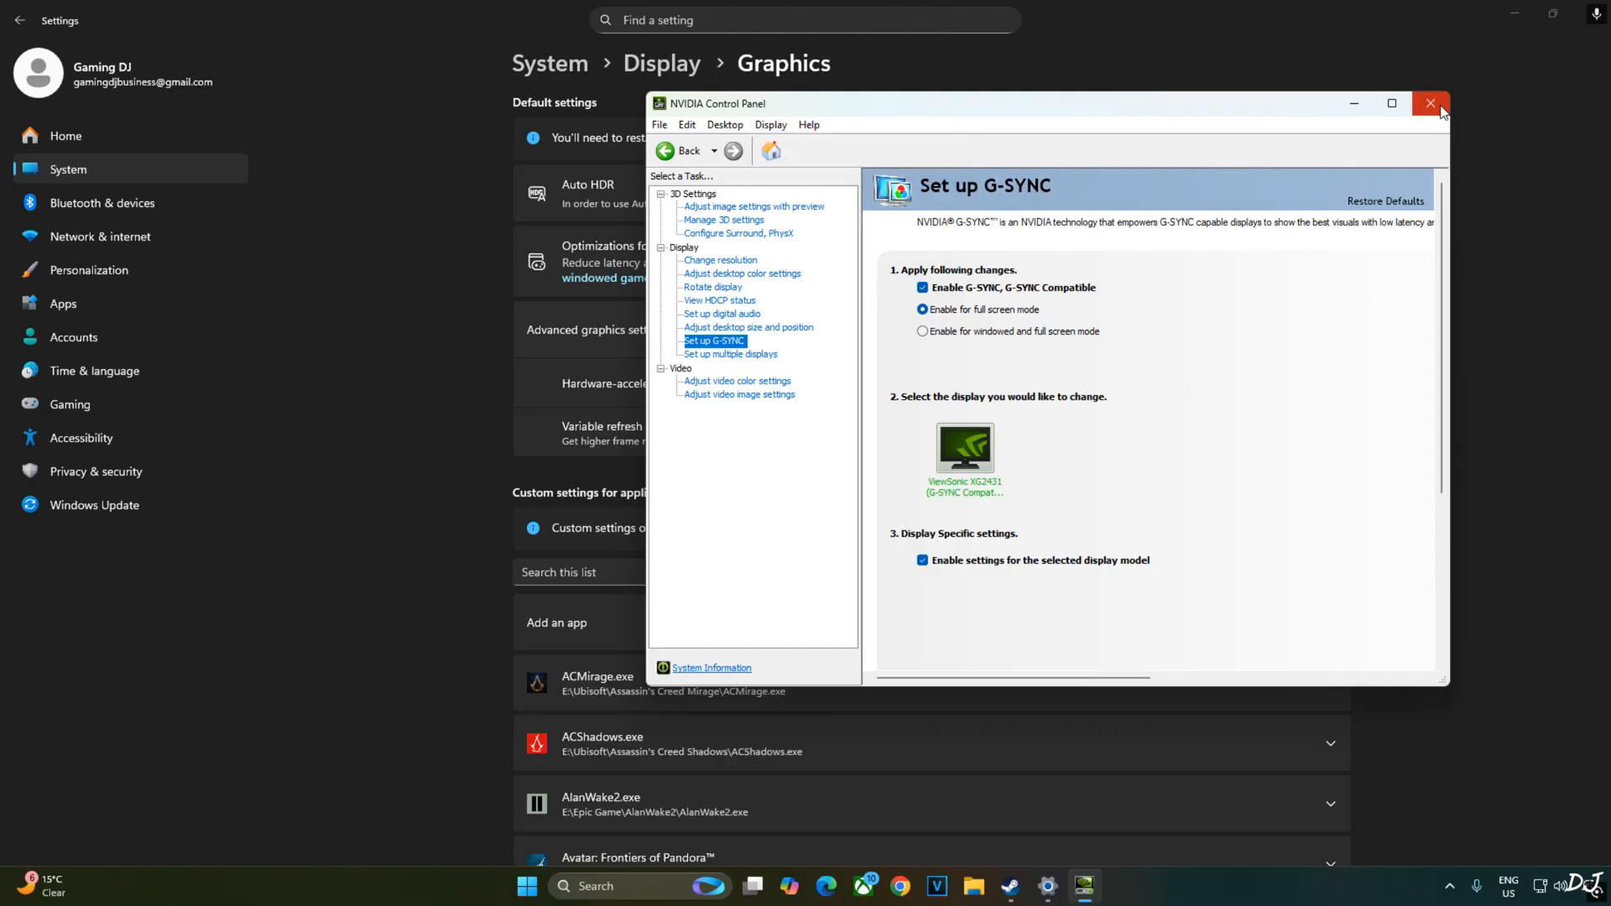
{"action": "left_click", "coordinate": [1429, 102]}
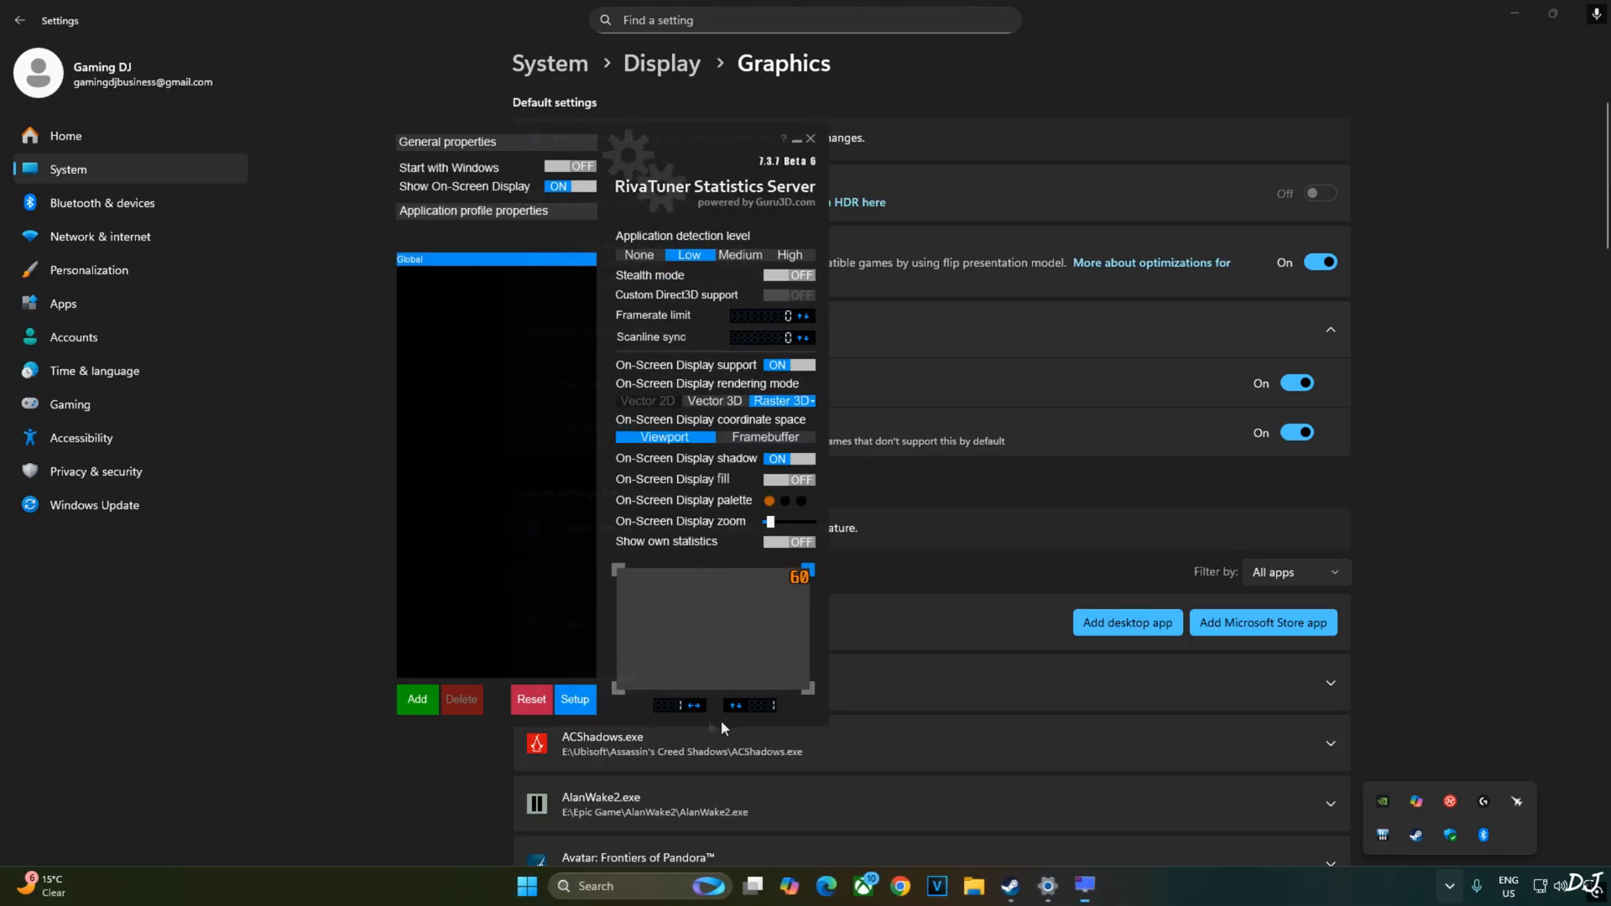
Step: Review RTSS properties, leaving 'Inject NVIDIA Reflex latency markers' unchecked
{"action": "left_click", "coordinate": [574, 703]}
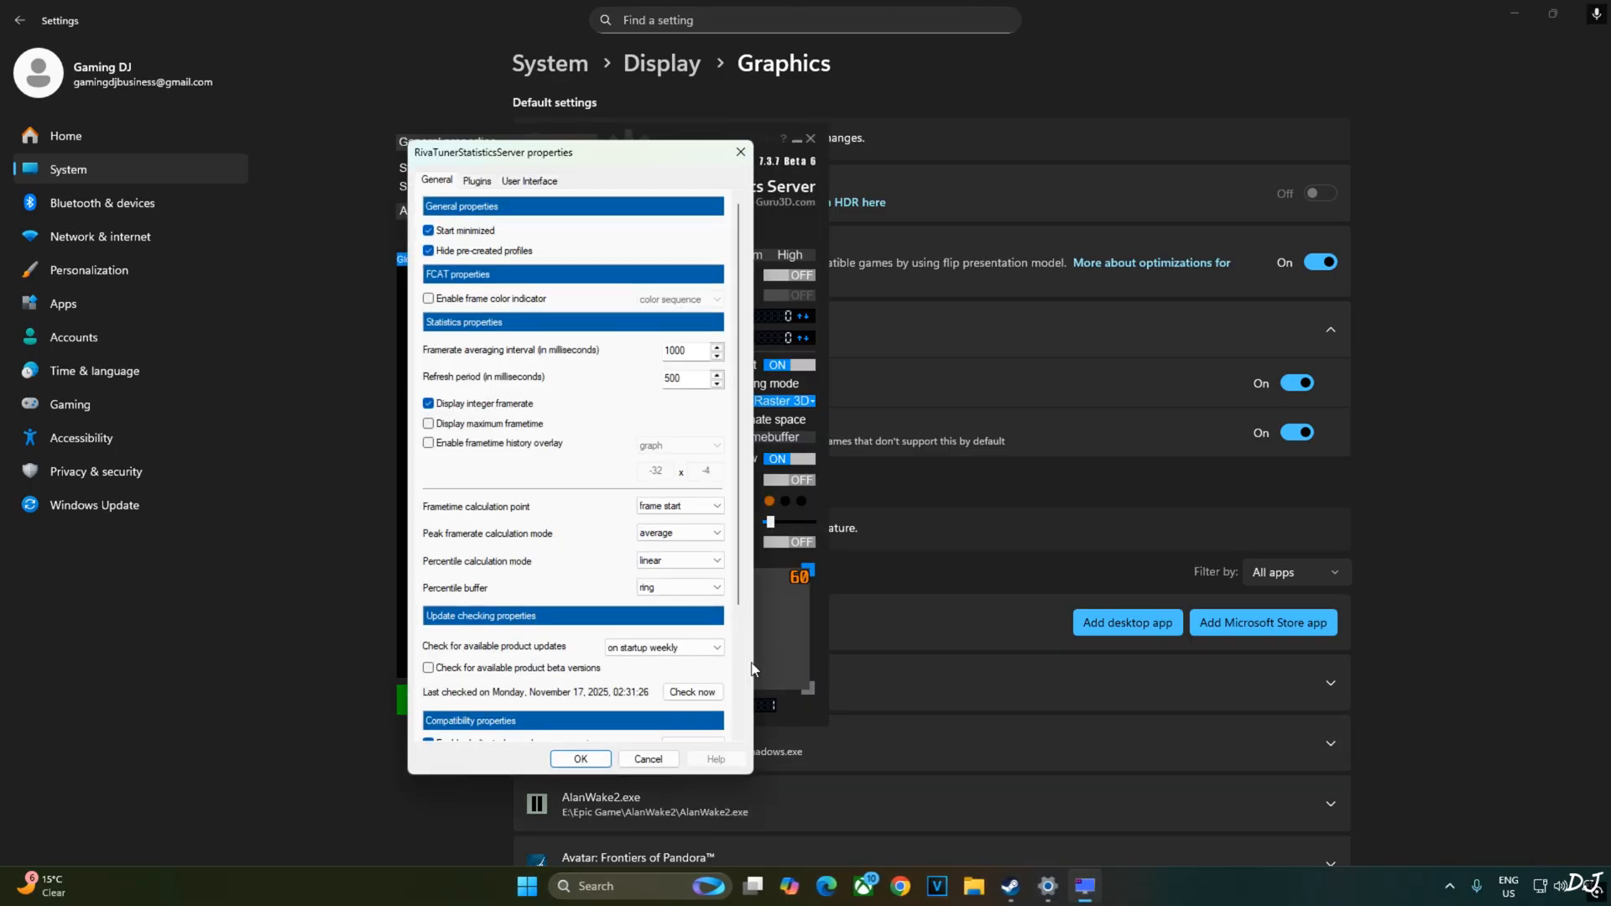
{"action": "scroll", "scroll_direction": "down", "scroll_amount": 3}
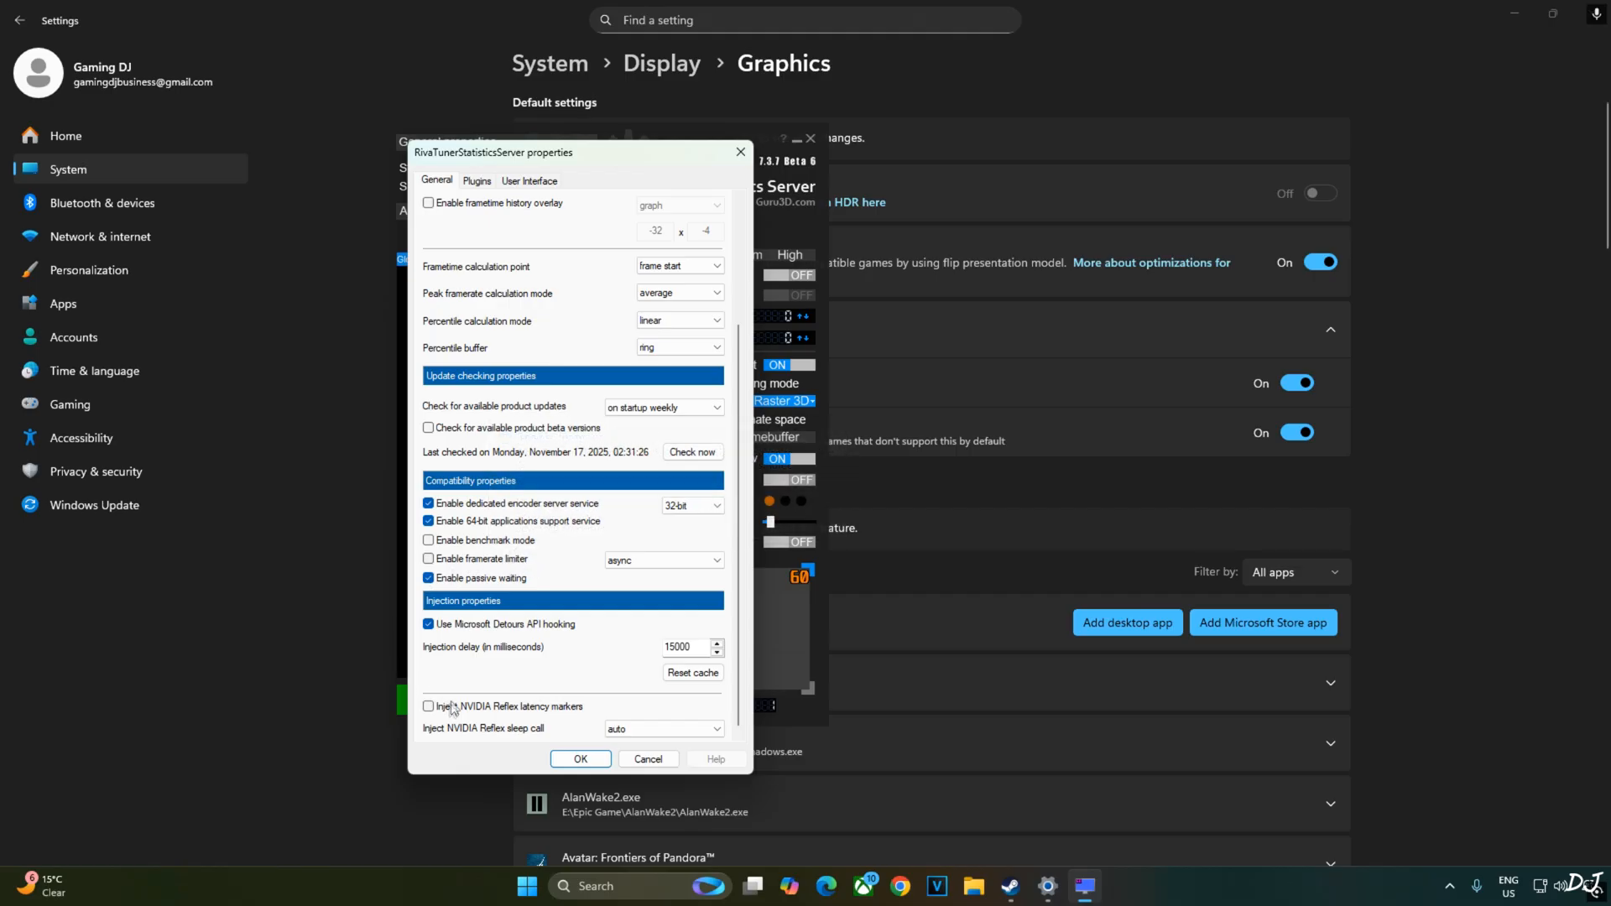
{"action": "mouse_move", "coordinate": [552, 726]}
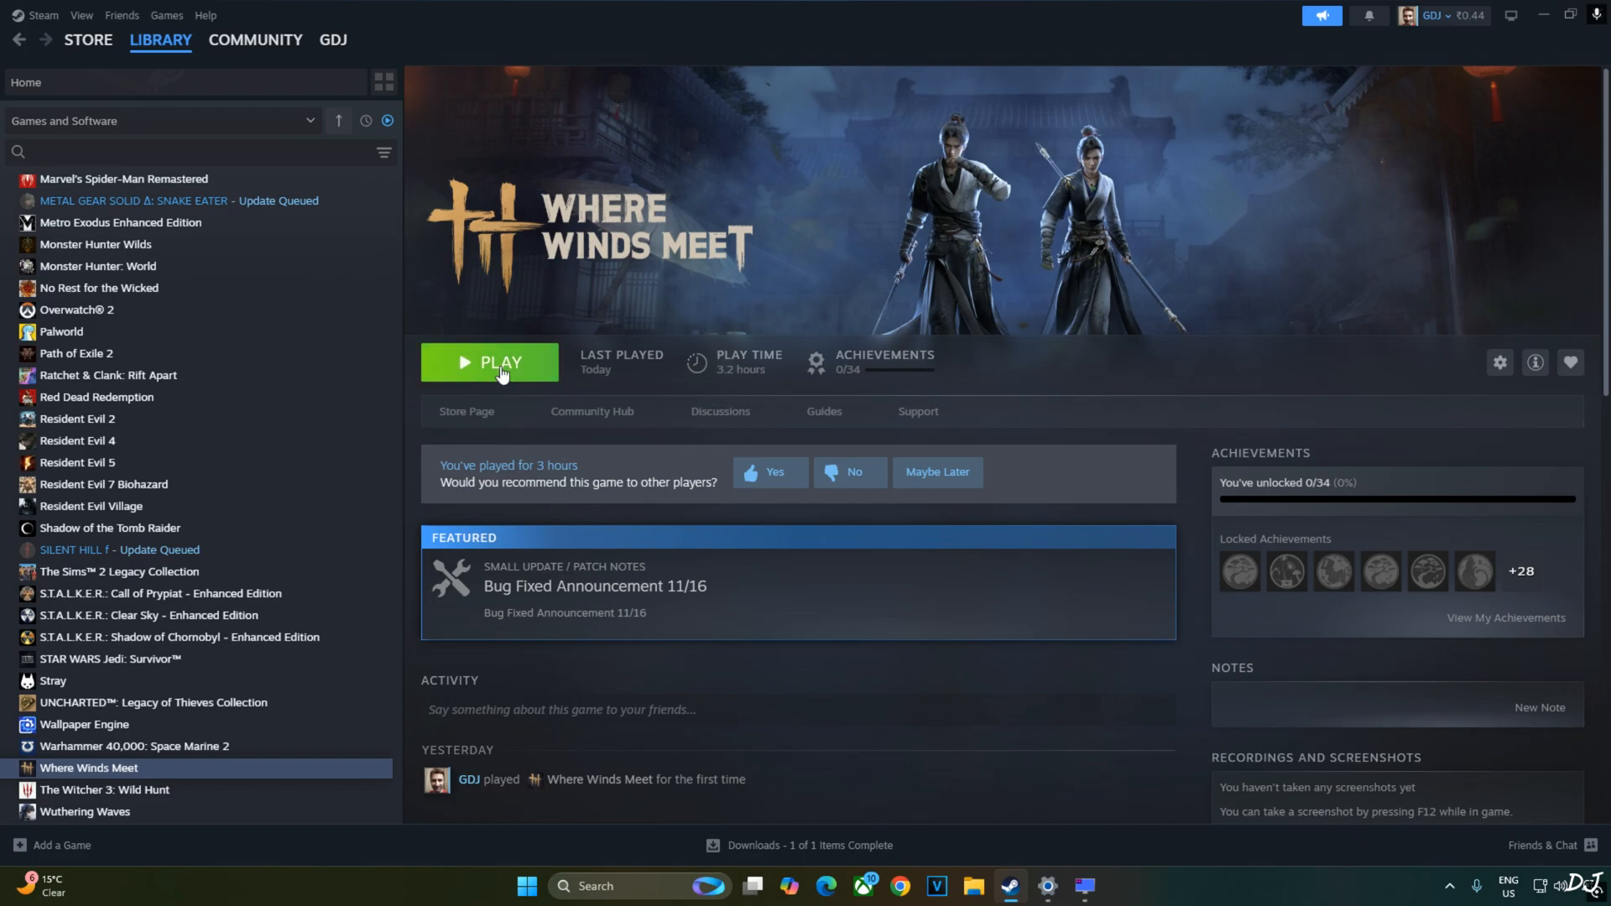
Step: Start Where Winds Meet from Steam using the 'Where Winds Meet (DirectX12)' launch option
{"action": "left_click", "coordinate": [500, 363]}
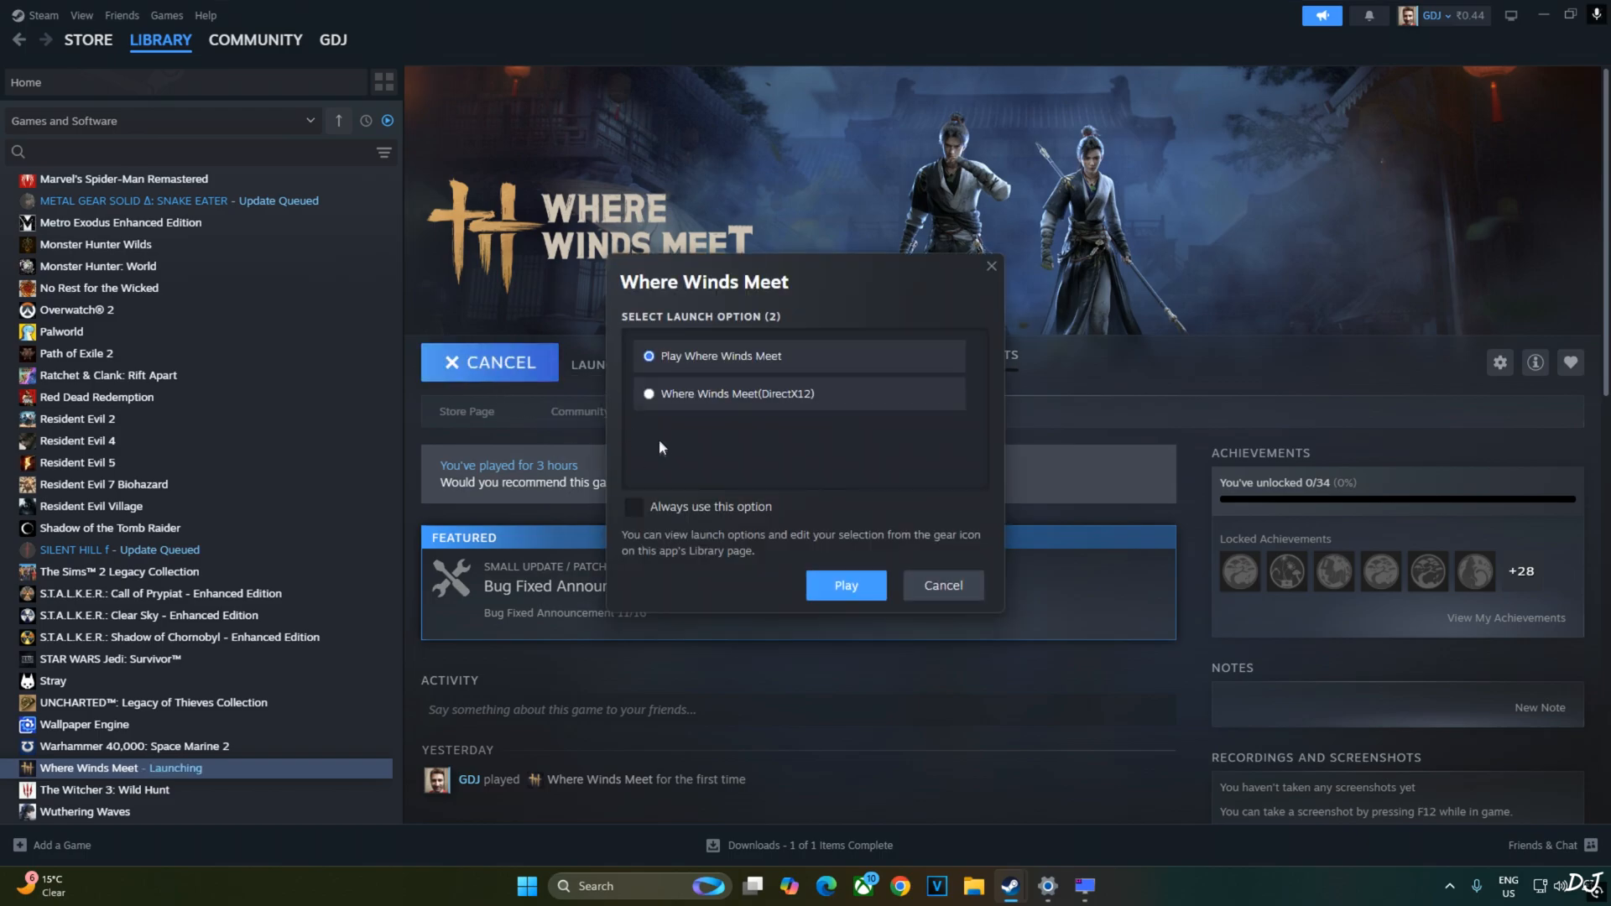
{"action": "left_click", "coordinate": [647, 392]}
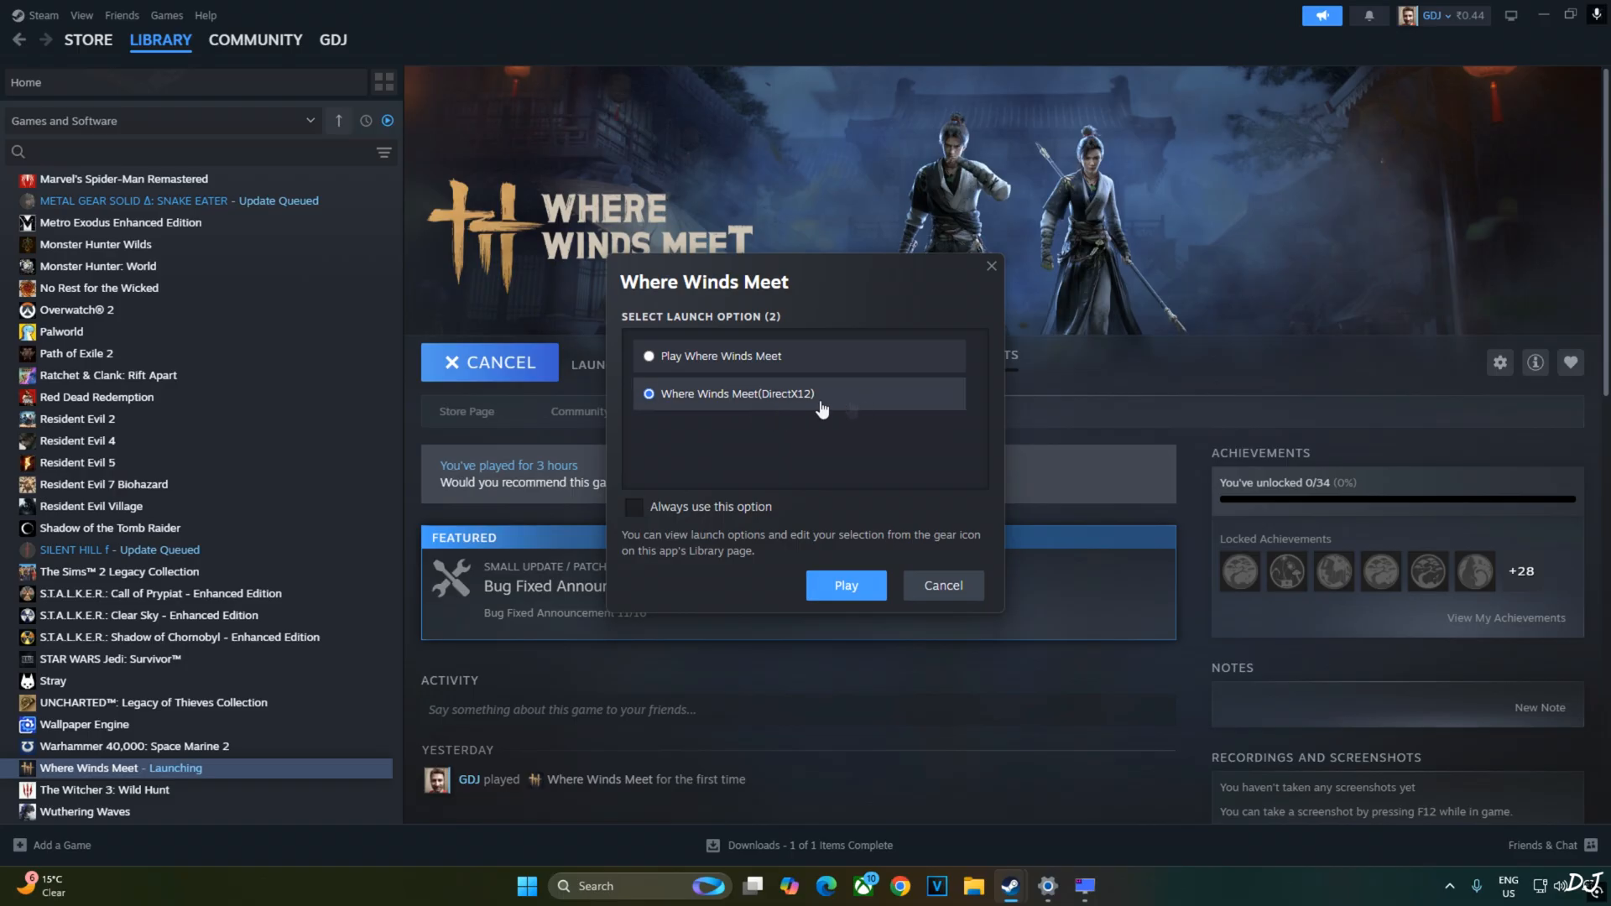
{"action": "left_click", "coordinate": [846, 584]}
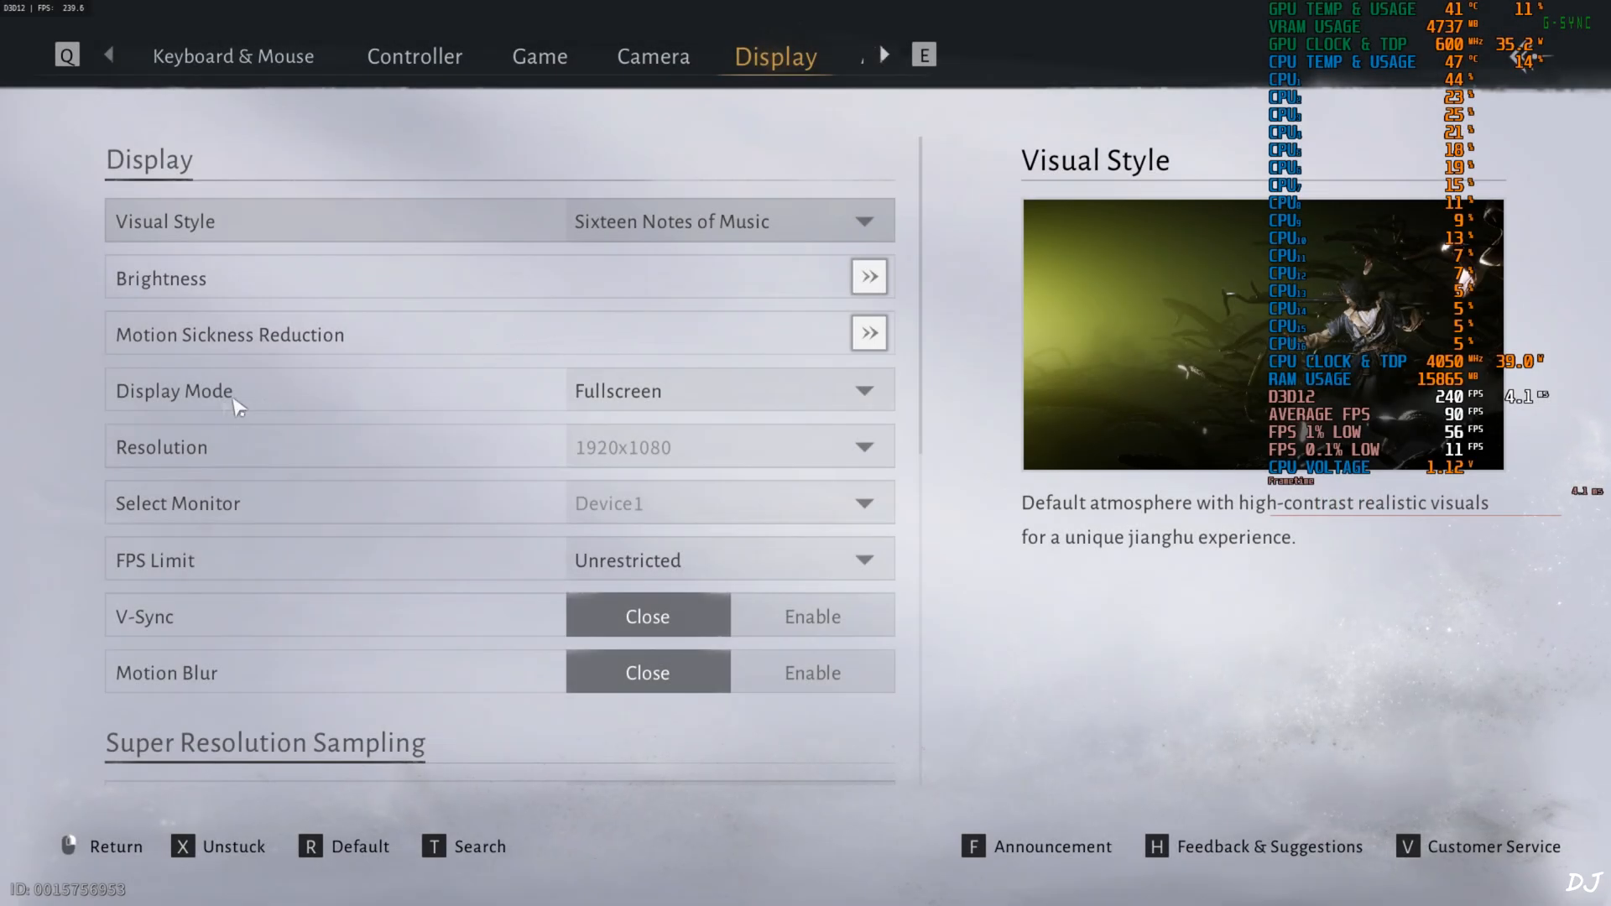
Step: In Display settings, set DLSS Super Resolution Quality from Natural to Quality
{"action": "scroll", "scroll_direction": "down", "scroll_amount": 3}
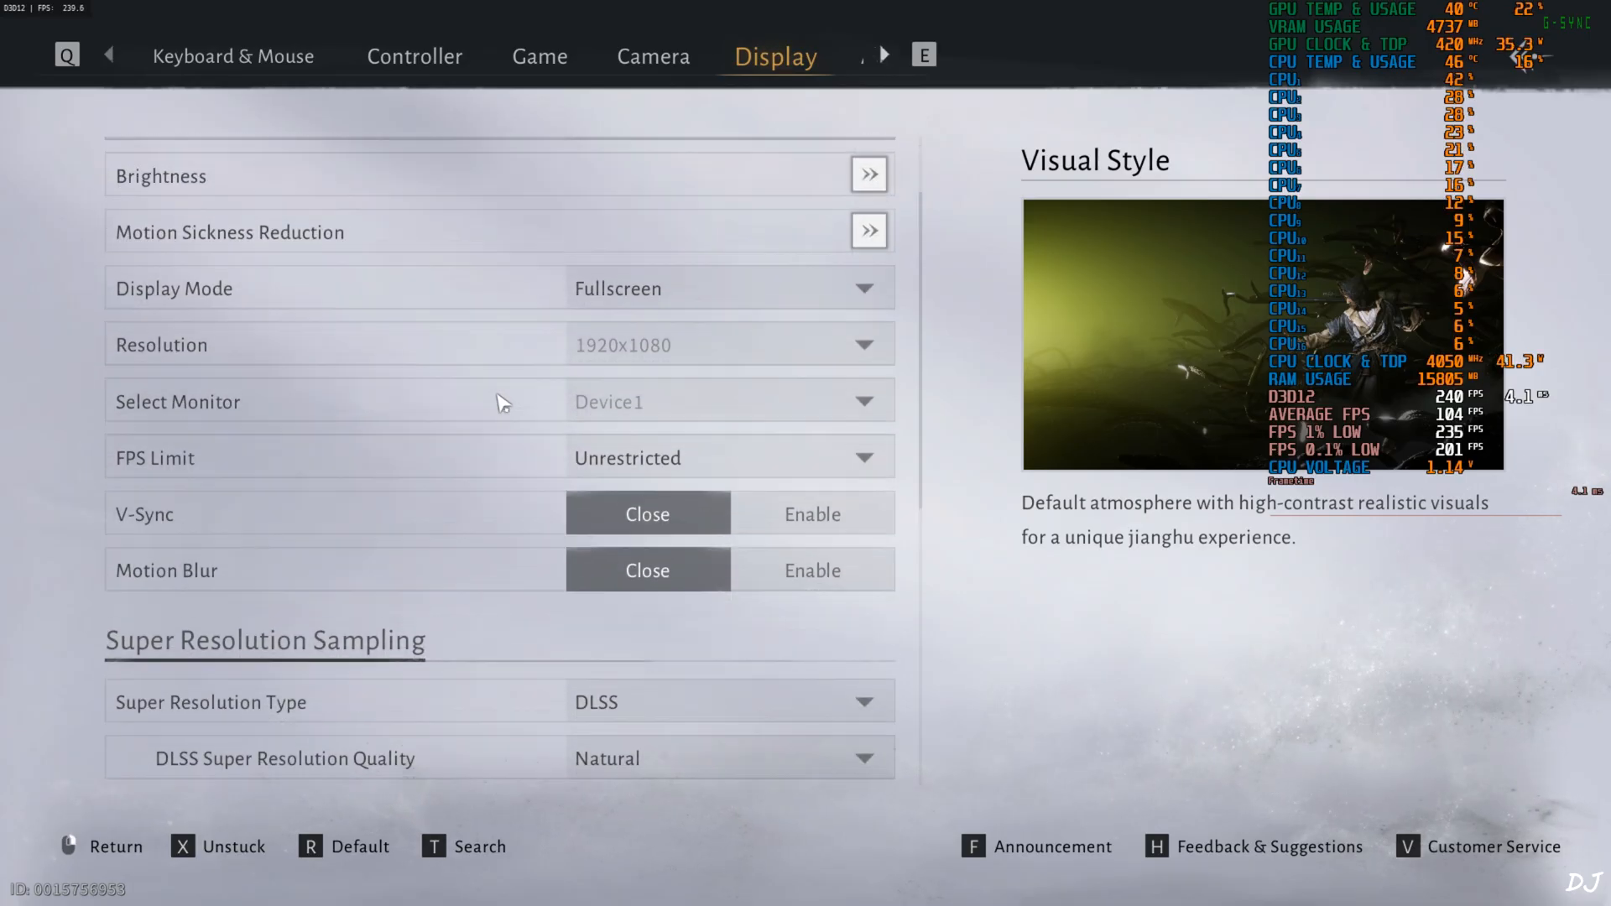
{"action": "scroll", "scroll_direction": "down", "scroll_amount": 3}
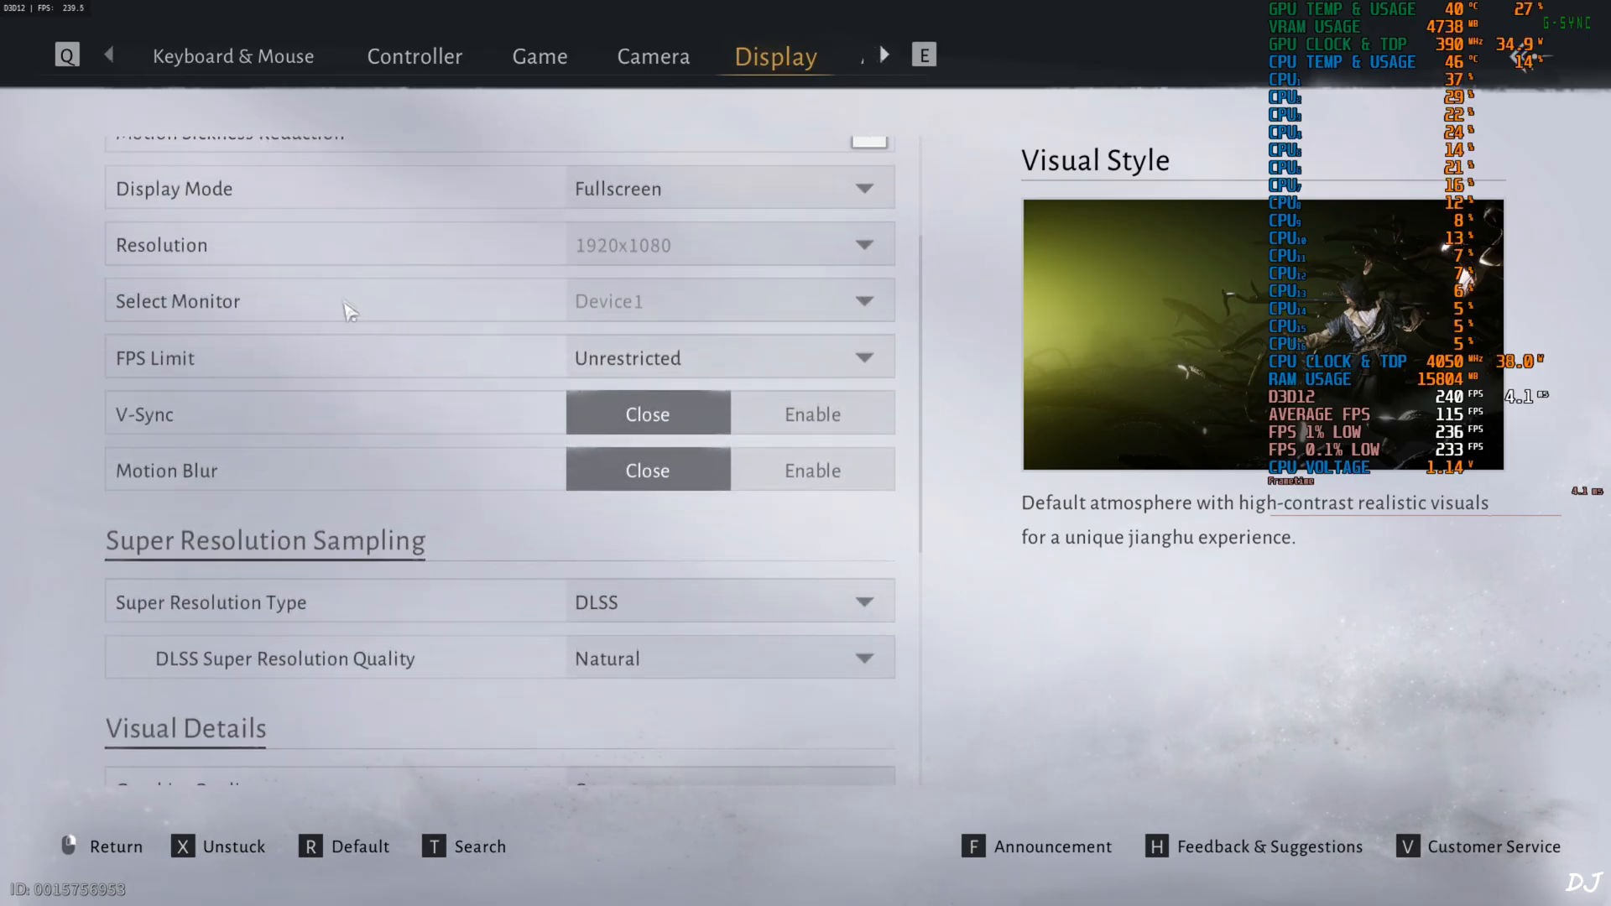
{"action": "scroll", "scroll_direction": "down", "scroll_amount": 3}
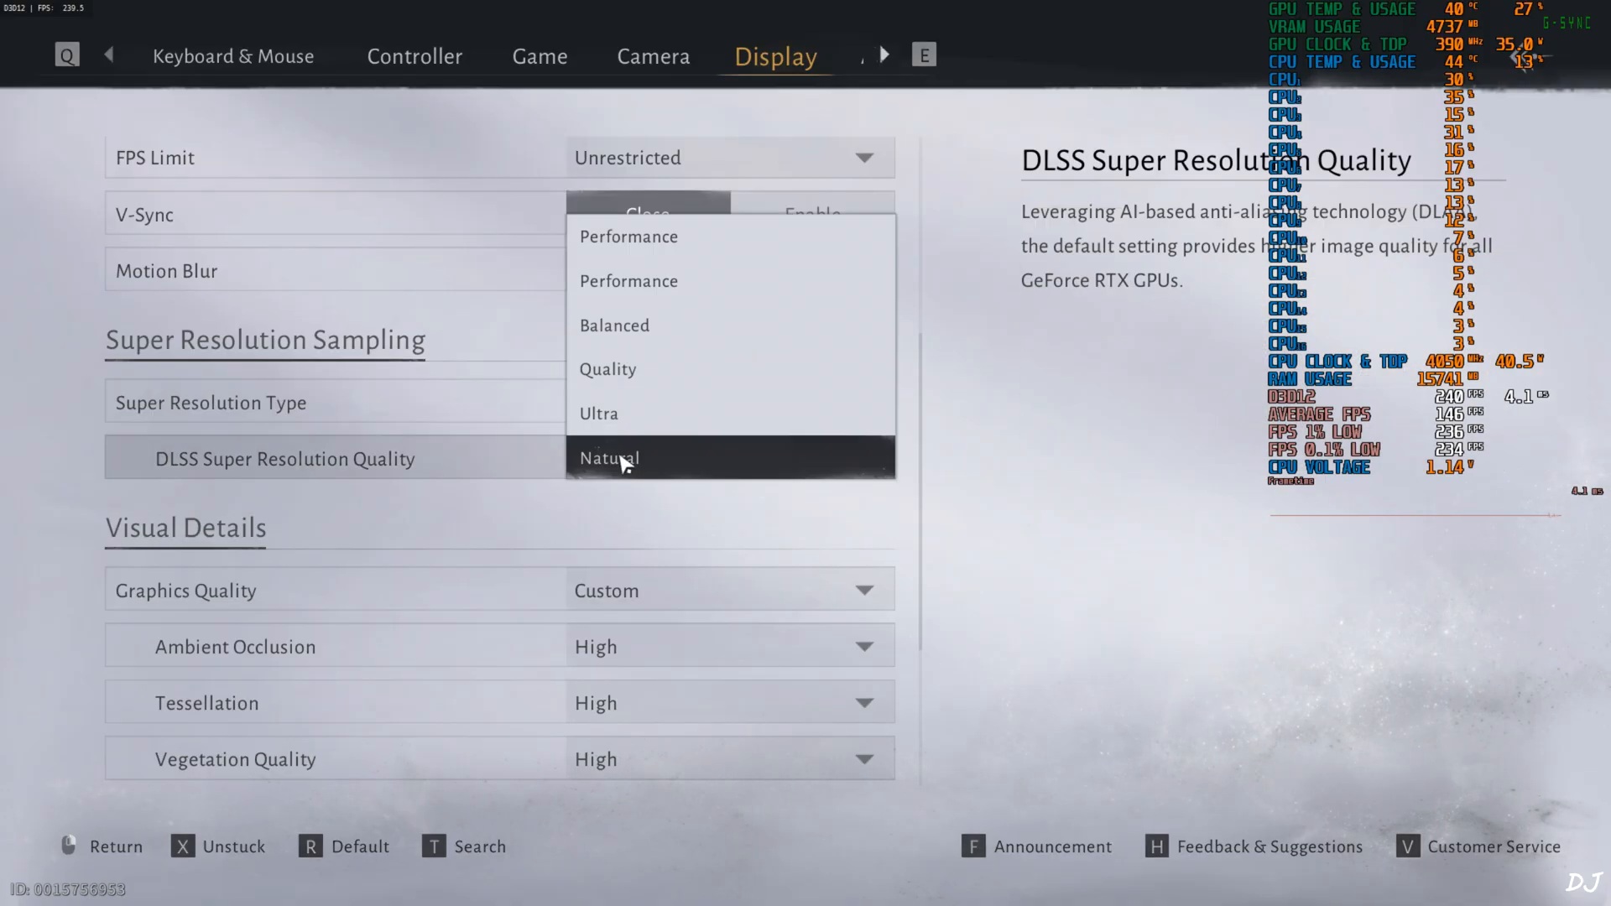
{"action": "left_click", "coordinate": [606, 369]}
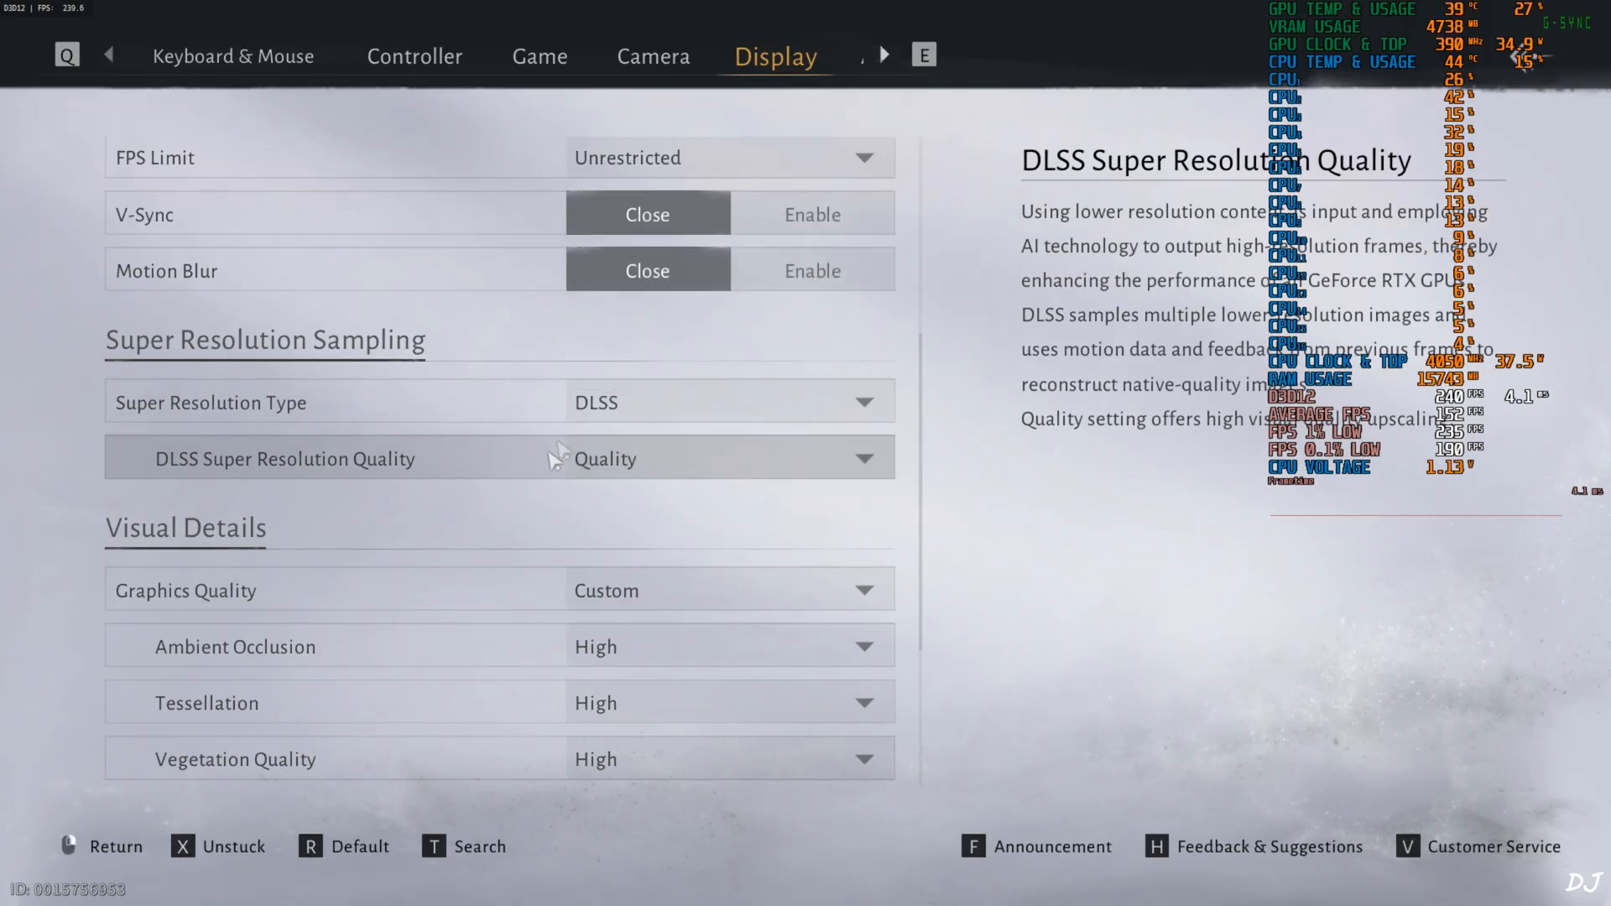
{"action": "scroll", "scroll_direction": "down", "scroll_amount": 3}
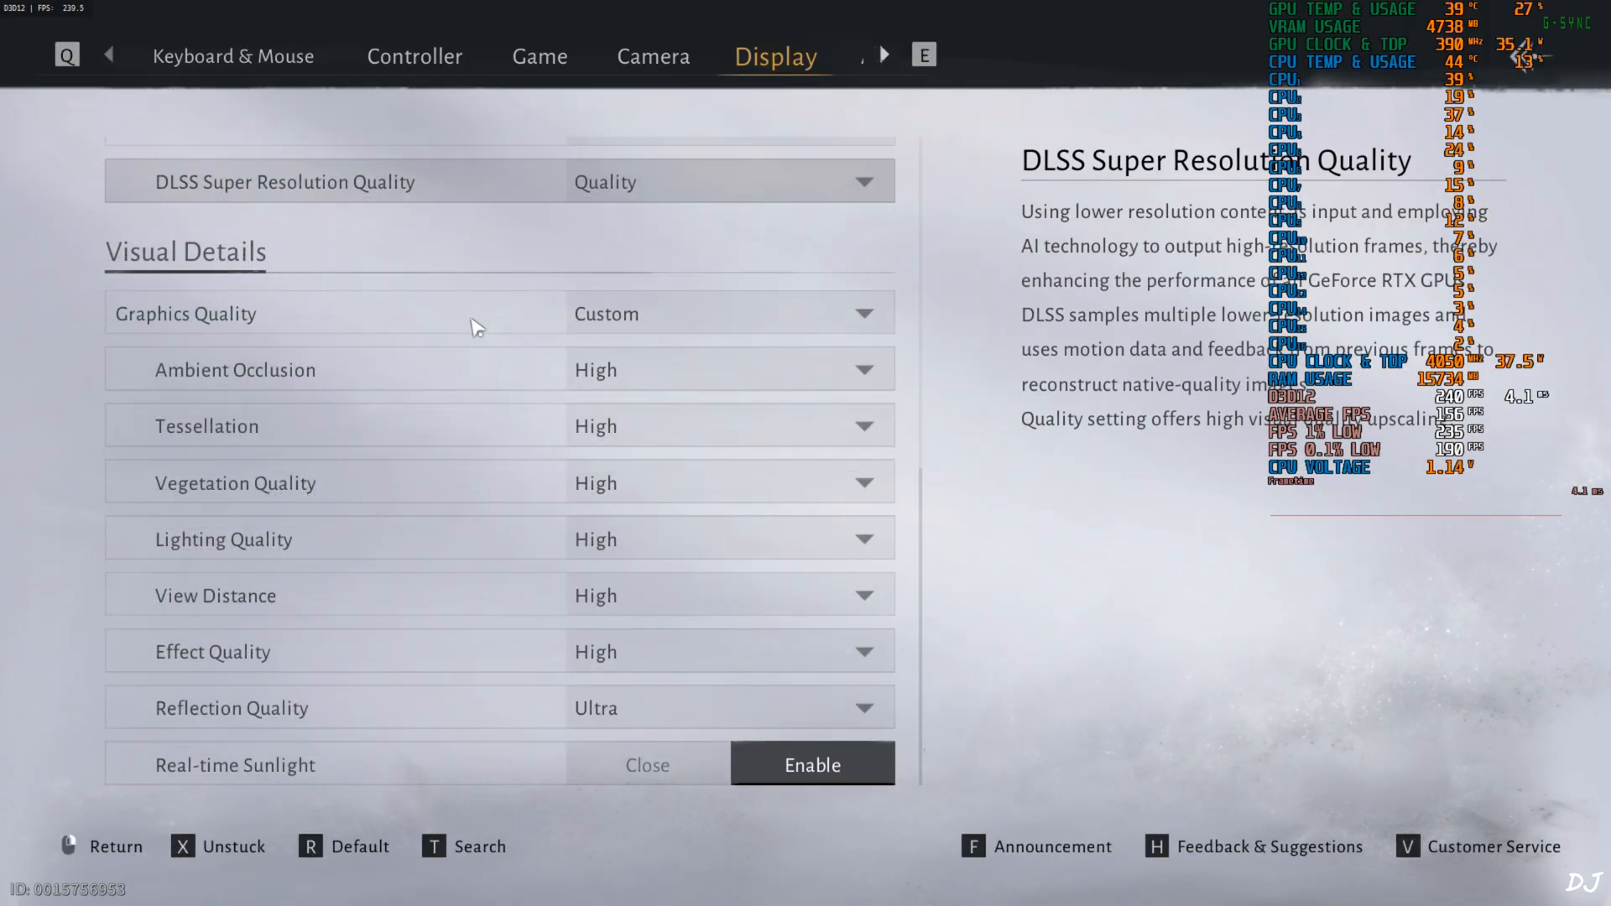
{"action": "mouse_move", "coordinate": [537, 541]}
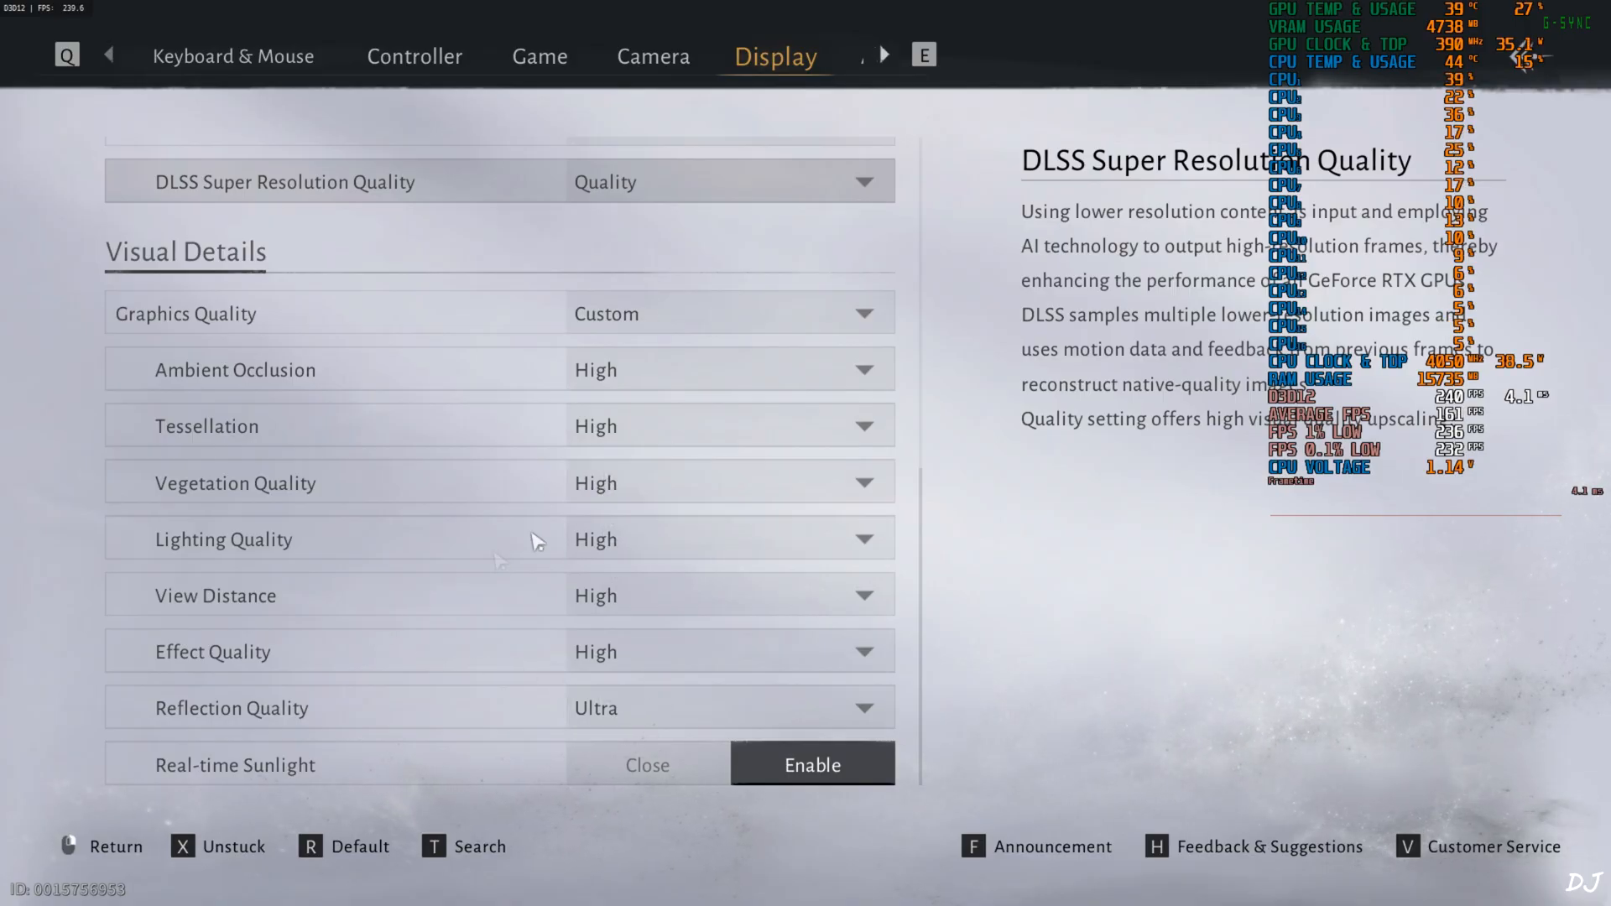
{"action": "mouse_move", "coordinate": [273, 785]}
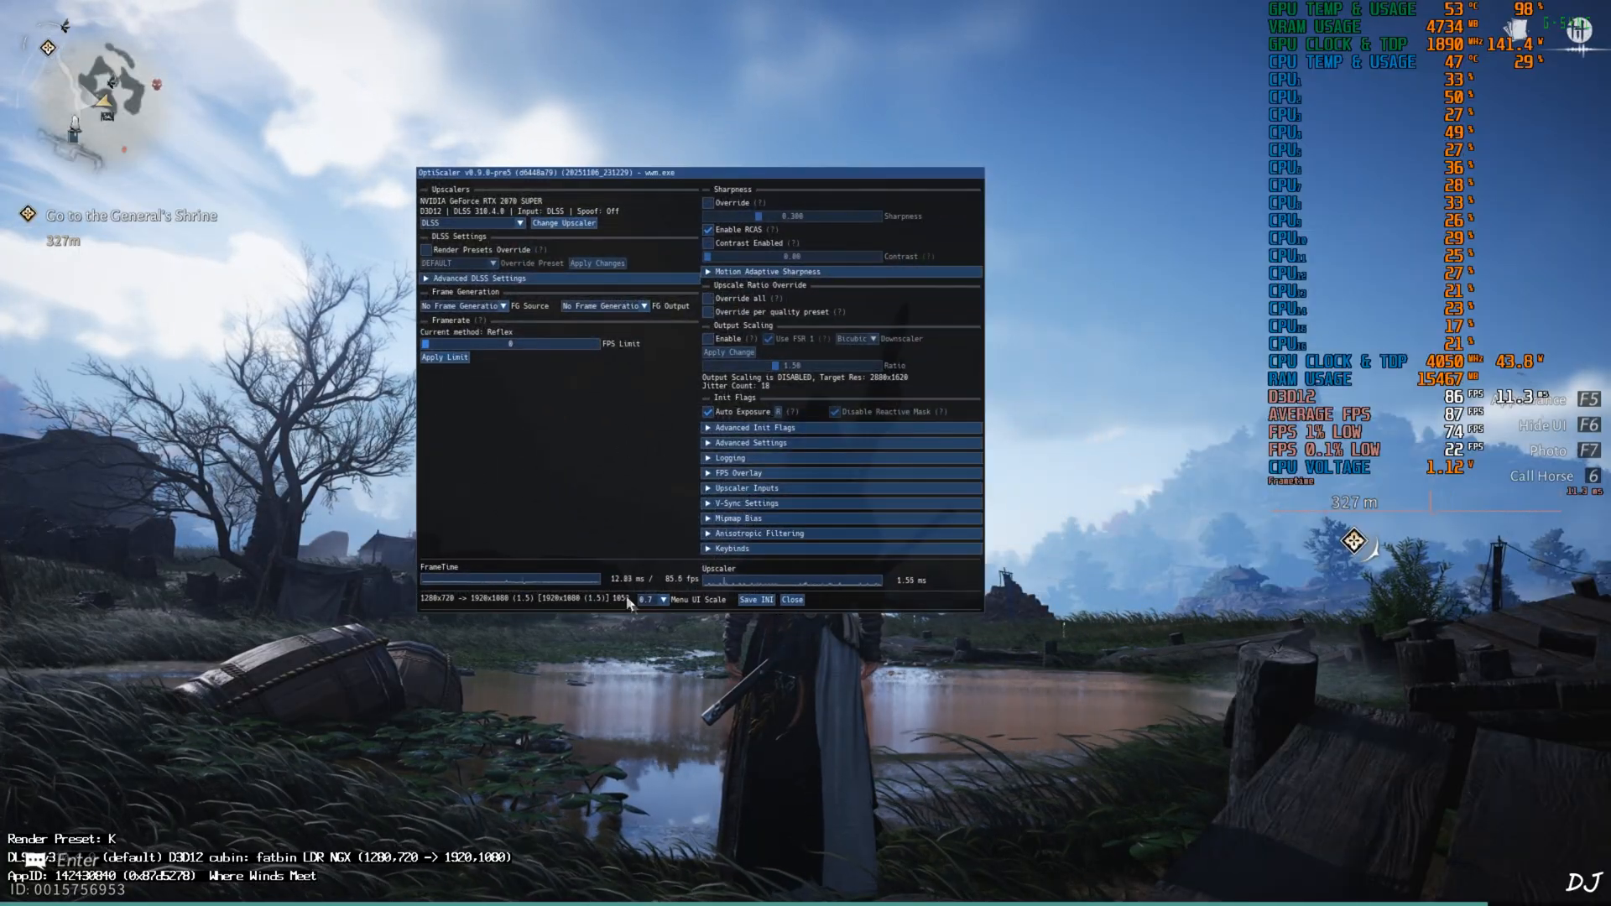
Step: Raise the OptiScaler overlay's Menu UI Scale to 1.2
{"action": "left_click", "coordinate": [656, 599]}
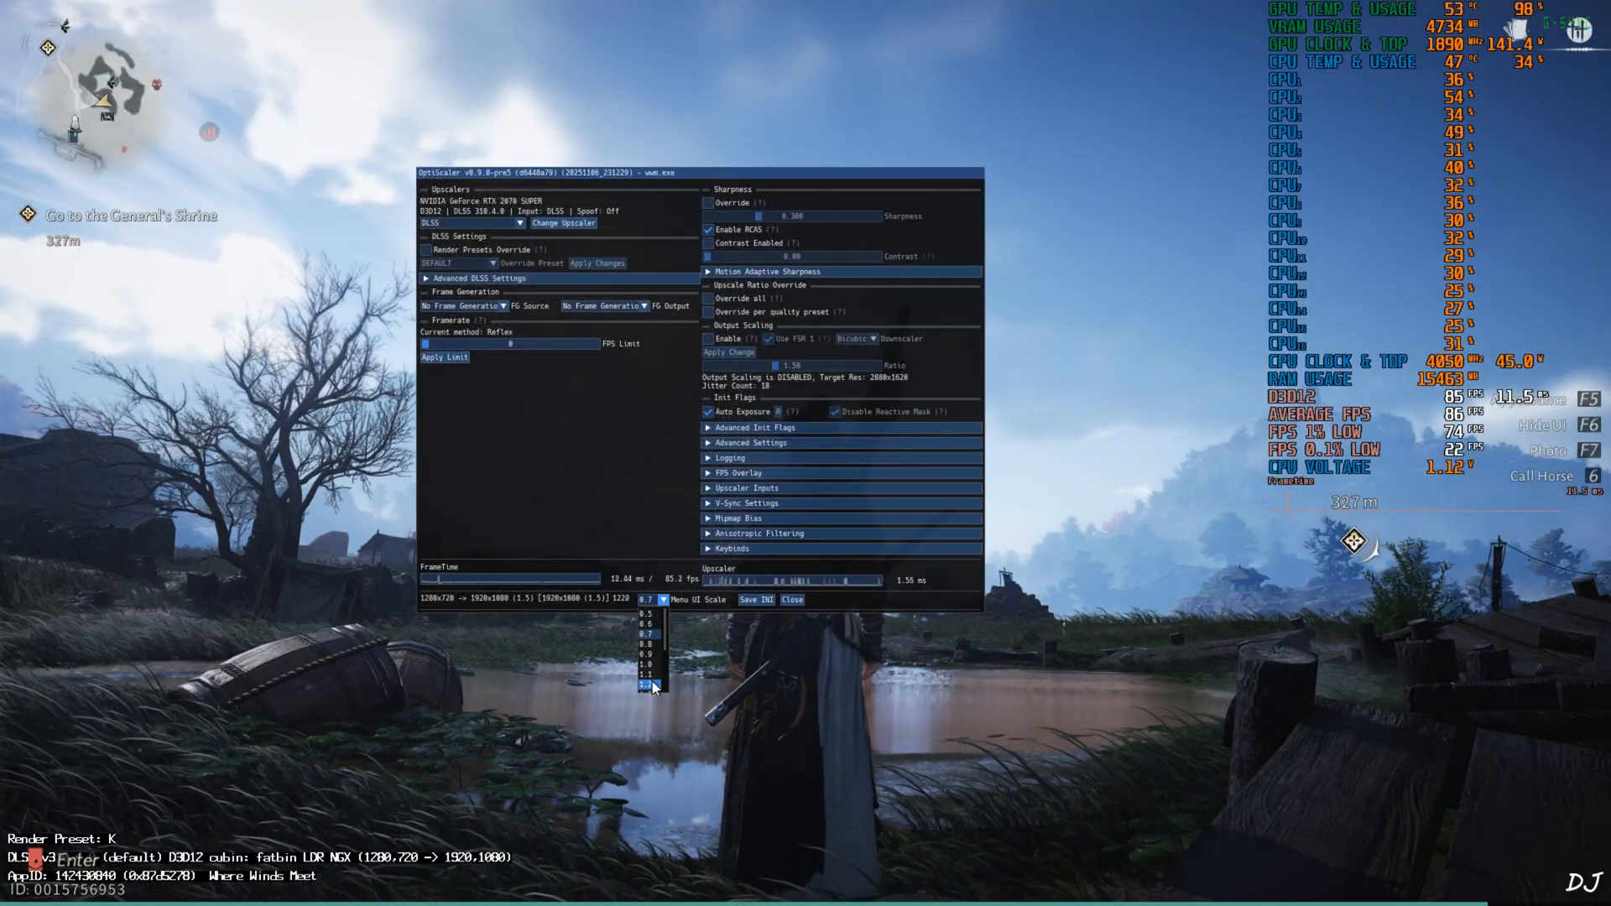
{"action": "left_click", "coordinate": [649, 672]}
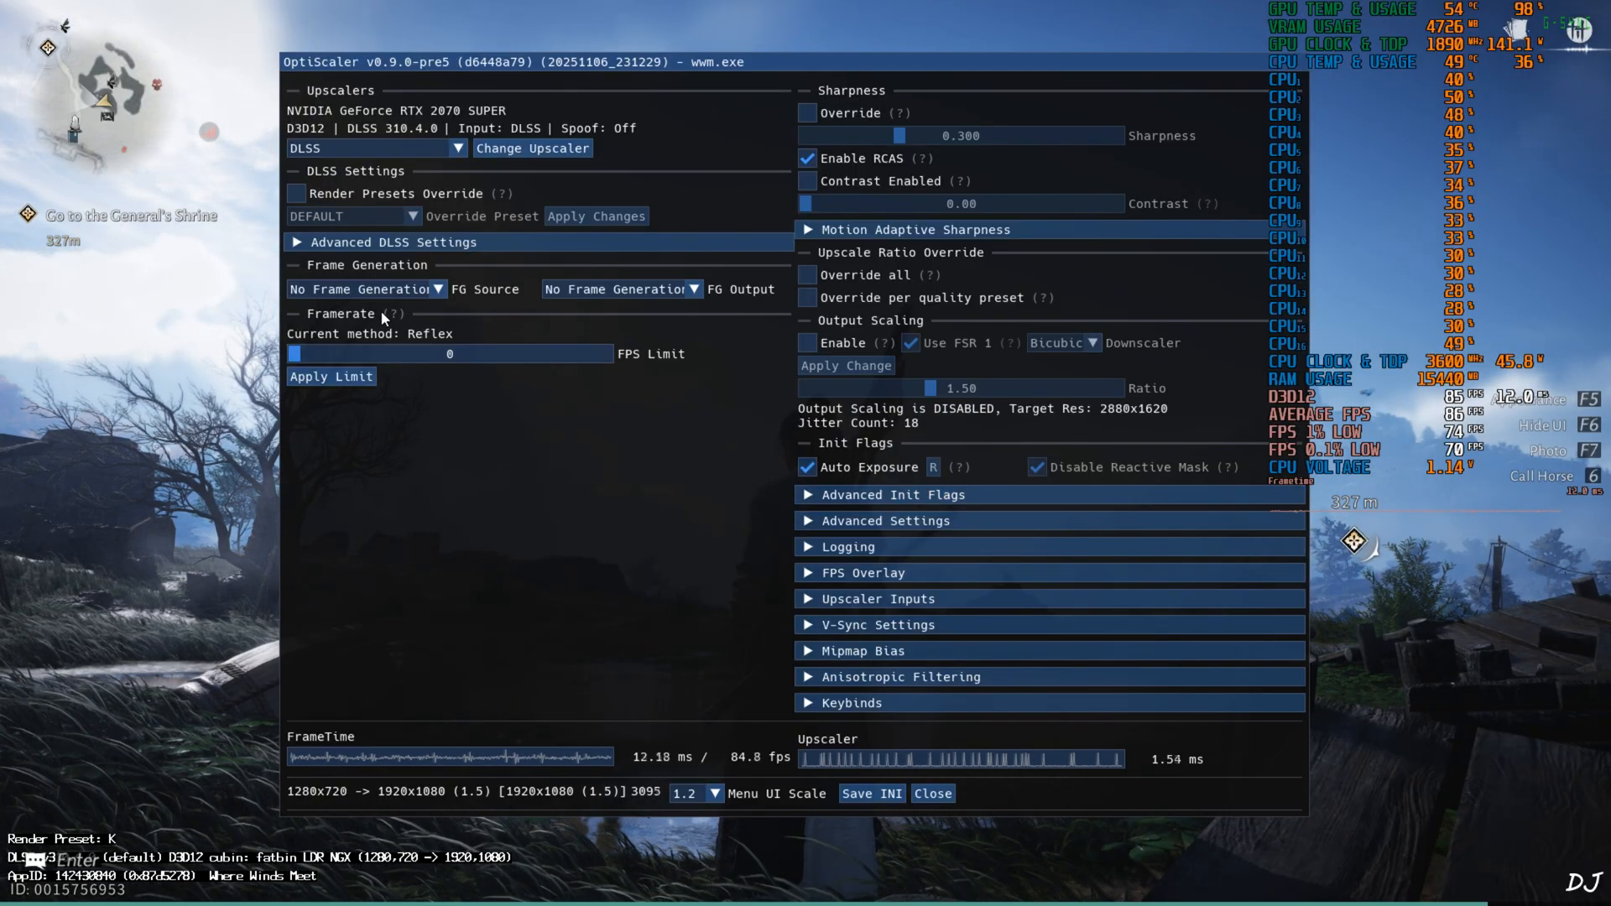
{"action": "mouse_move", "coordinate": [848, 546]}
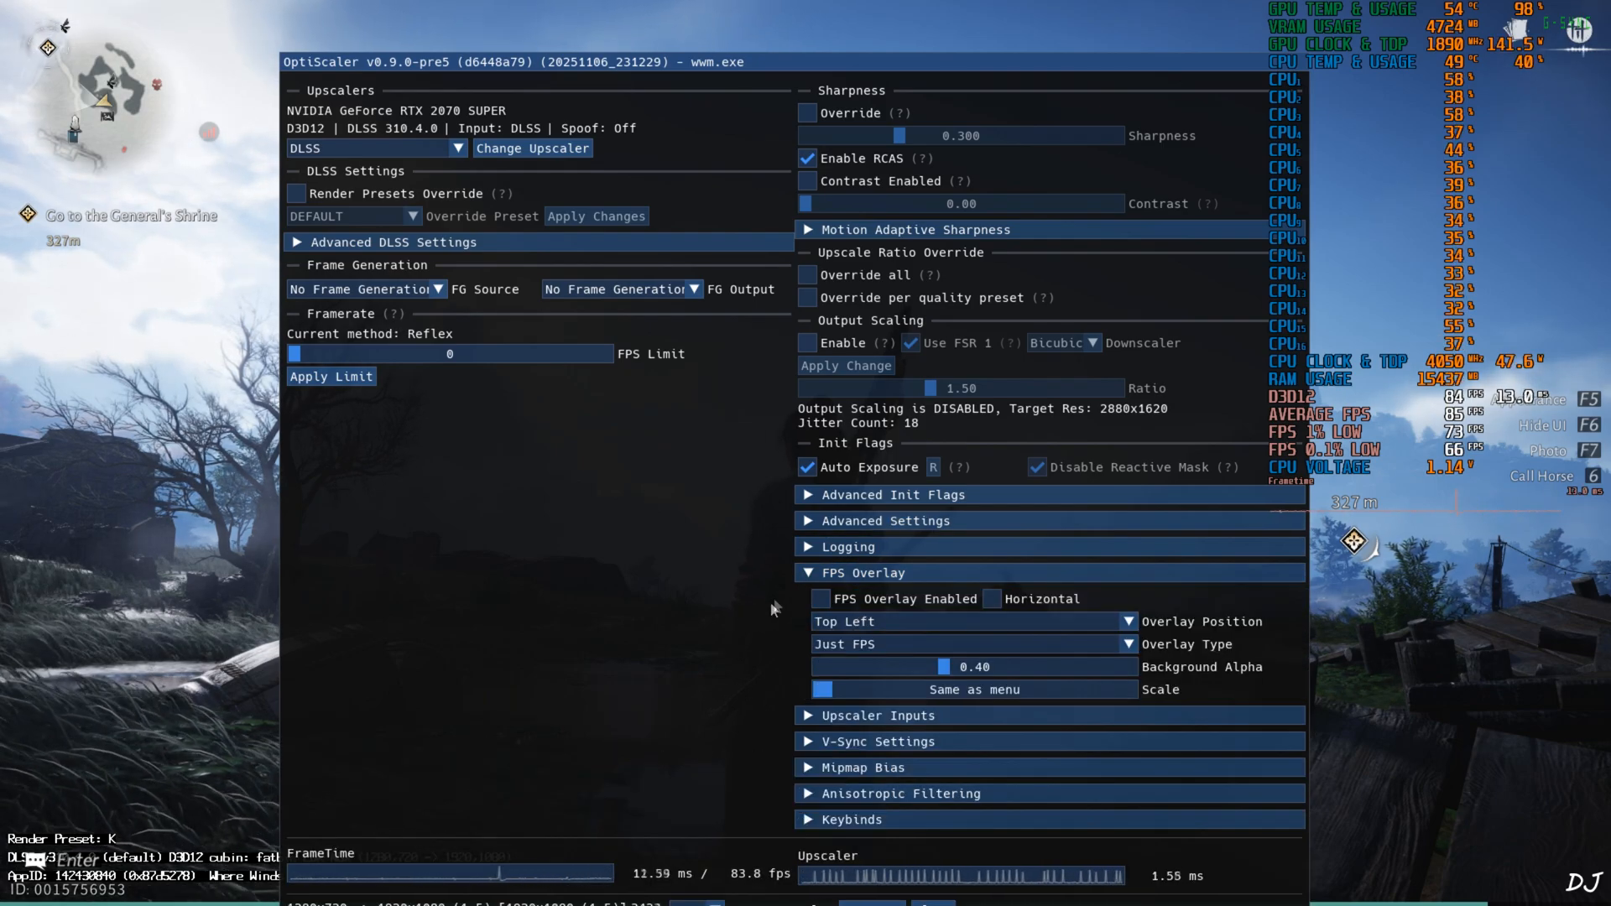
Step: Enable the FPS overlay, set its scale to 1.3, and close the OptiScaler menu
{"action": "left_click", "coordinate": [820, 599]}
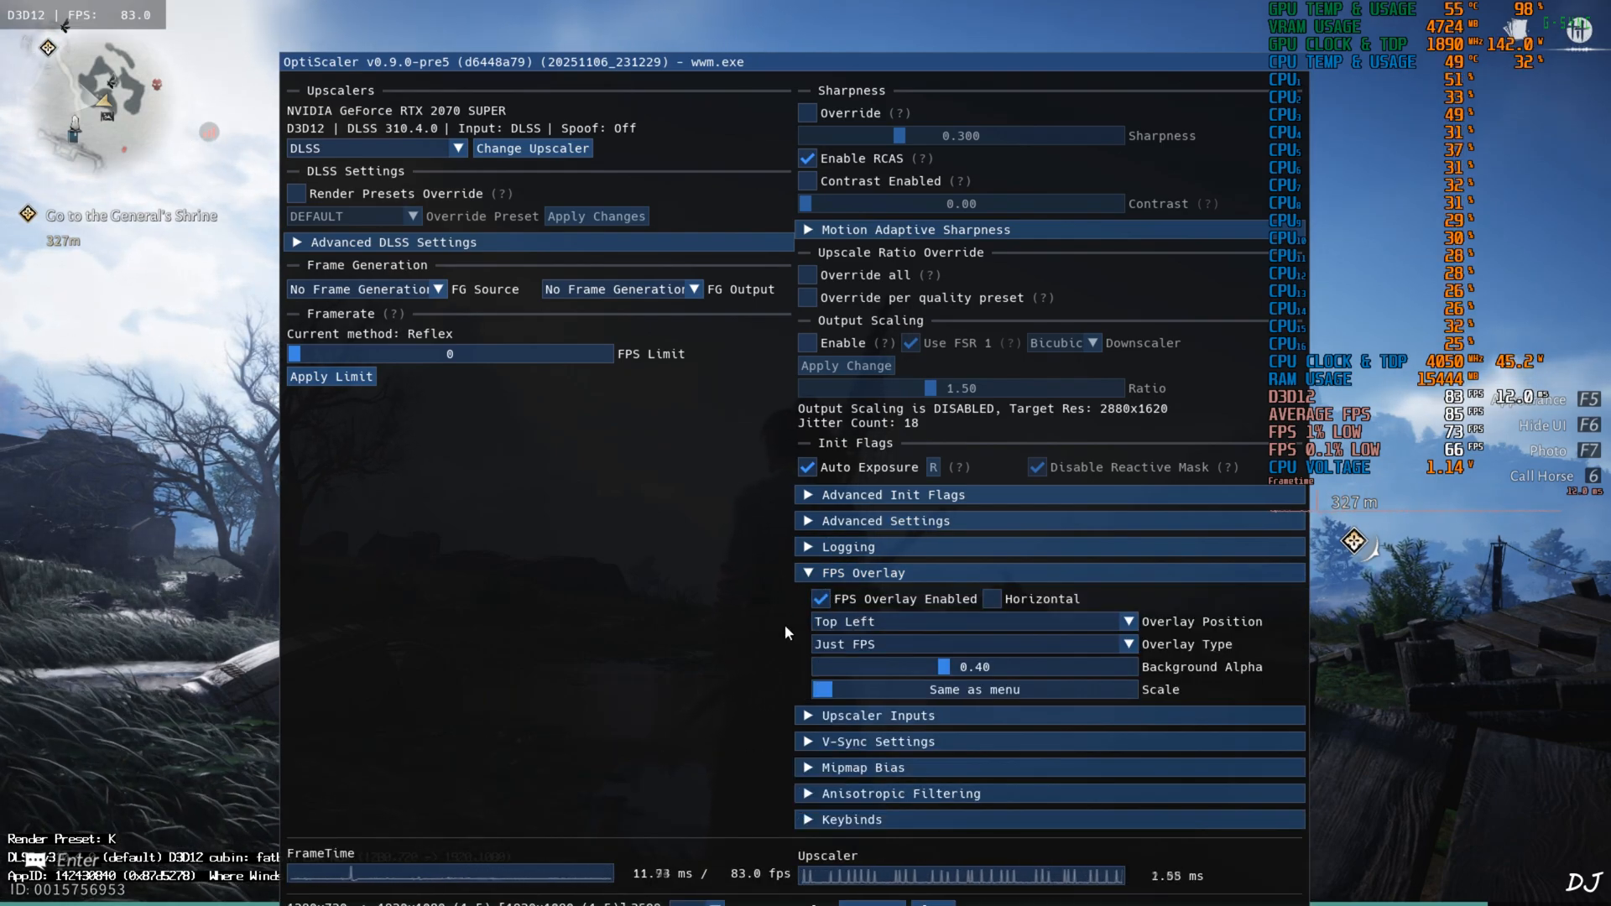
{"action": "left_click", "coordinate": [972, 644]}
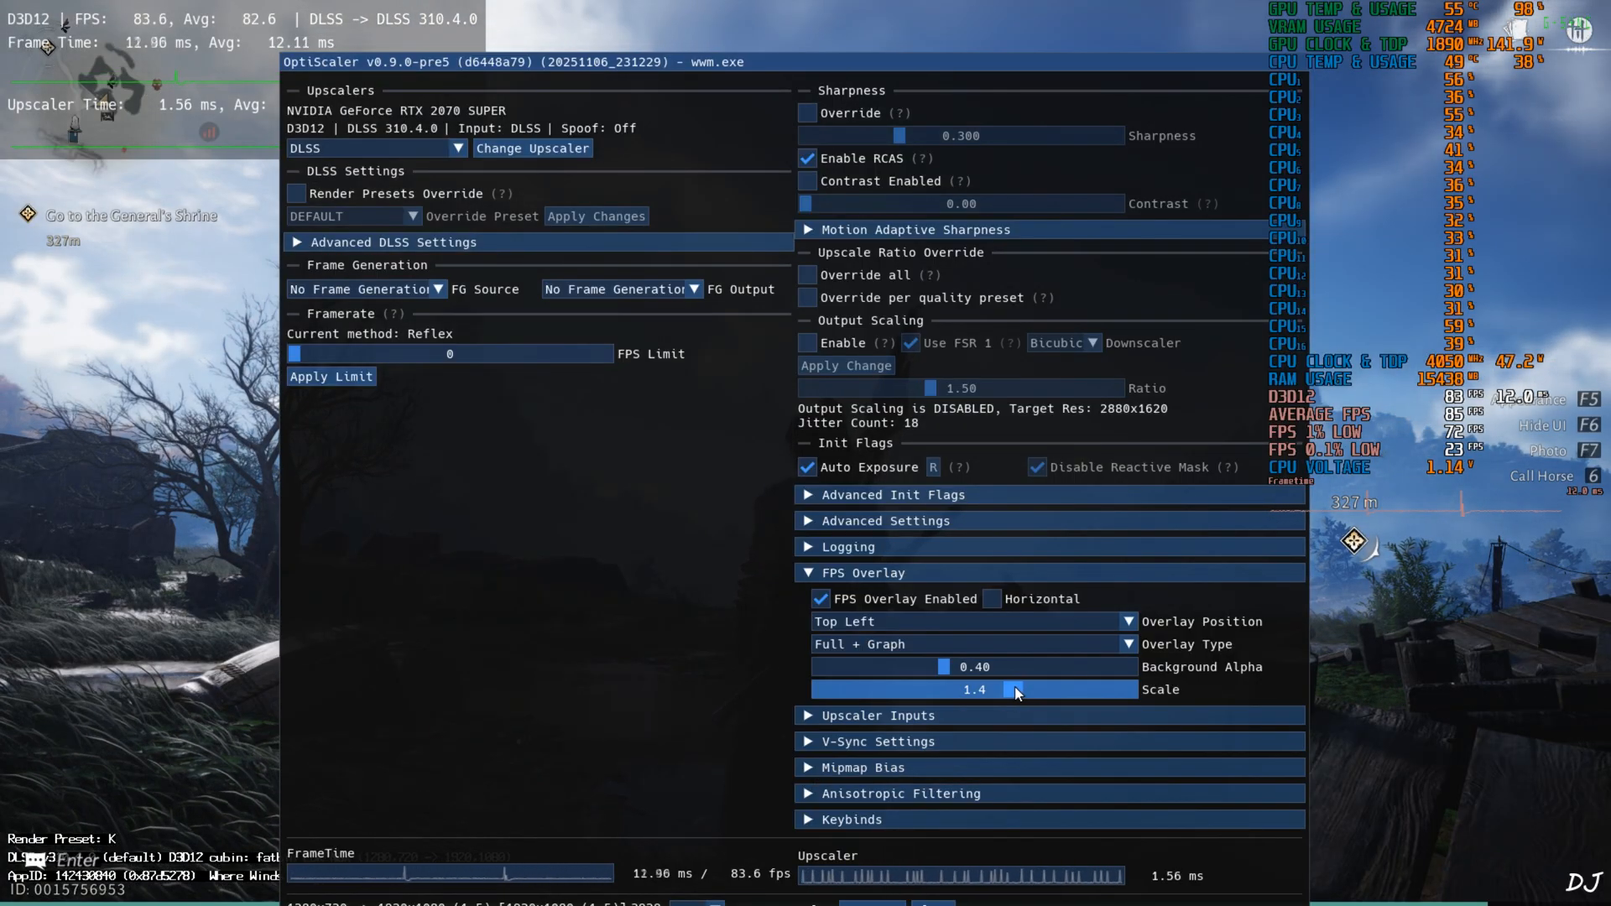
{"action": "left_click_drag", "start_coordinate": [1017, 690], "coordinate": [1002, 690]}
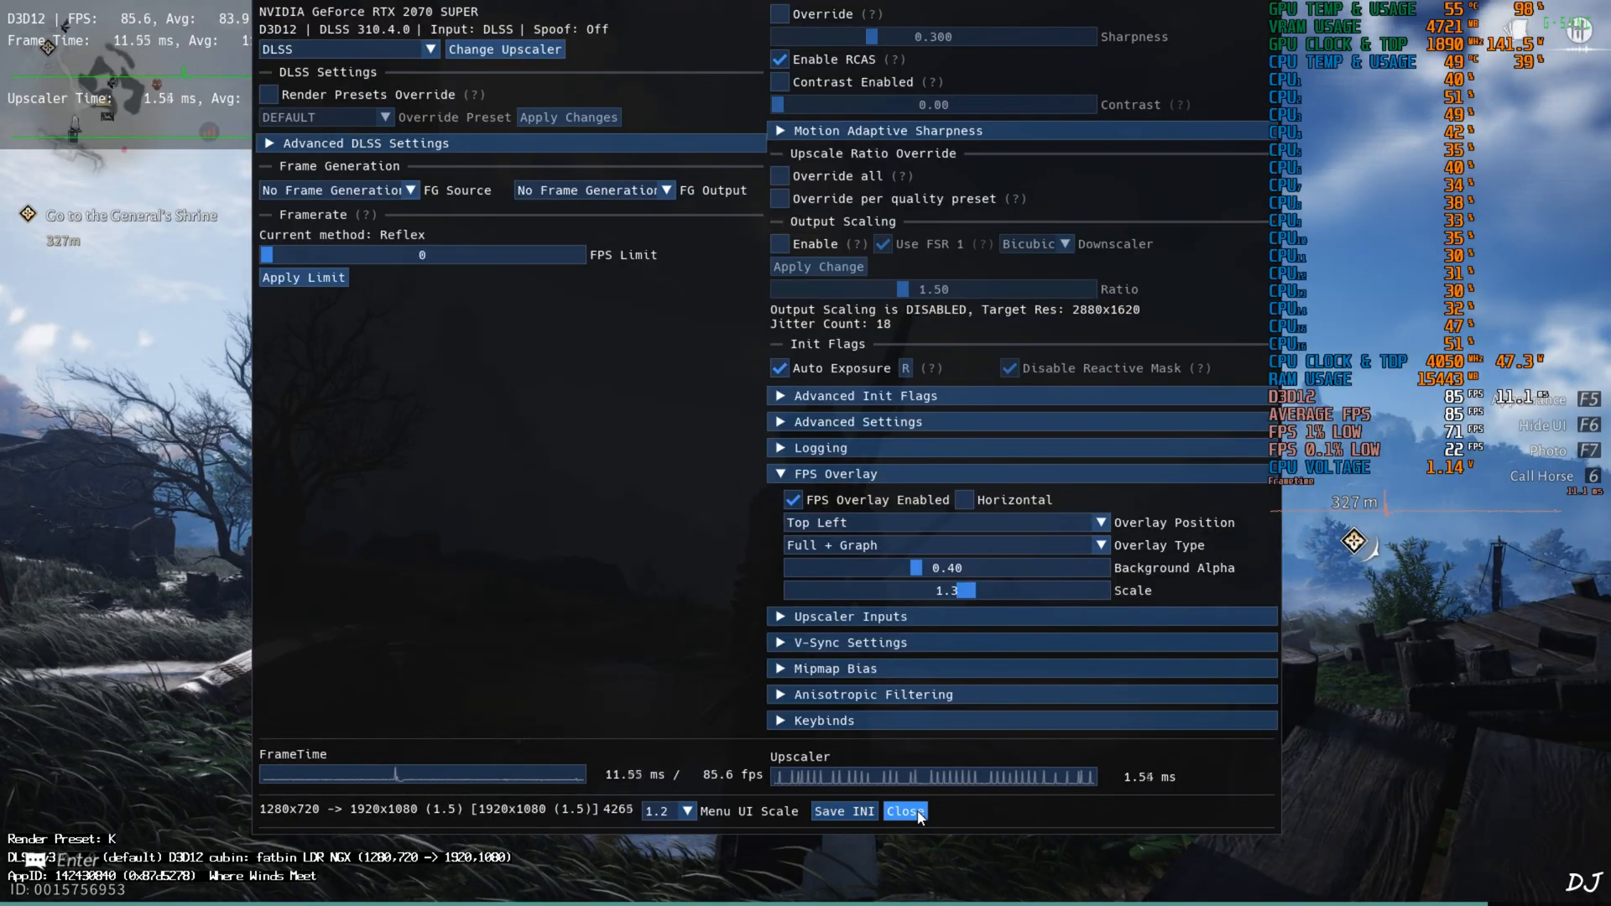
{"action": "left_click", "coordinate": [903, 811]}
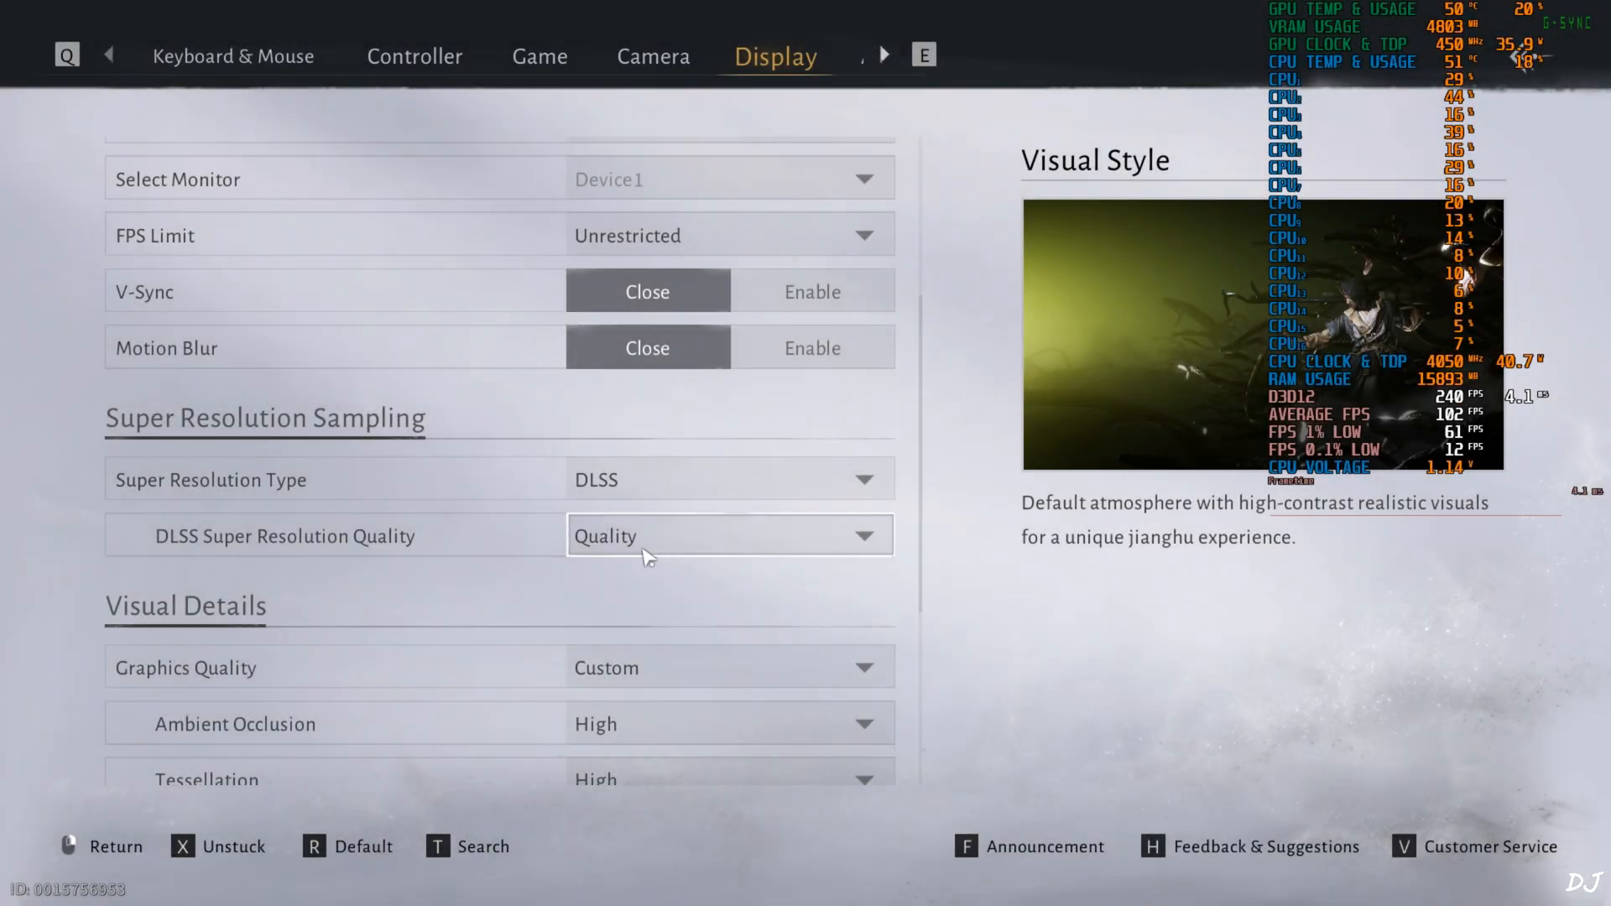
Step: Pick the native-resolution DLSS preset so the game renders at 1920x1080
{"action": "left_click", "coordinate": [729, 535]}
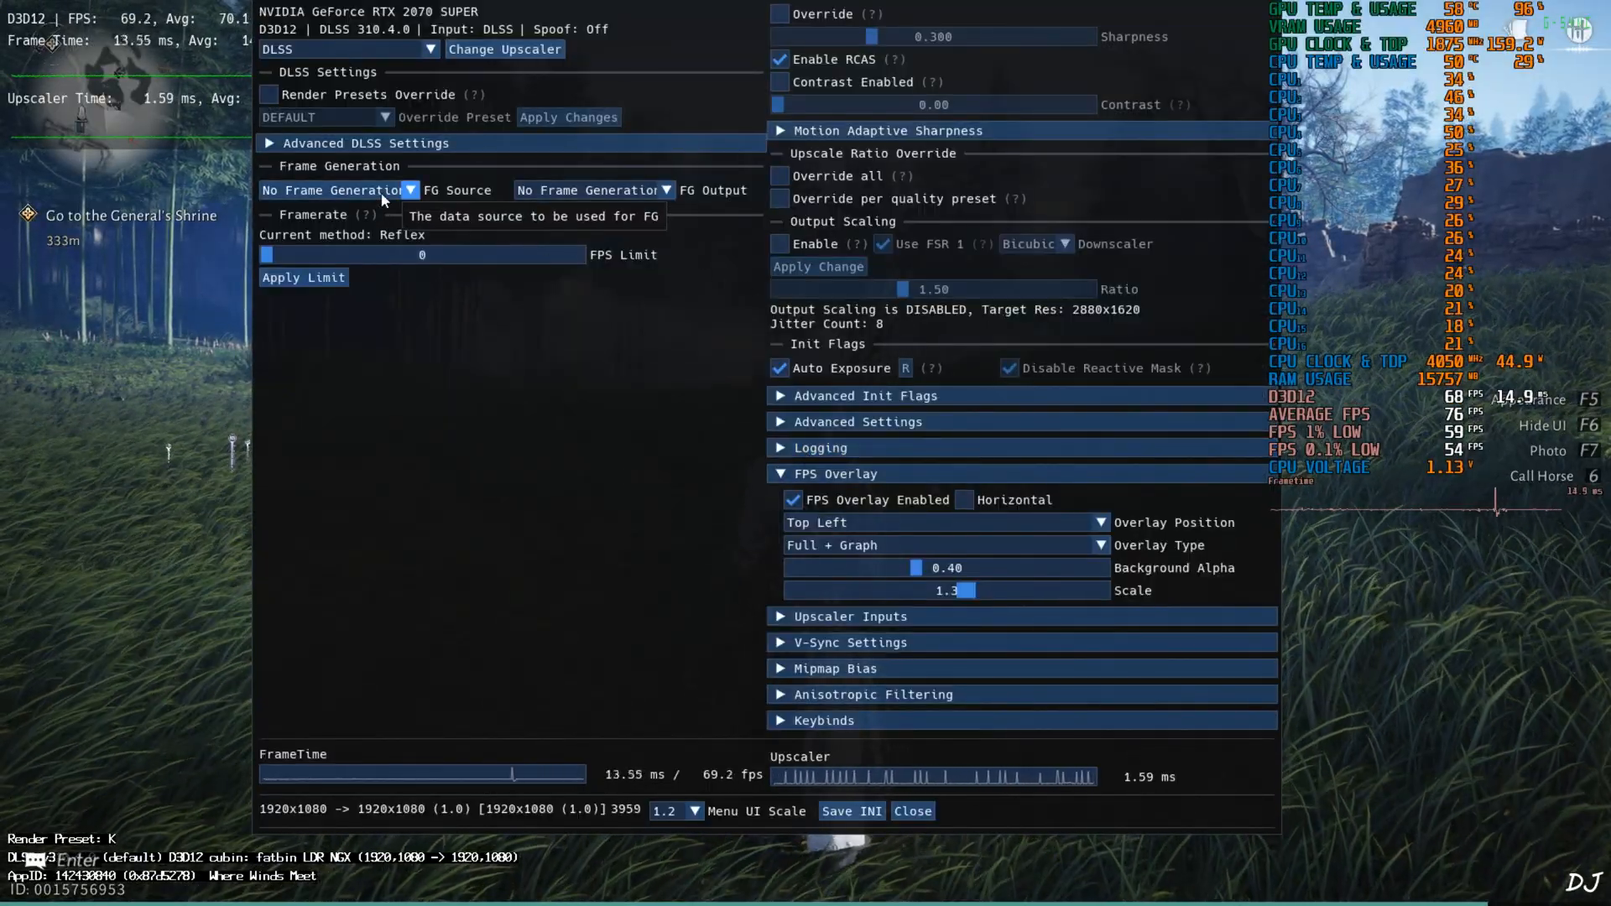
Step: Set FG Source to Nukem's DLSSG and close the OptiScaler overlay
{"action": "left_click", "coordinate": [334, 190]}
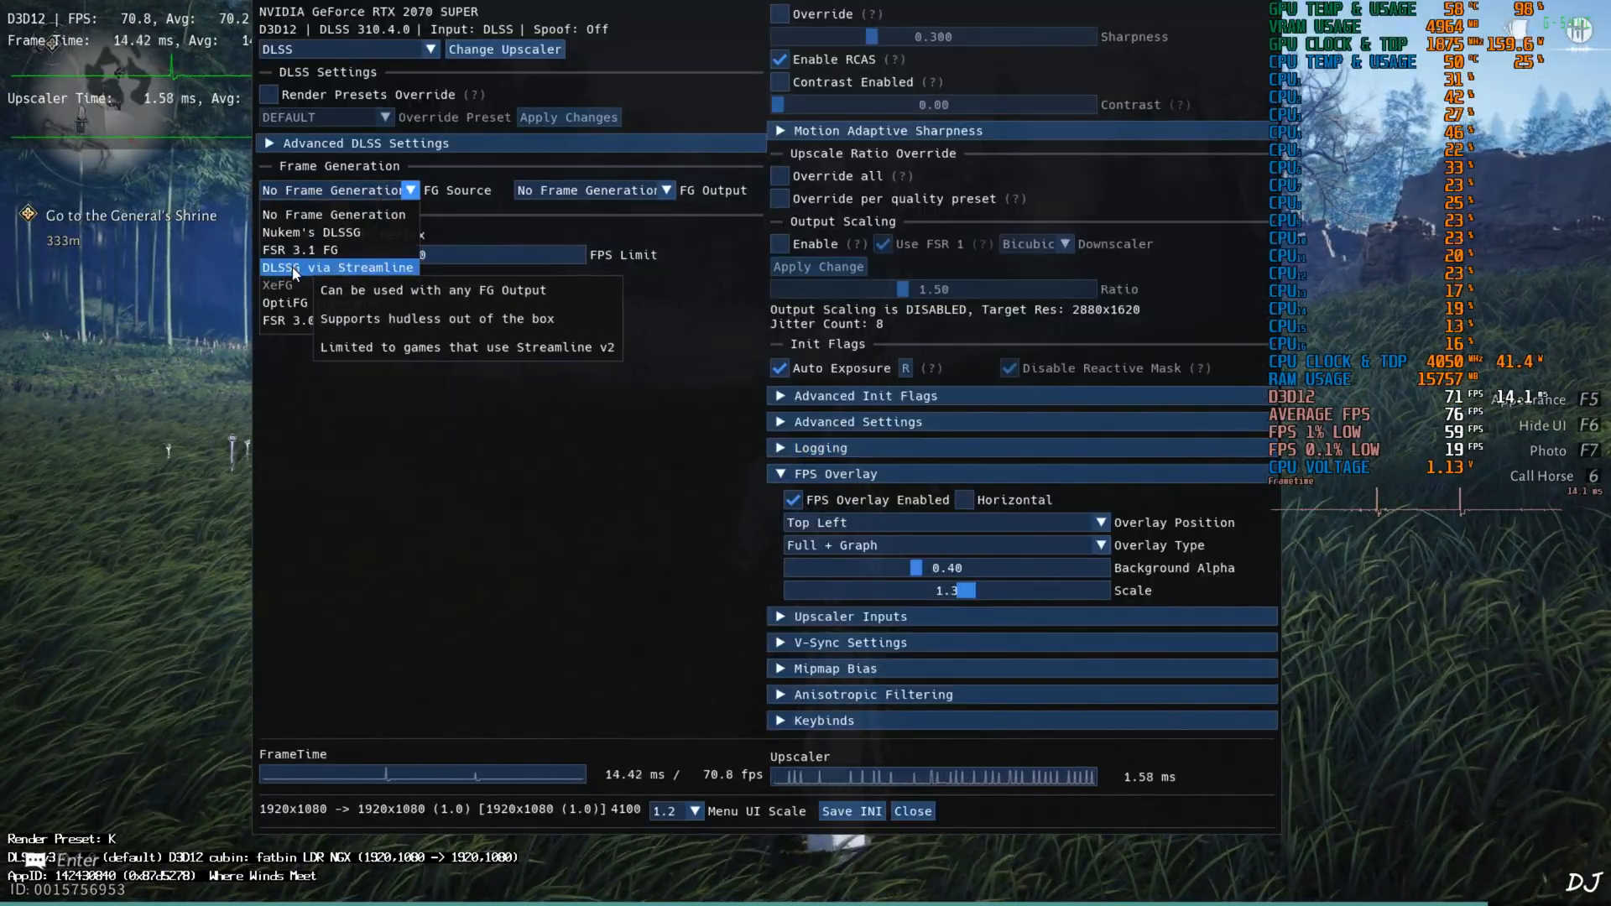
{"action": "left_click", "coordinate": [333, 231]}
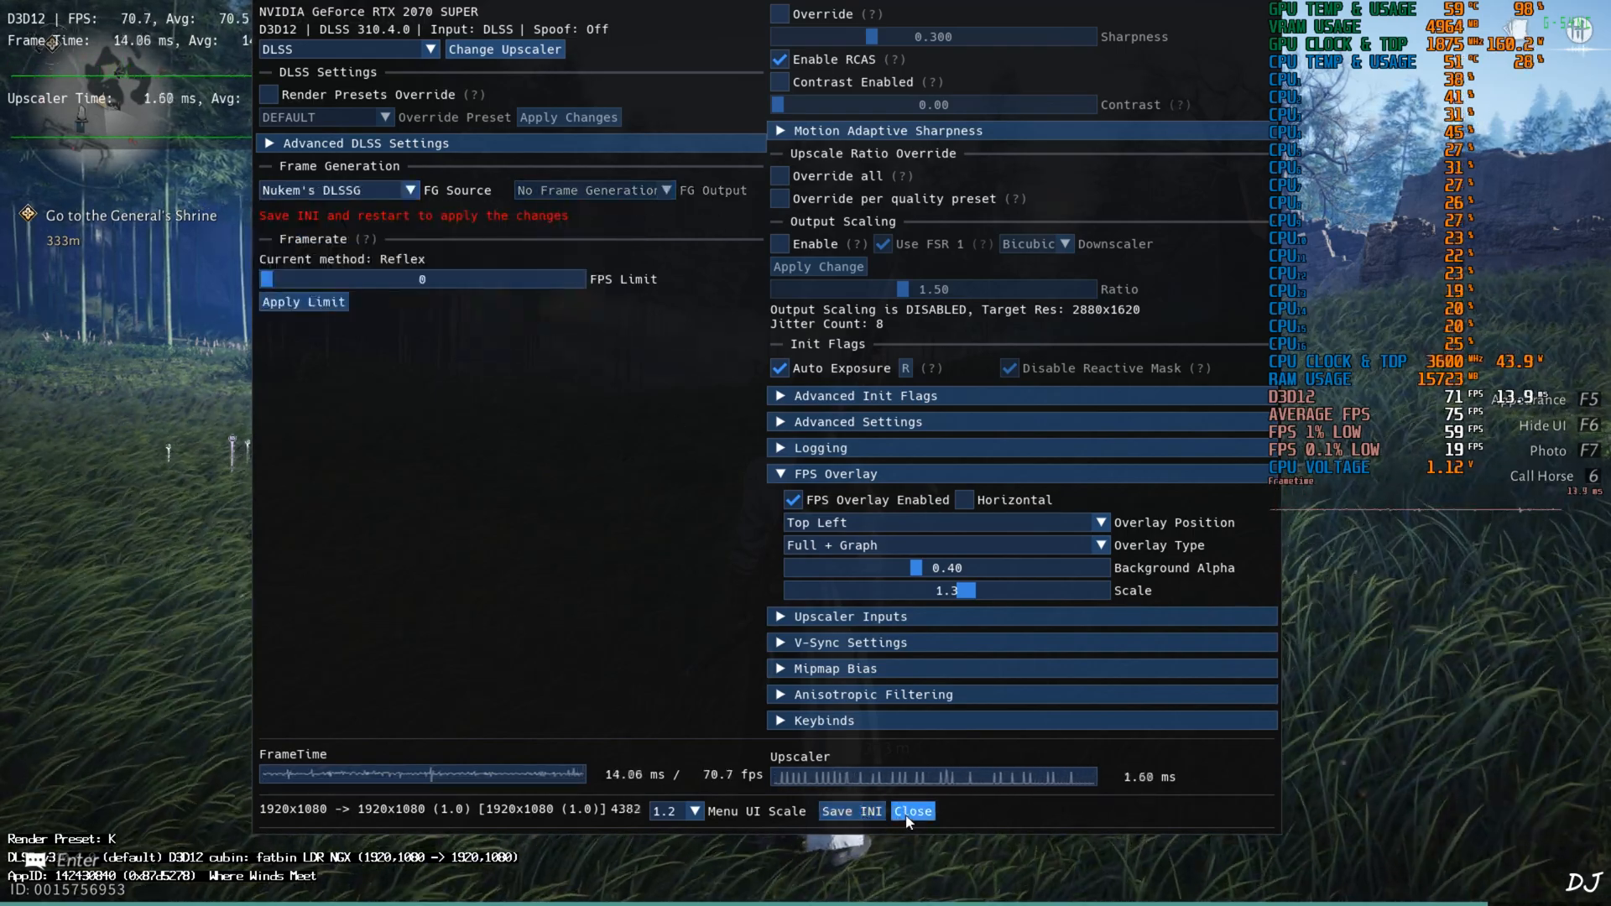
{"action": "left_click", "coordinate": [911, 810]}
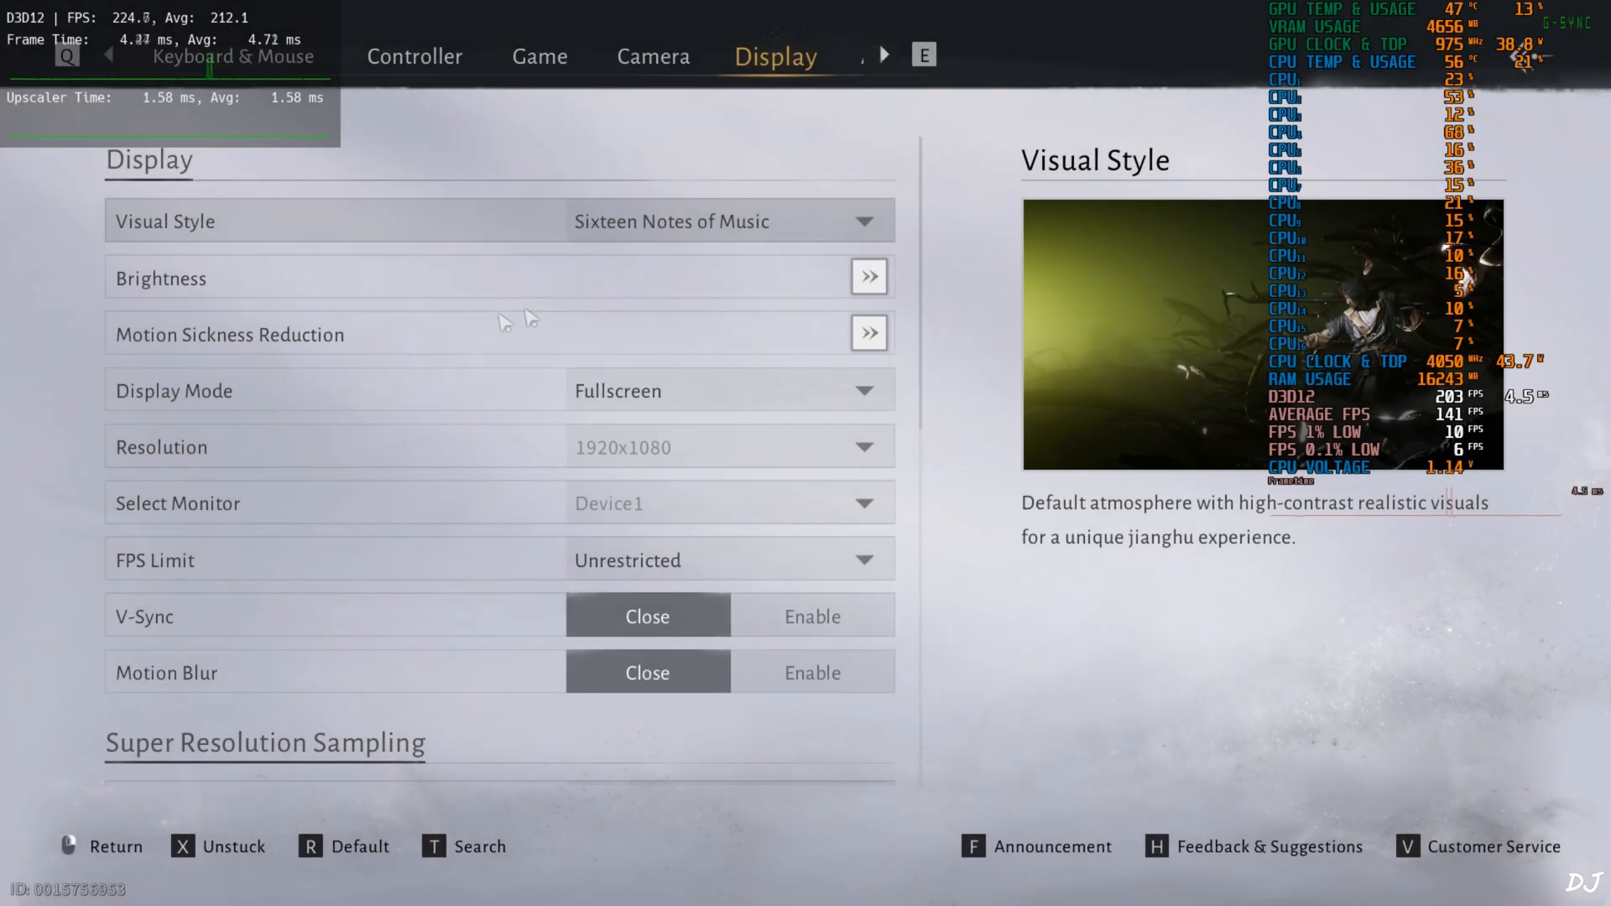
Step: Enable Nvidia Frame Generation under Super Resolution Sampling in the Display settings
{"action": "scroll", "scroll_direction": "down", "scroll_amount": 3}
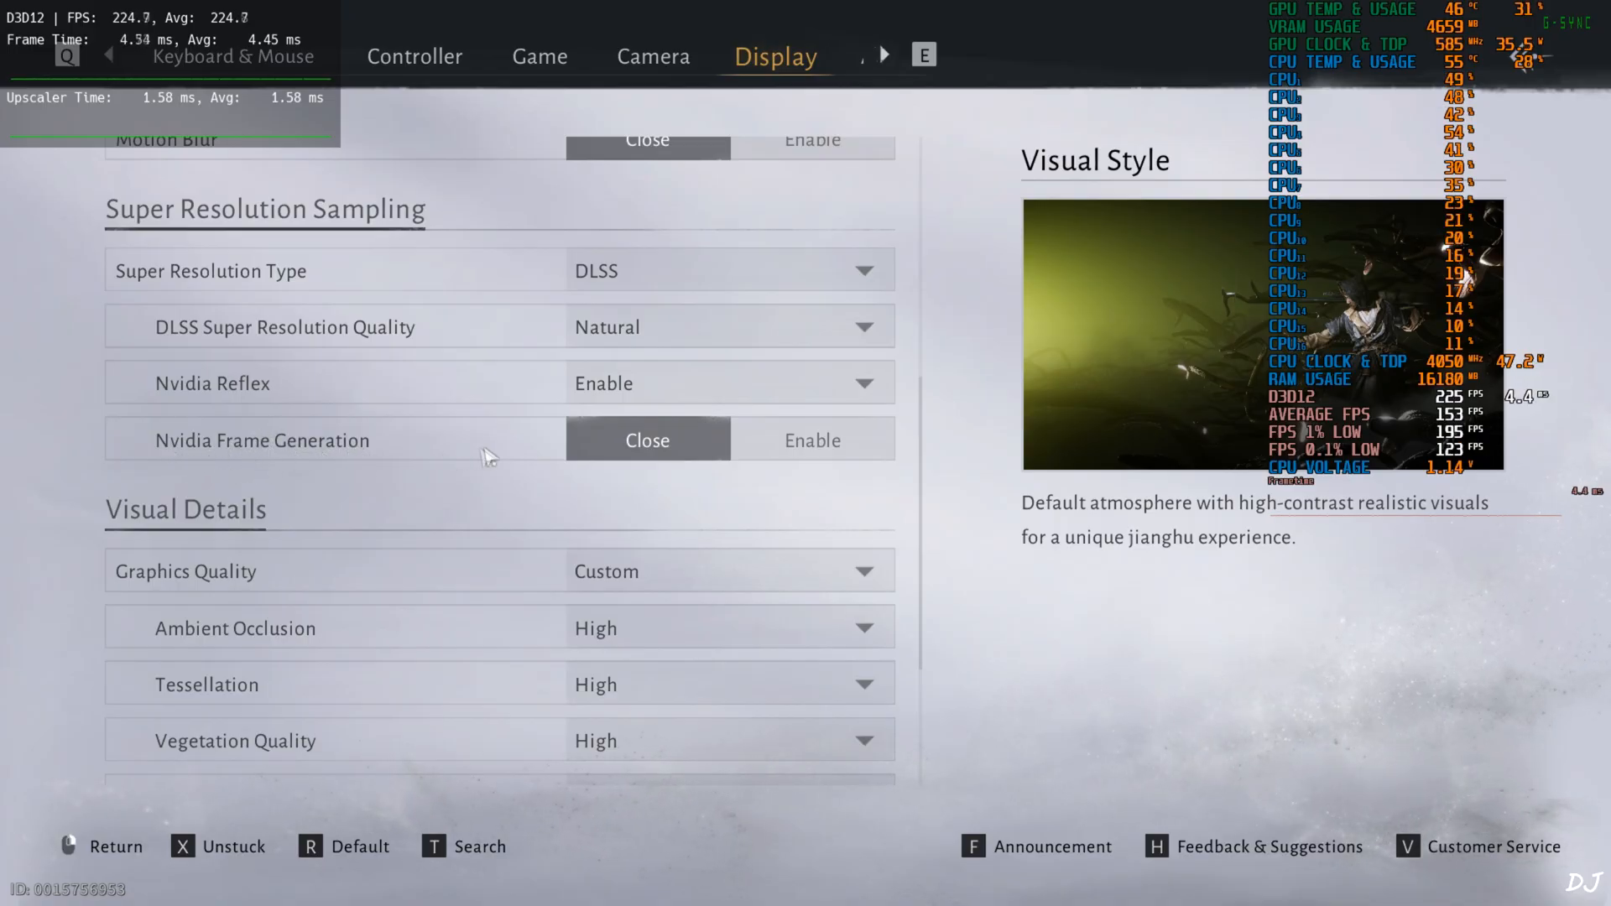
{"action": "left_click", "coordinate": [812, 439]}
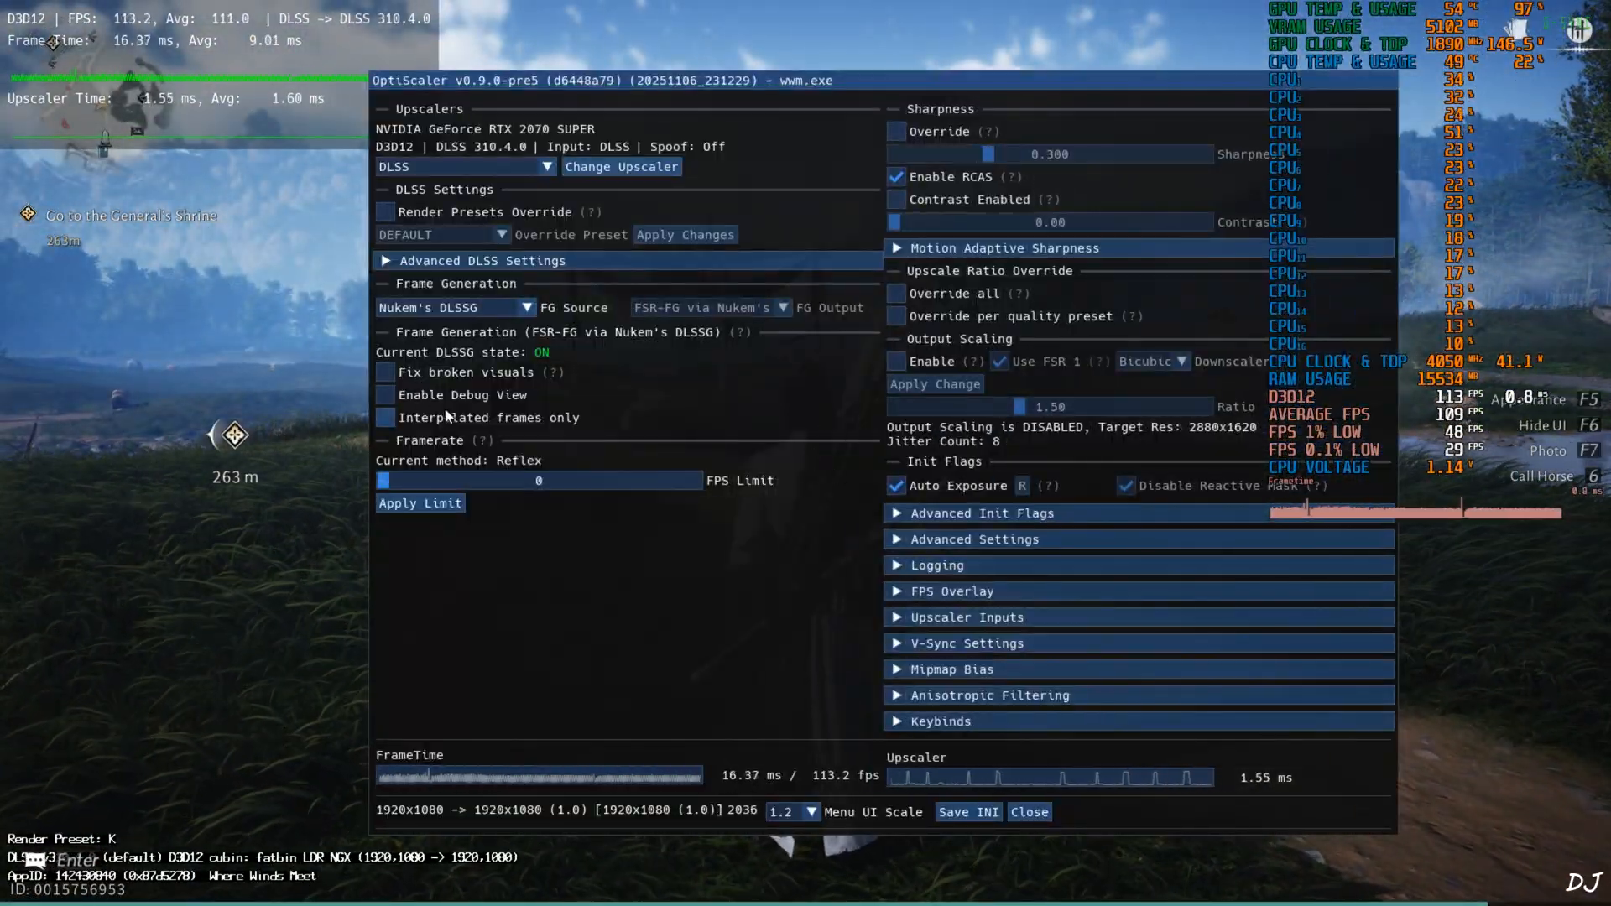
Step: Turn on the frame generation debug view, inspect it, then turn it back off
{"action": "left_click", "coordinate": [384, 394]}
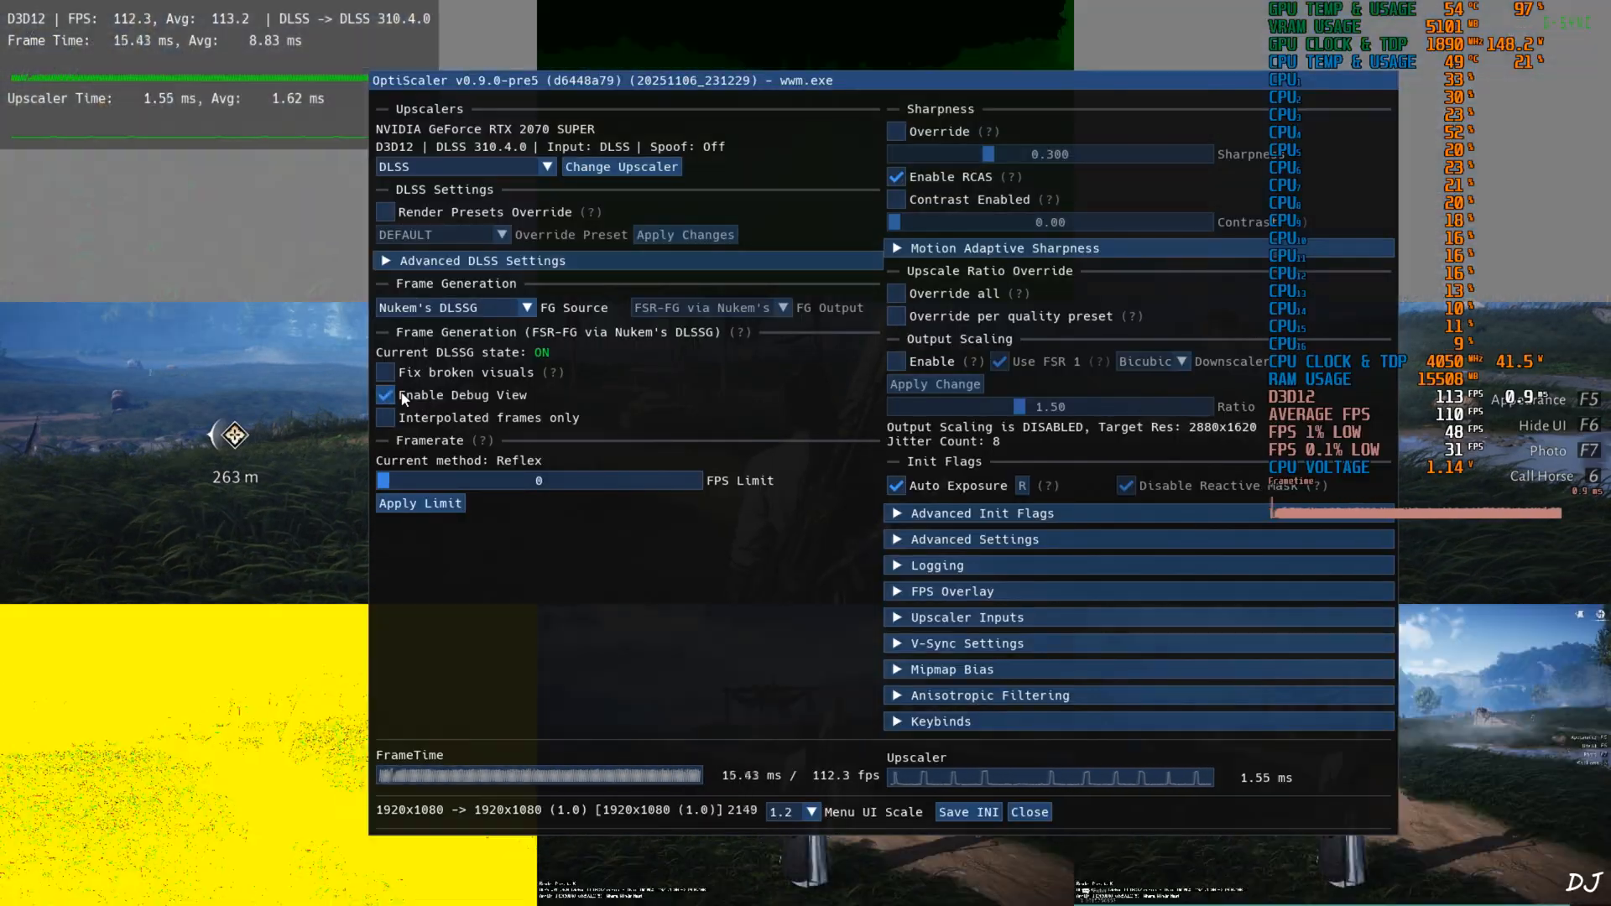
{"action": "left_click", "coordinate": [1026, 812]}
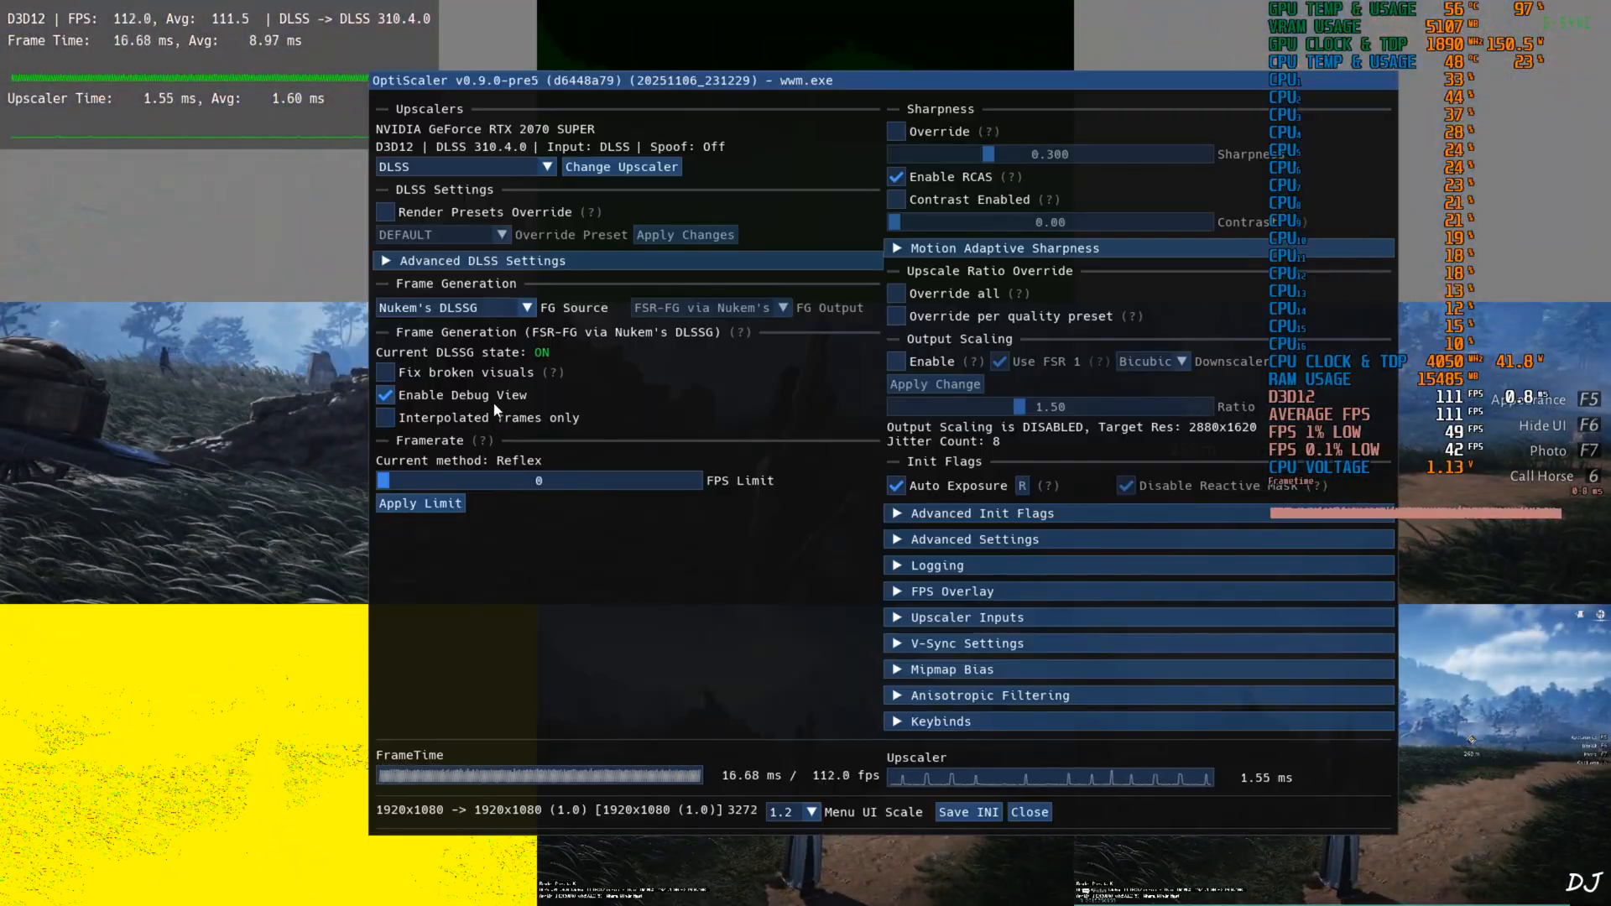
{"action": "left_click", "coordinate": [1028, 812]}
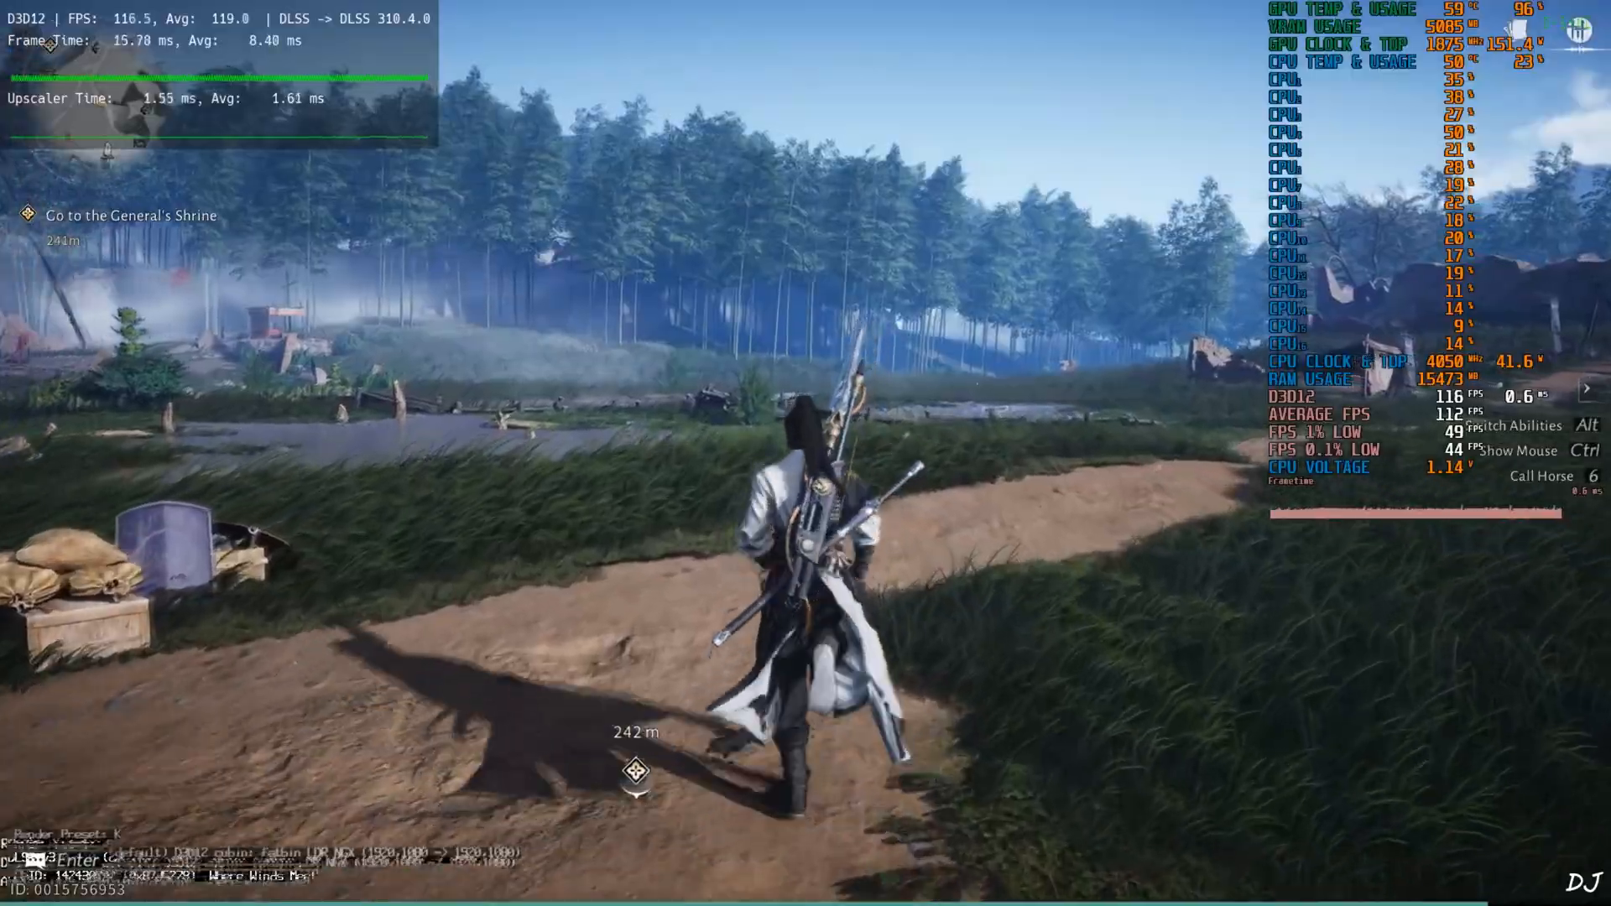
Step: Run around in-game with frame generation active to test it
{"action": "key", "text": "w"}
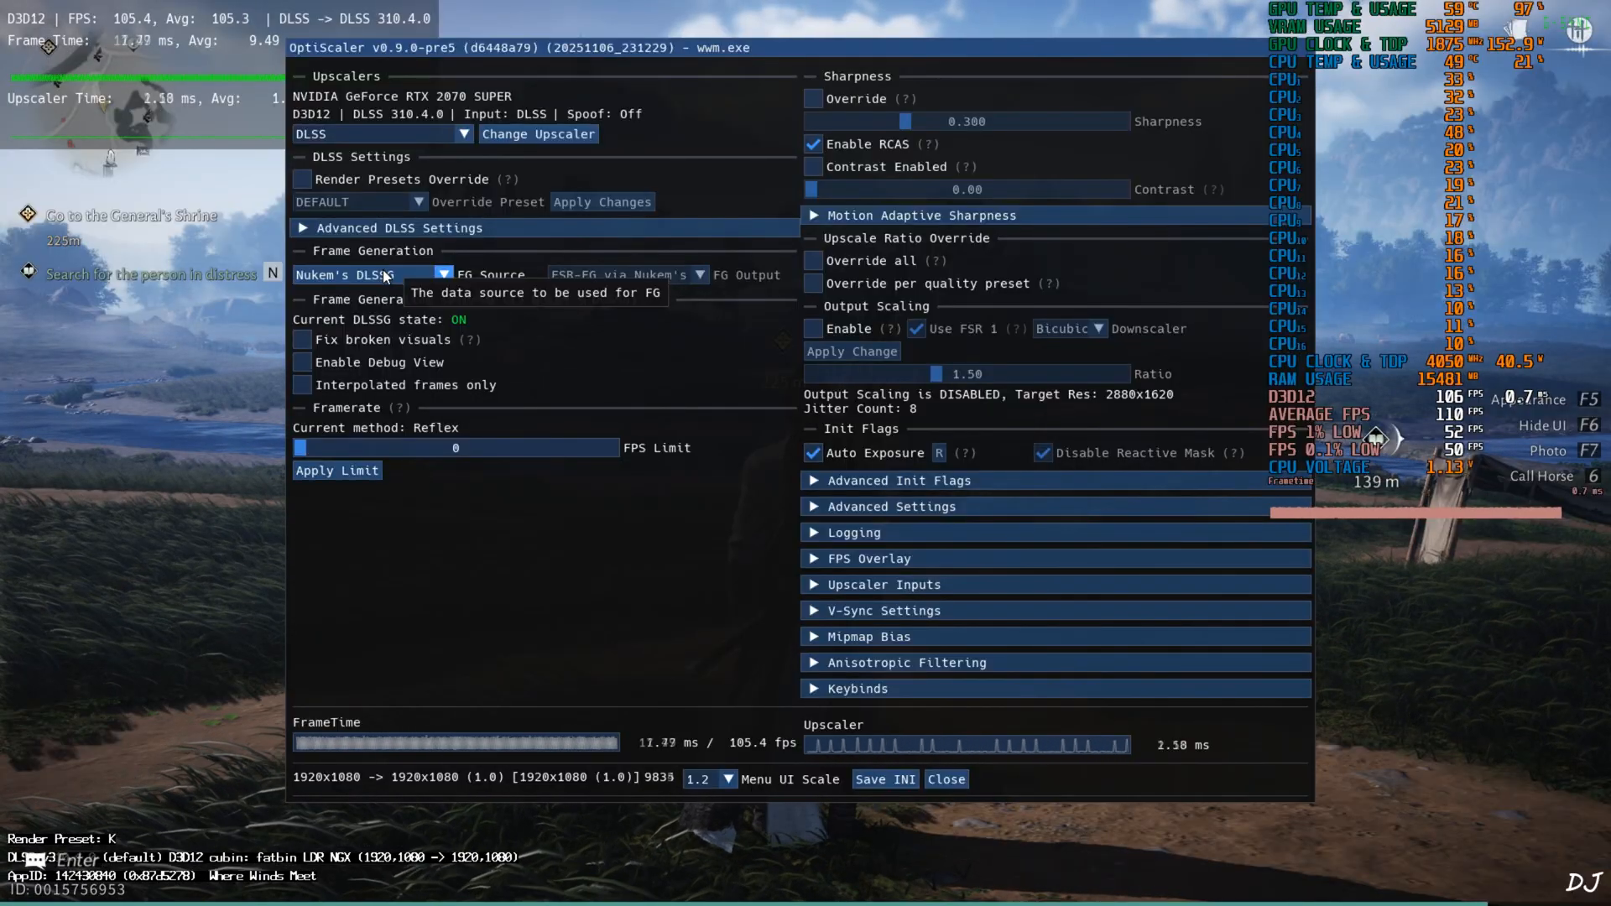
Step: Set FG Source to DLSSG via Streamline, FG Output to XeFG, and save to the INI
{"action": "left_click", "coordinate": [373, 273]}
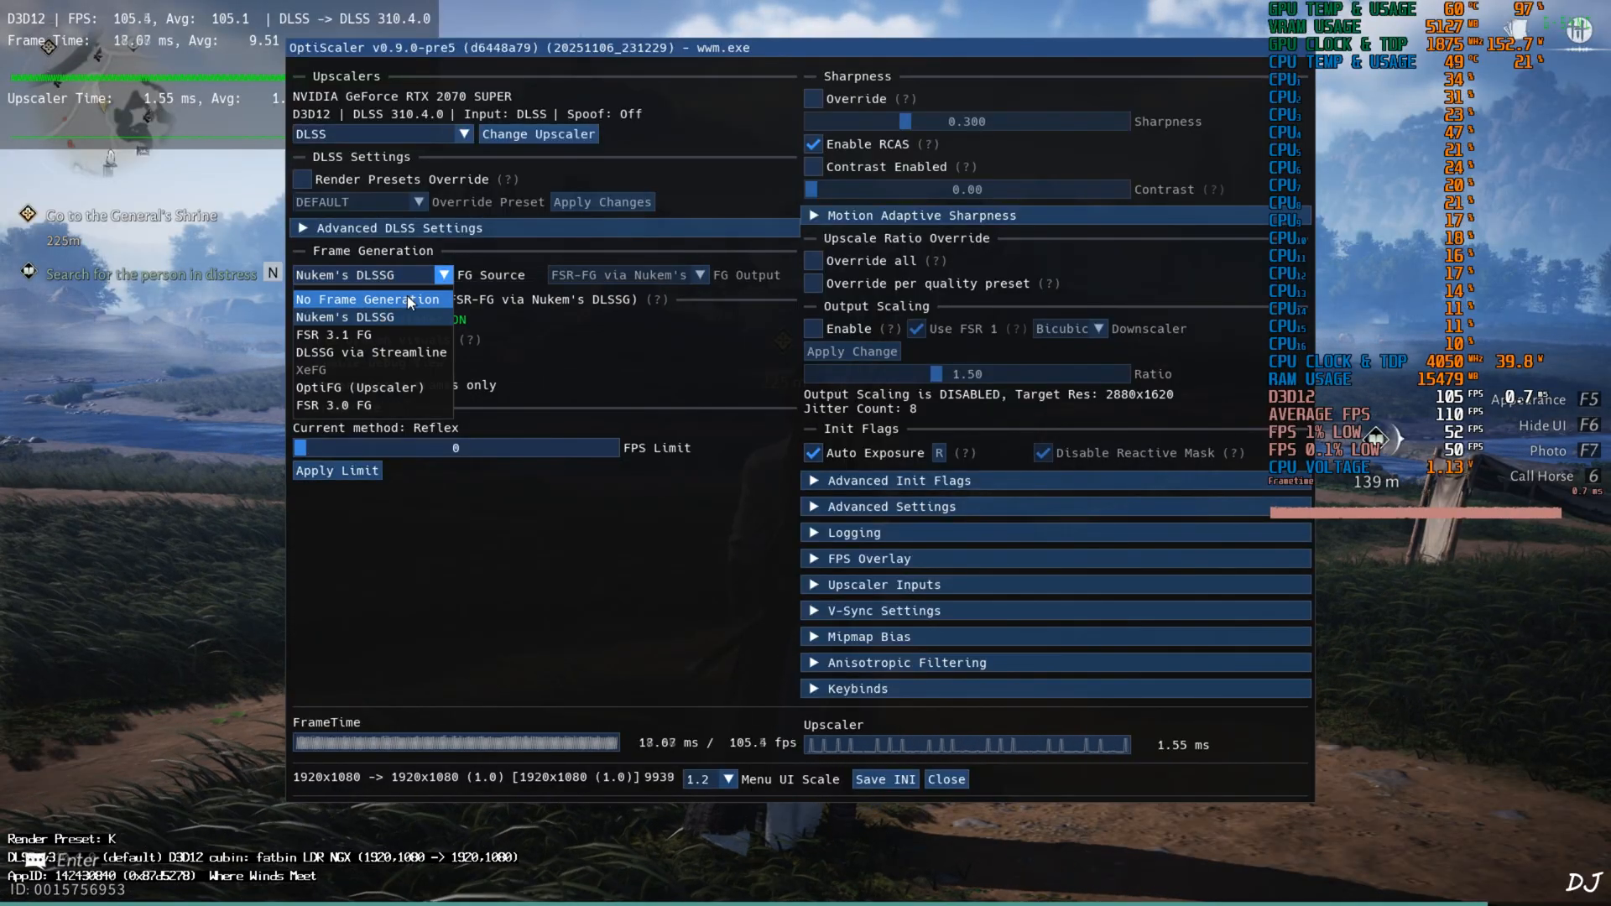
{"action": "left_click", "coordinate": [369, 350]}
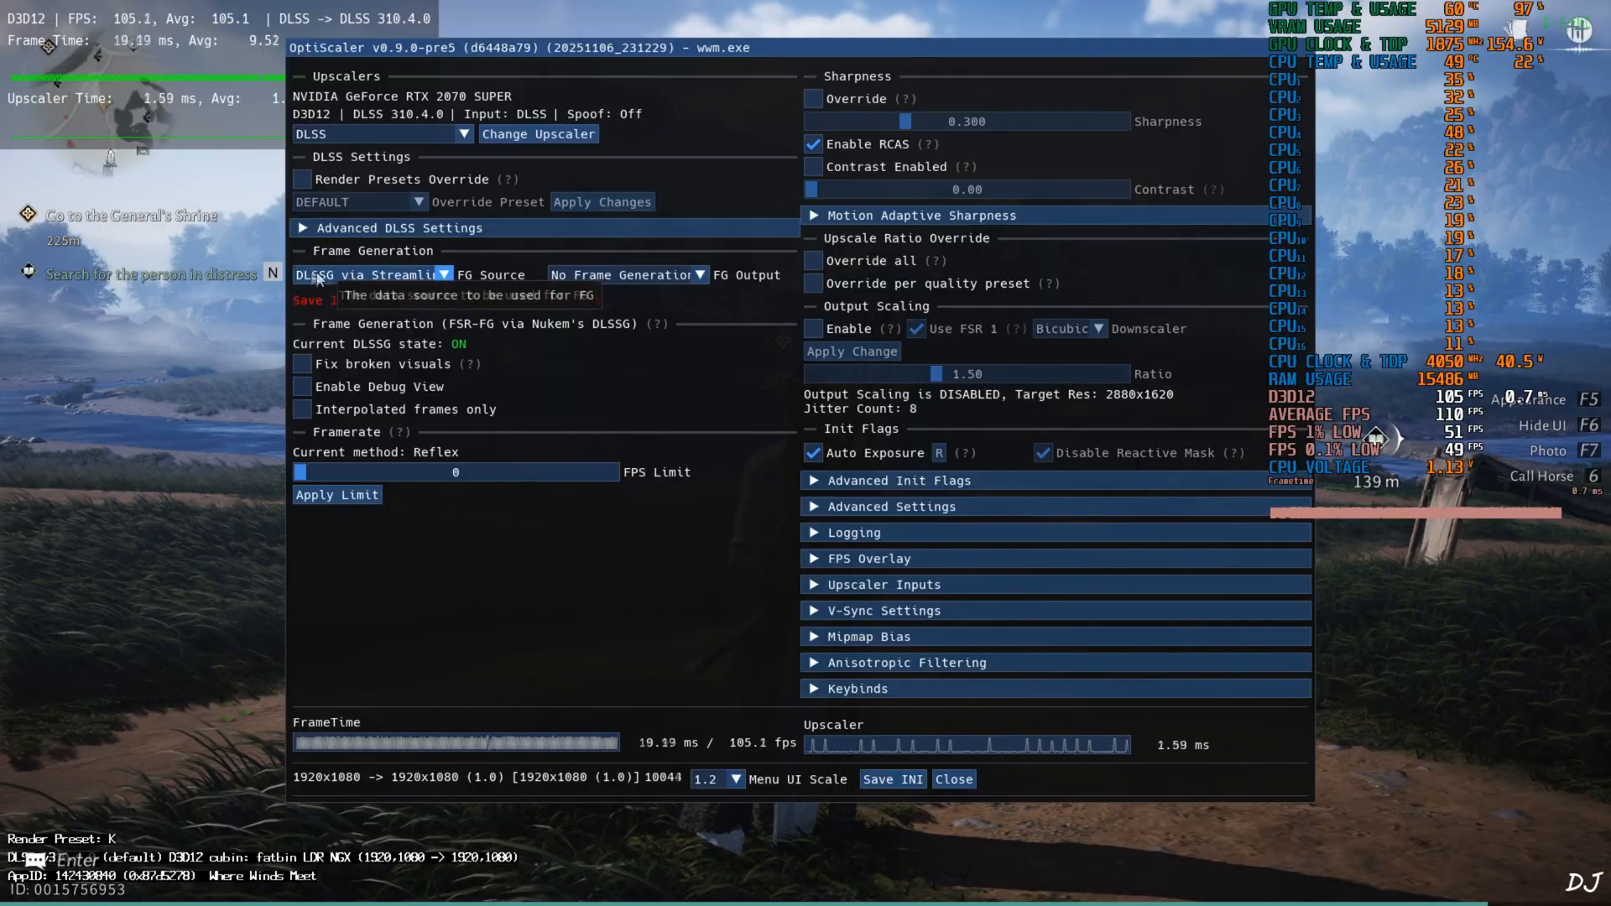
{"action": "left_click", "coordinate": [625, 274]}
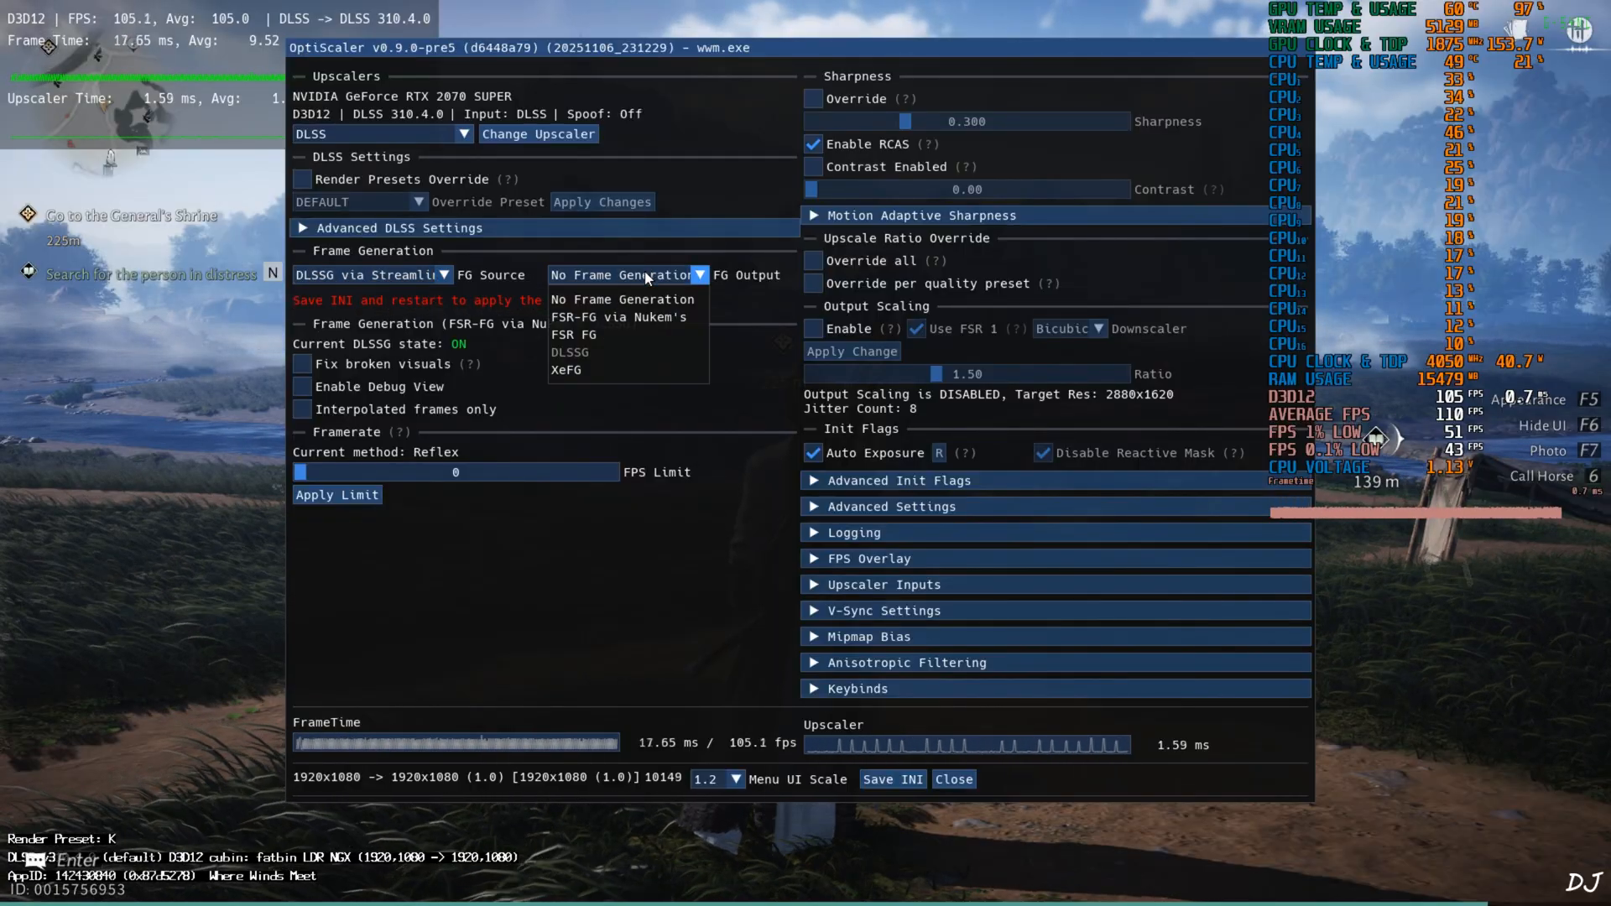
{"action": "mouse_move", "coordinate": [565, 369]}
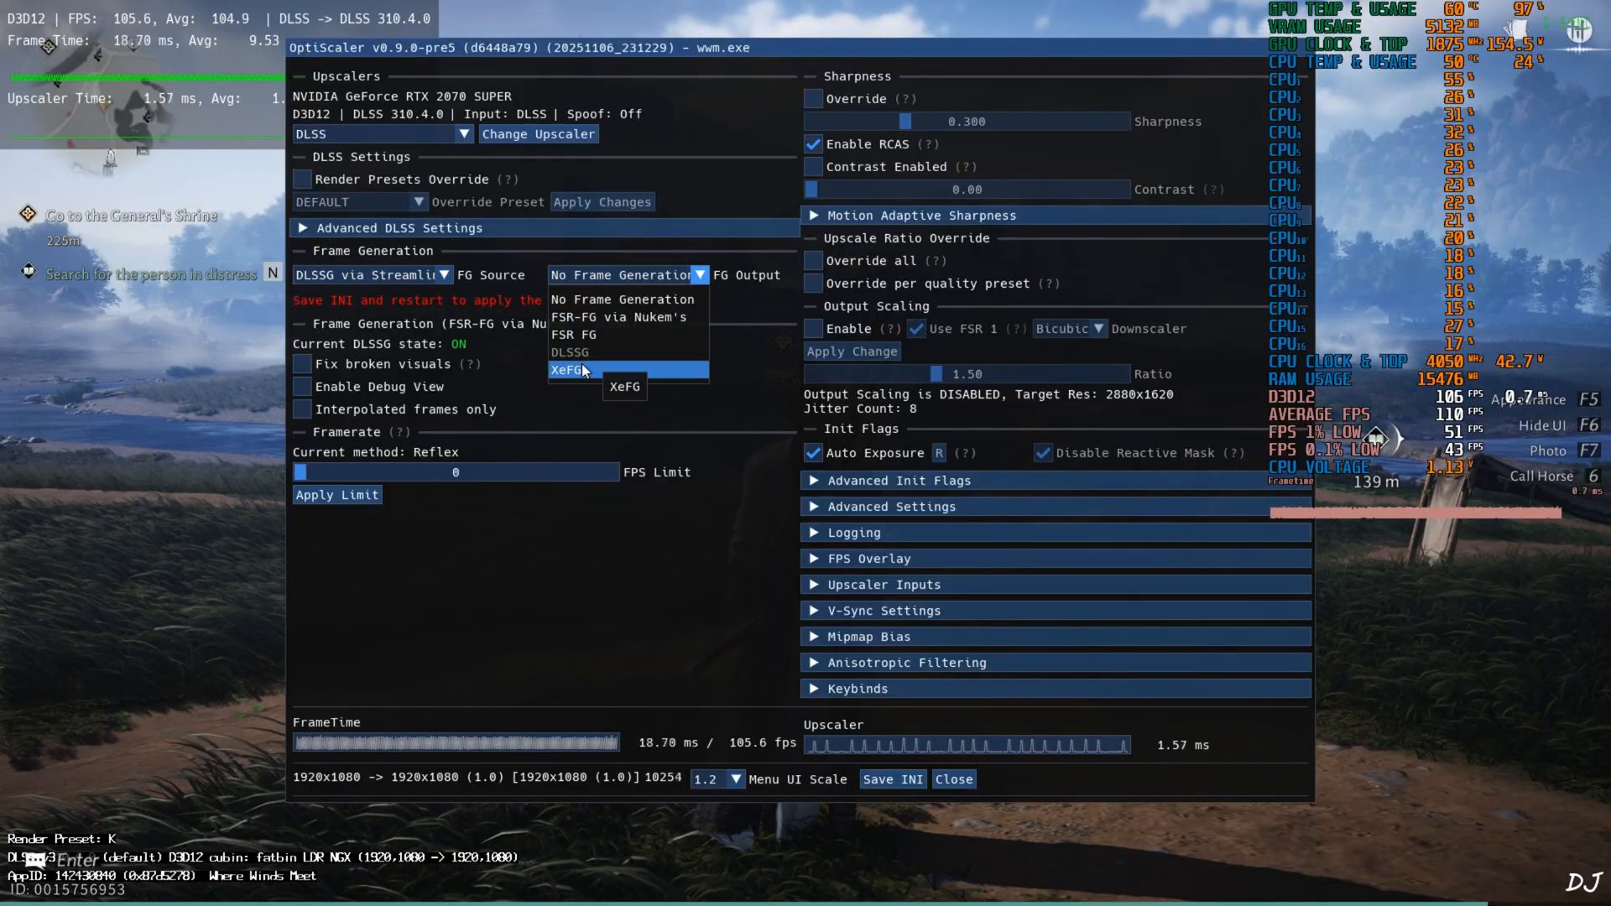
{"action": "left_click", "coordinate": [569, 369]}
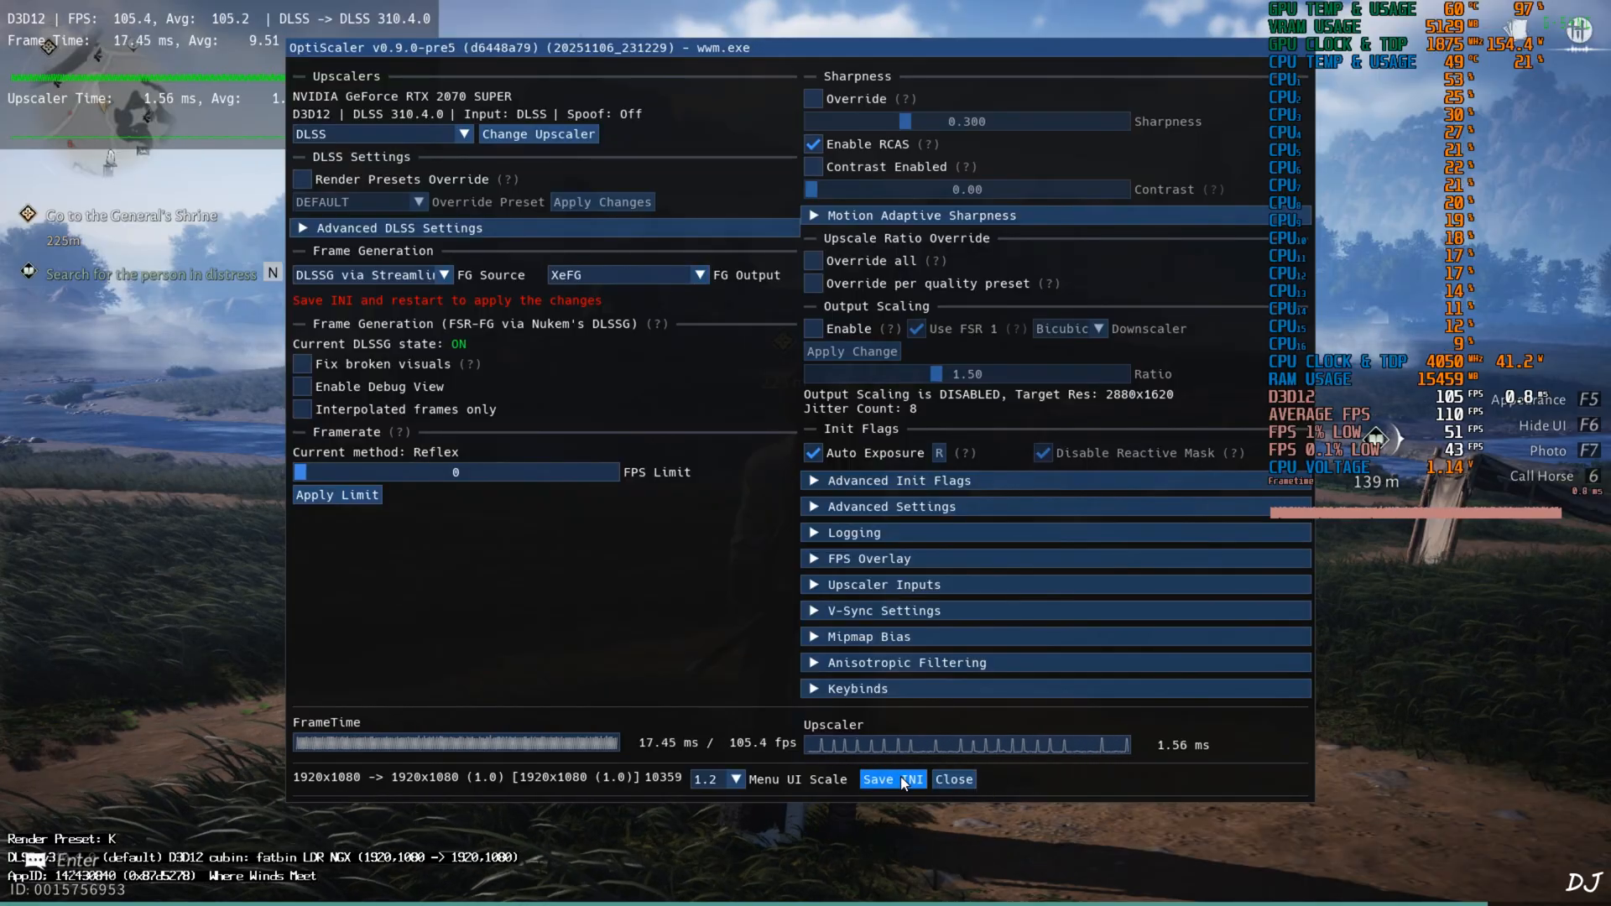
{"action": "left_click", "coordinate": [951, 778]}
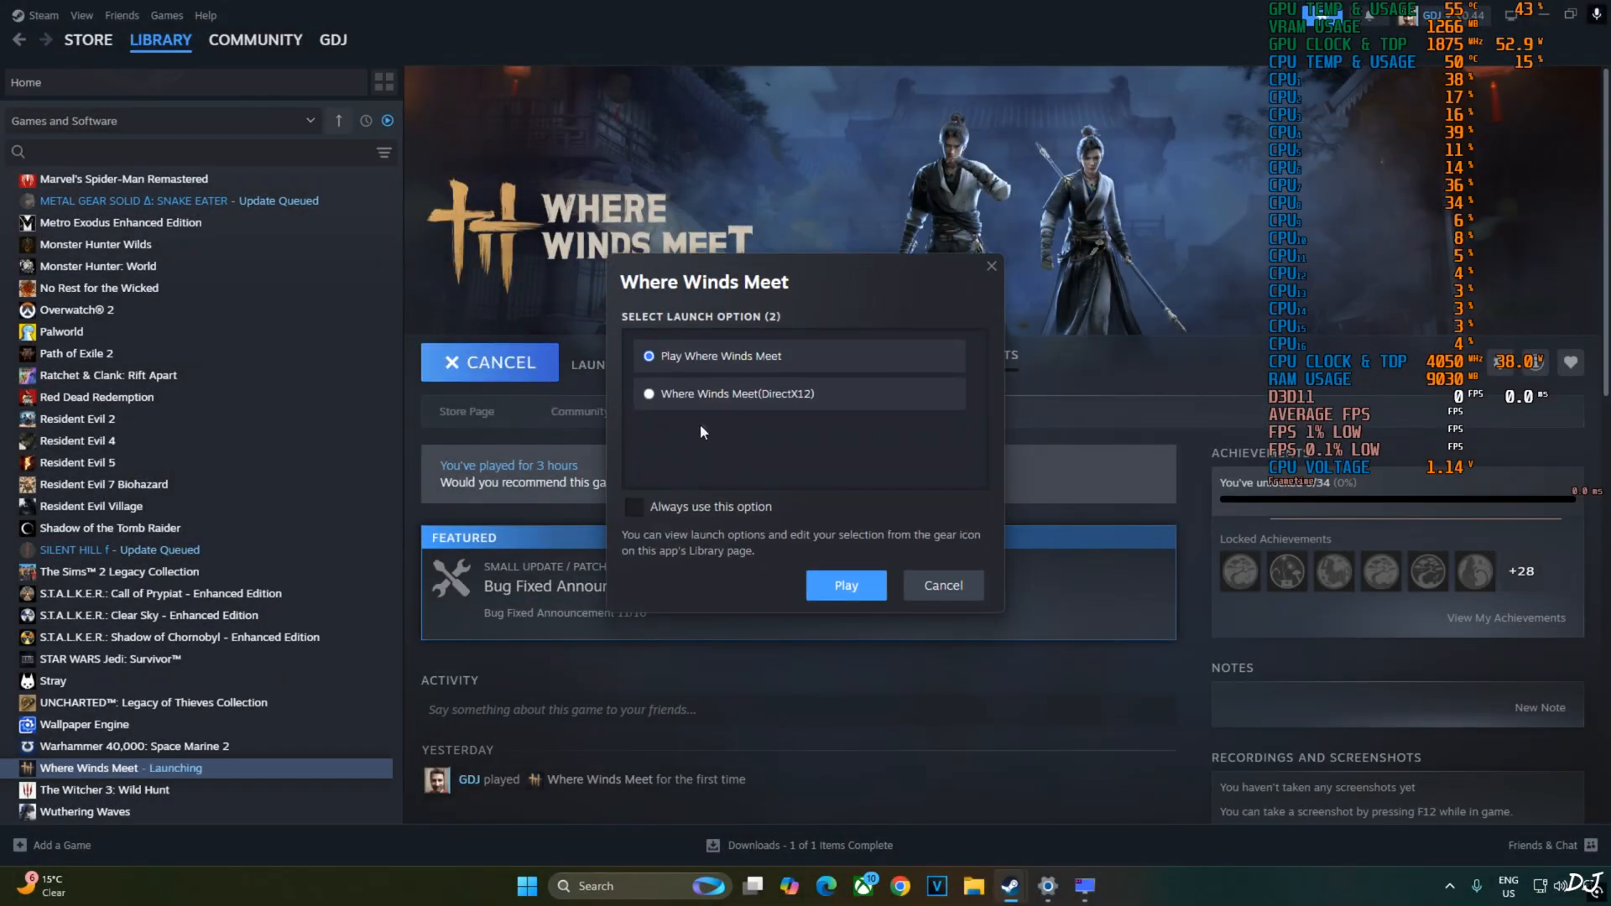
Step: Relaunch Where Winds Meet from Steam and check Nvidia Frame Generation reads Enable in Display settings
{"action": "left_click", "coordinate": [844, 584]}
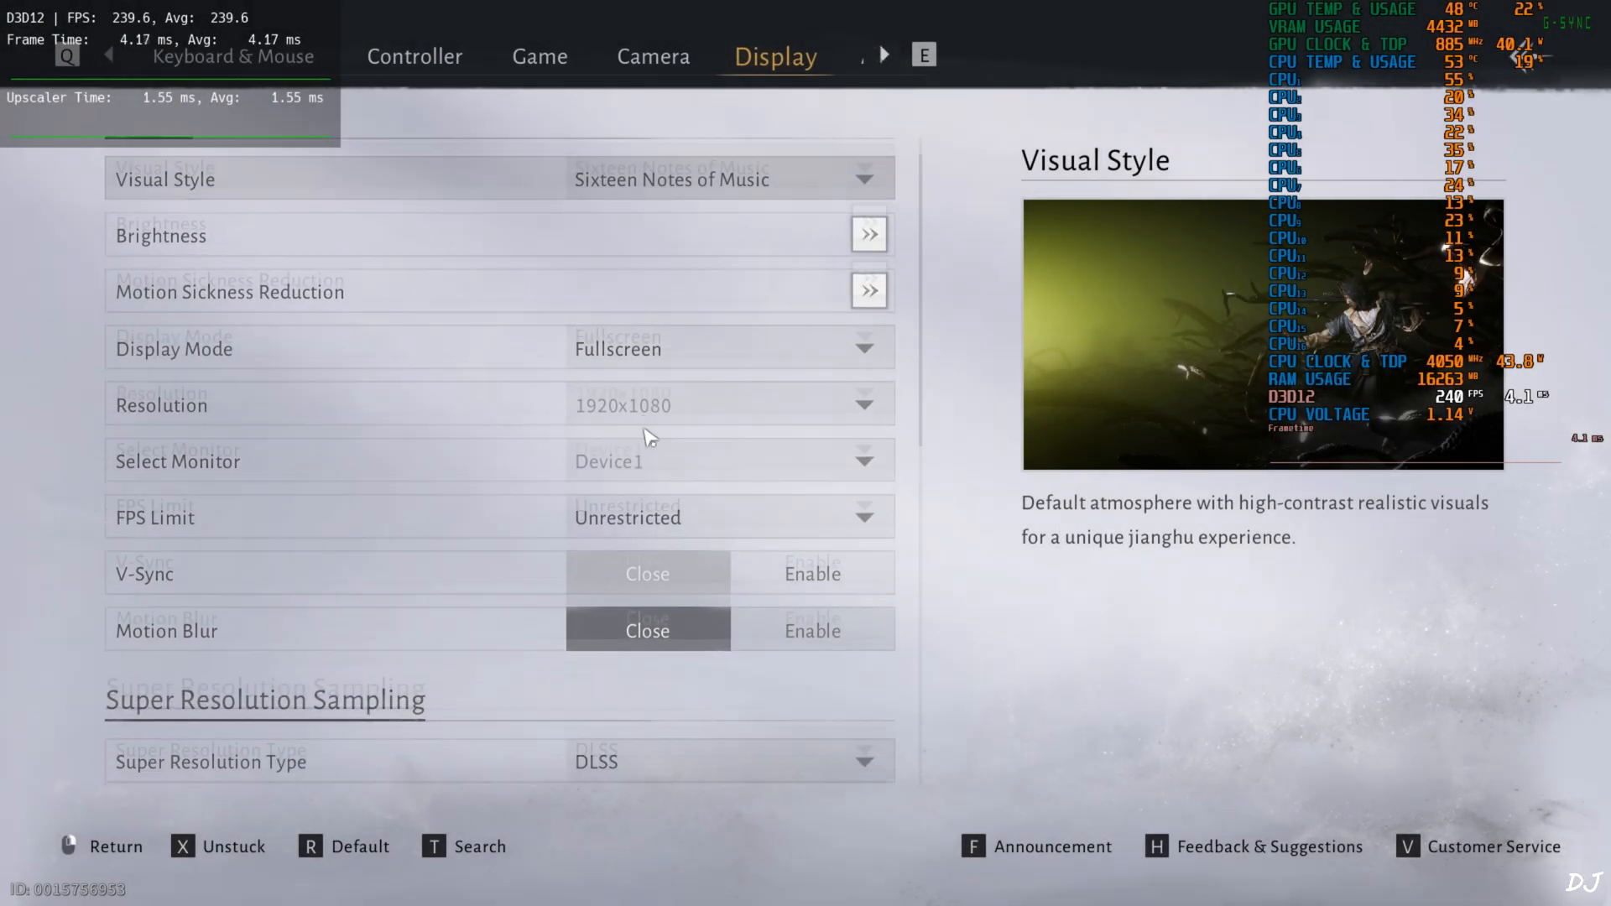
{"action": "scroll", "scroll_direction": "down", "scroll_amount": 3}
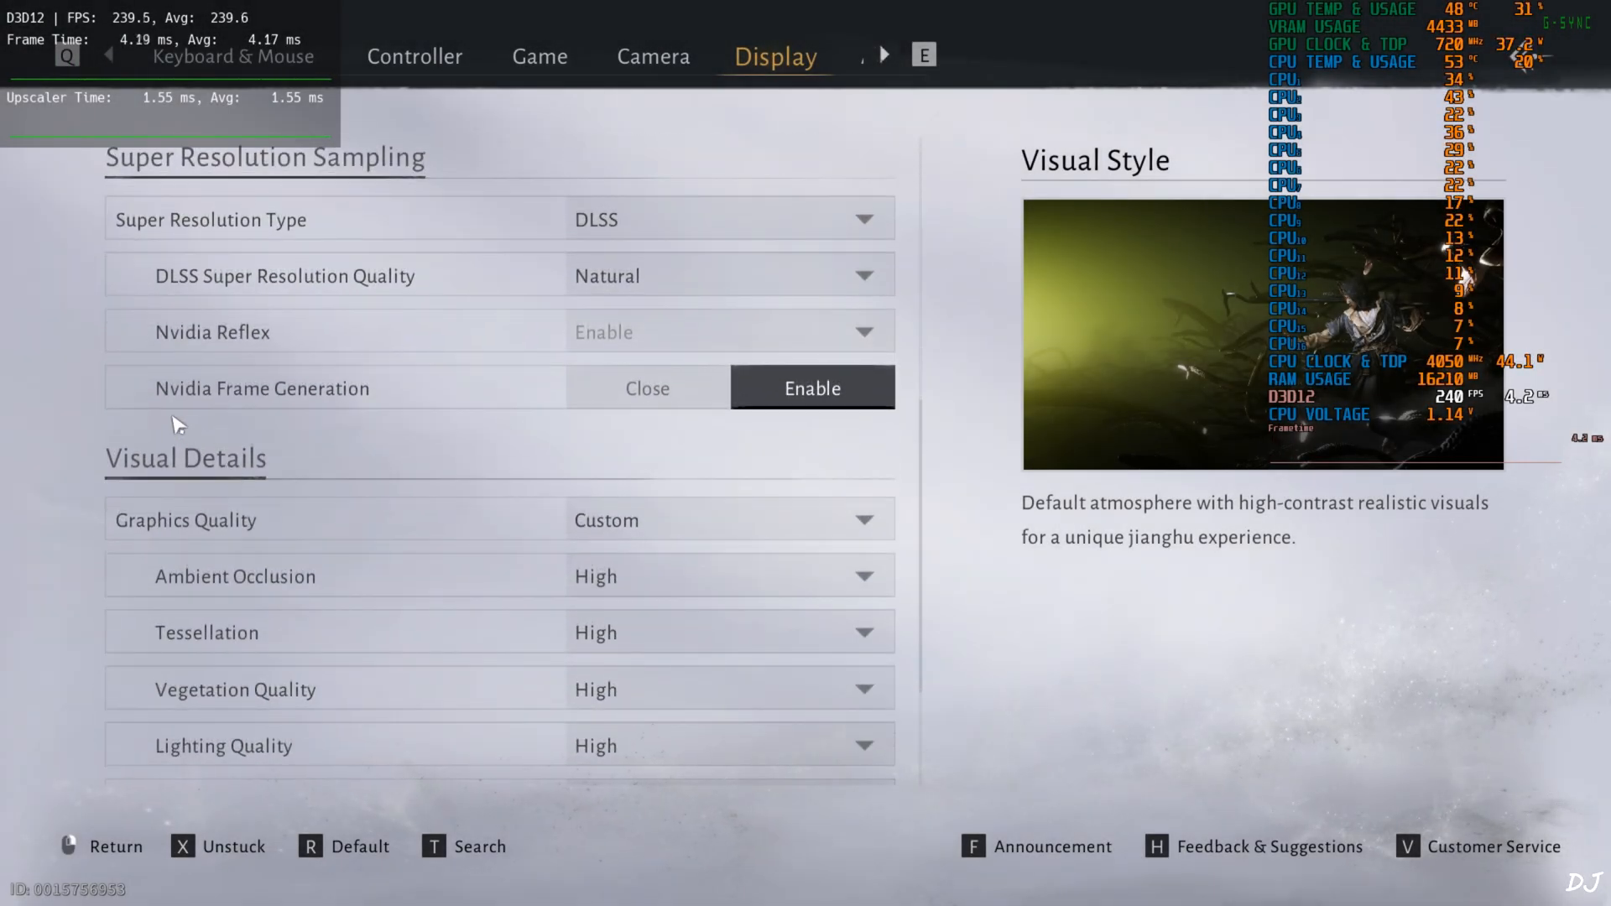
{"action": "mouse_move", "coordinate": [647, 388]}
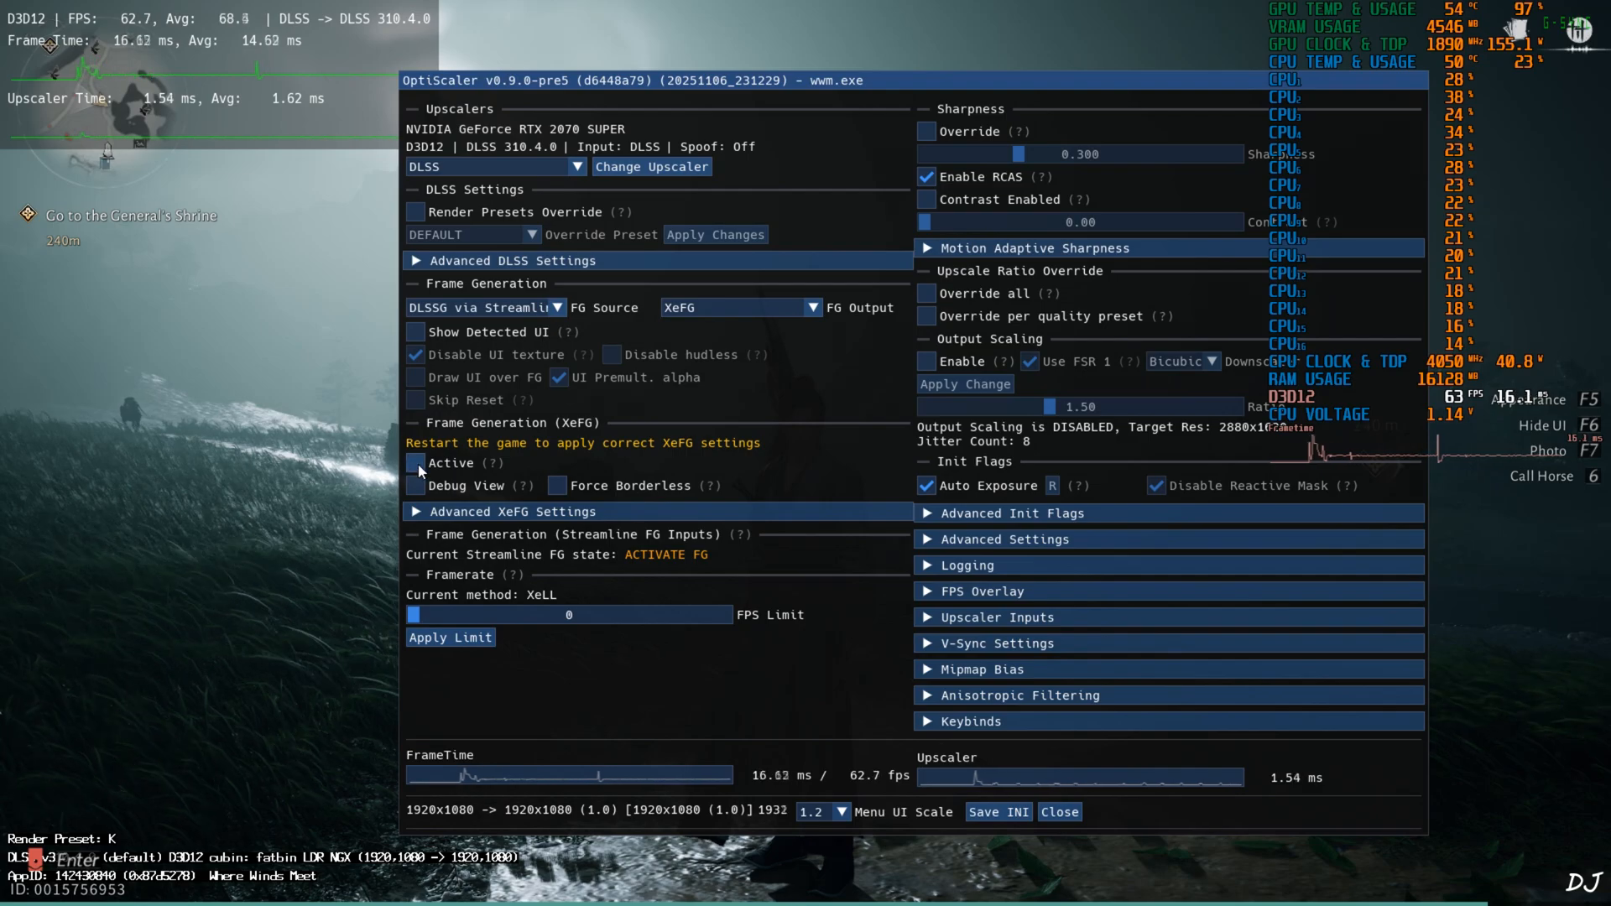
Step: Activate XeFG frame generation in the OptiScaler overlay and close it to check the result
{"action": "left_click", "coordinate": [414, 463]}
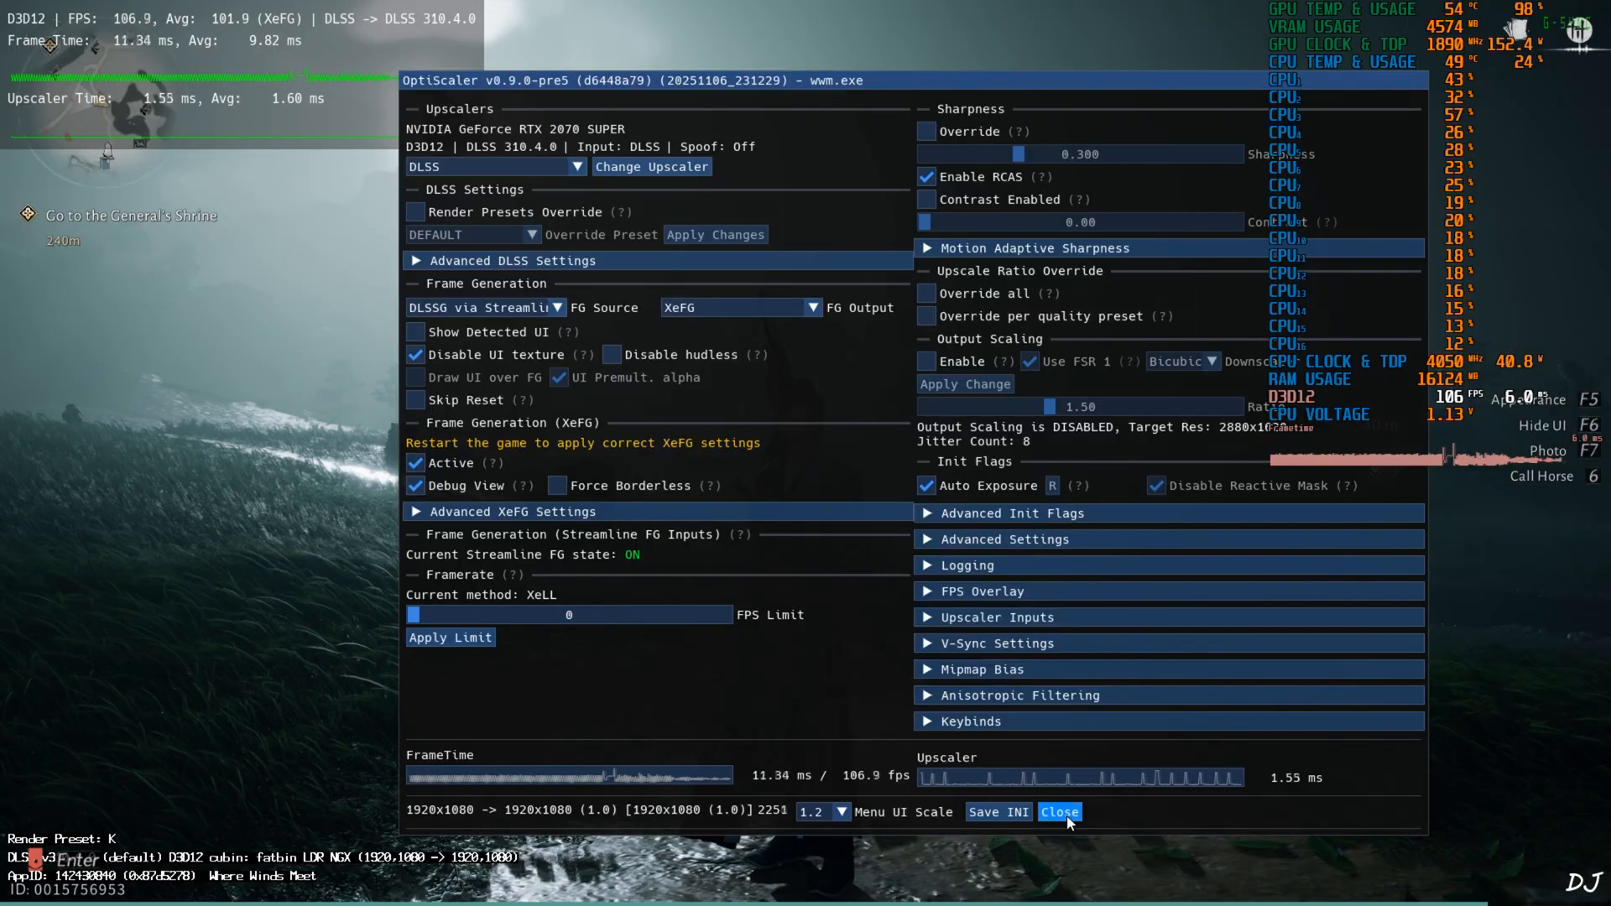
{"action": "left_click", "coordinate": [1059, 812]}
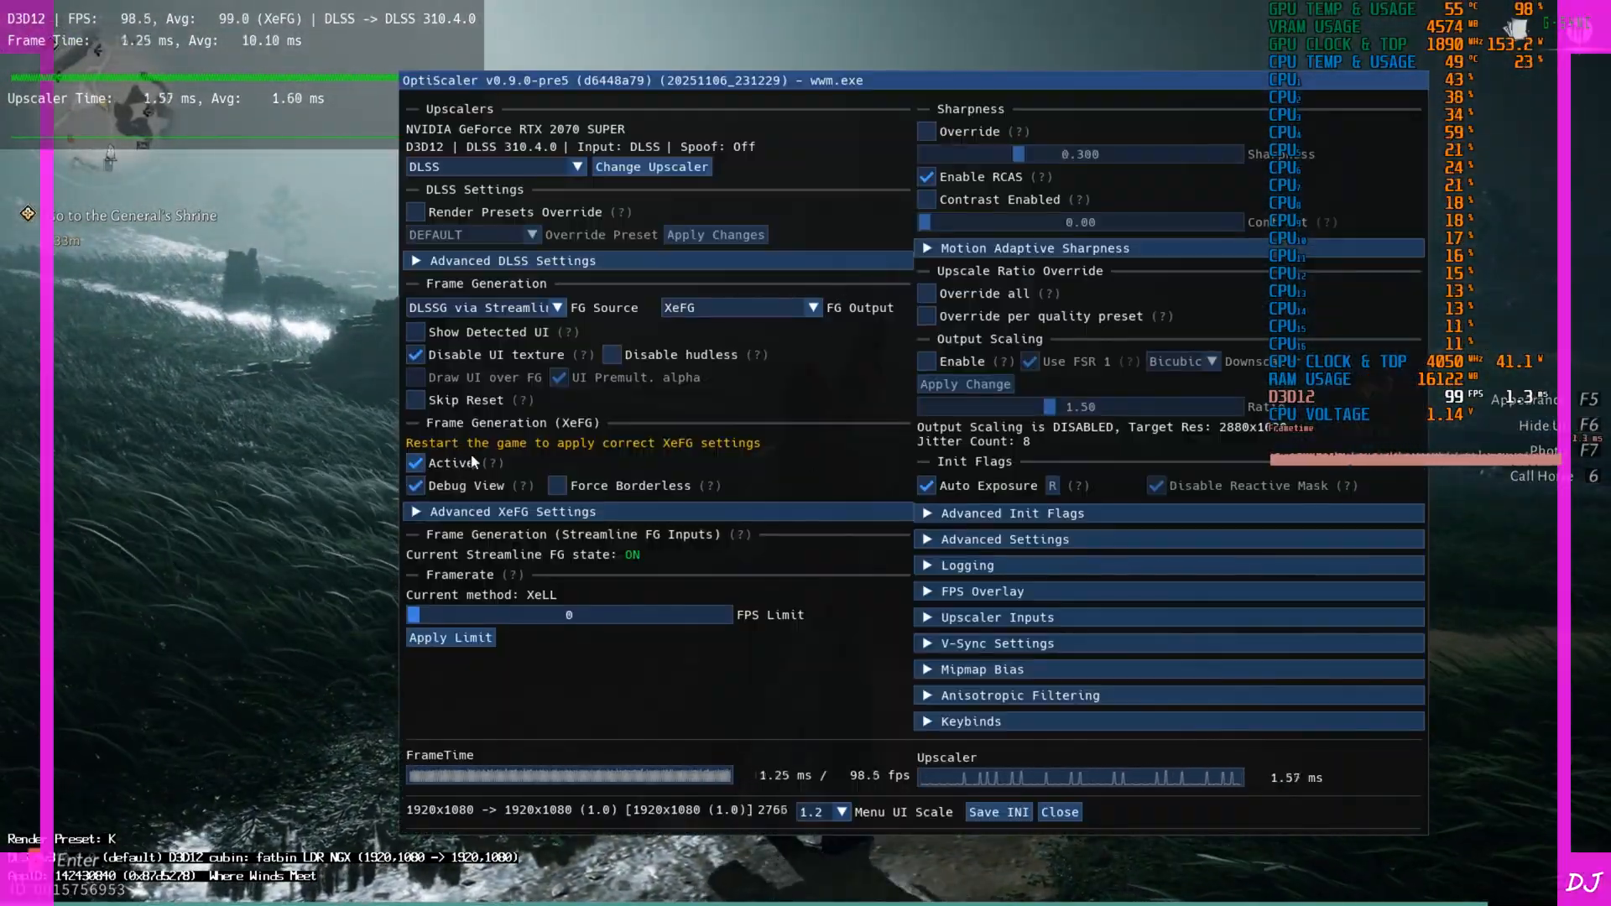
Step: Turn off the XeFG debug view and detected-UI highlighting, then save the settings to the INI
{"action": "left_click", "coordinate": [414, 331]}
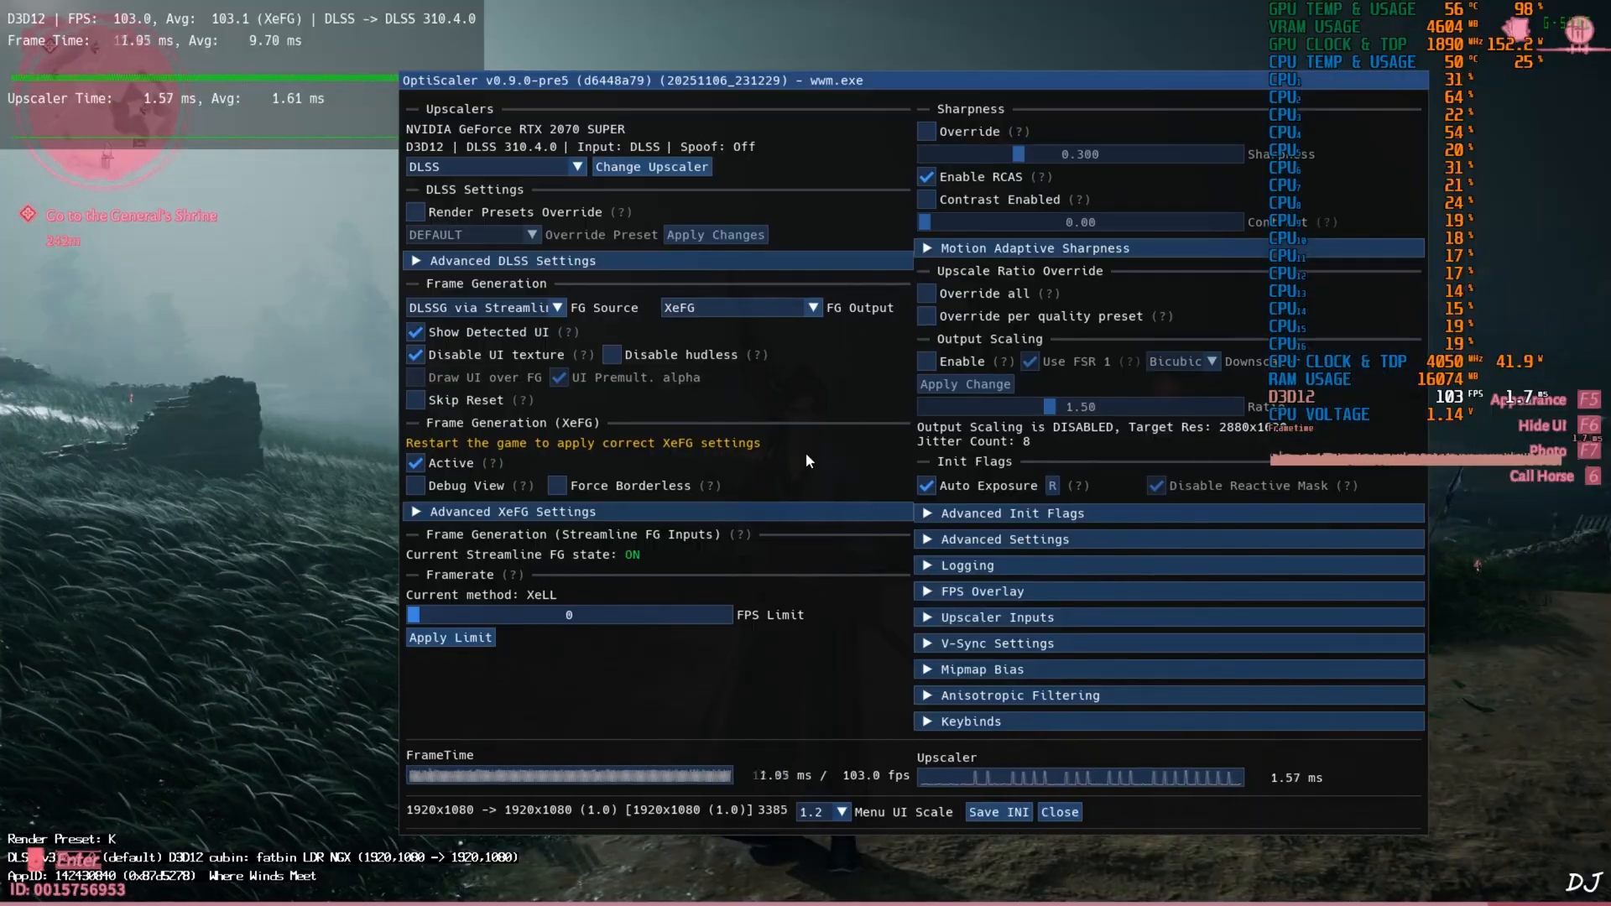
{"action": "left_click", "coordinate": [415, 330]}
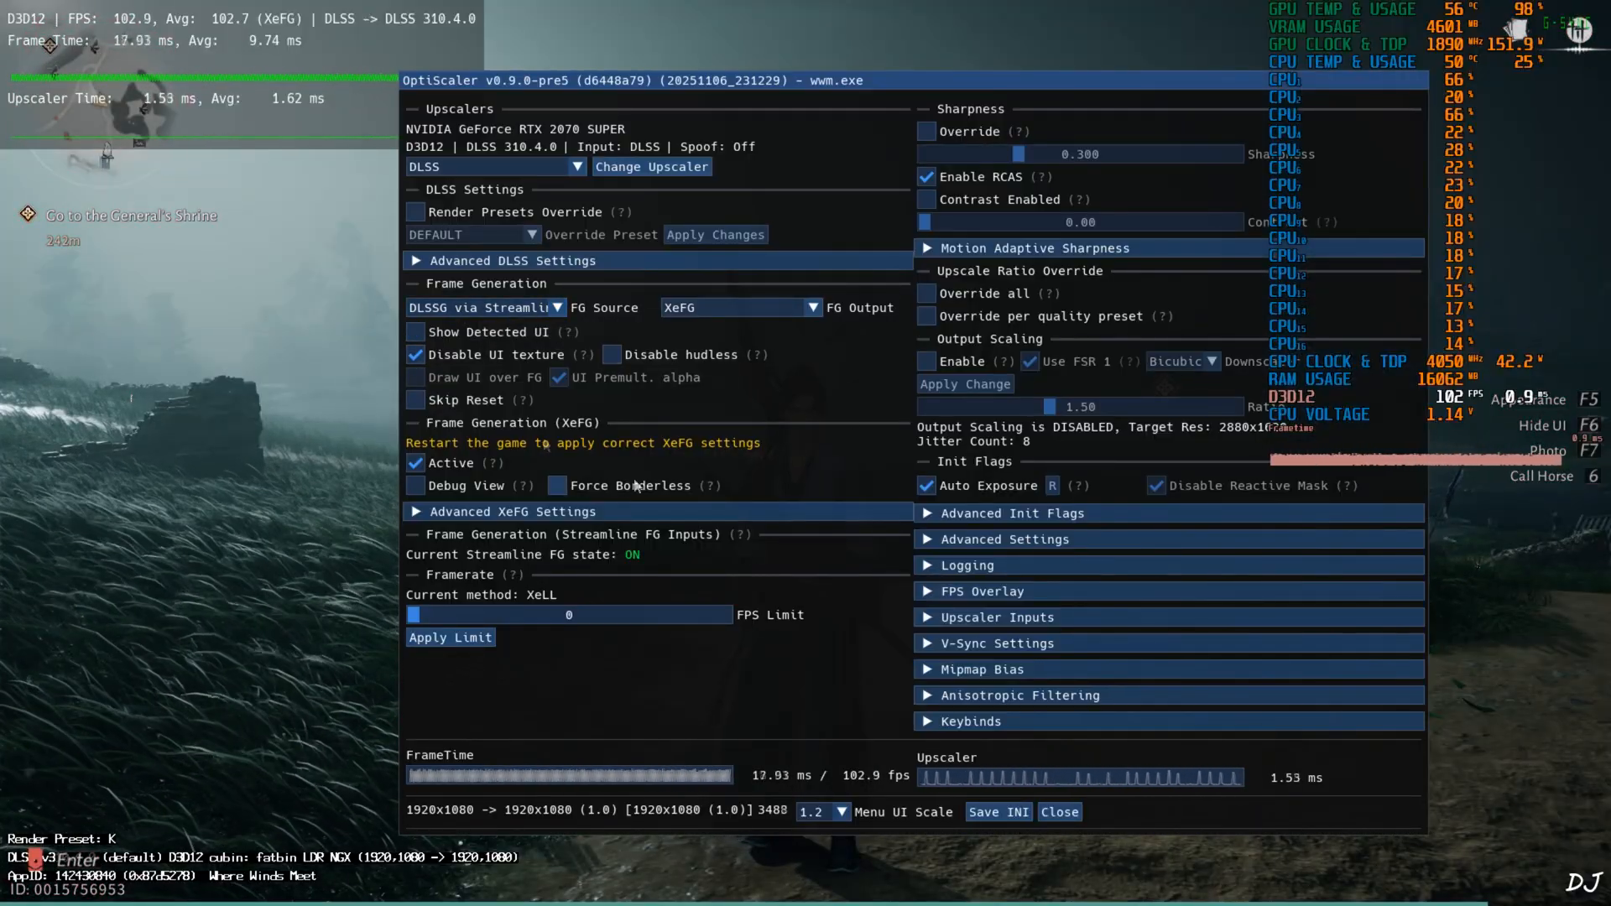
{"action": "left_click", "coordinate": [994, 812]}
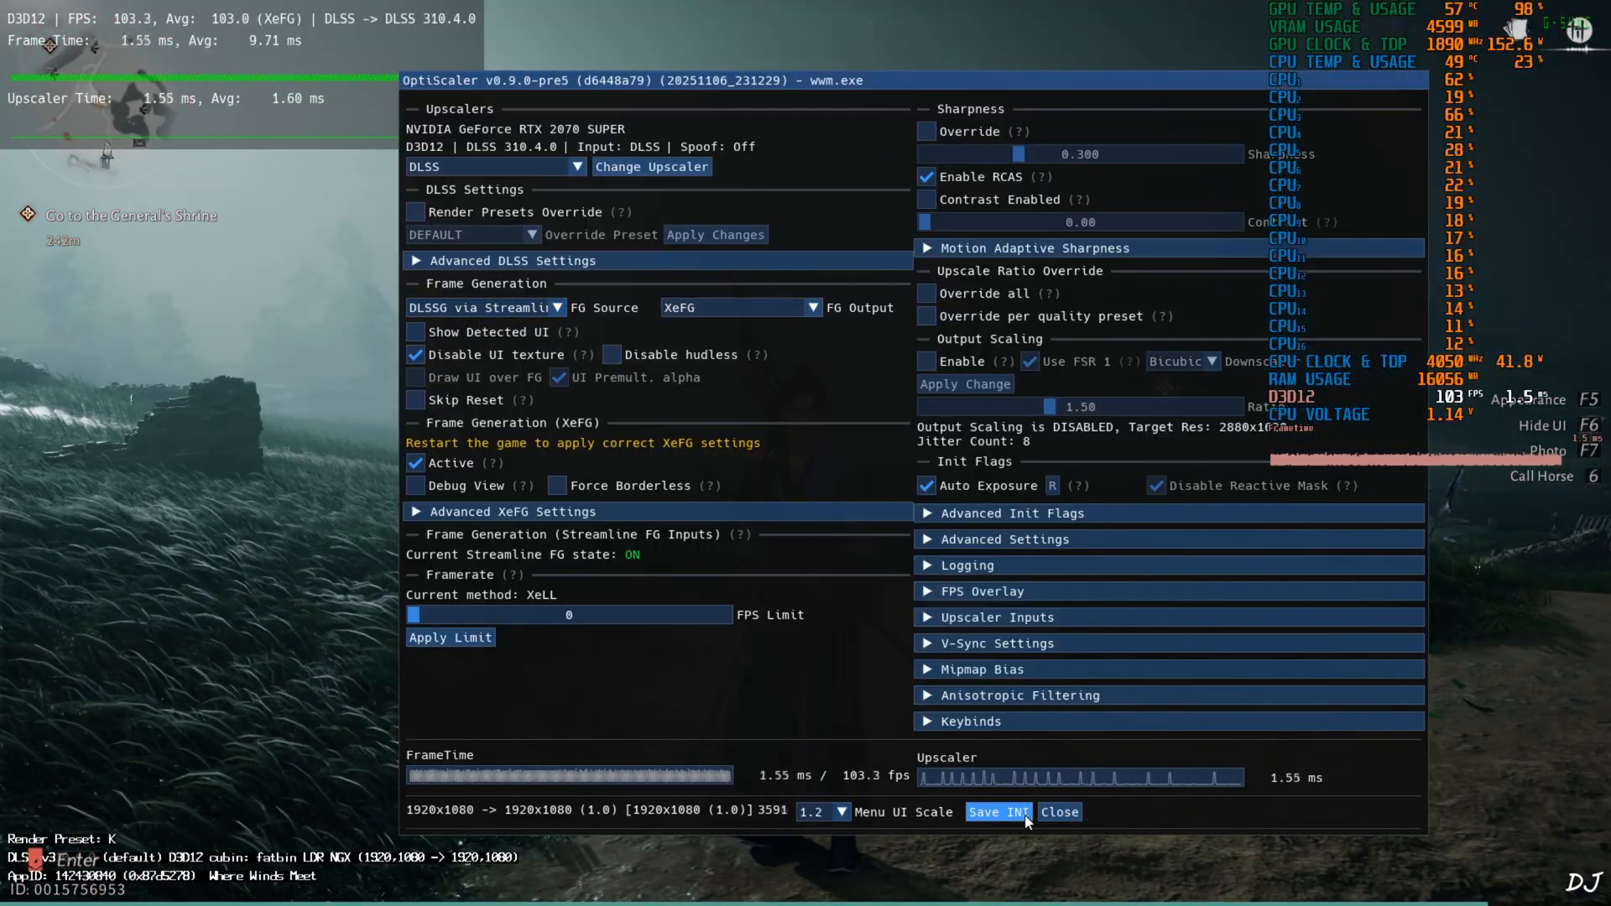
{"action": "left_click", "coordinate": [1059, 812]}
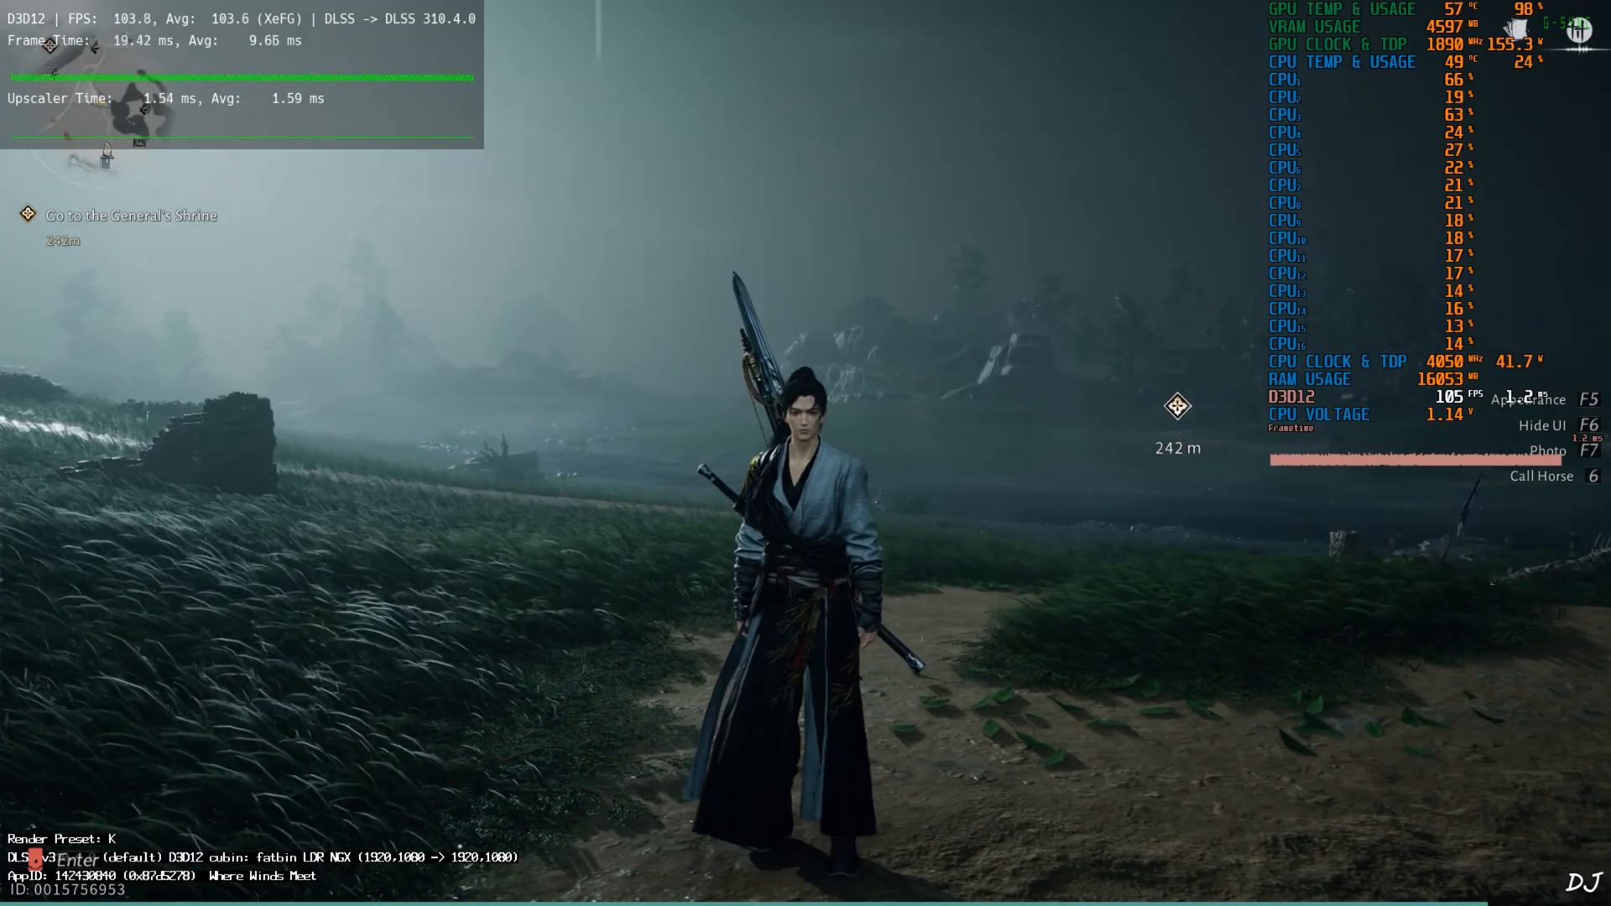
Step: Run Intel XeSS Inspector as admin on wwm.exe and confirm XeSS-FG and XeLL are active
{"action": "right_click", "coordinate": [185, 407]}
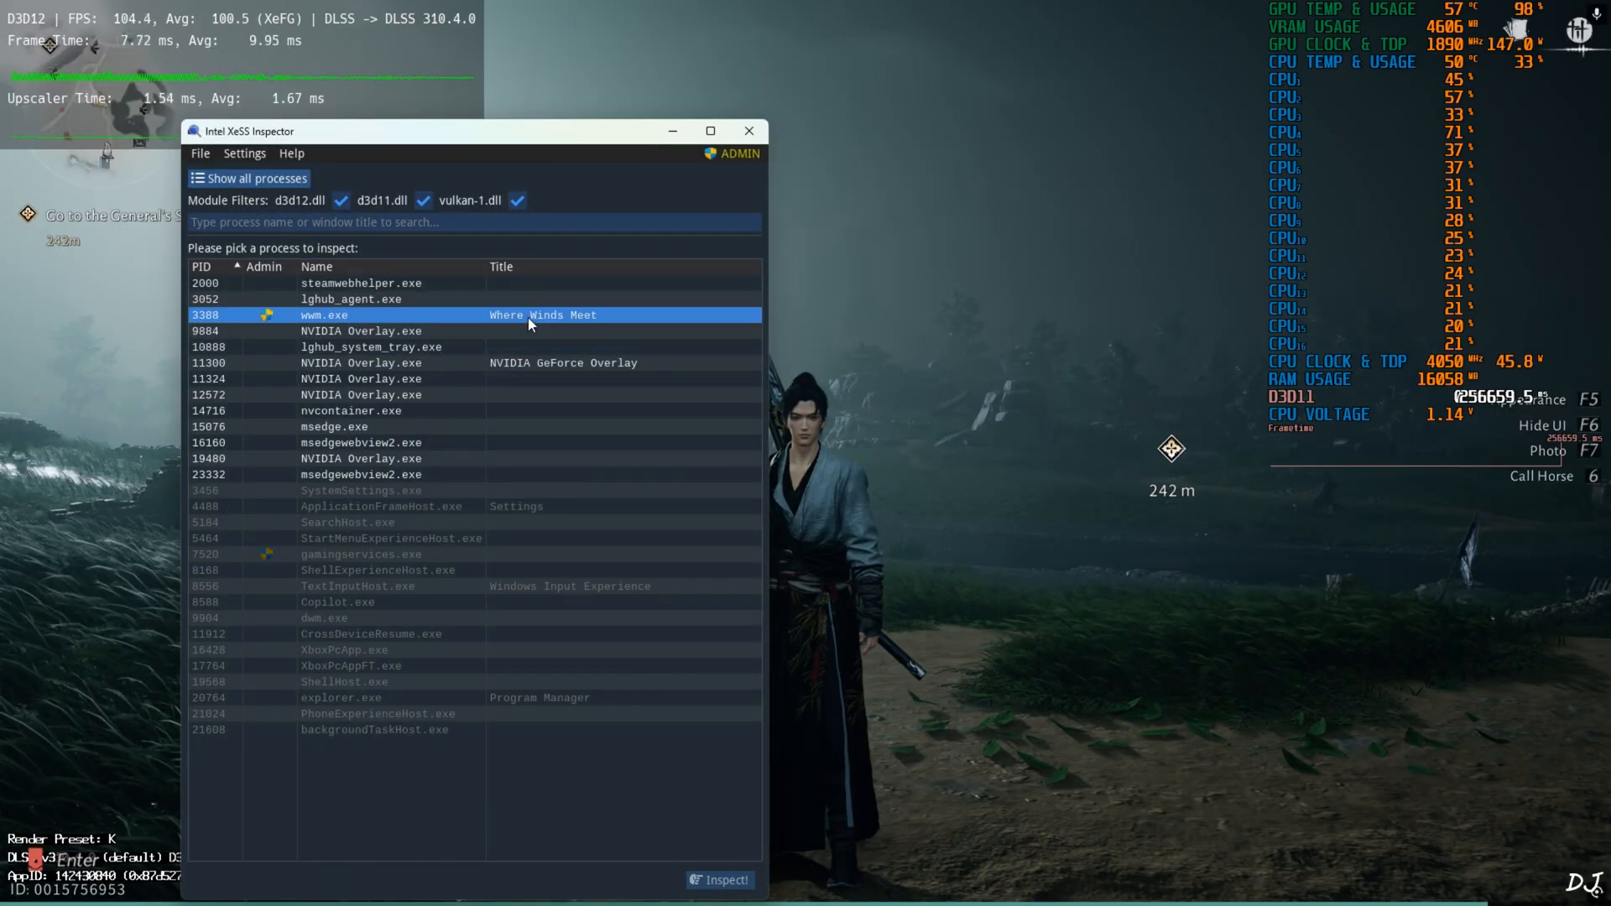
{"action": "left_click", "coordinate": [720, 881]}
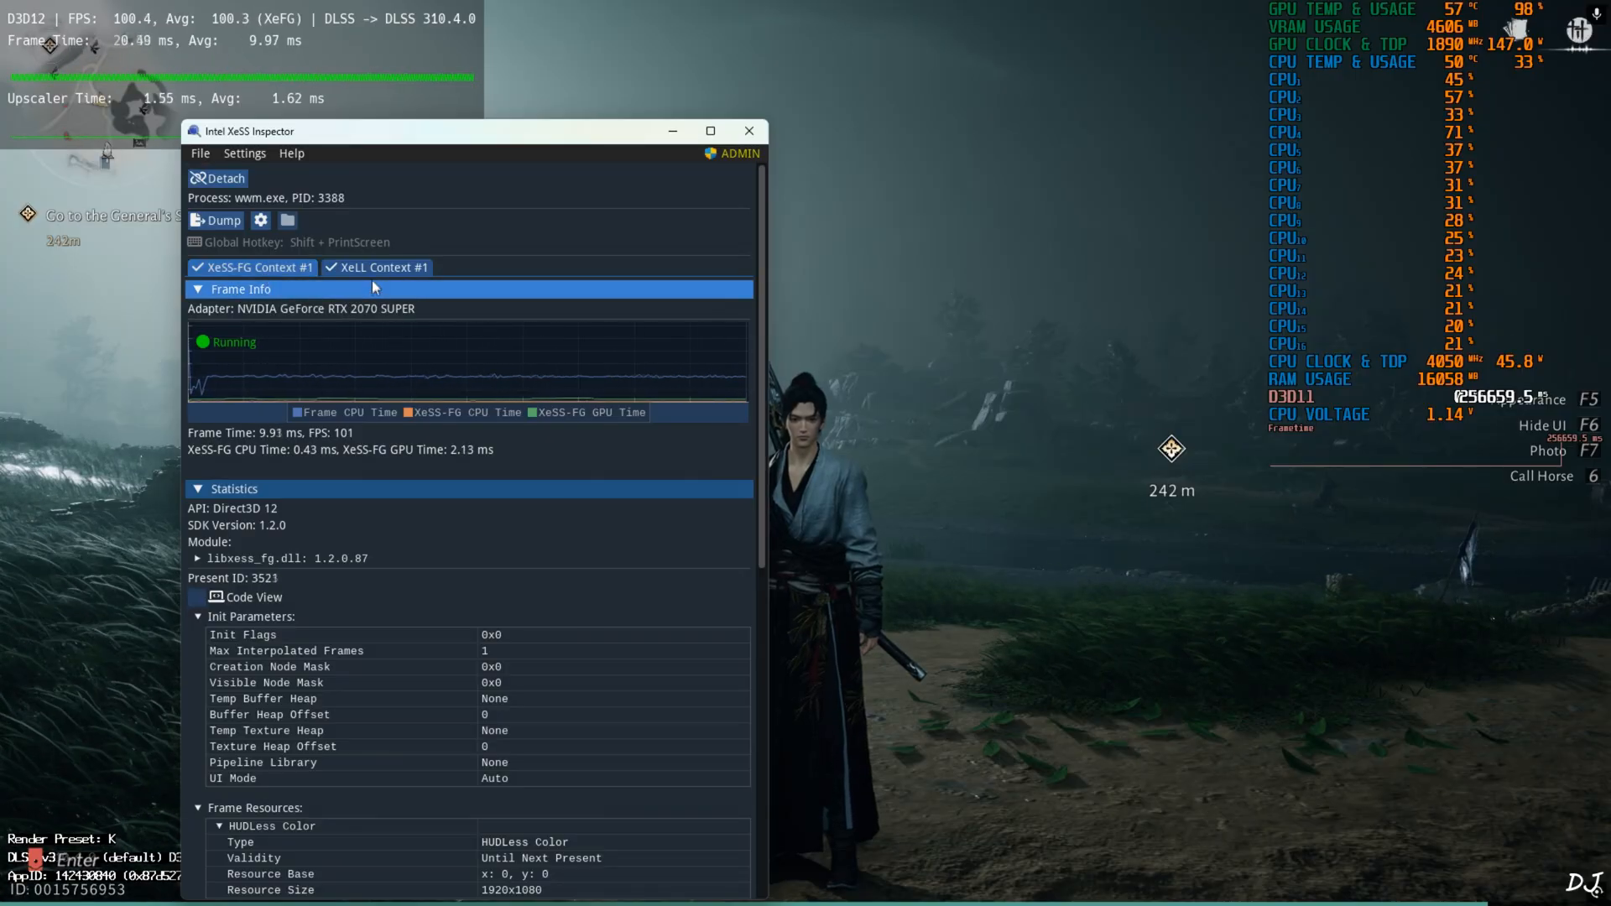
{"action": "left_click", "coordinate": [383, 266]}
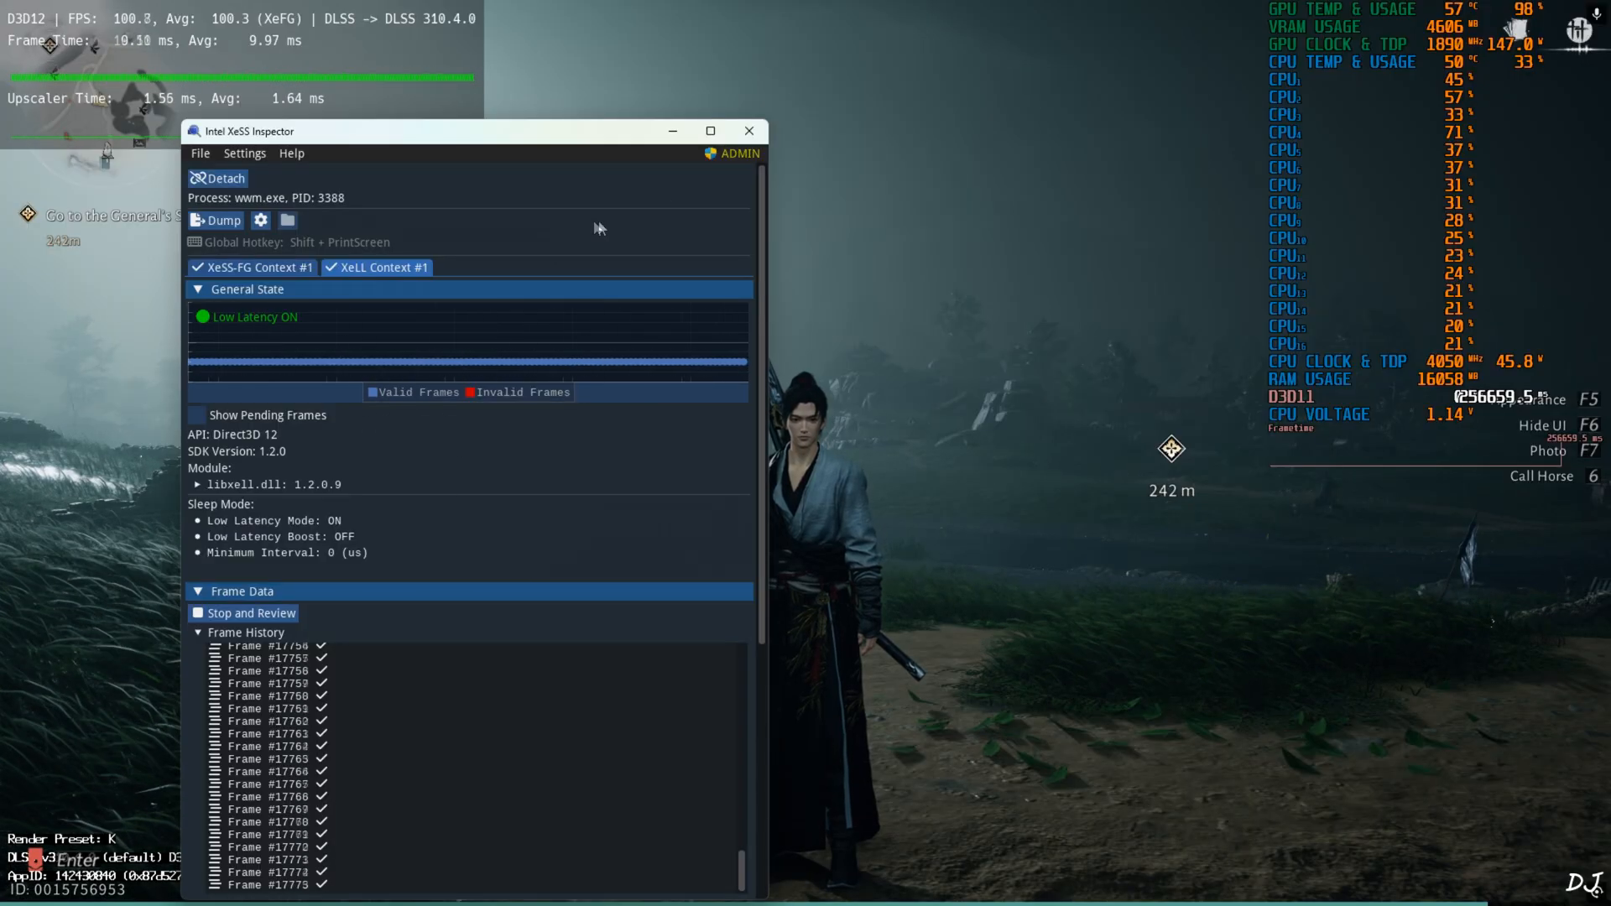
{"action": "left_click", "coordinate": [748, 131]}
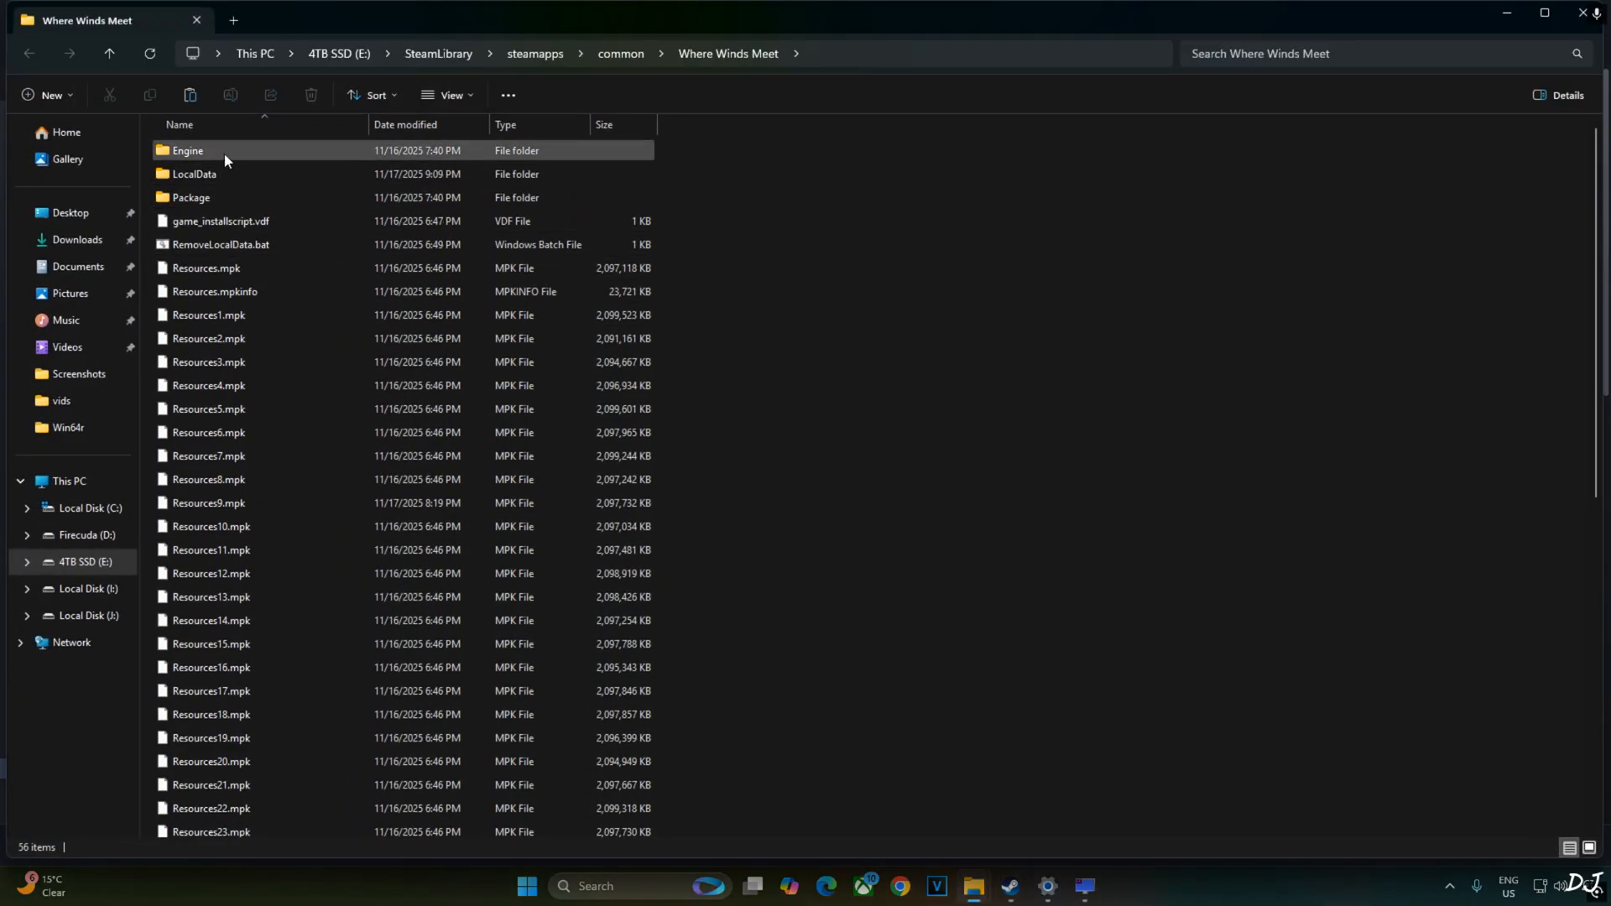
Step: Navigate into Engine\Binaries\Win64r and locate OptiScaler.ini in the file list
{"action": "double_click", "coordinate": [186, 149]}
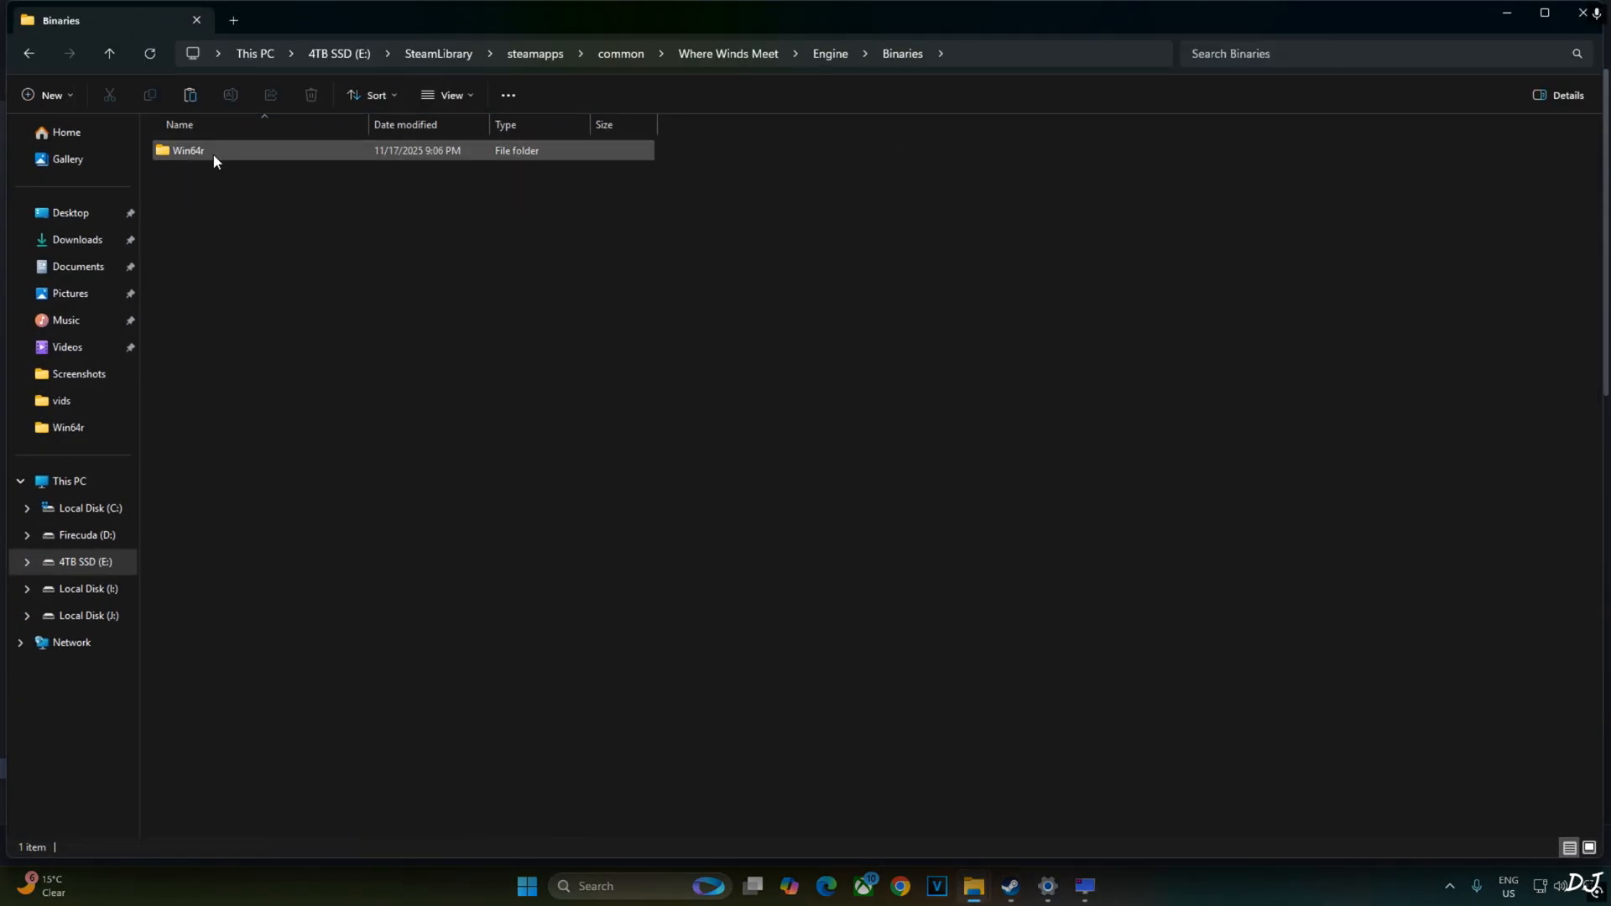
{"action": "double_click", "coordinate": [188, 149]}
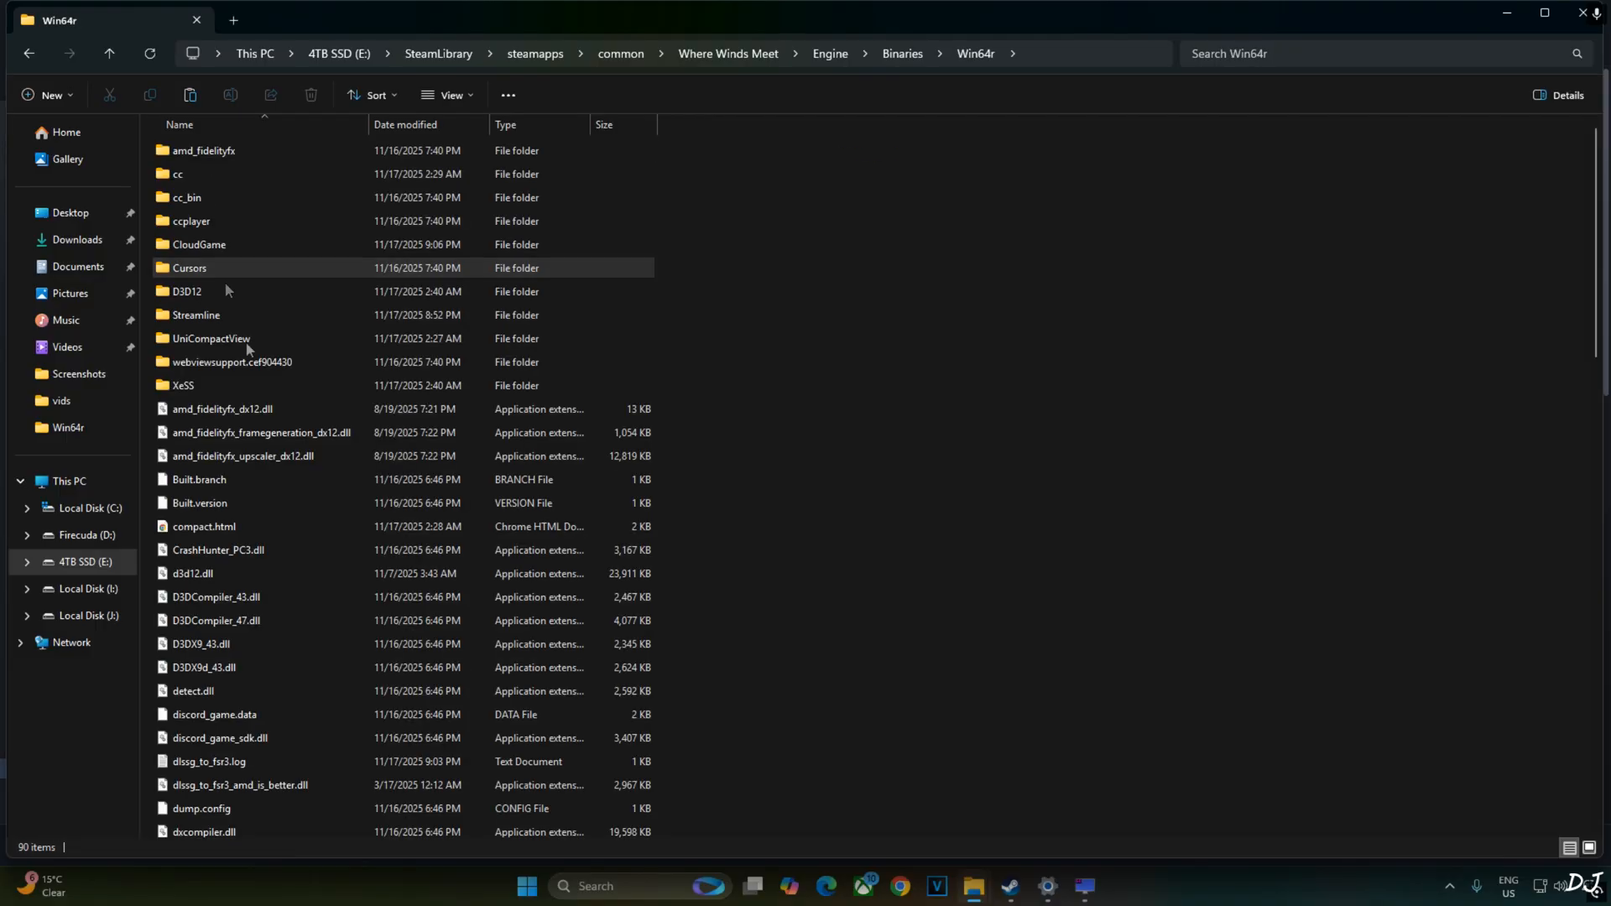
{"action": "left_click", "coordinate": [220, 407]}
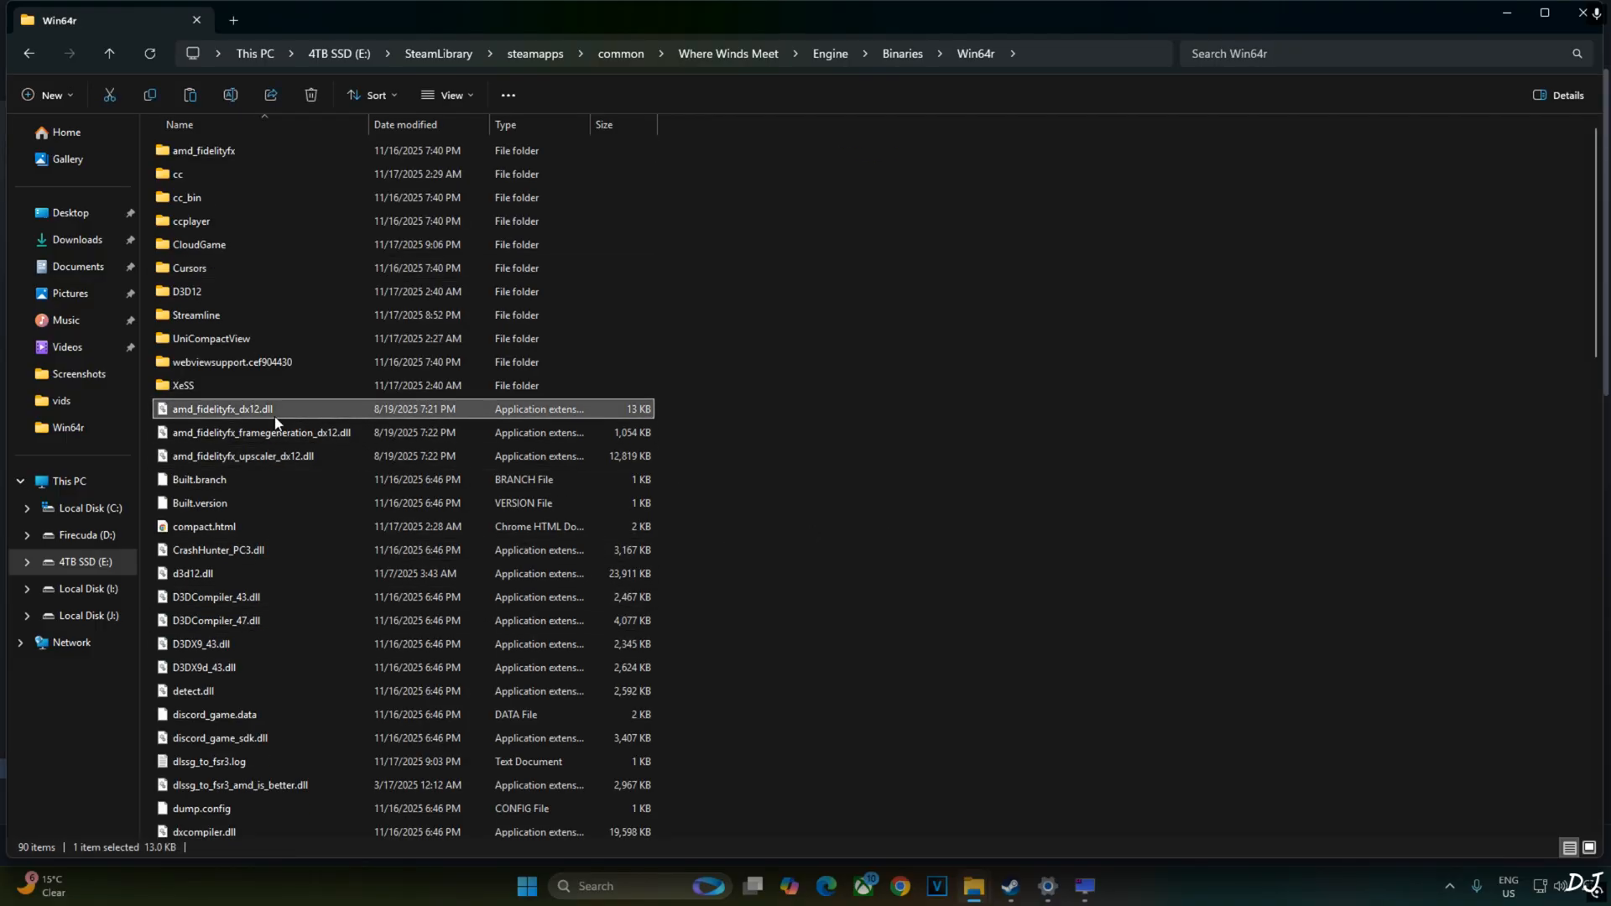
{"action": "scroll", "scroll_direction": "down", "scroll_amount": 3}
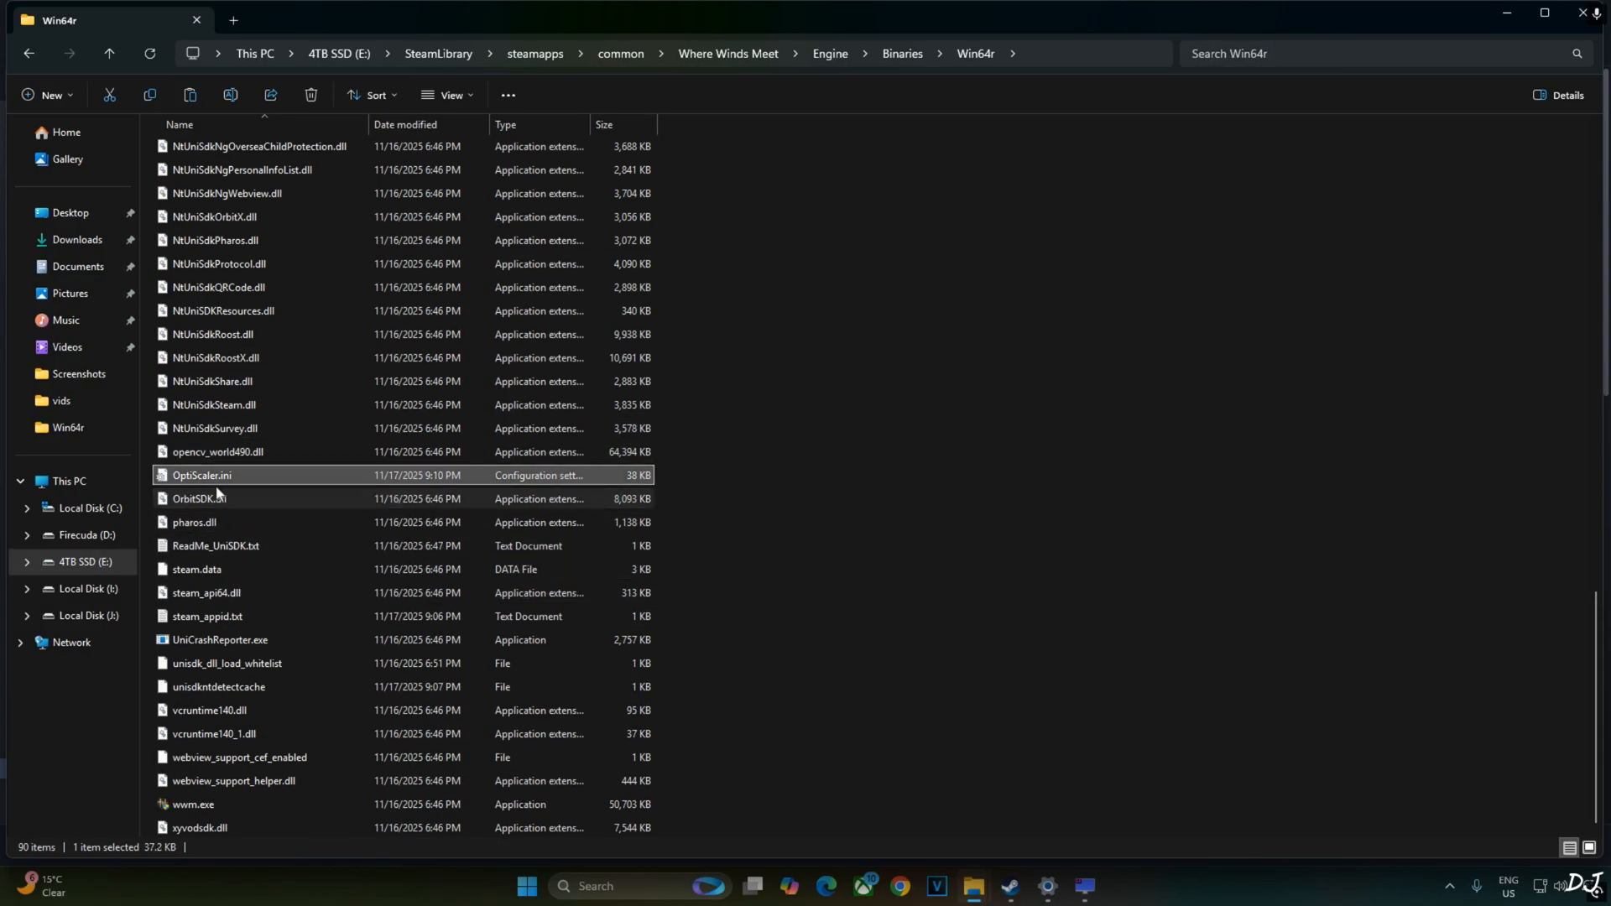
Step: Edit OptiScaler.ini in Notepad, finding HighResMV via 'highres' and setting it to auto
{"action": "double_click", "coordinate": [202, 474]}
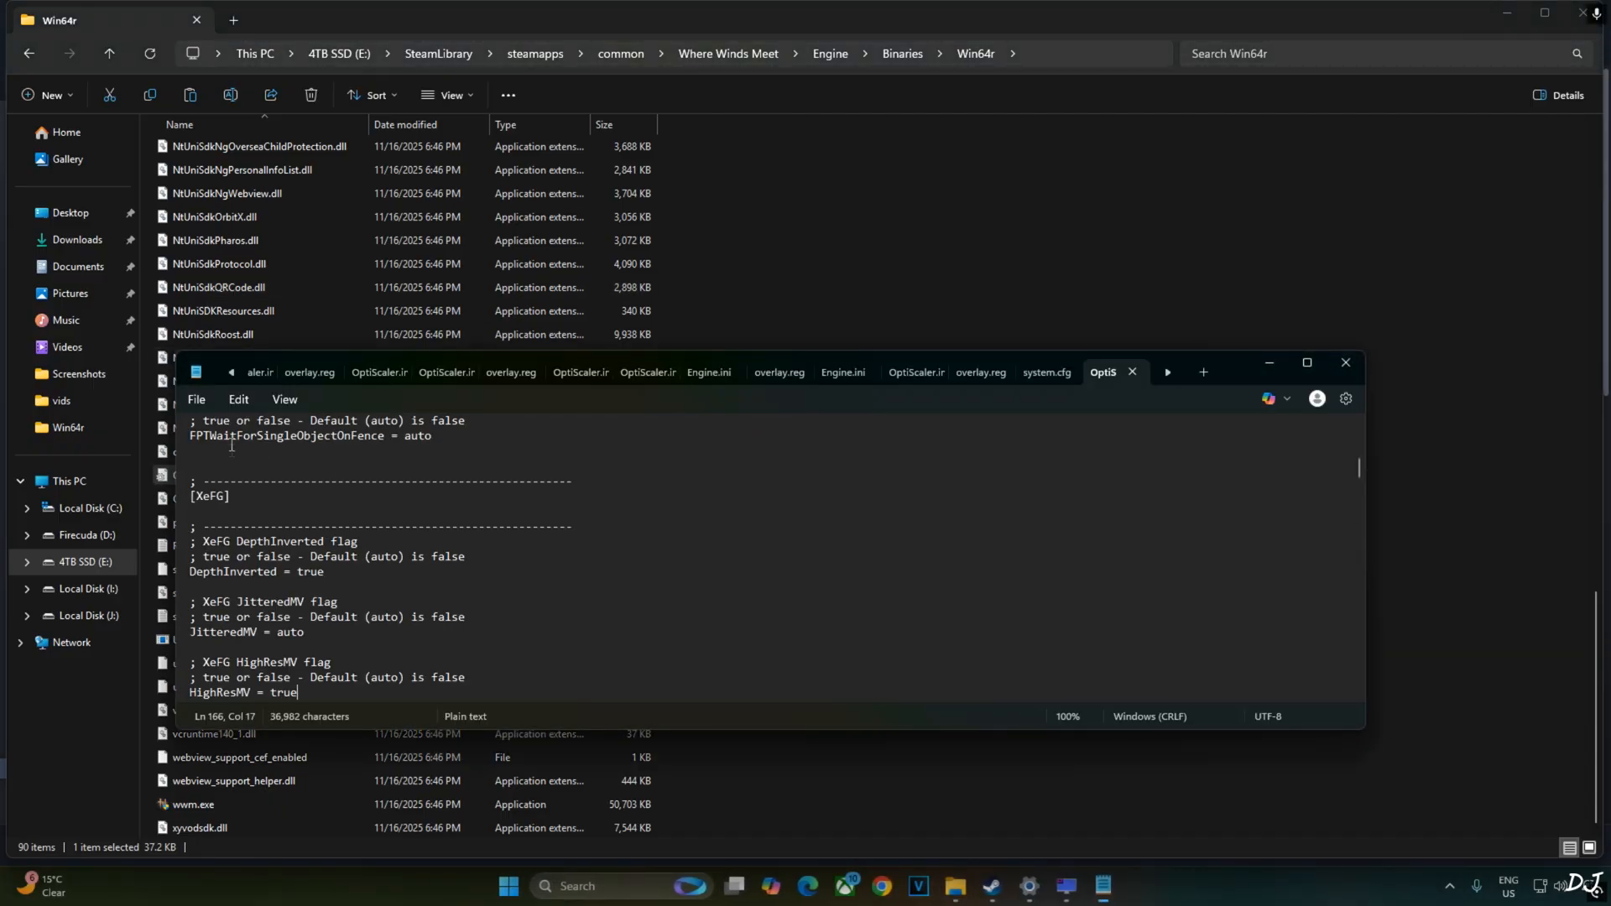
{"action": "type", "text": "highres"}
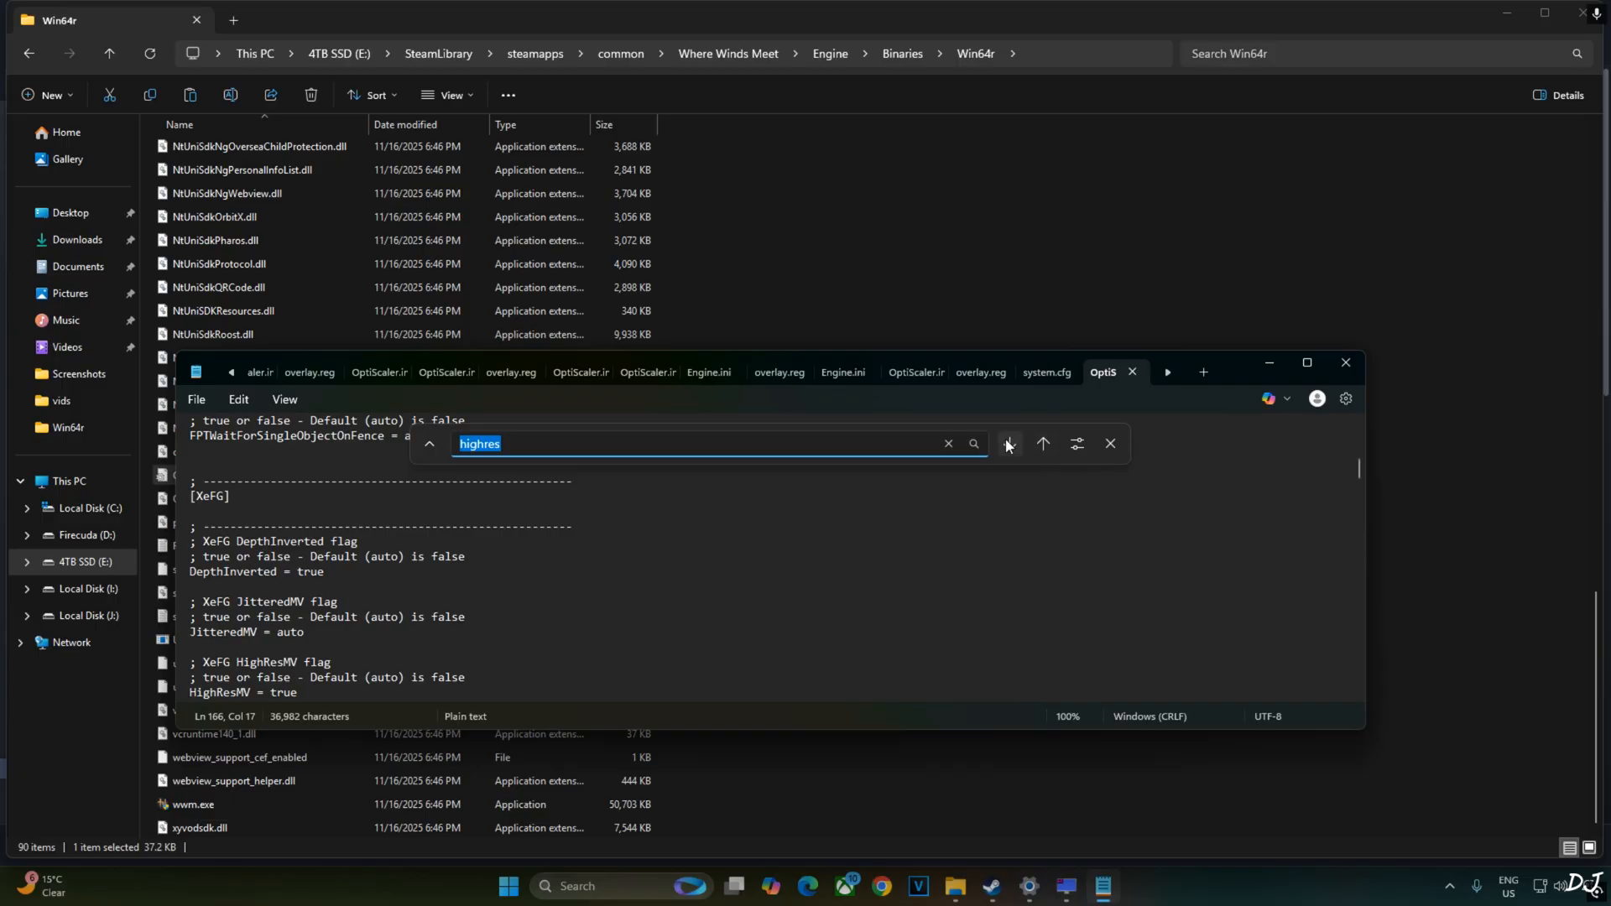
{"action": "left_click", "coordinate": [1009, 447]}
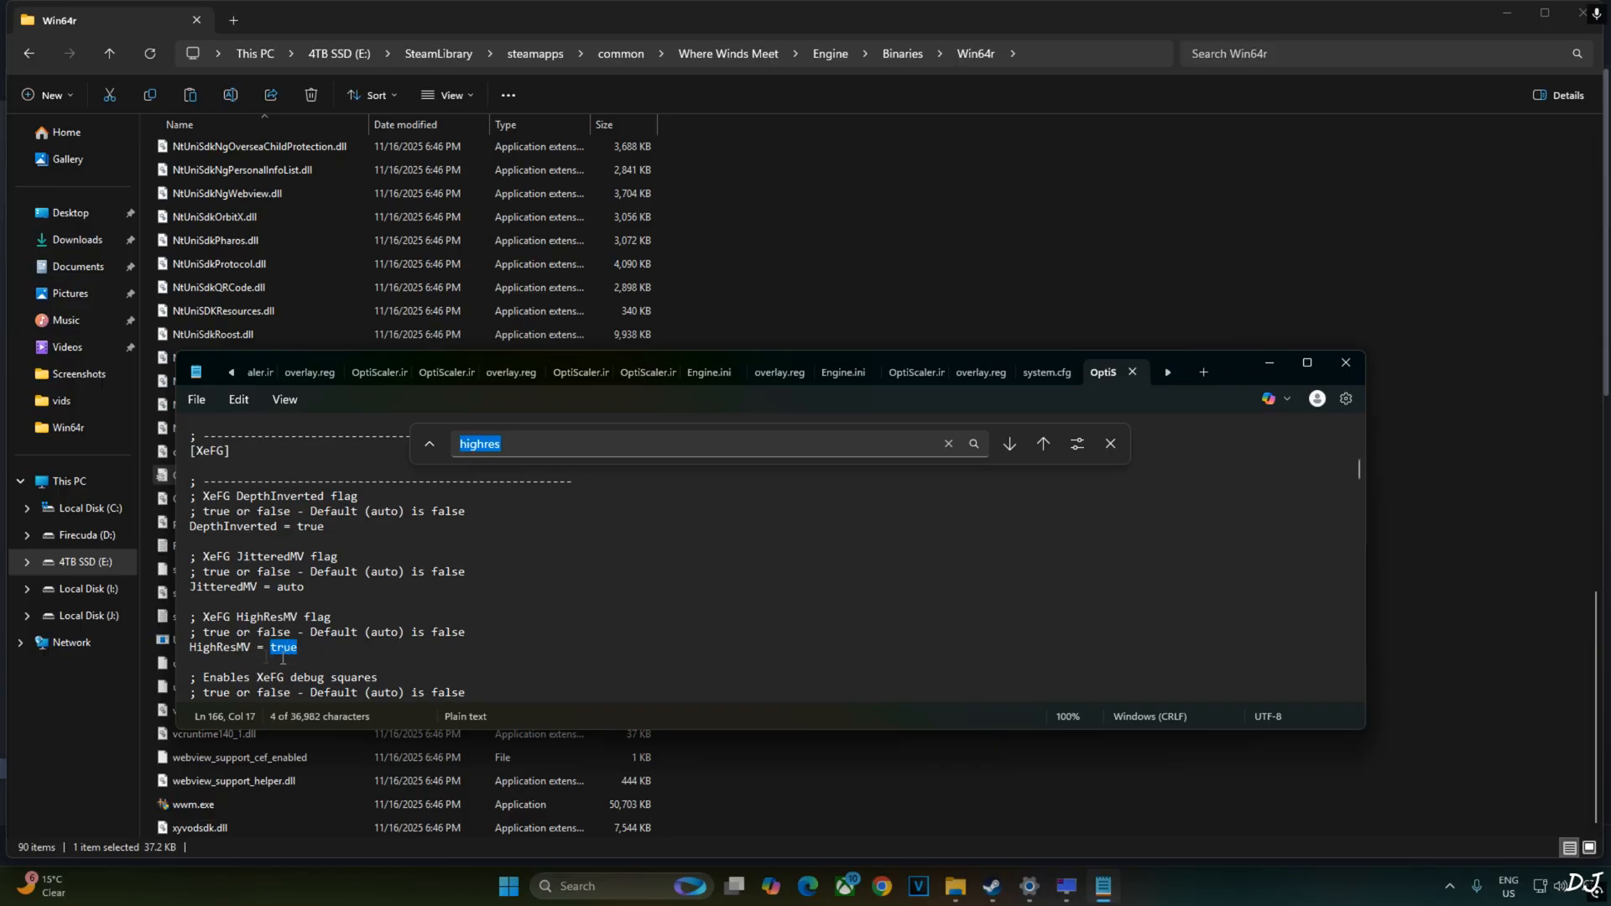
{"action": "type", "text": "auto"}
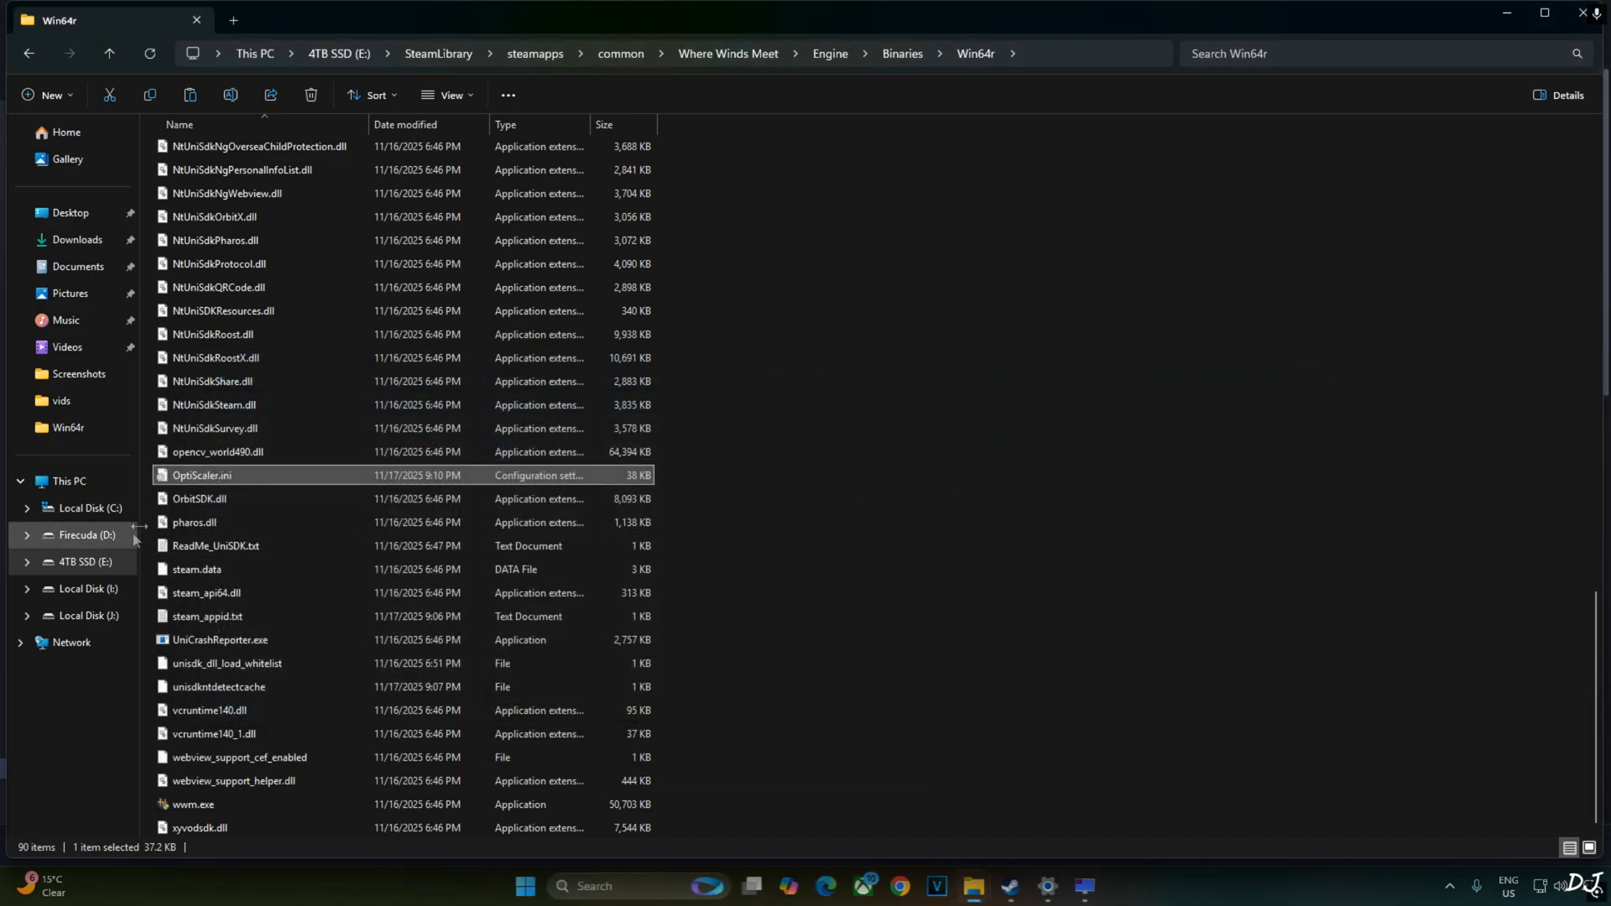
Step: Mark OptiScaler.ini as Read-only through its Properties so the game cannot overwrite it
{"action": "right_click", "coordinate": [201, 475]}
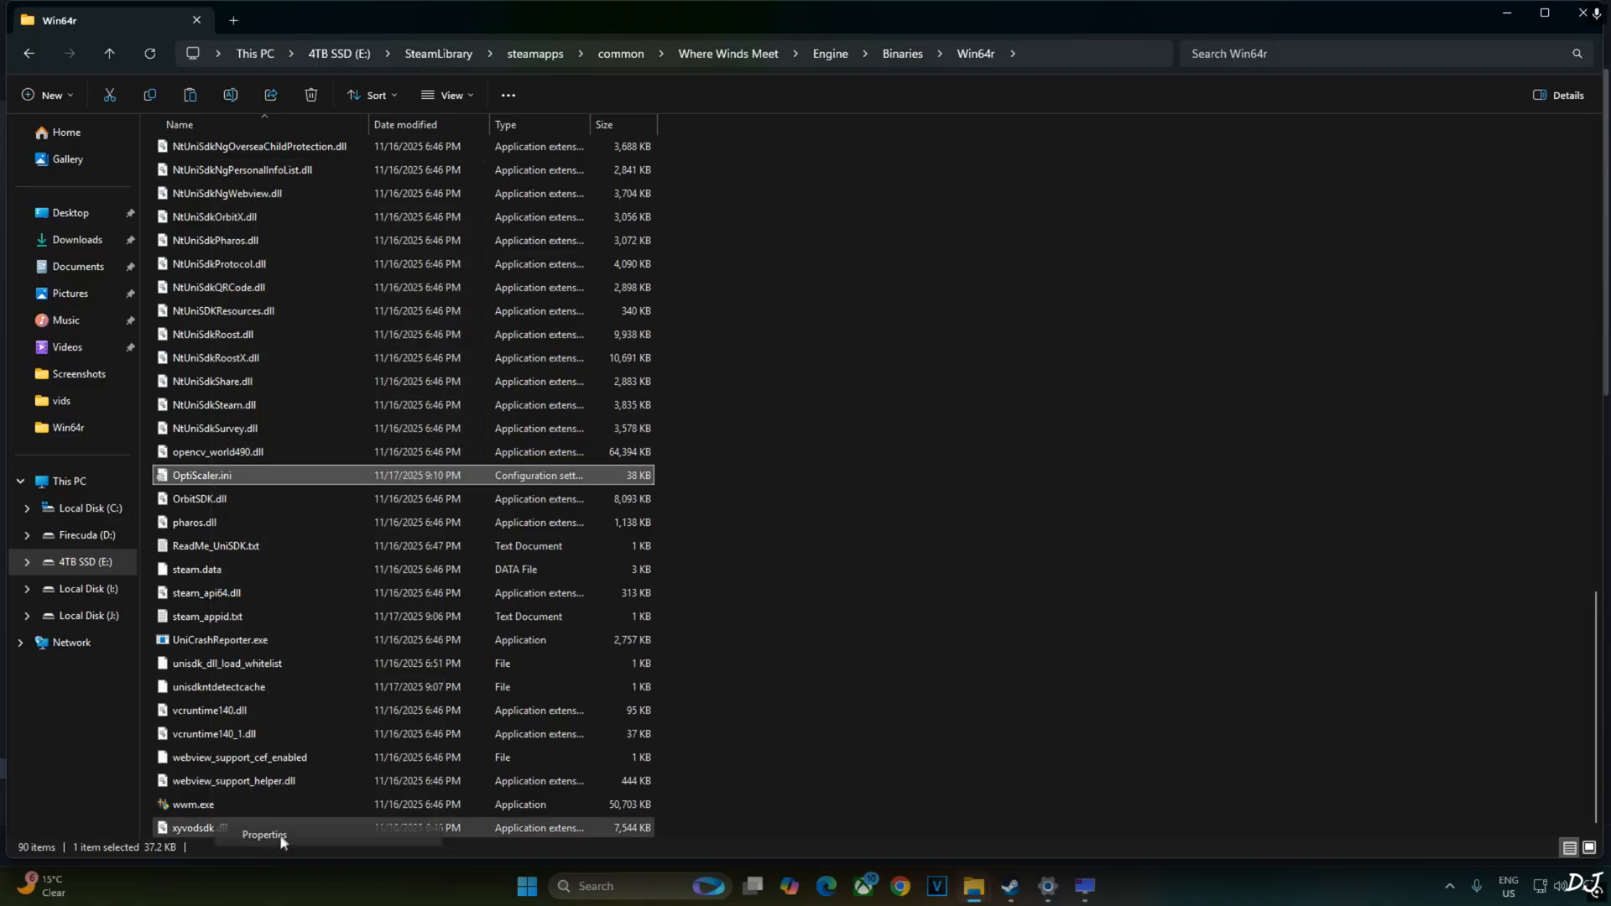
{"action": "left_click", "coordinate": [263, 839]}
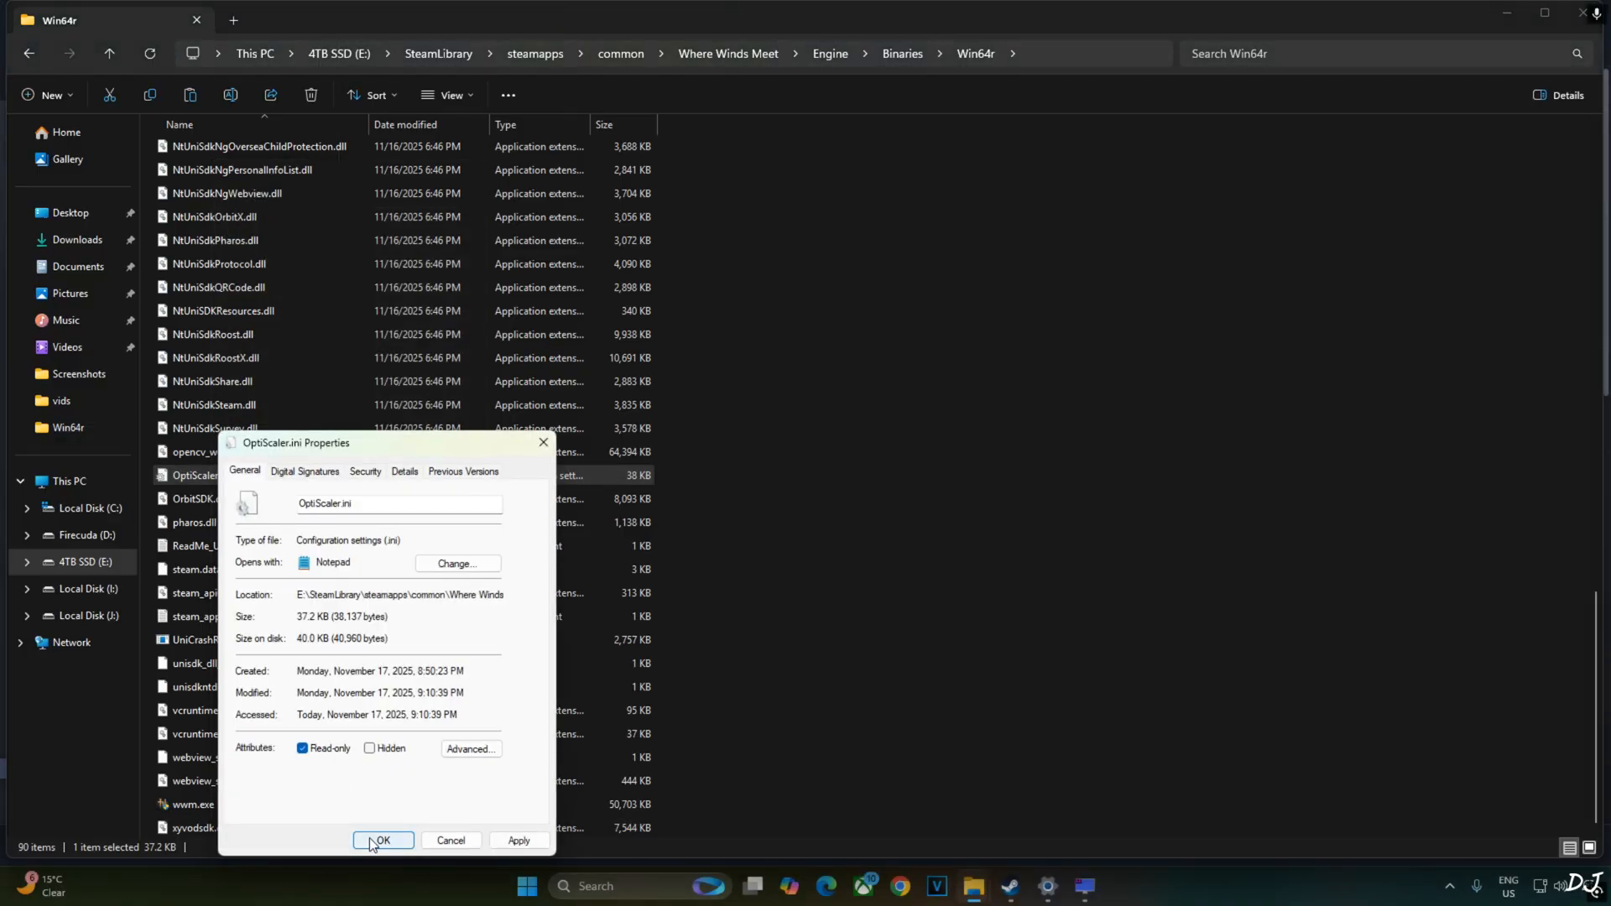
{"action": "left_click", "coordinate": [381, 840]}
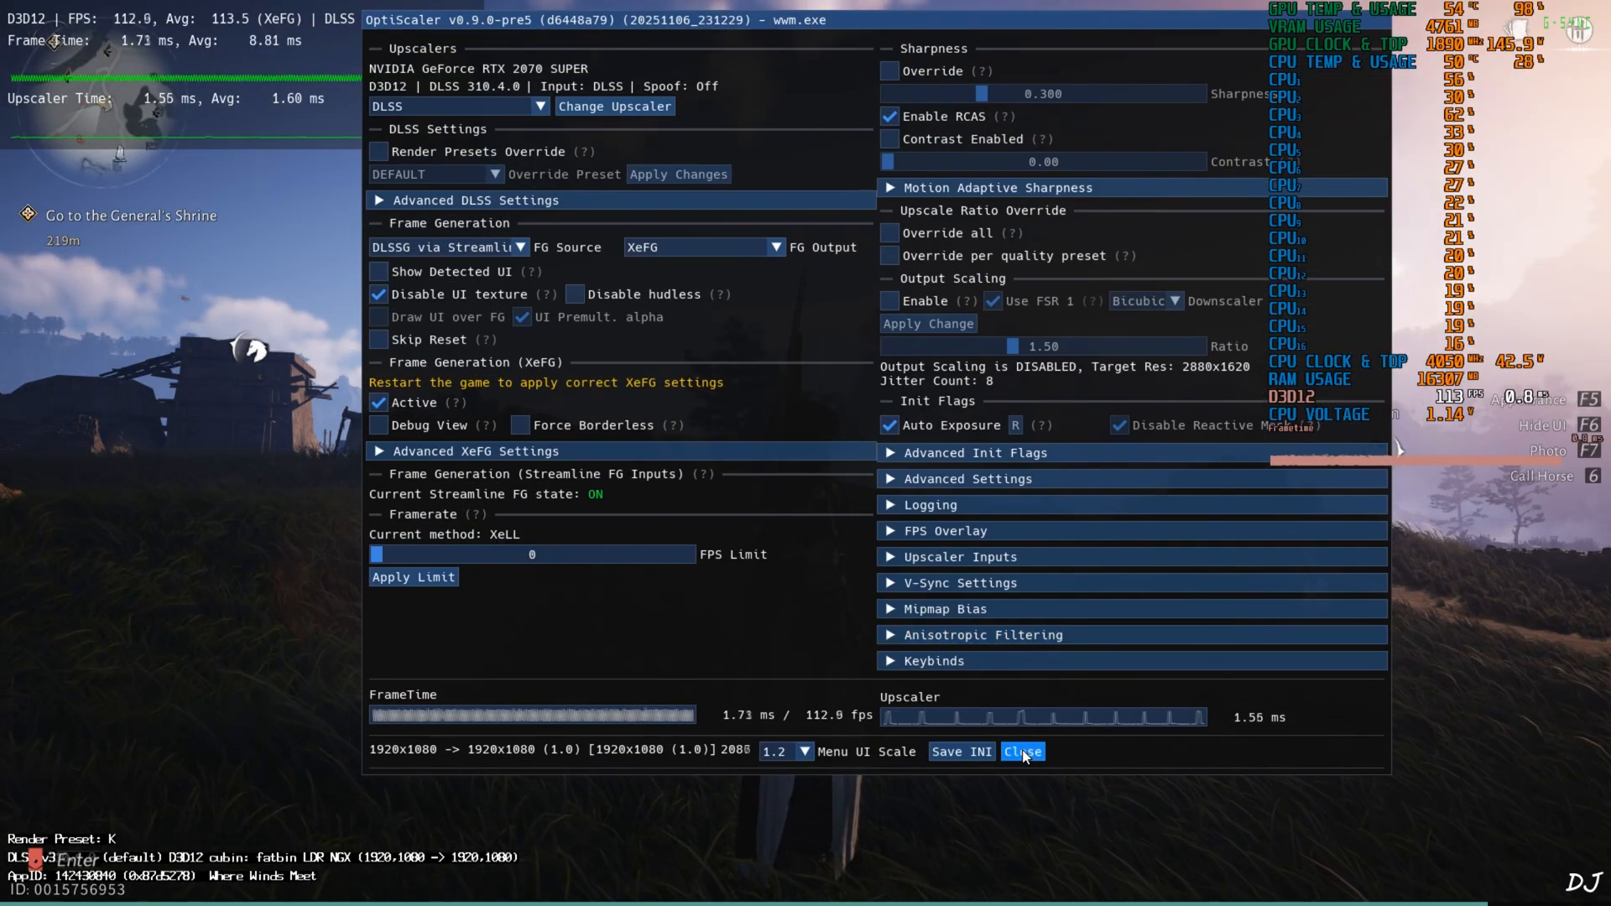
Step: Dismiss the OptiScaler overlay after confirming XeFG Active and Streamline FG ON
{"action": "left_click", "coordinate": [1022, 752]}
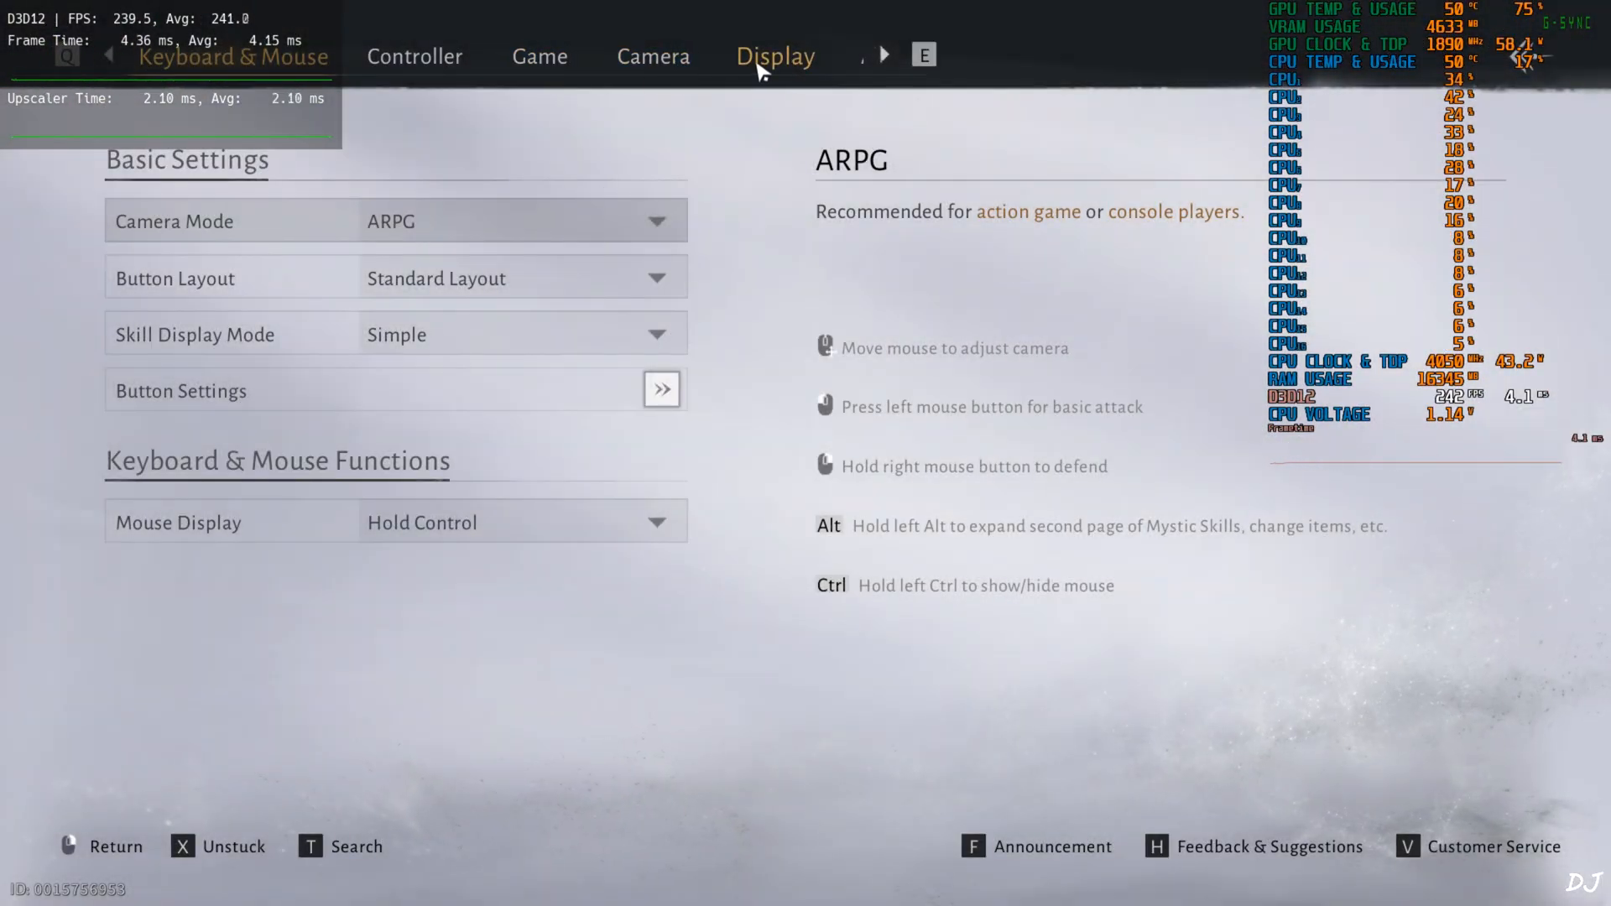
Step: Switch to the game's Display settings and review the Super Resolution Sampling options
{"action": "left_click", "coordinate": [776, 57]}
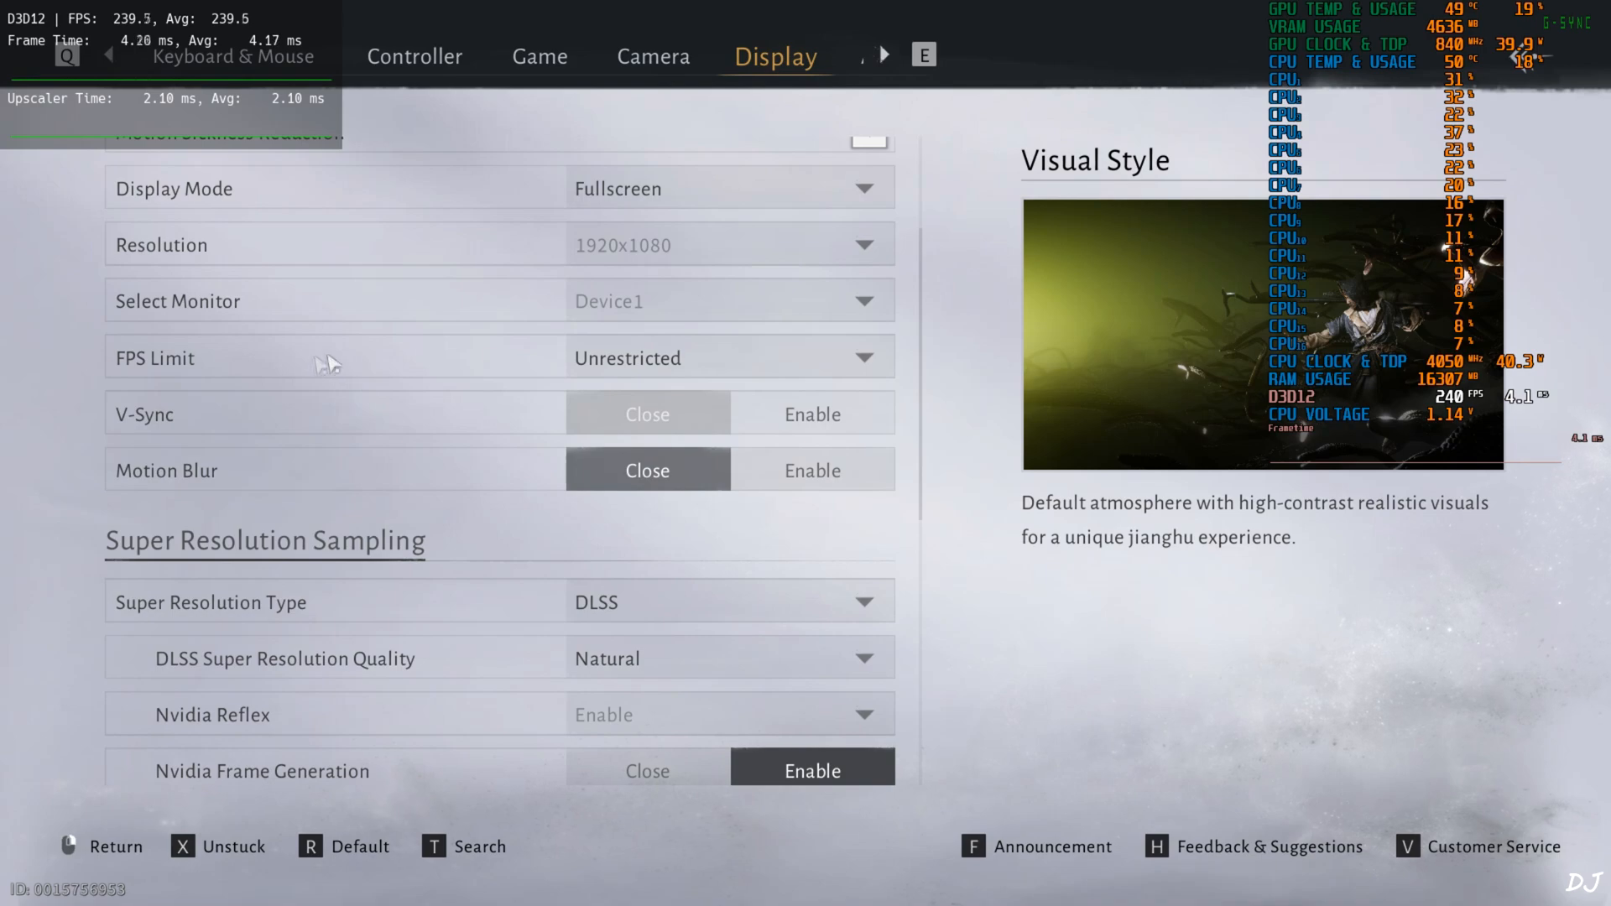
{"action": "left_click", "coordinate": [730, 357]}
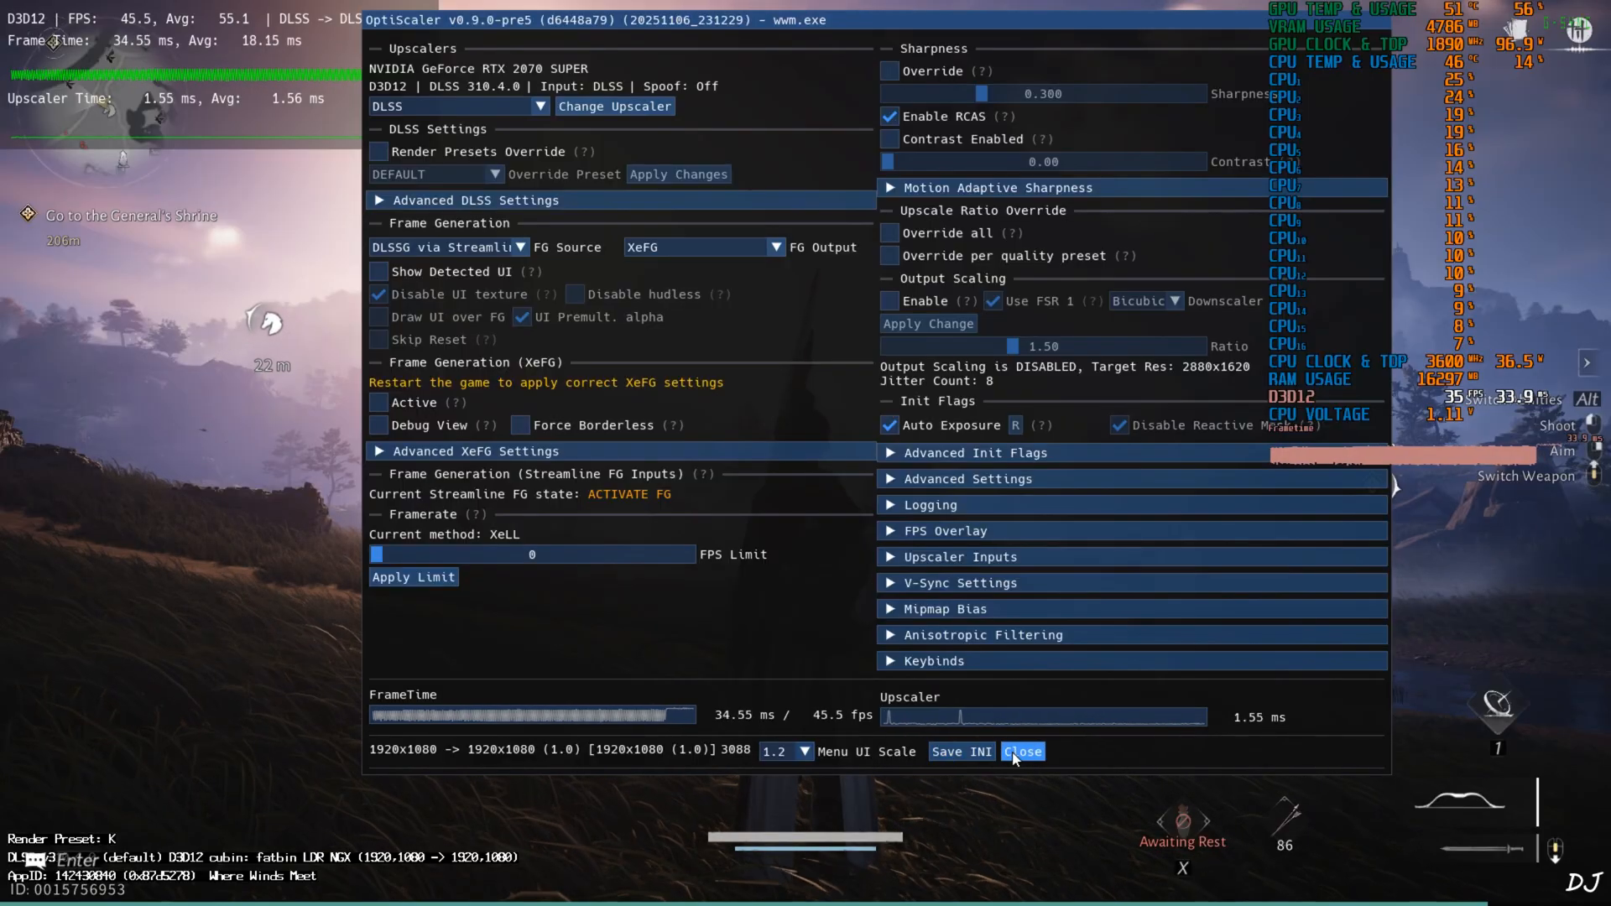
Step: Re-enable XeFG Active so Streamline frame generation reads ON, then close the overlay and settings
{"action": "left_click", "coordinate": [1022, 751]}
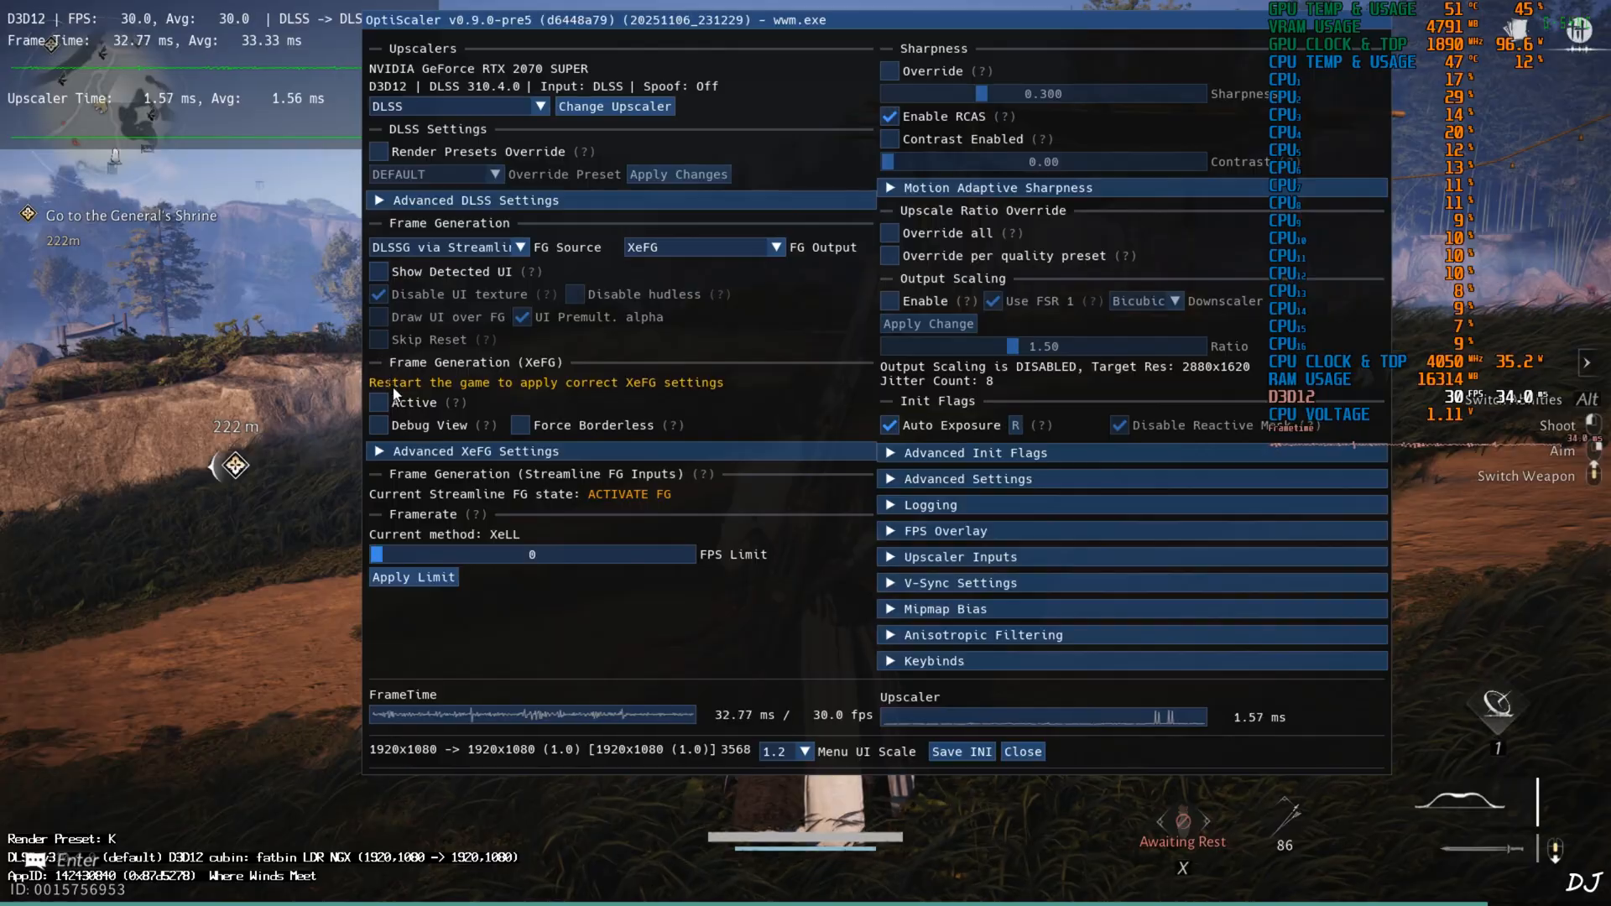
{"action": "left_click", "coordinate": [377, 401]}
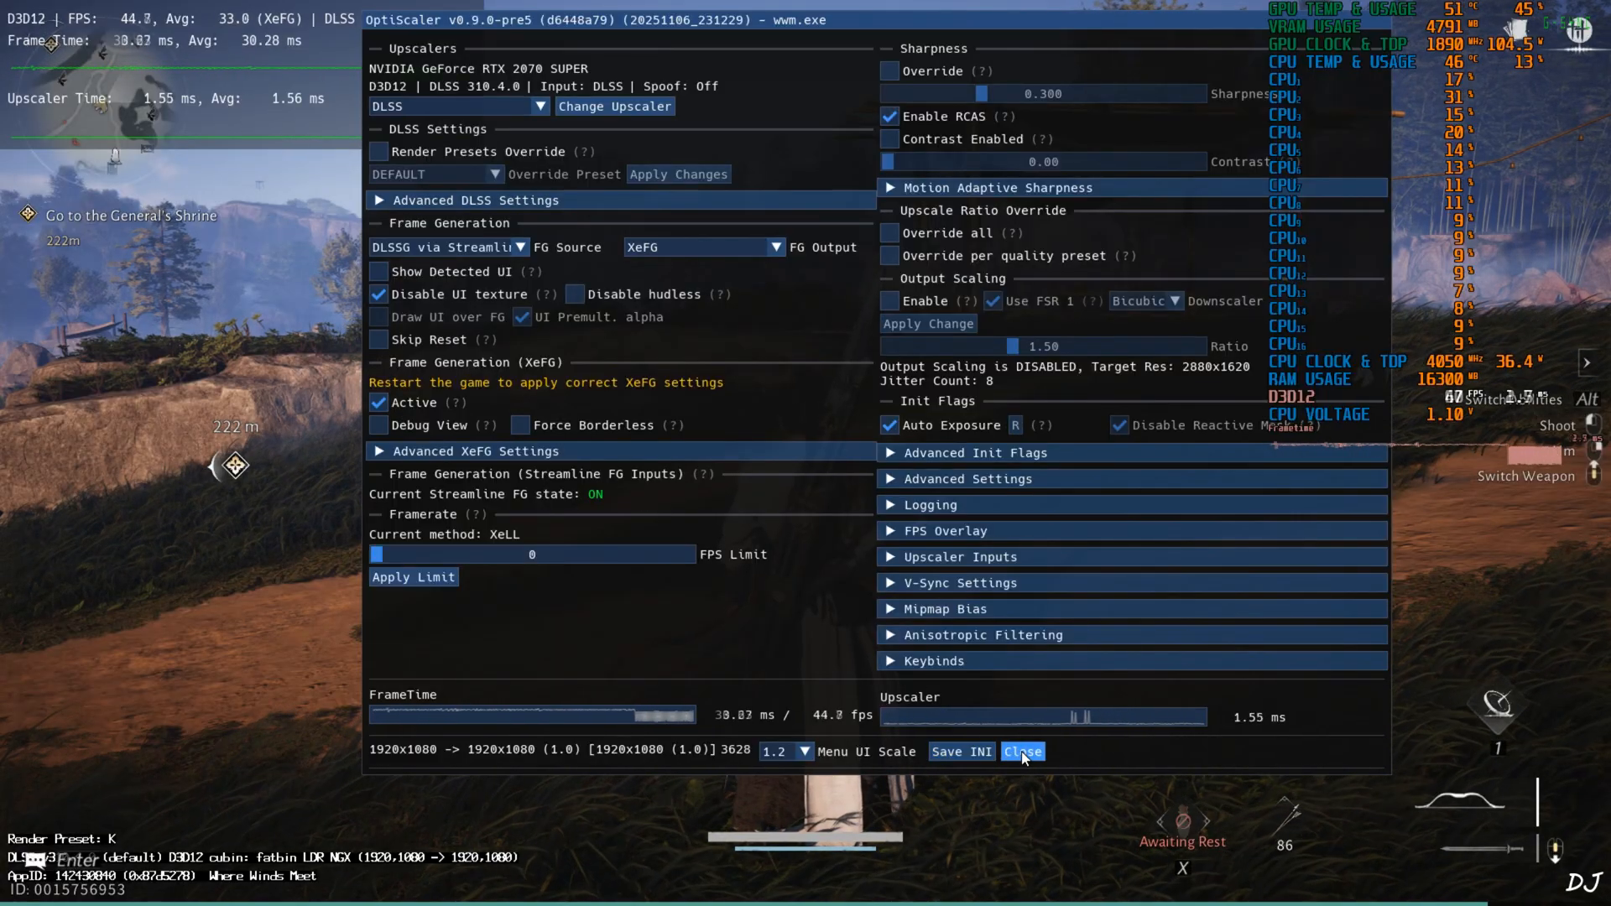
{"action": "left_click", "coordinate": [1022, 752]}
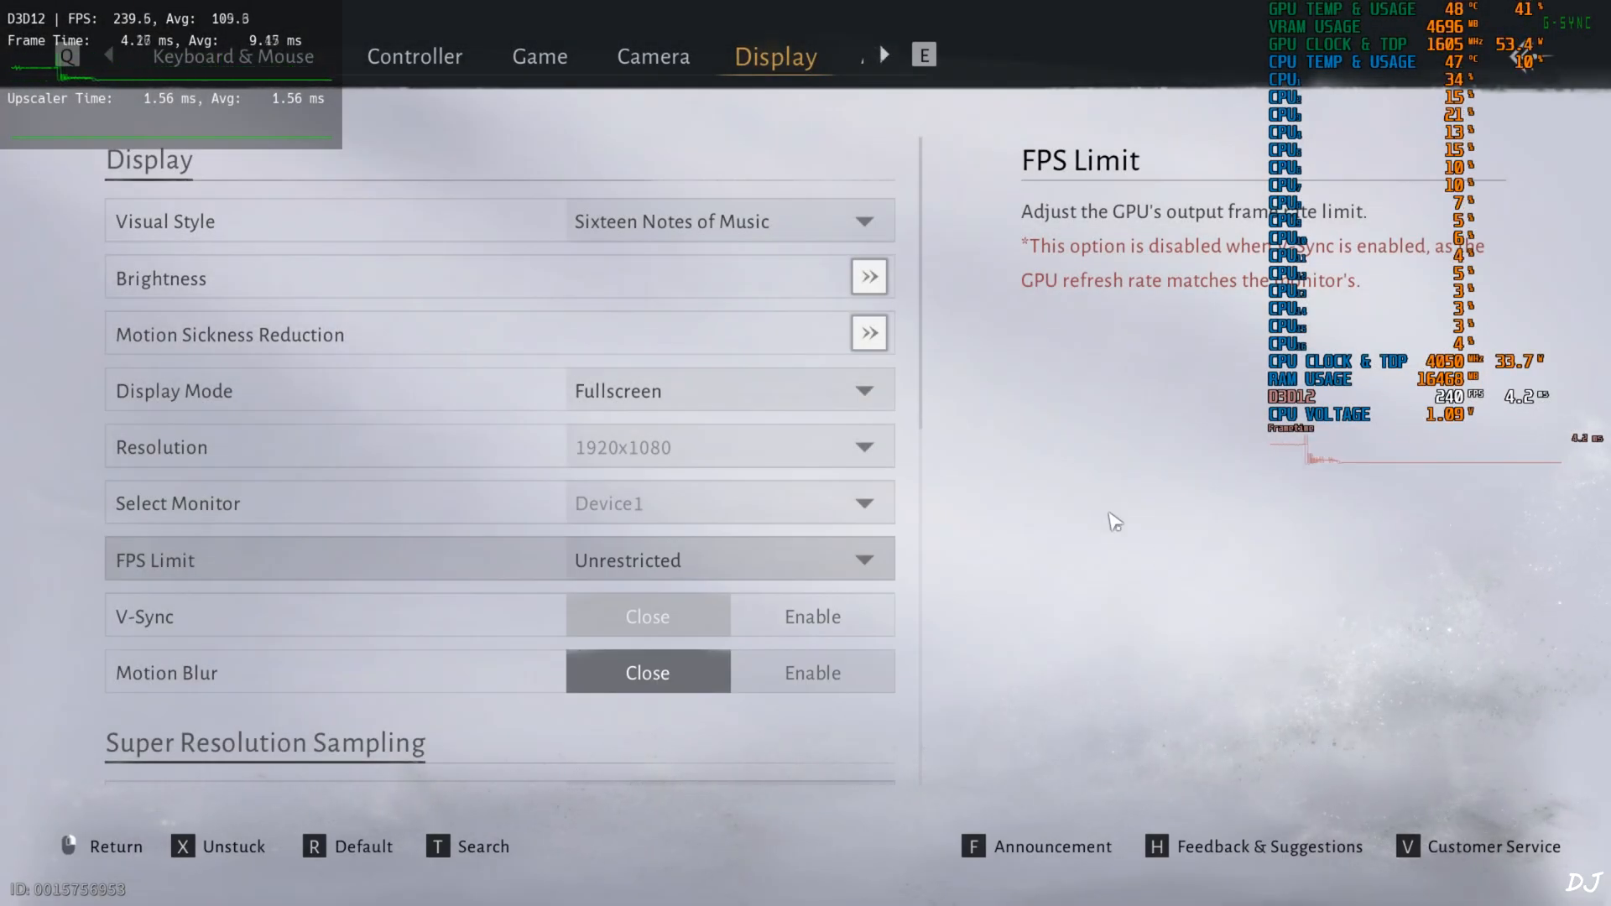
{"action": "key", "text": "Escape"}
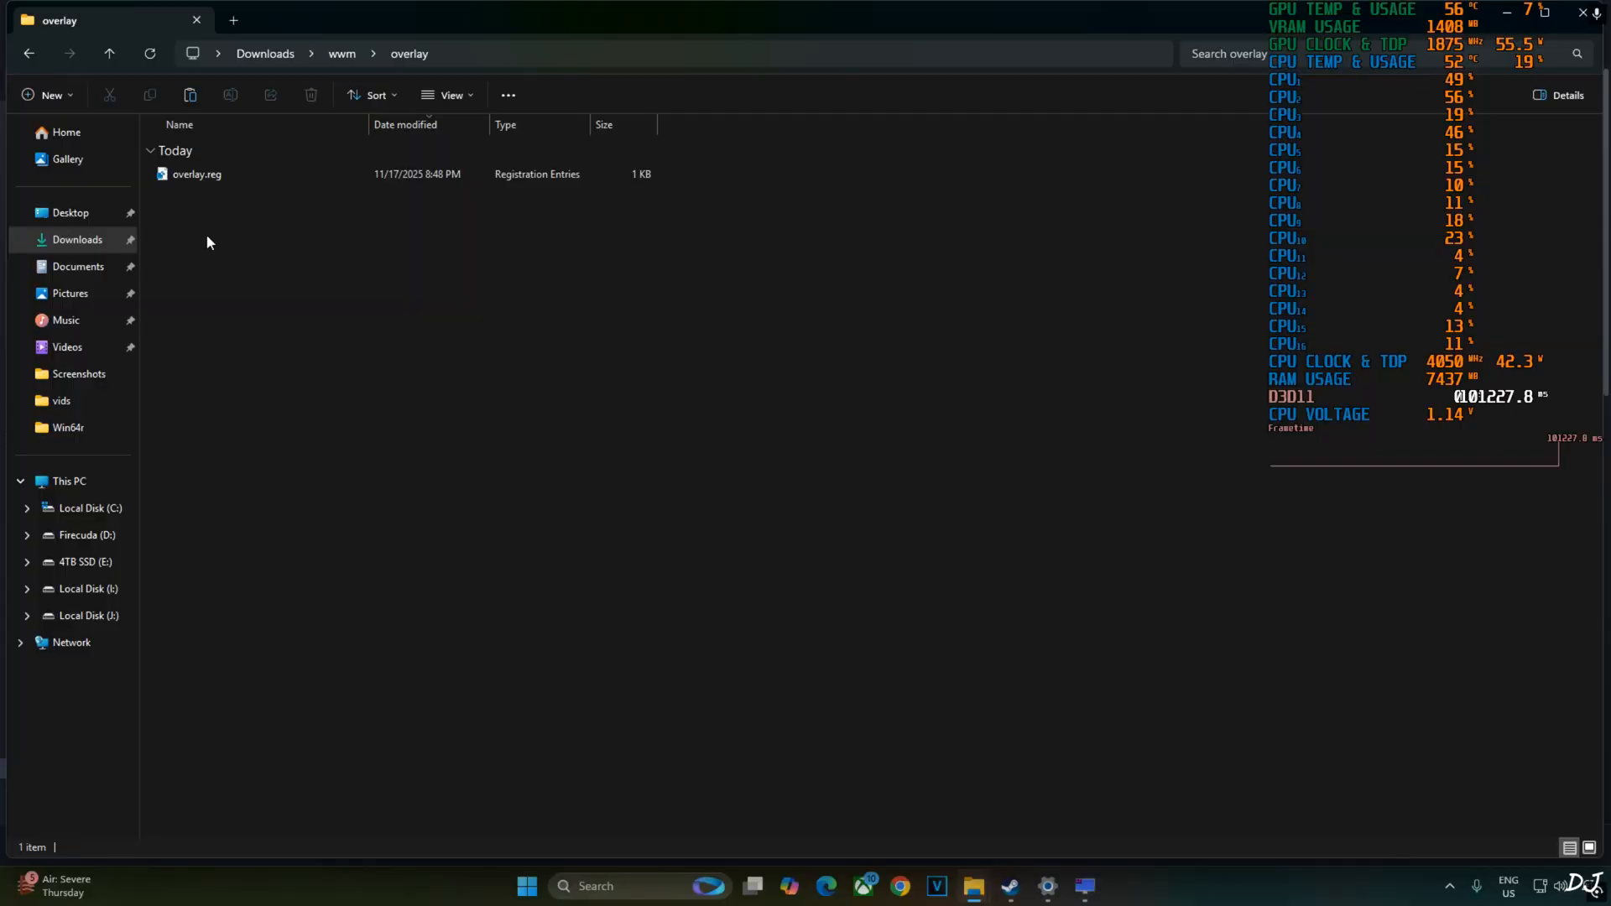
Step: Bring up the context menu for overlay.reg in the Downloads\wwm\overlay folder
{"action": "right_click", "coordinate": [195, 172]}
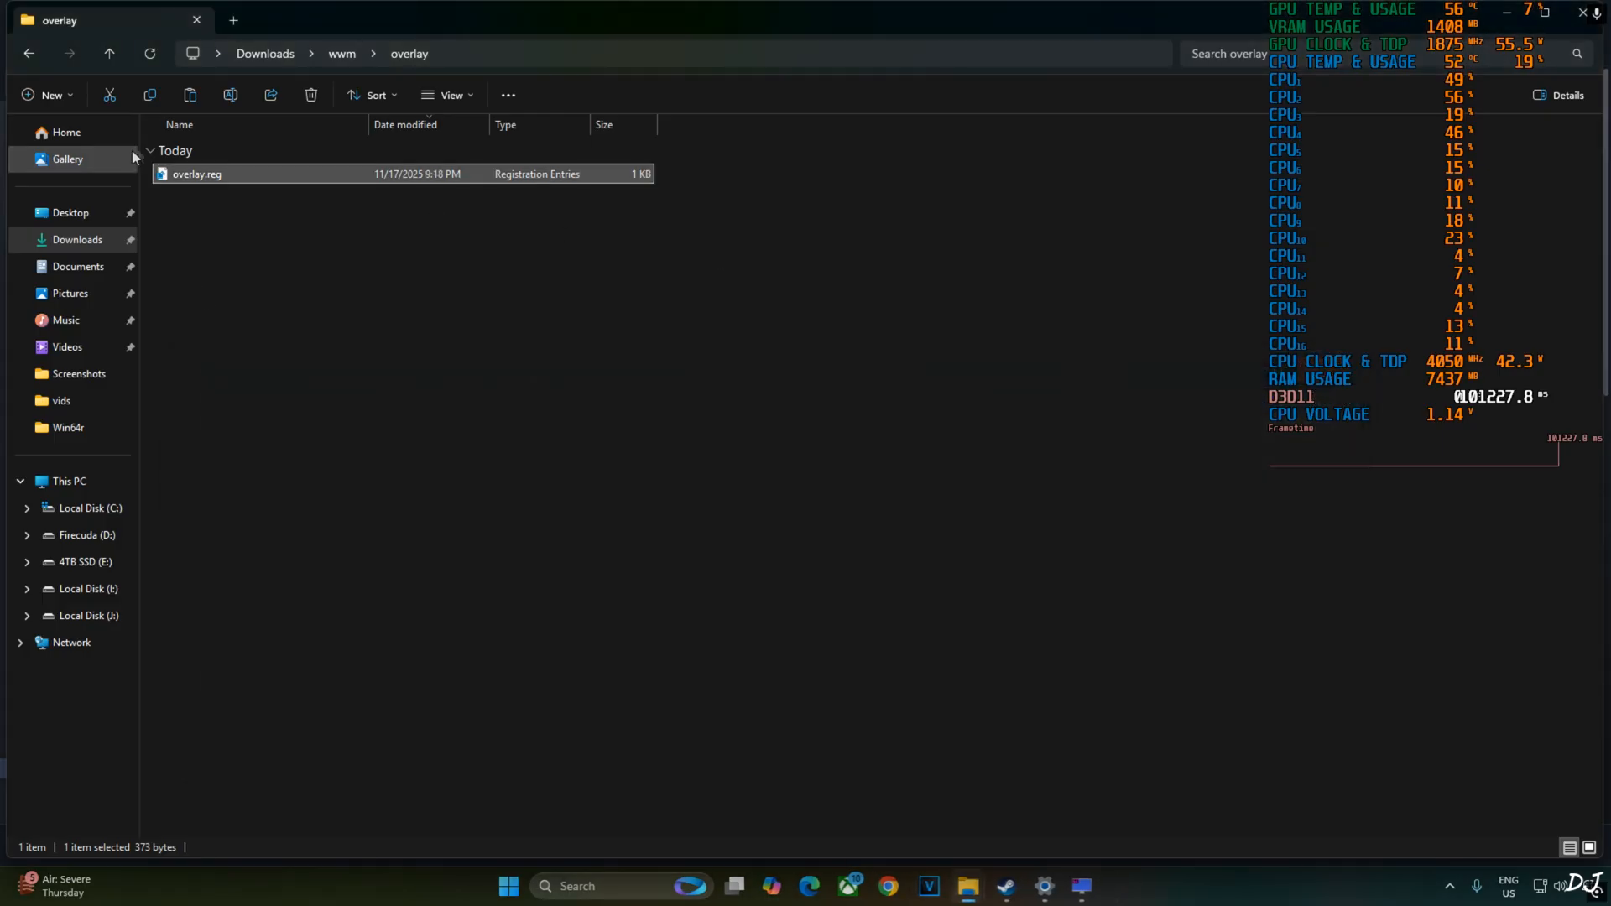
{"action": "right_click", "coordinate": [195, 173]}
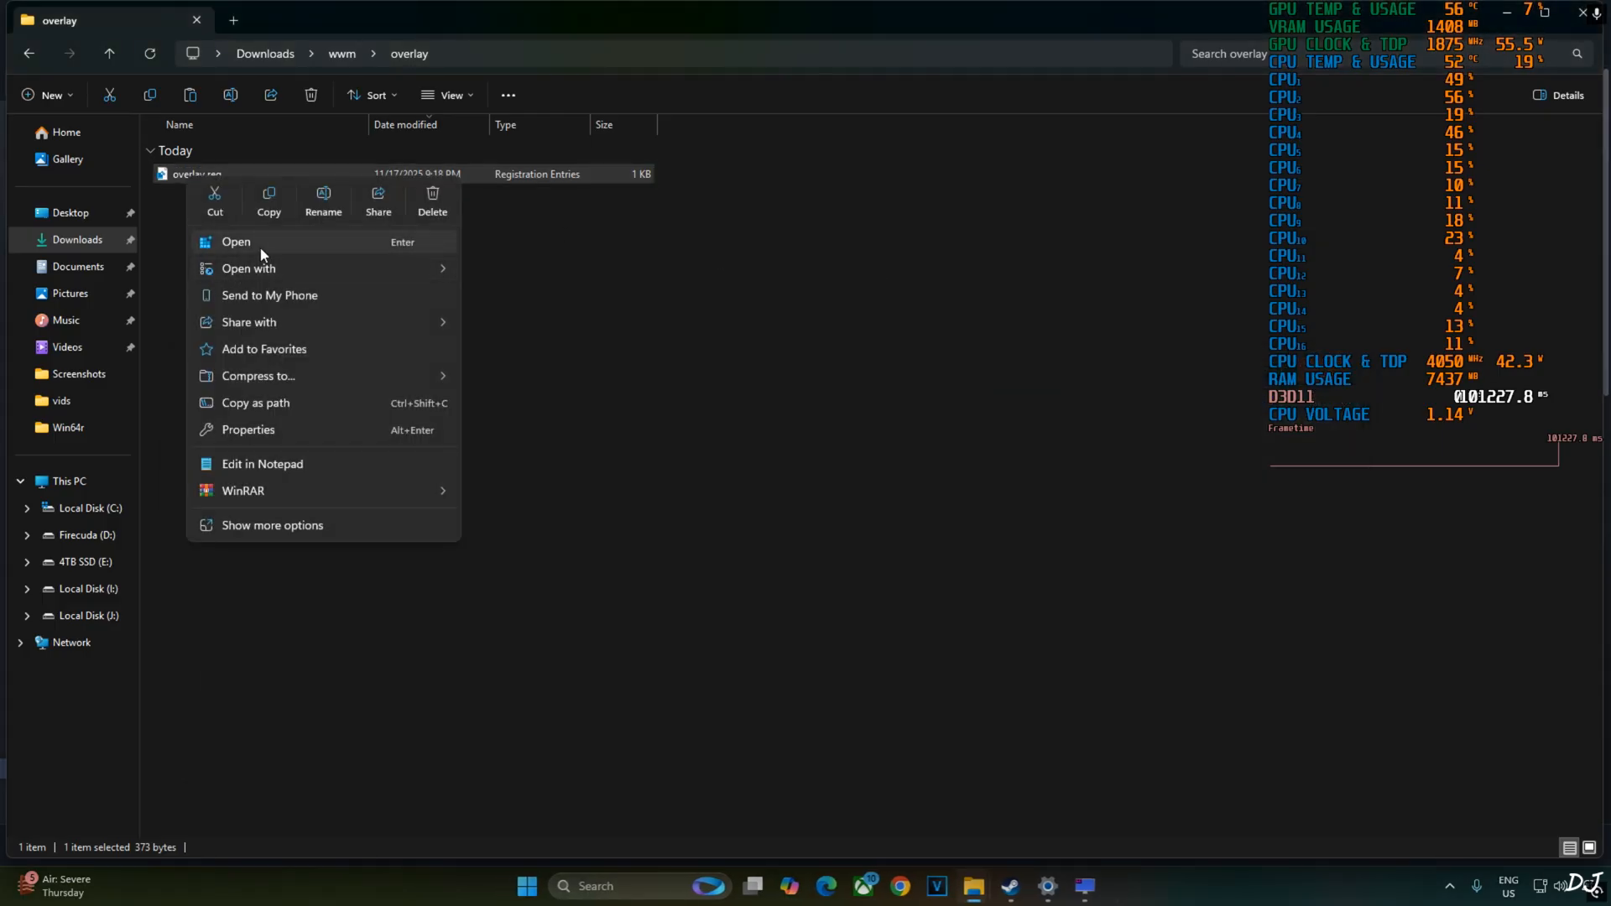